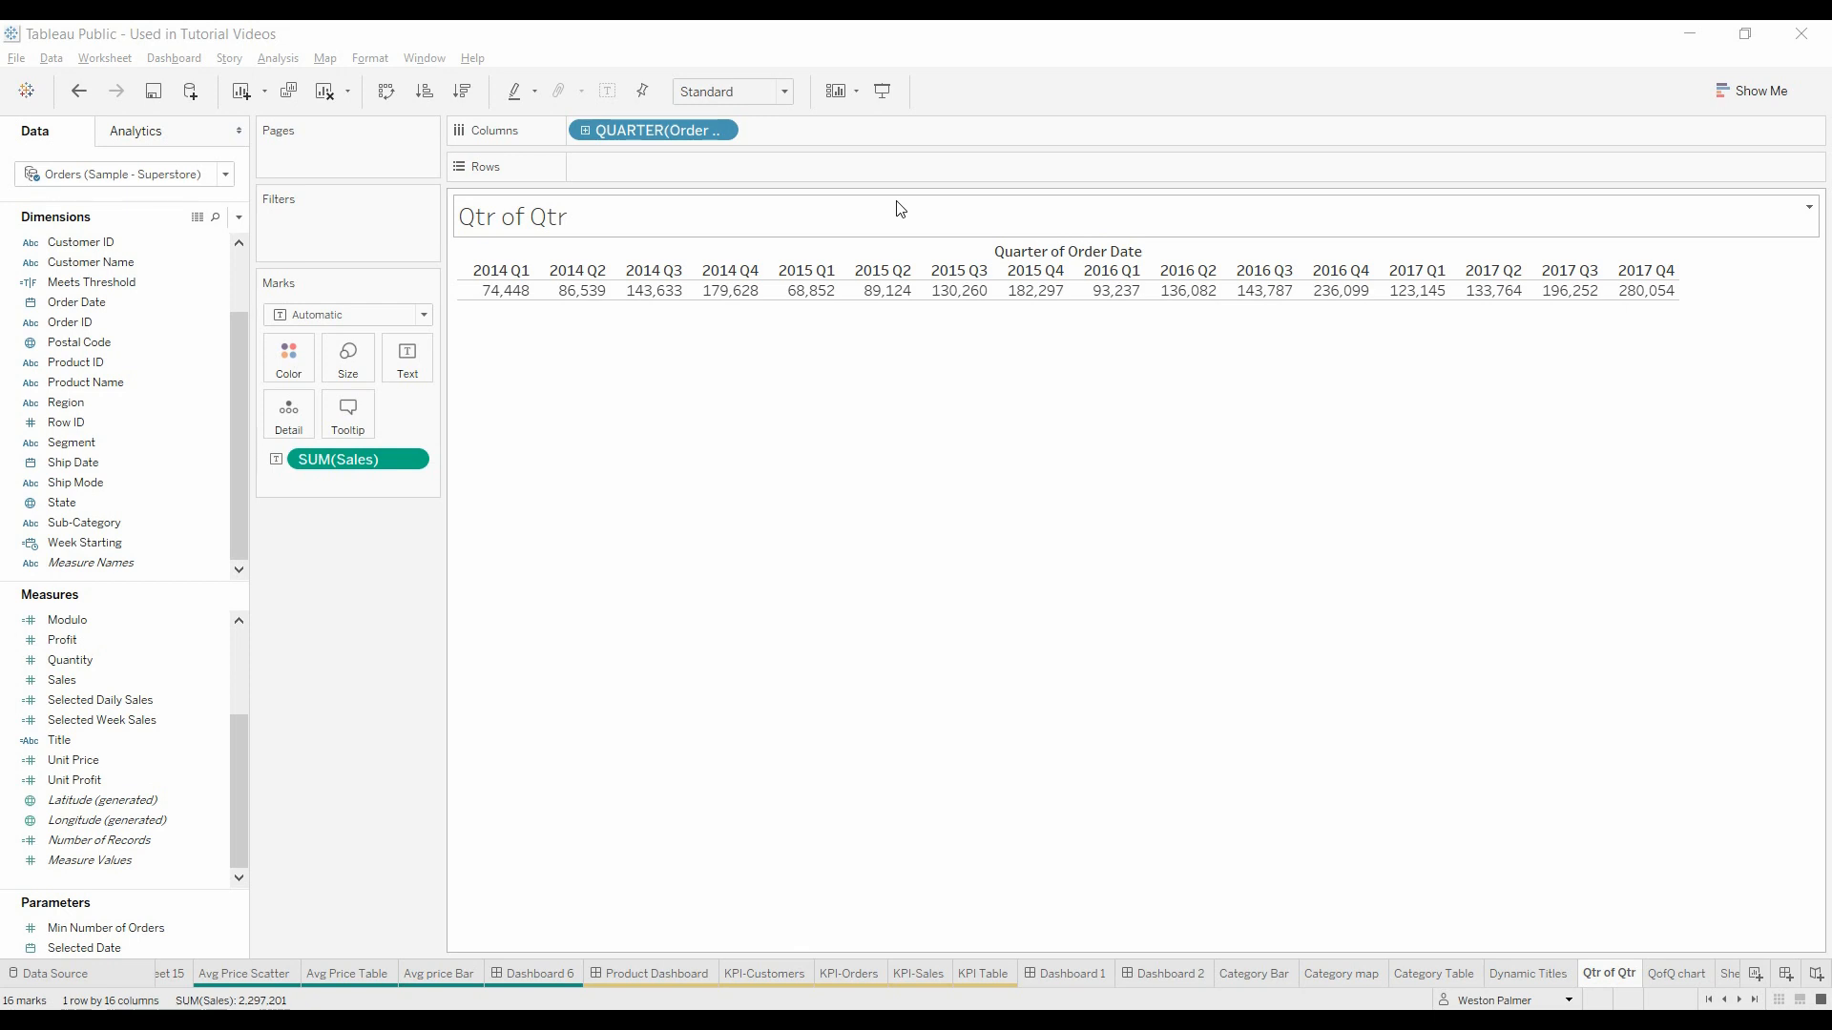
{"action": "mouse_move", "coordinate": [878, 213]}
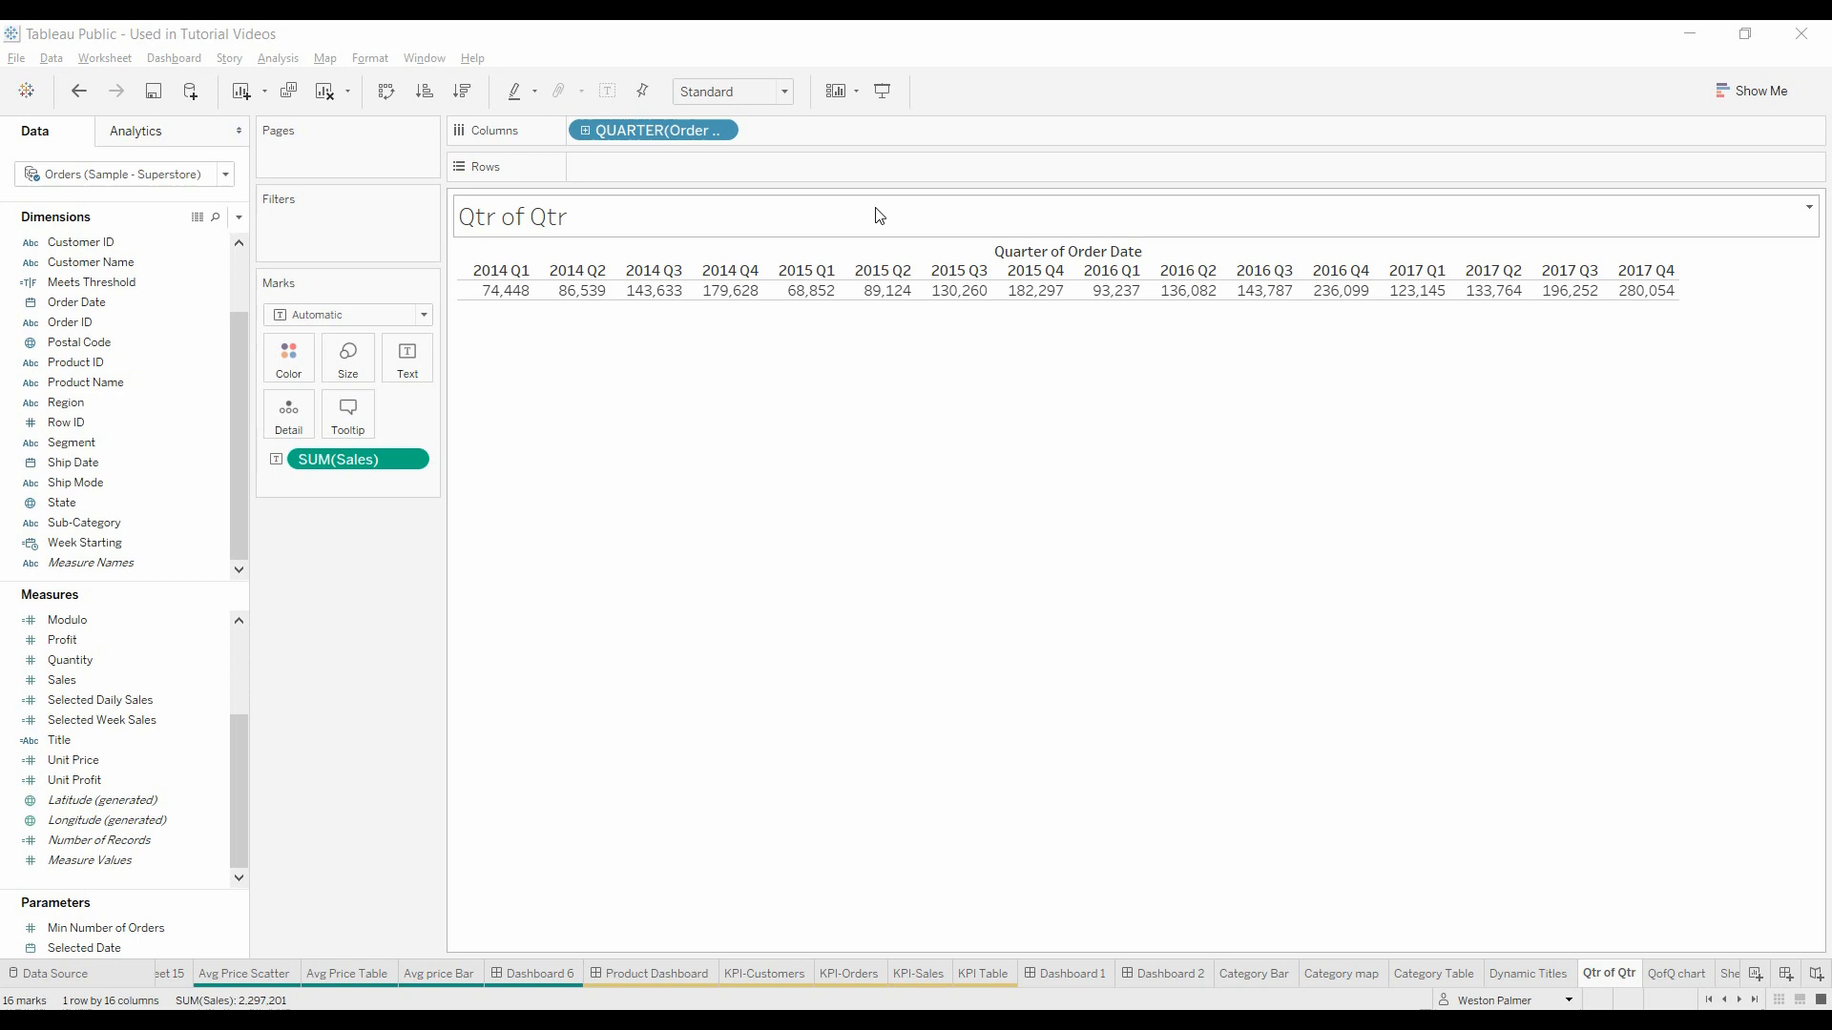
{"action": "mouse_move", "coordinate": [831, 366]}
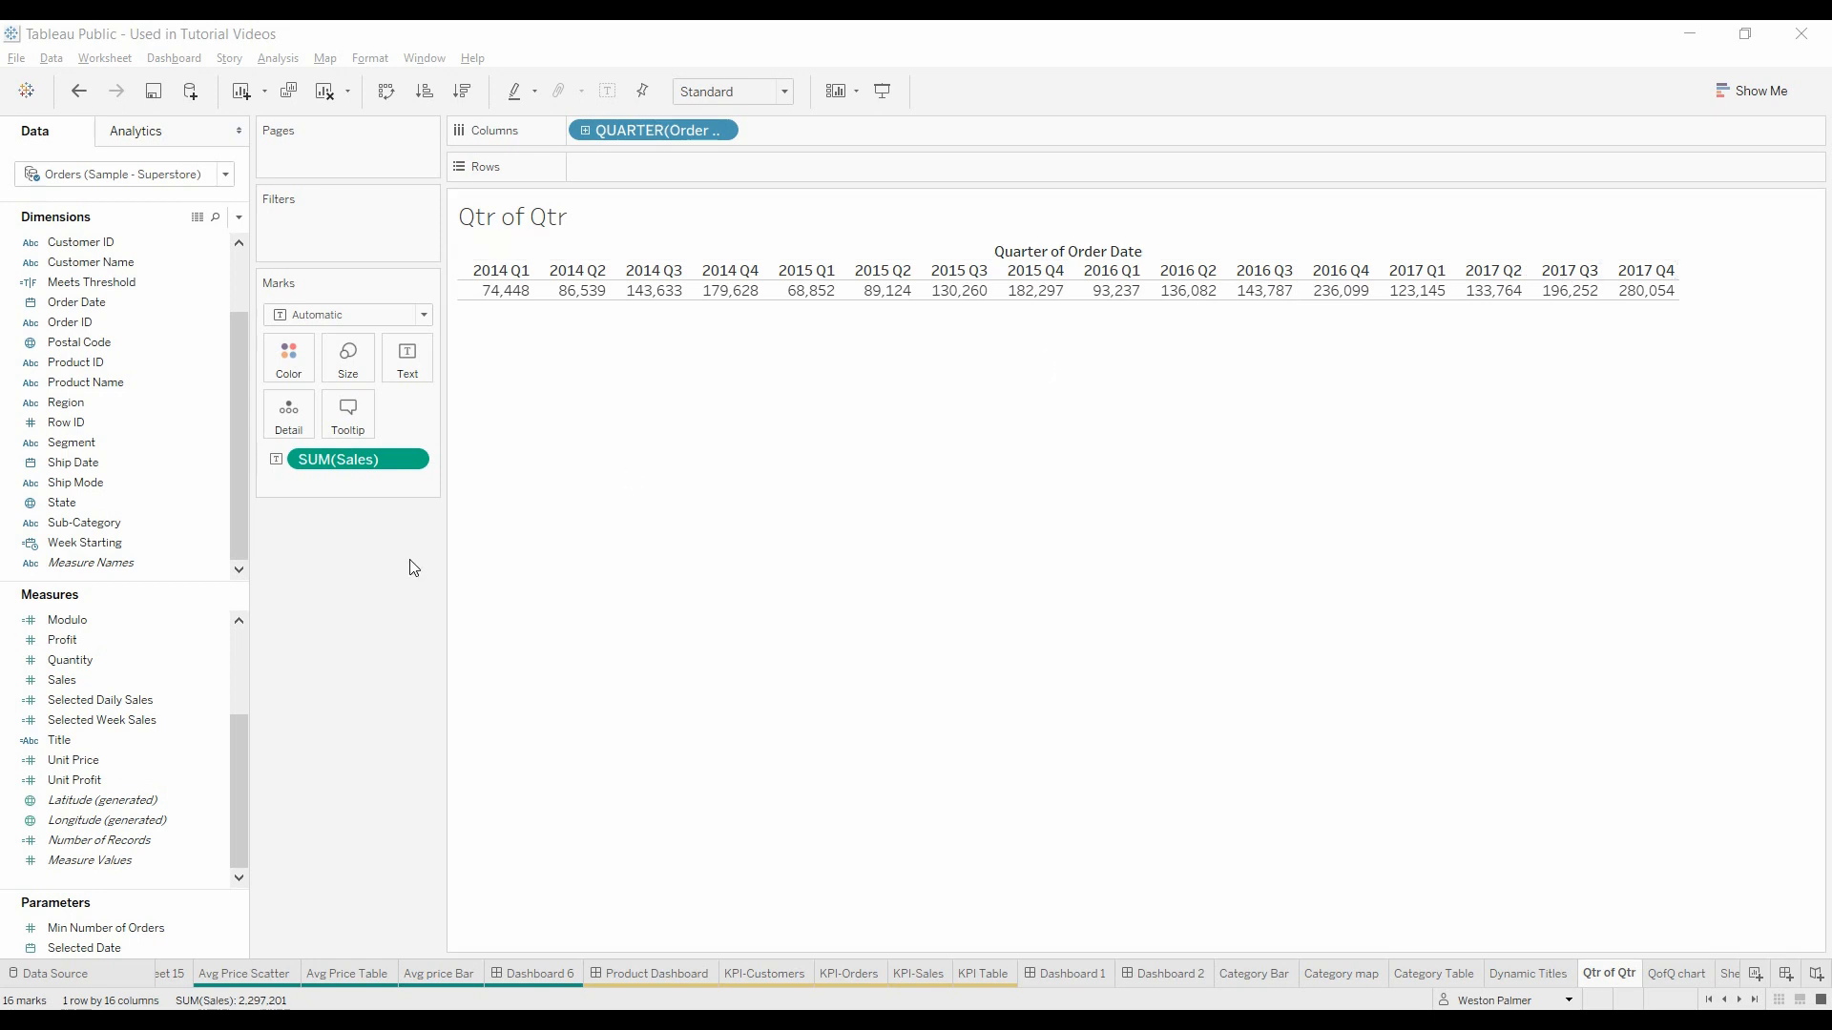
{"action": "mouse_move", "coordinate": [468, 470]}
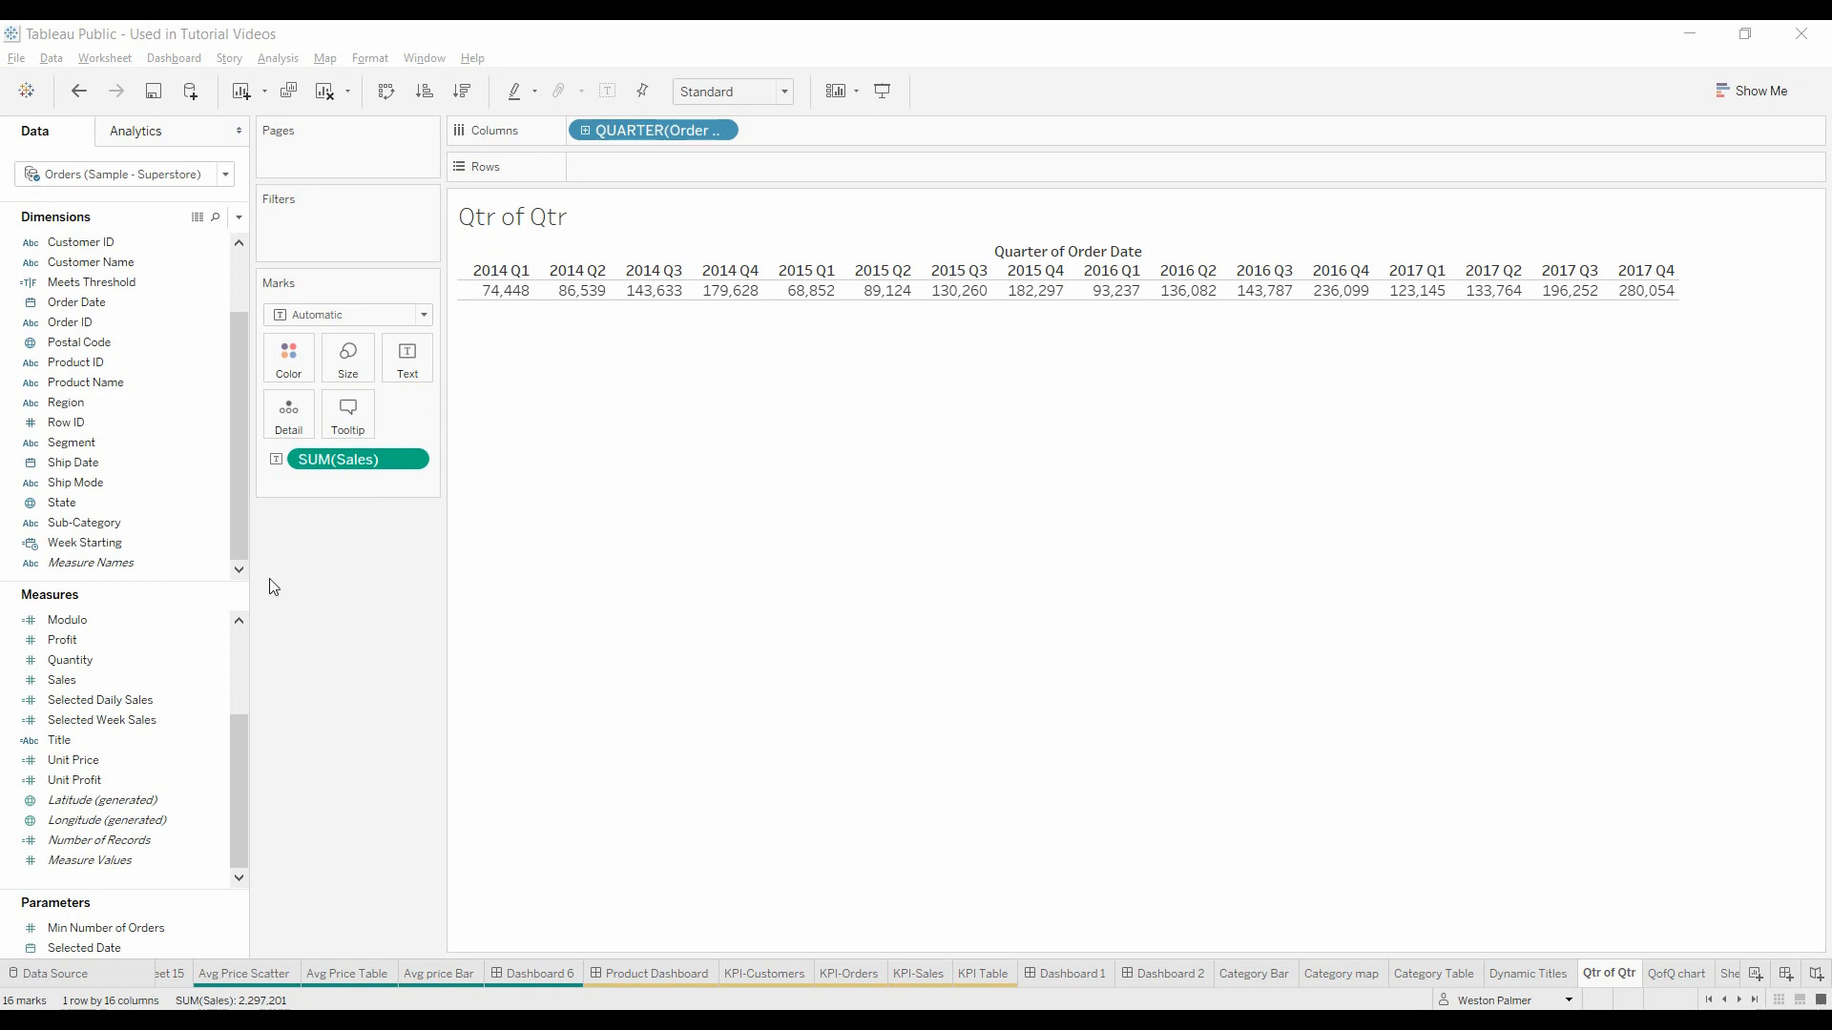
Step: Add Sales to the view a second time and open that Sales pill's options
{"action": "left_click", "coordinate": [61, 679]}
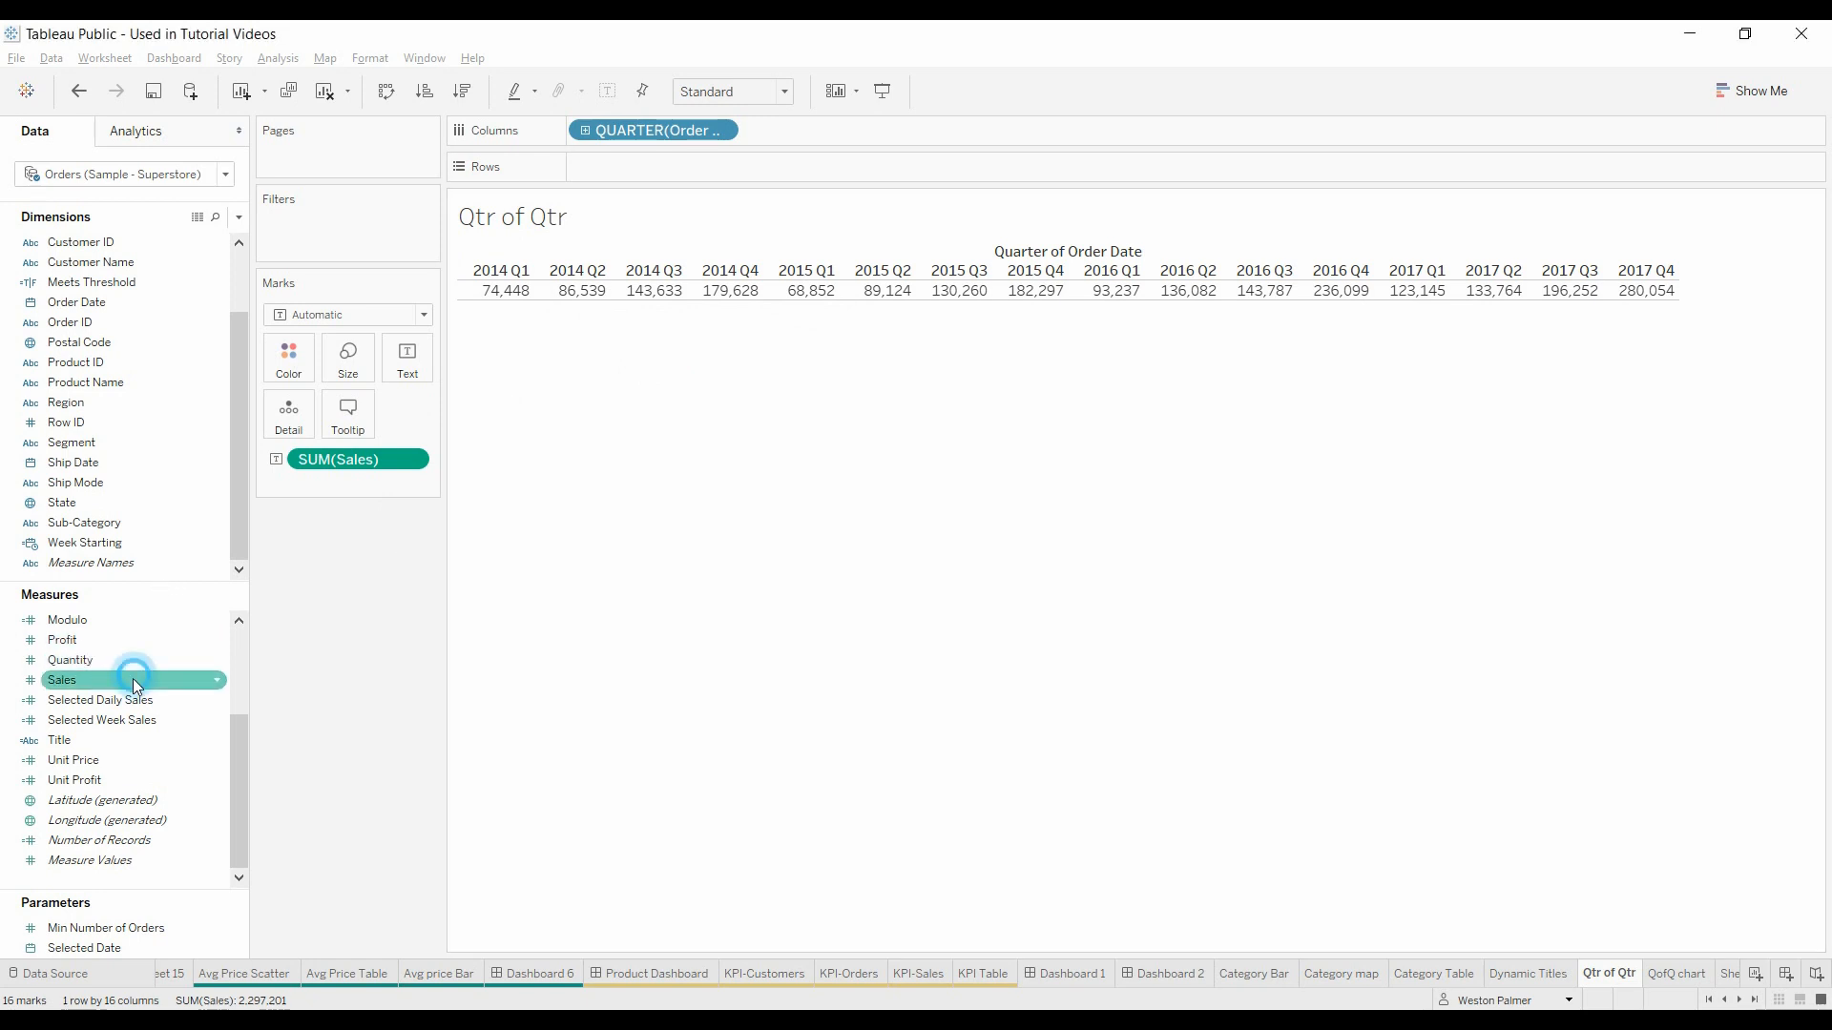
{"action": "left_click_drag", "start_coordinate": [93, 680], "coordinate": [432, 364]}
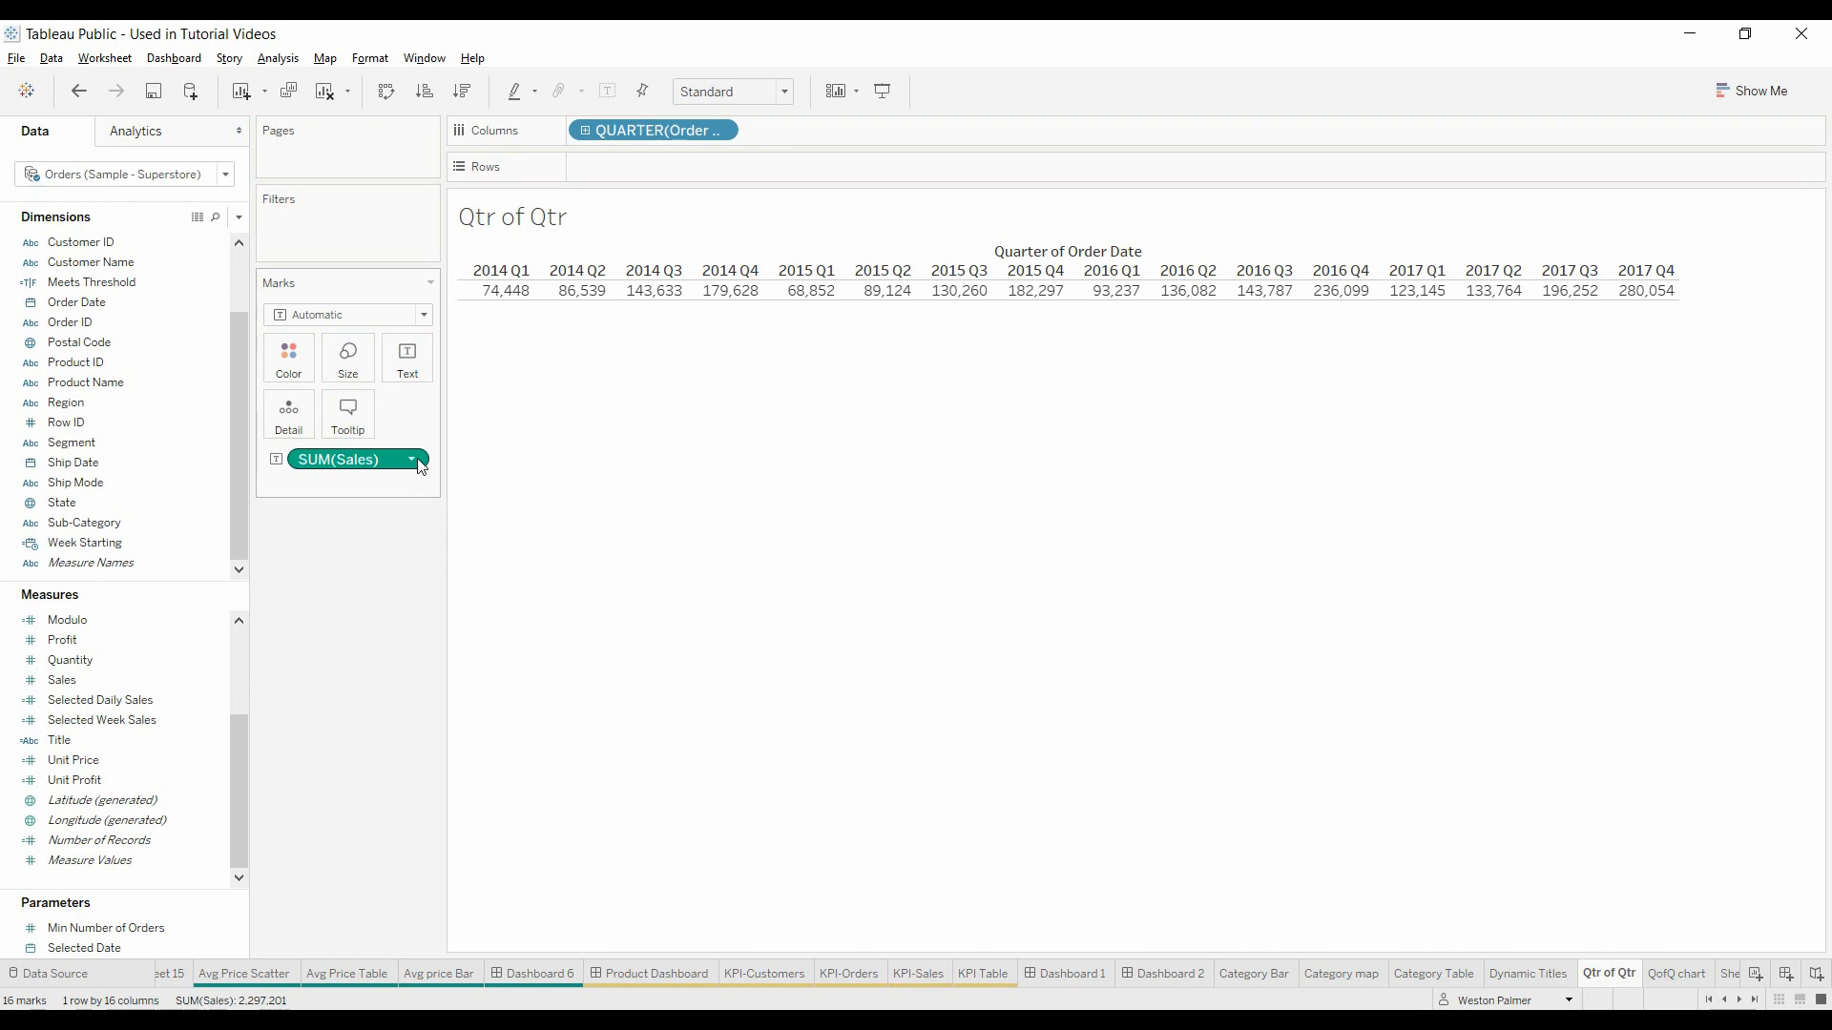
{"action": "left_click", "coordinate": [412, 458]}
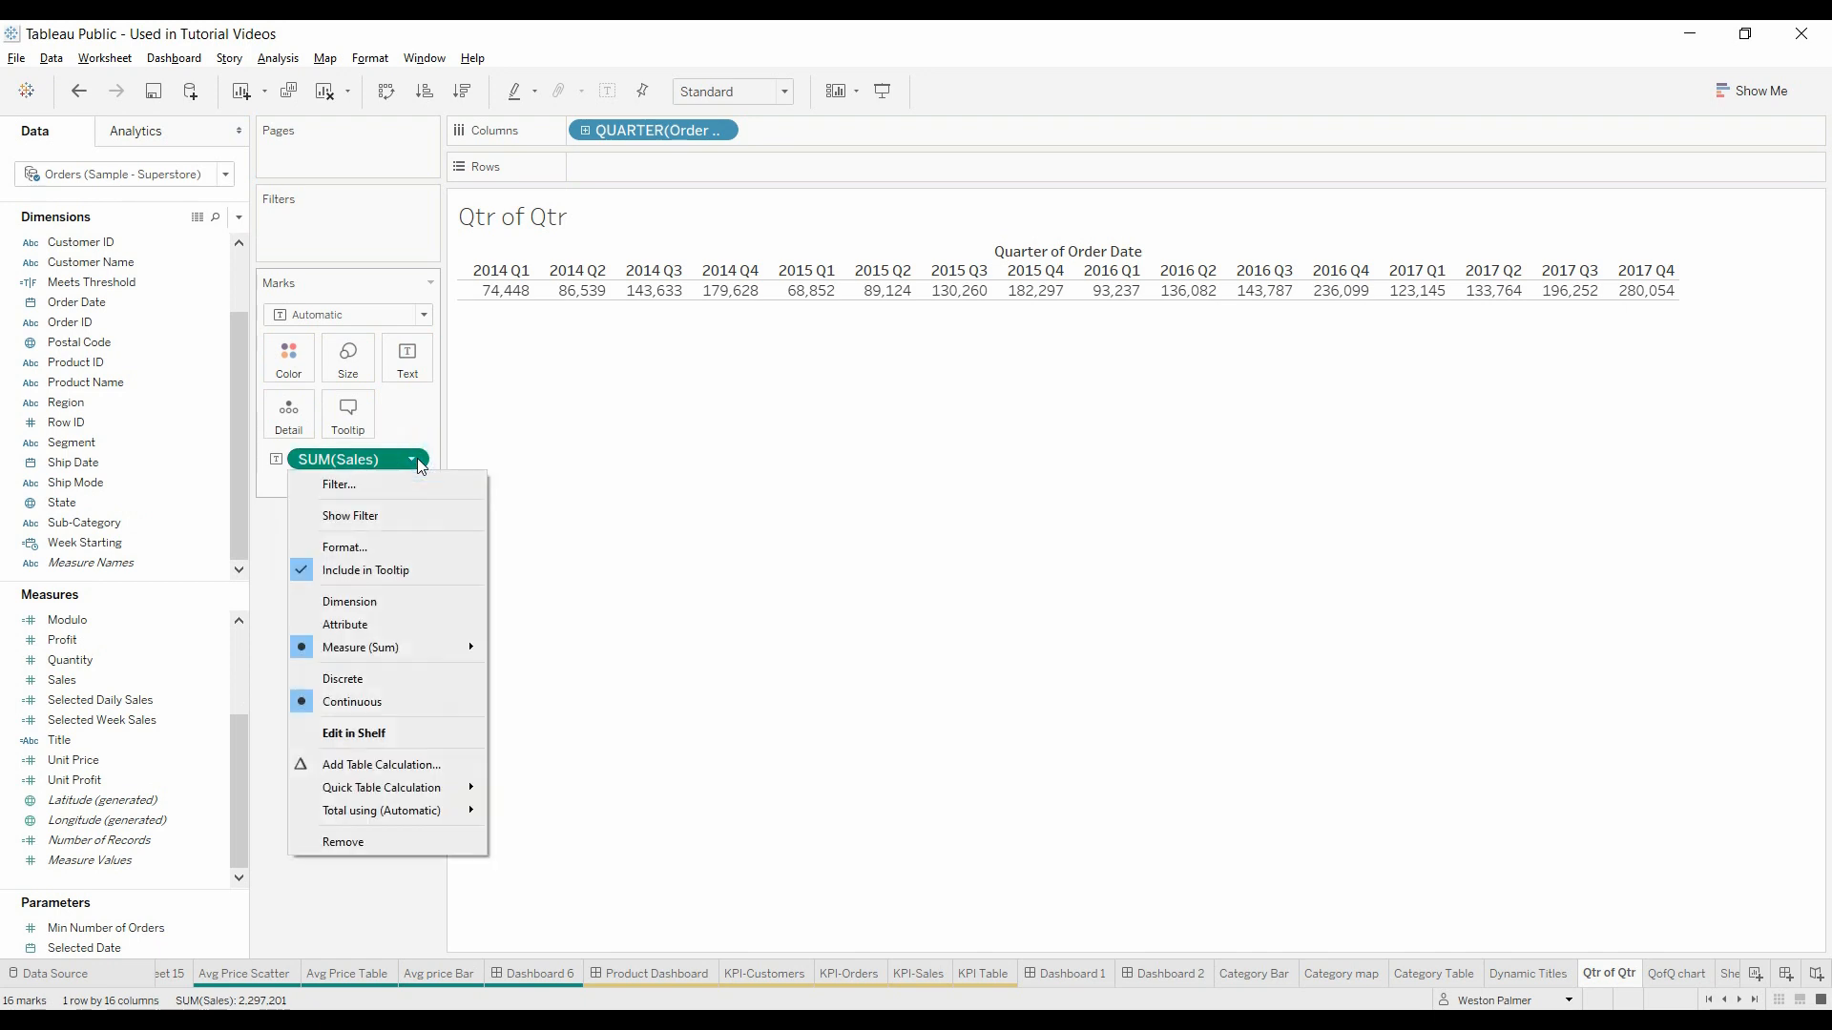
{"action": "mouse_move", "coordinate": [380, 786]}
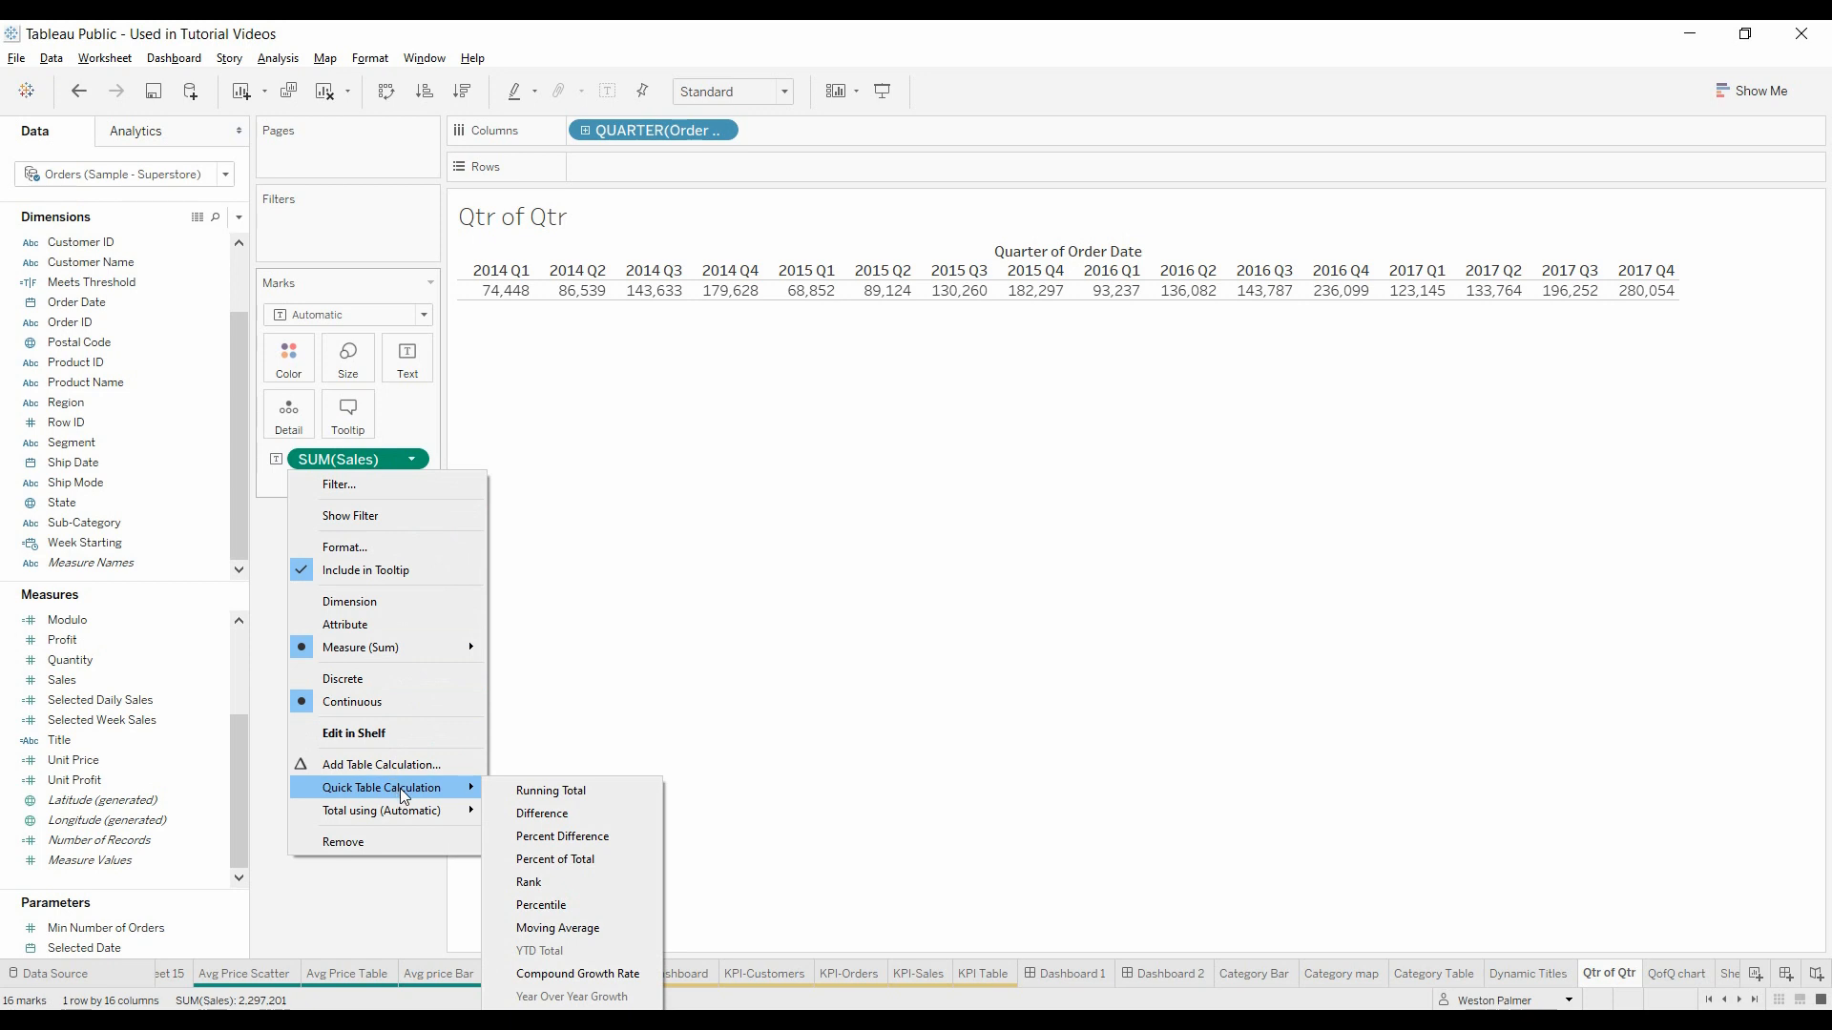
{"action": "mouse_move", "coordinate": [462, 795]}
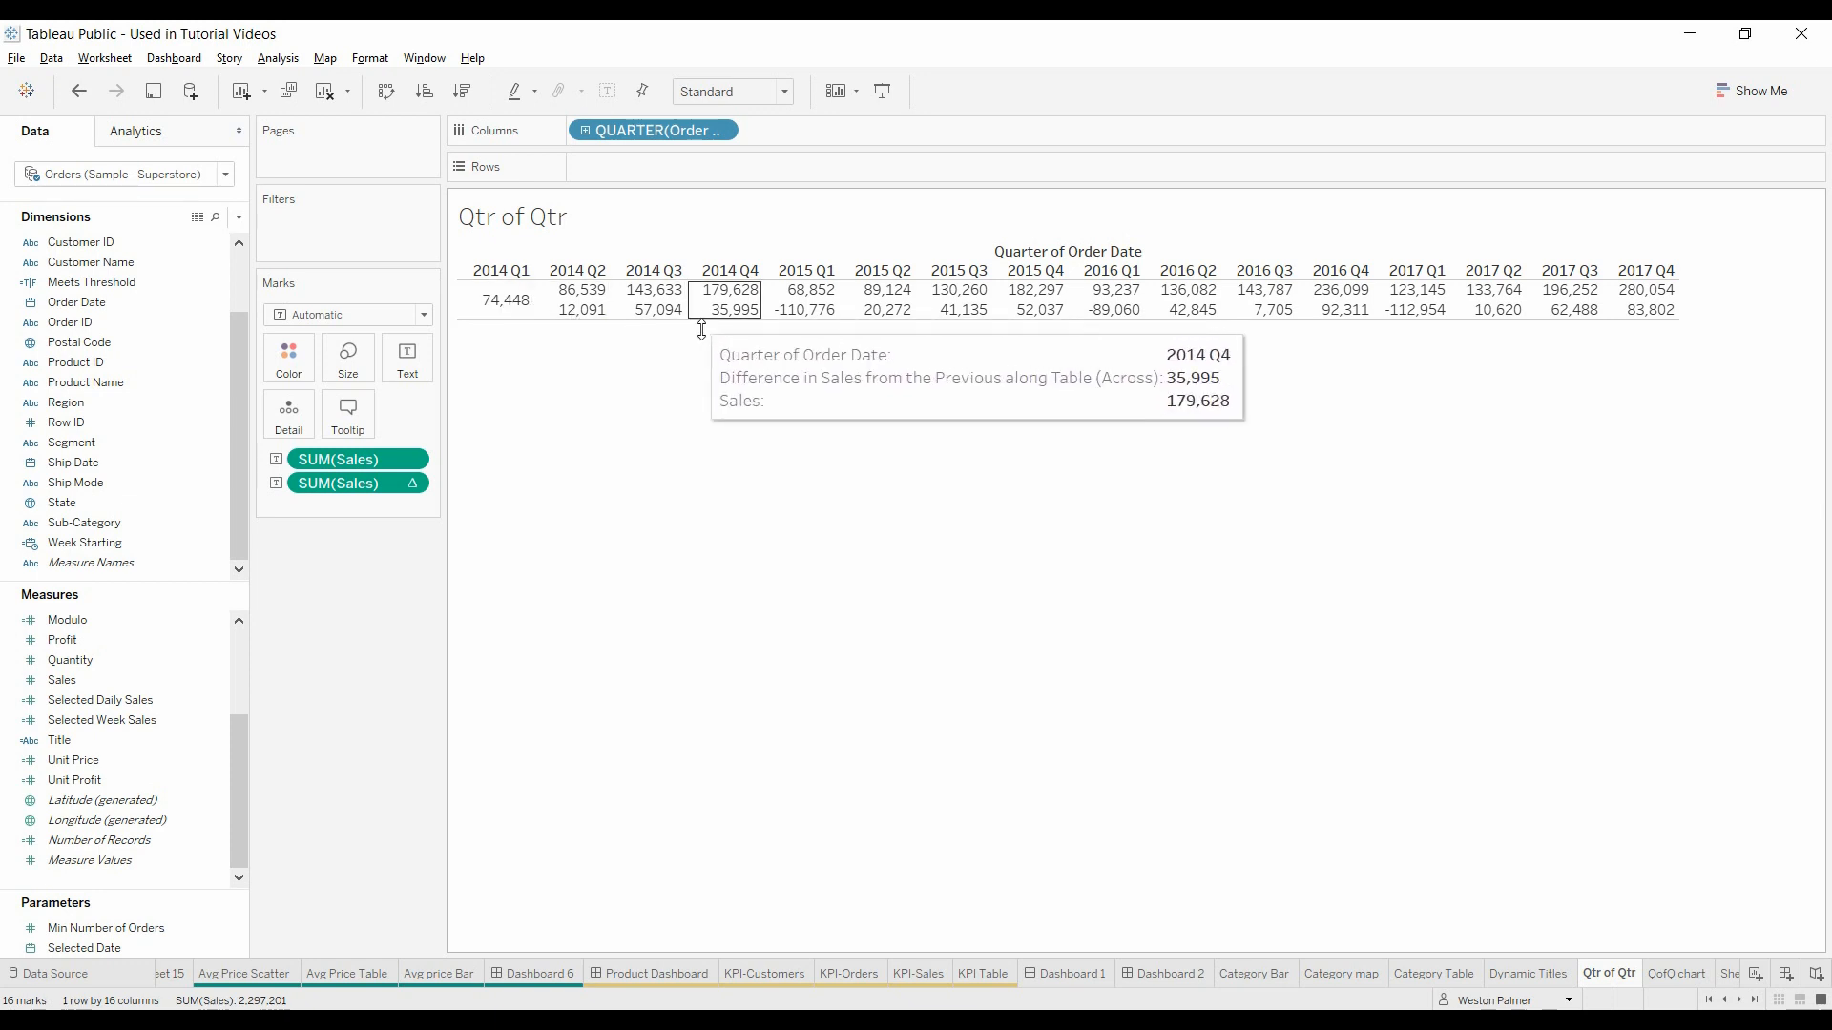
{"action": "mouse_move", "coordinate": [826, 328]}
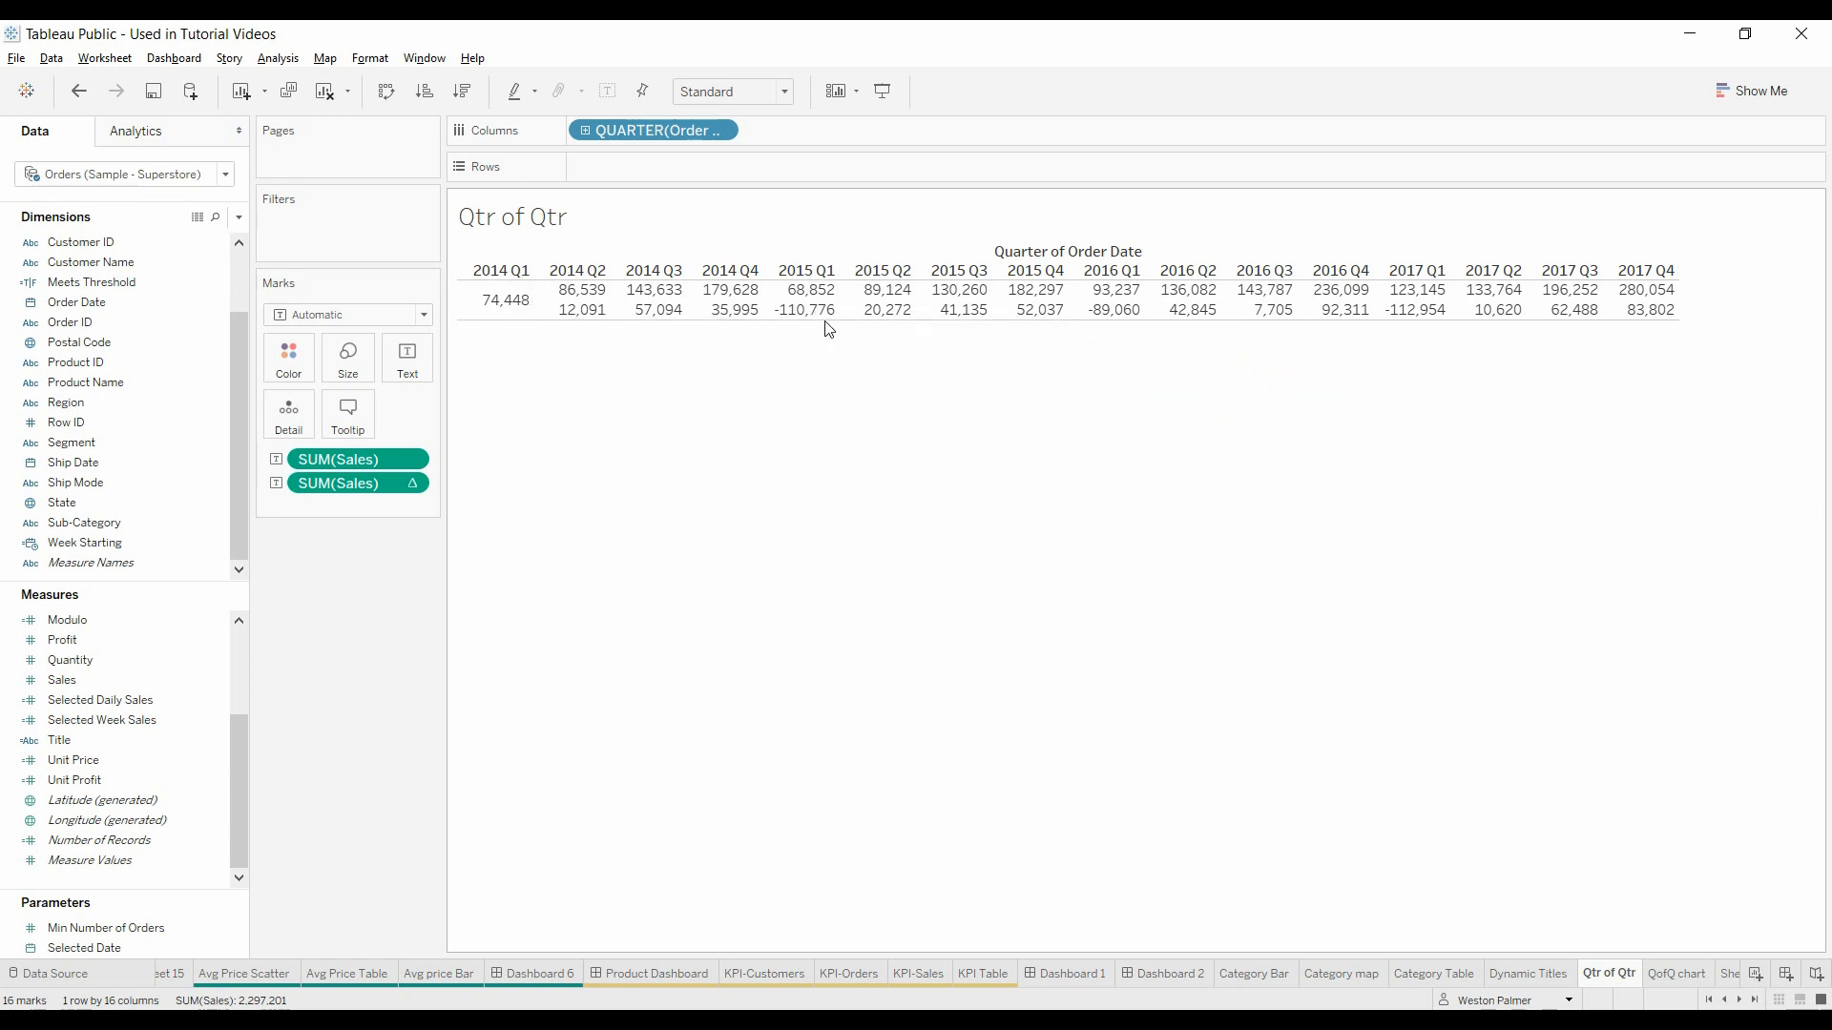
{"action": "mouse_move", "coordinate": [672, 813]}
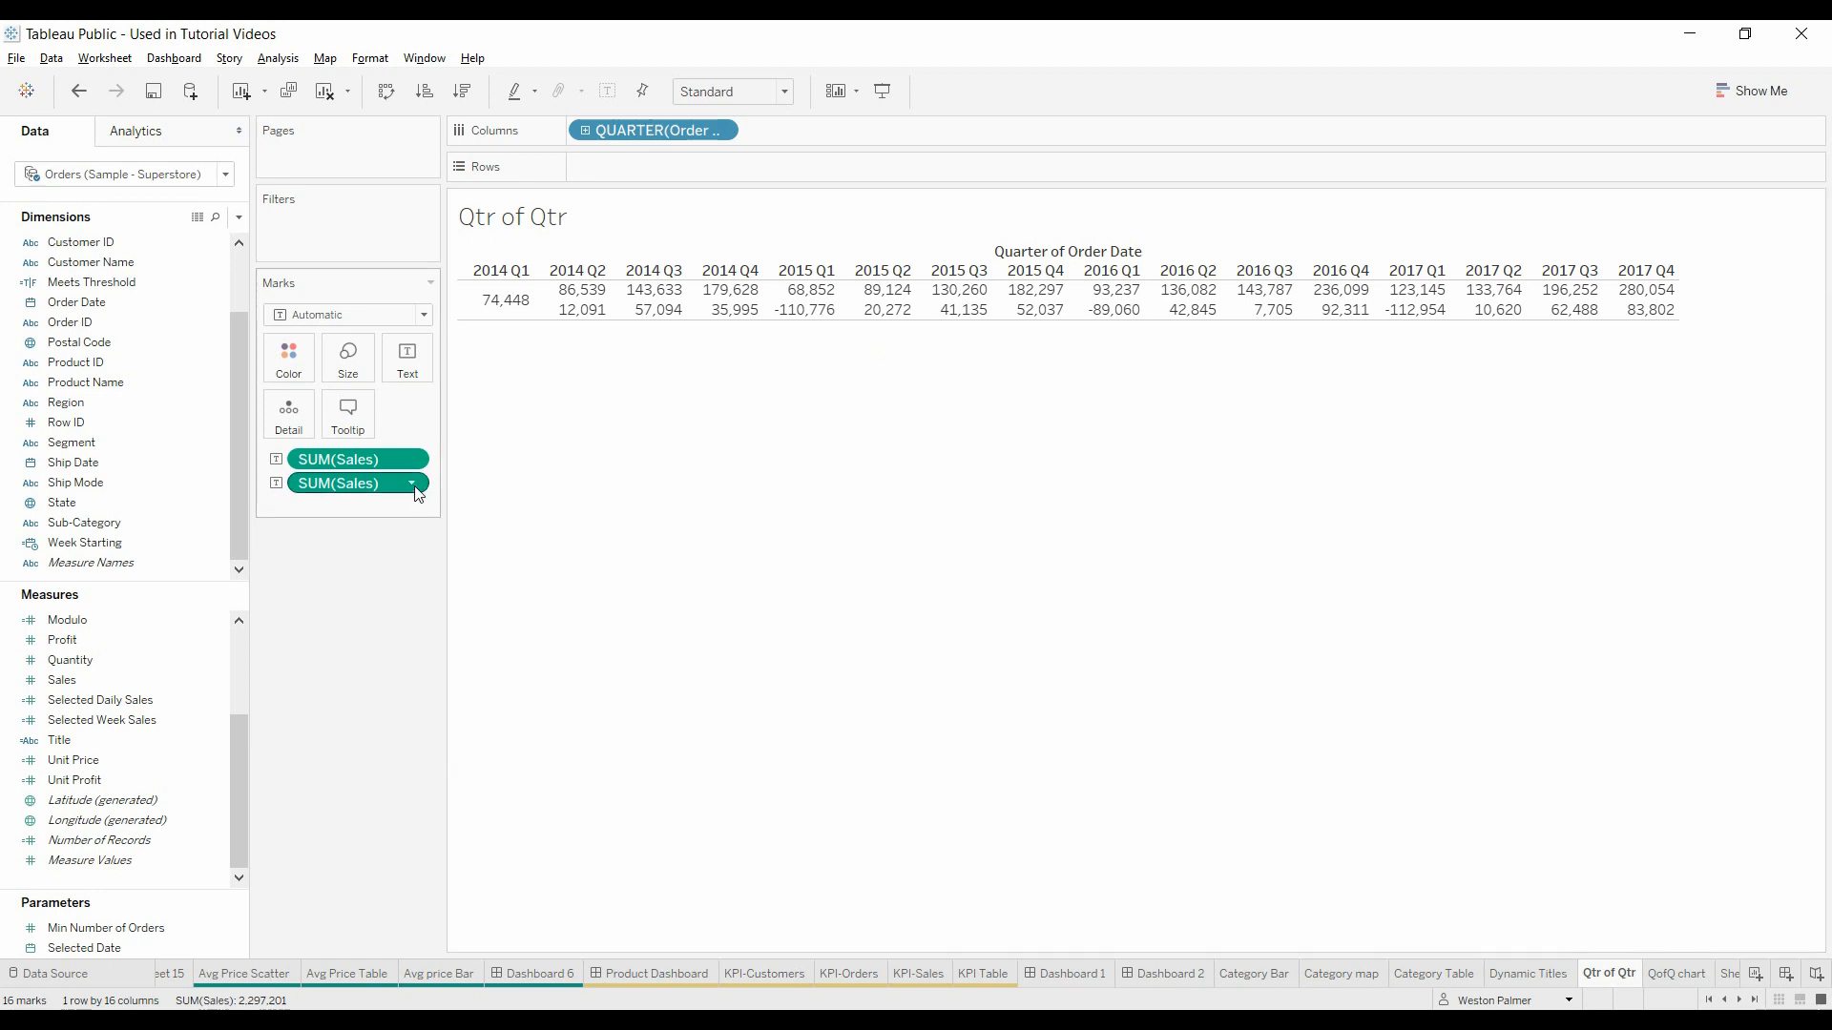
Step: Show the Difference table calculation as a formula, then start a new calculated field
{"action": "left_click", "coordinate": [411, 483]}
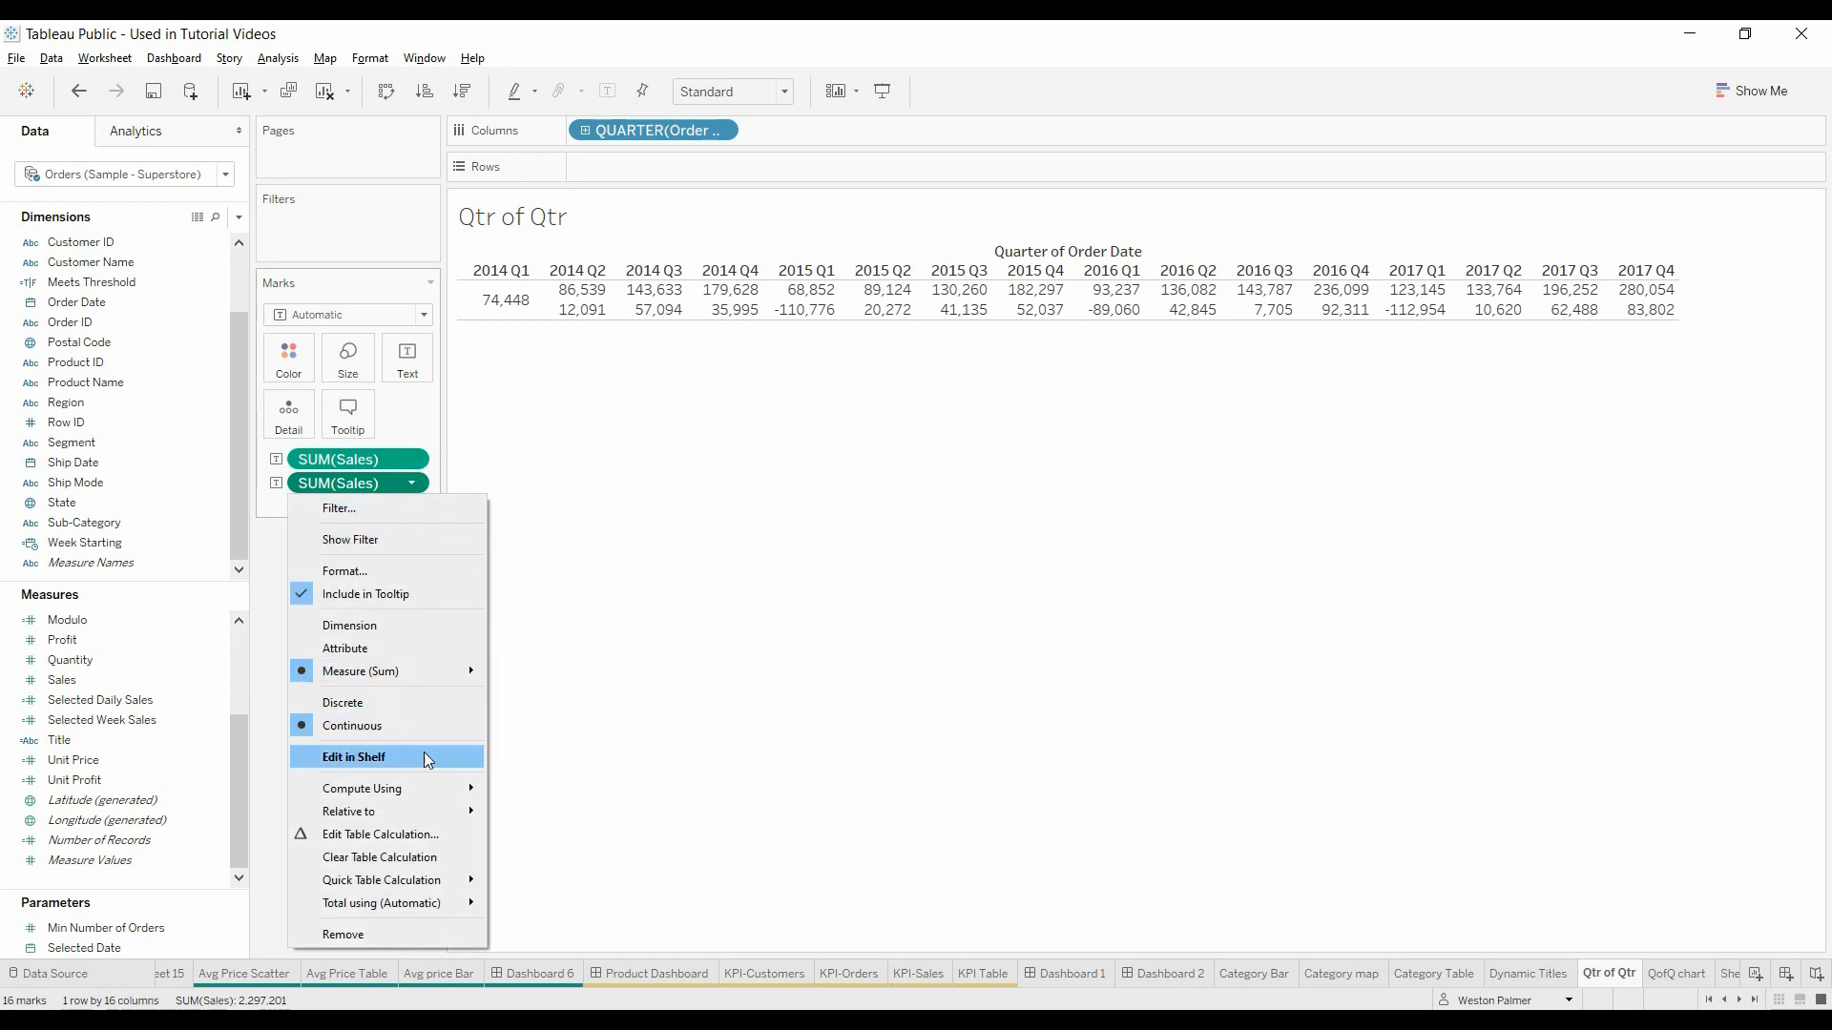
{"action": "left_click", "coordinate": [354, 755]}
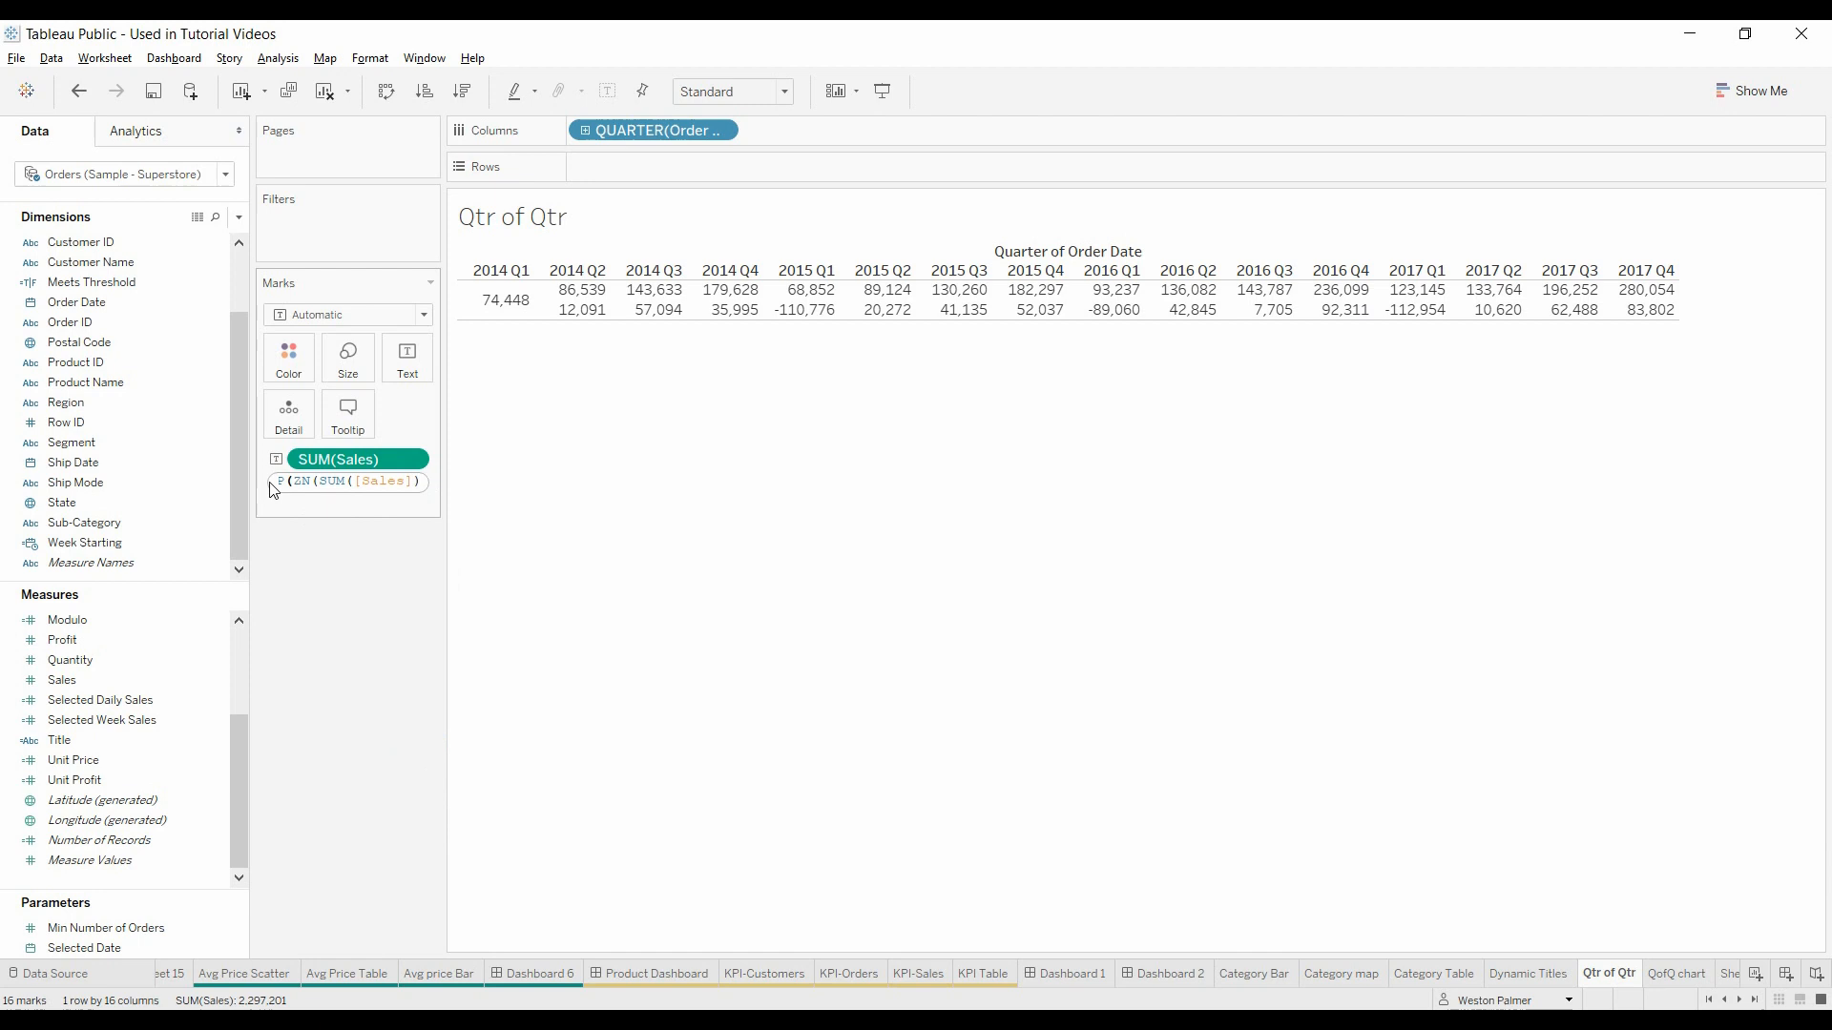
{"action": "mouse_move", "coordinate": [425, 491]}
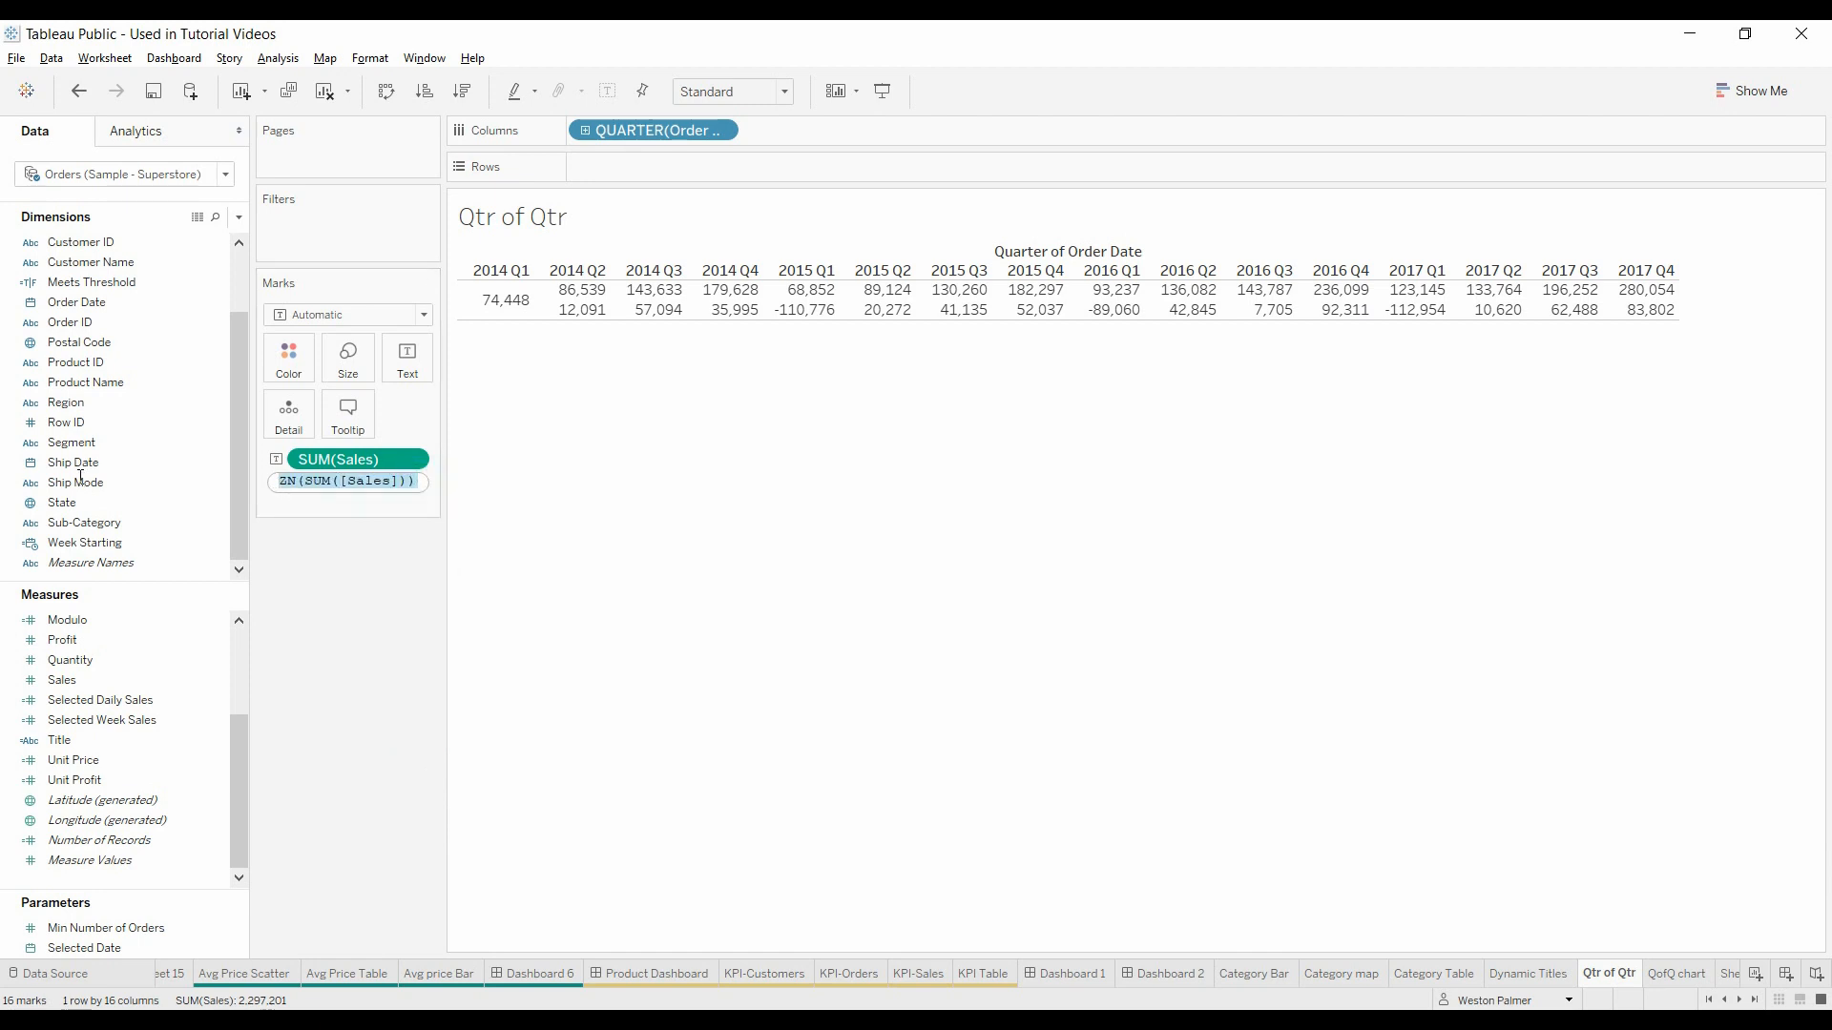
{"action": "left_click", "coordinate": [62, 502]}
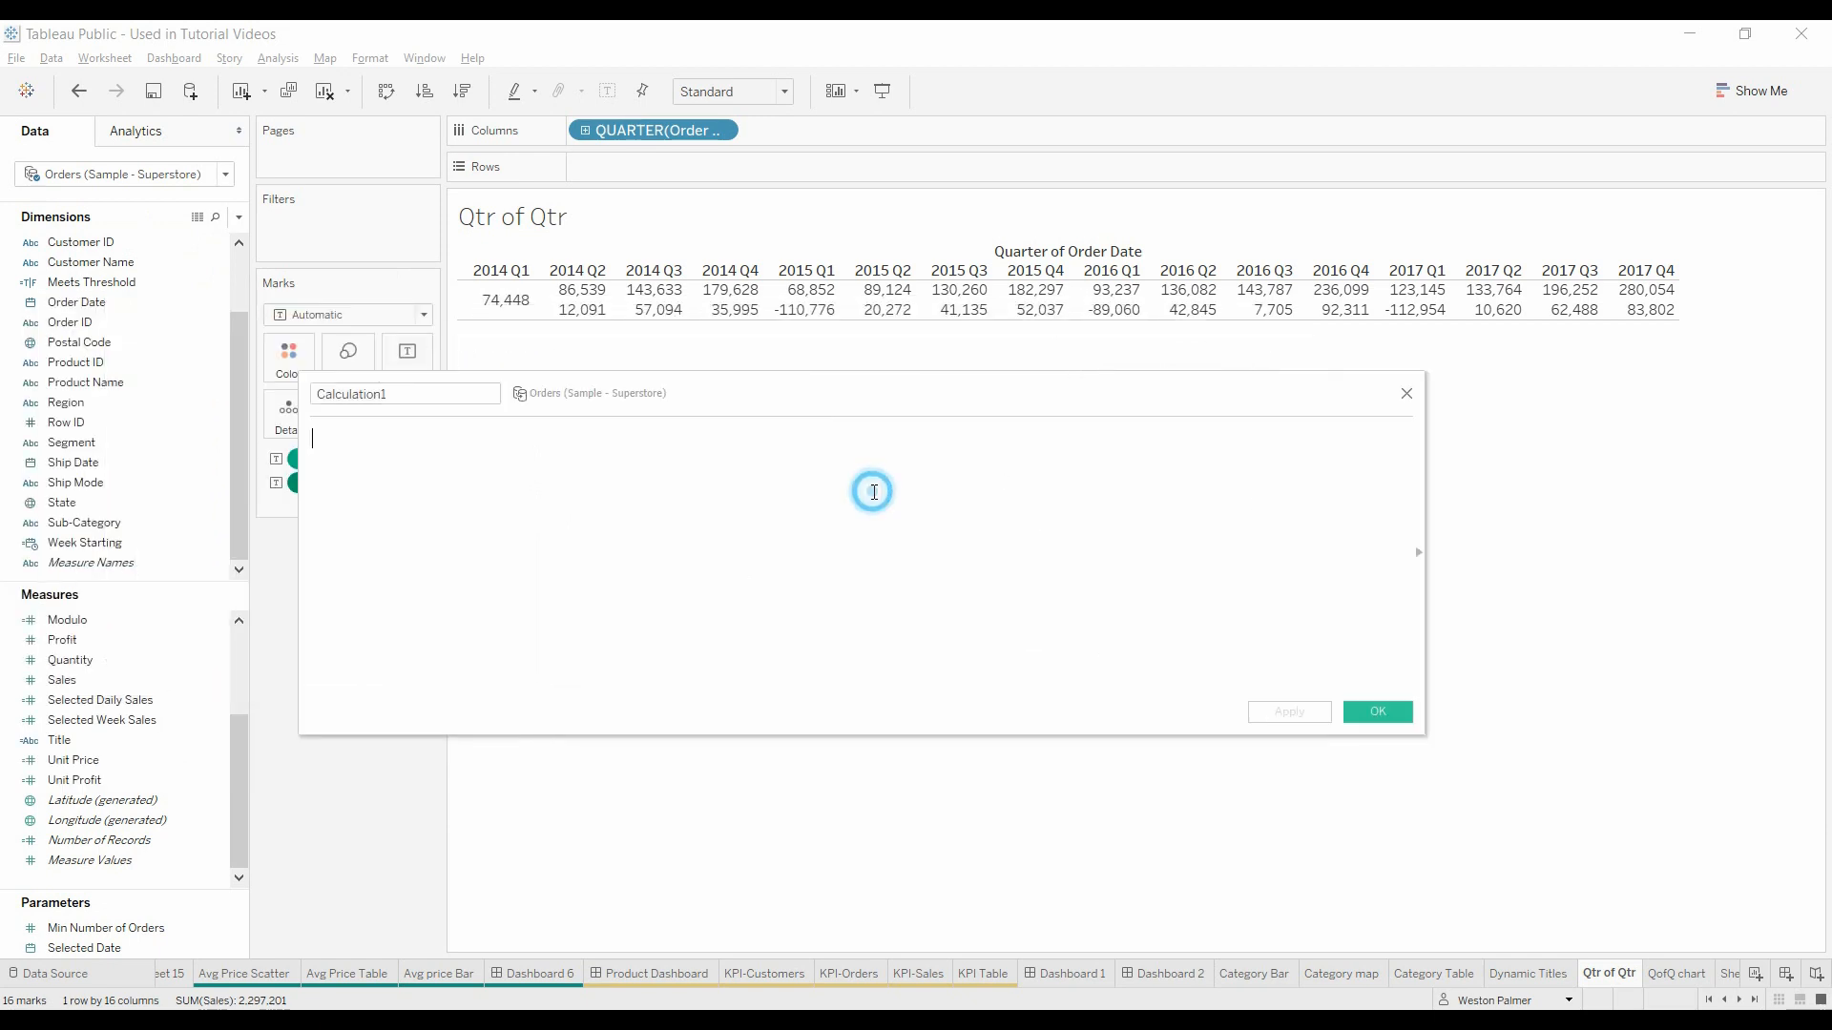
Step: Enter ZN(SUM([Sales])) - LOOKUP(ZN(SUM([Sales])), -1) and name it Change from Prev Qtr
{"action": "type", "text": "ZN(SUM([Sales])) - LOOKUP(ZN(SUM([Sales])), -1)"}
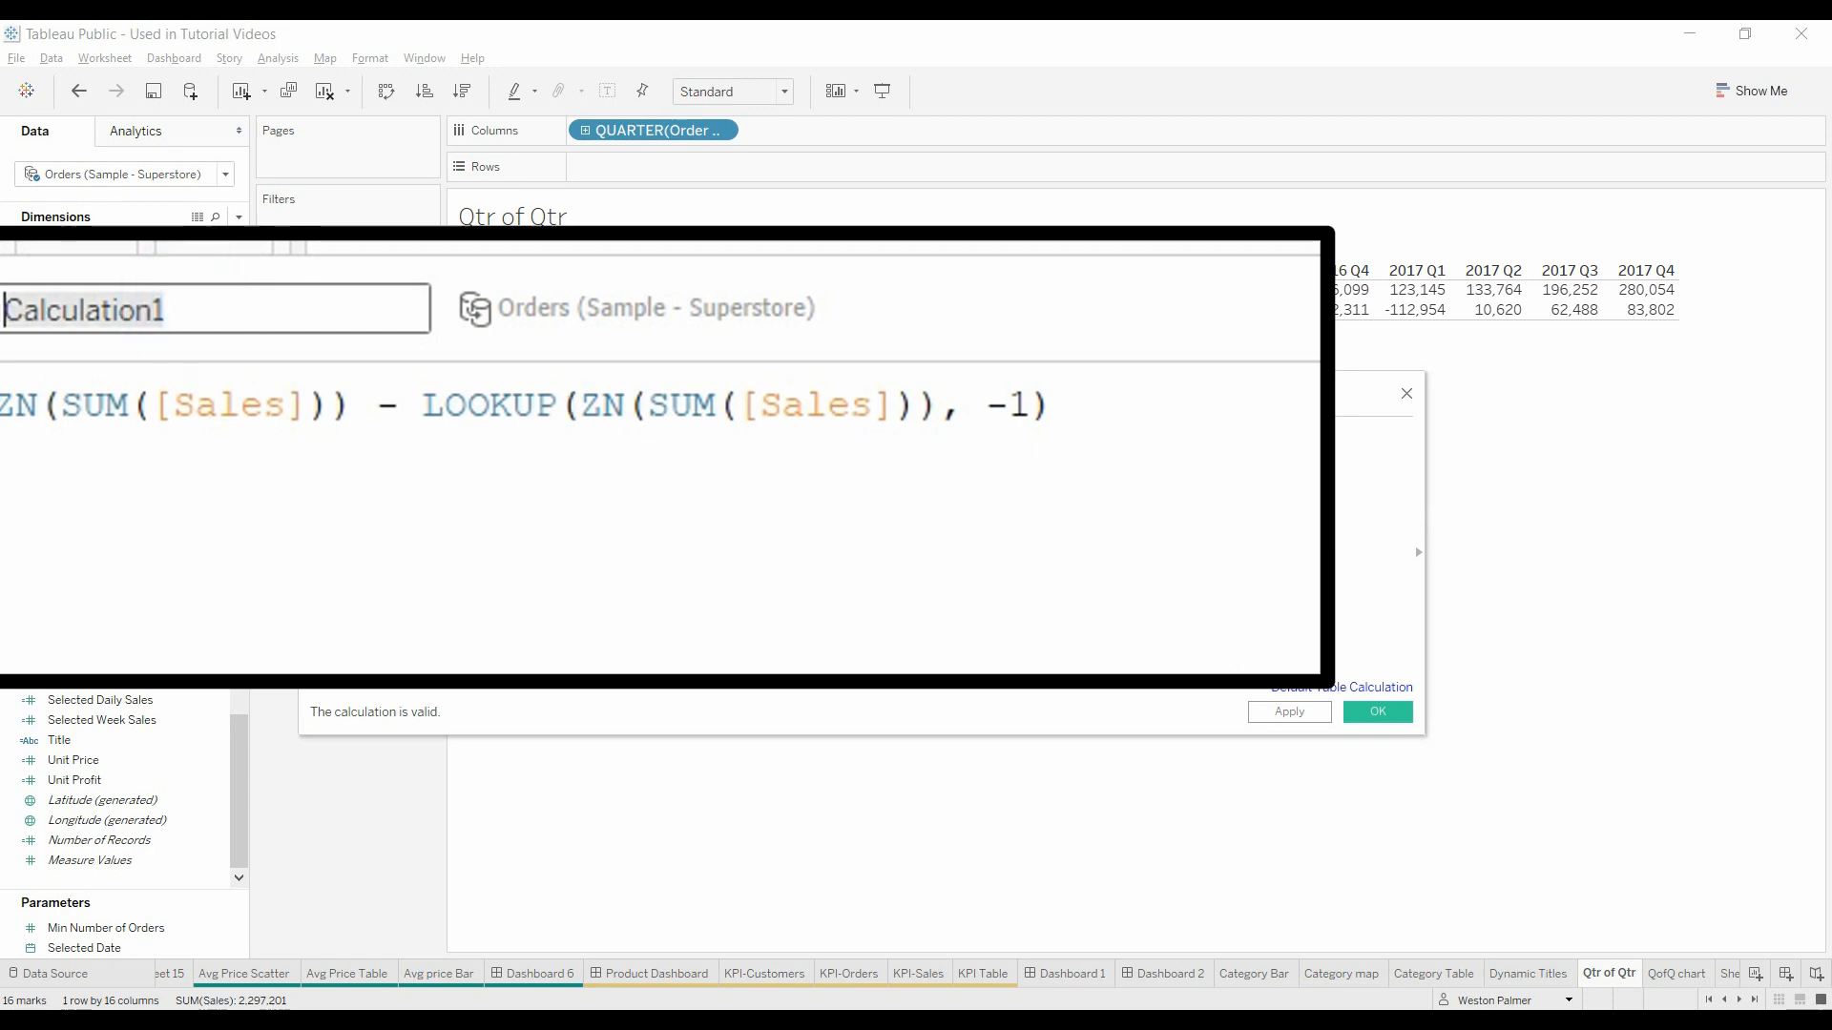
{"action": "type", "text": "P"}
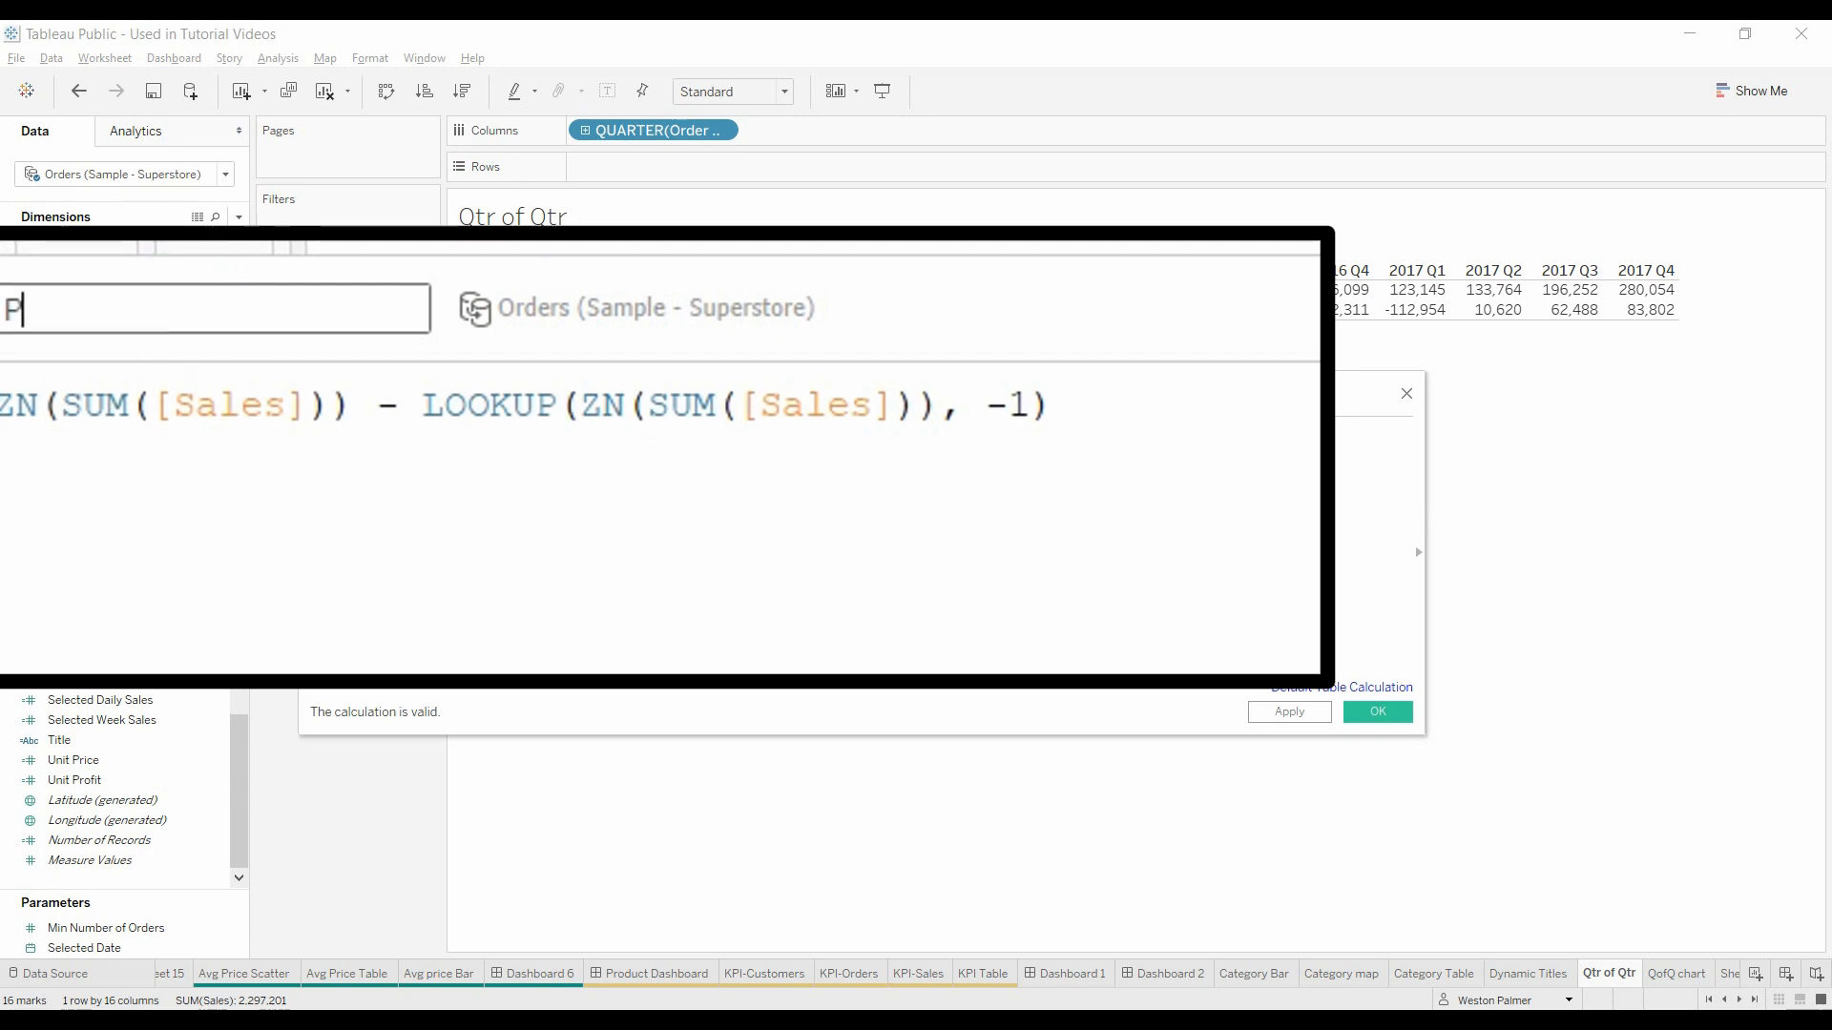
{"action": "type", "text": "Change from"}
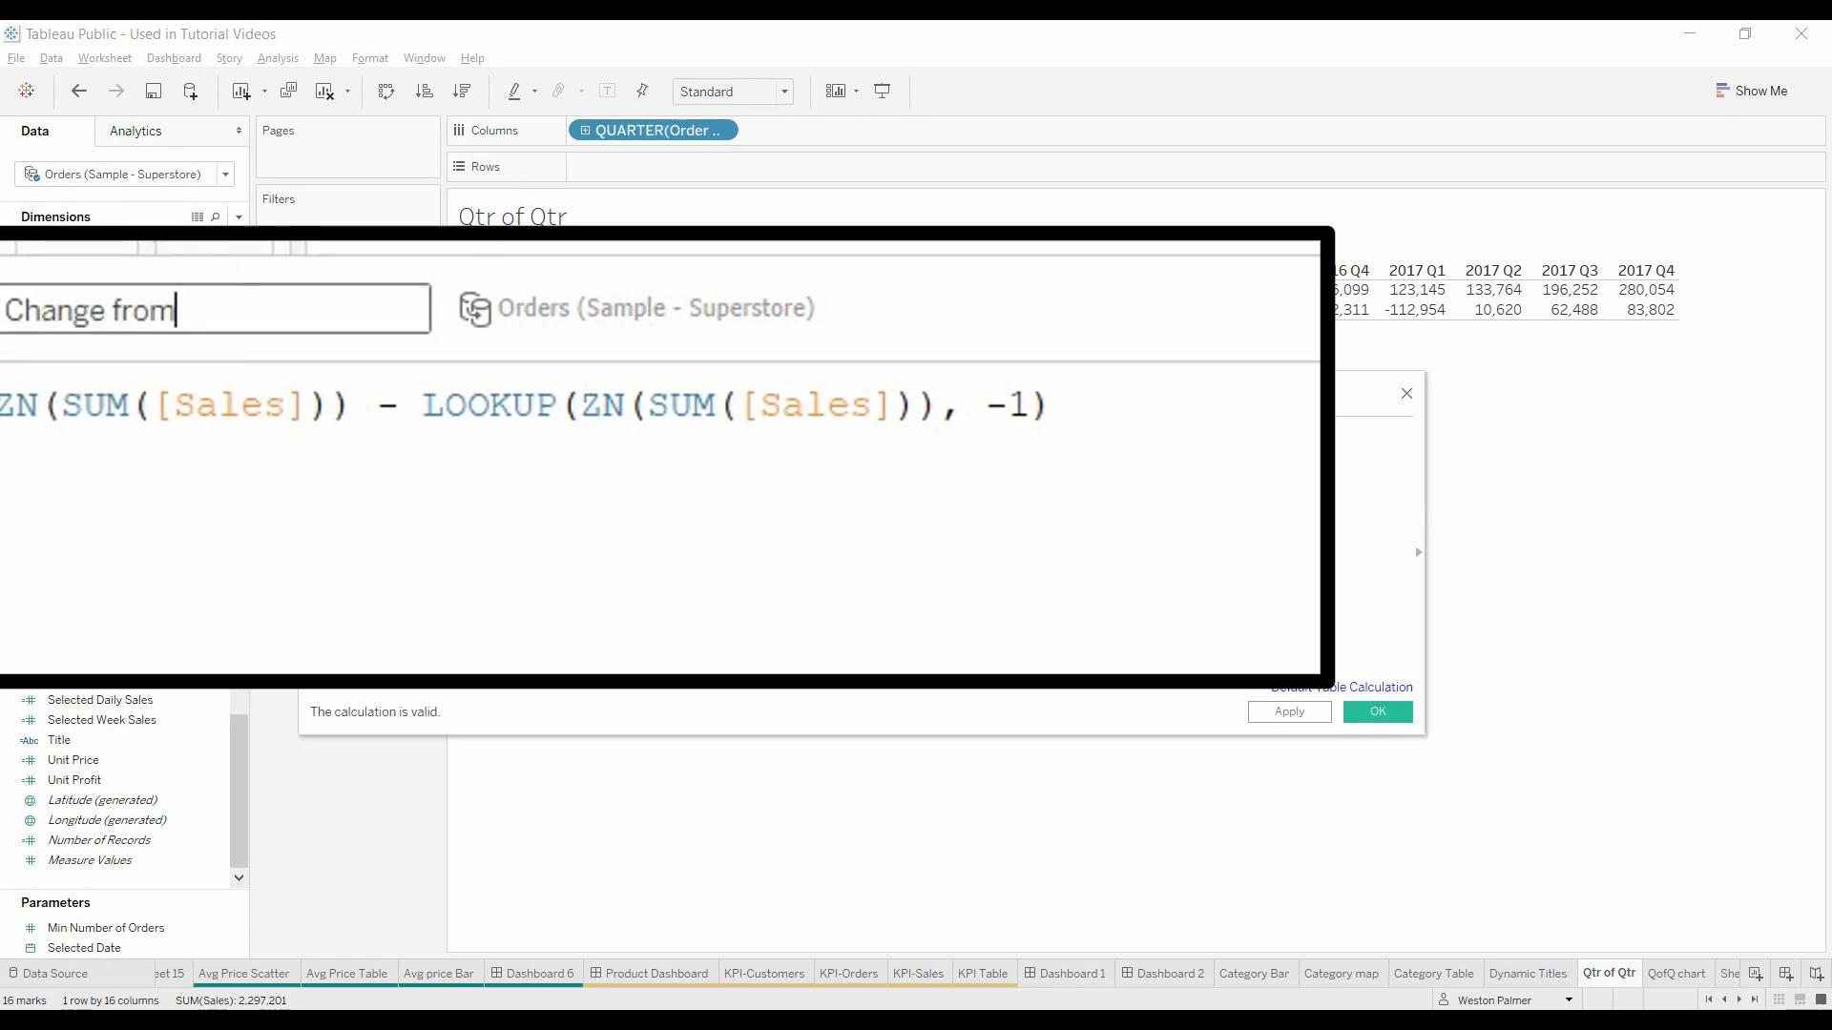
{"action": "type", "text": "Prev Qtr"}
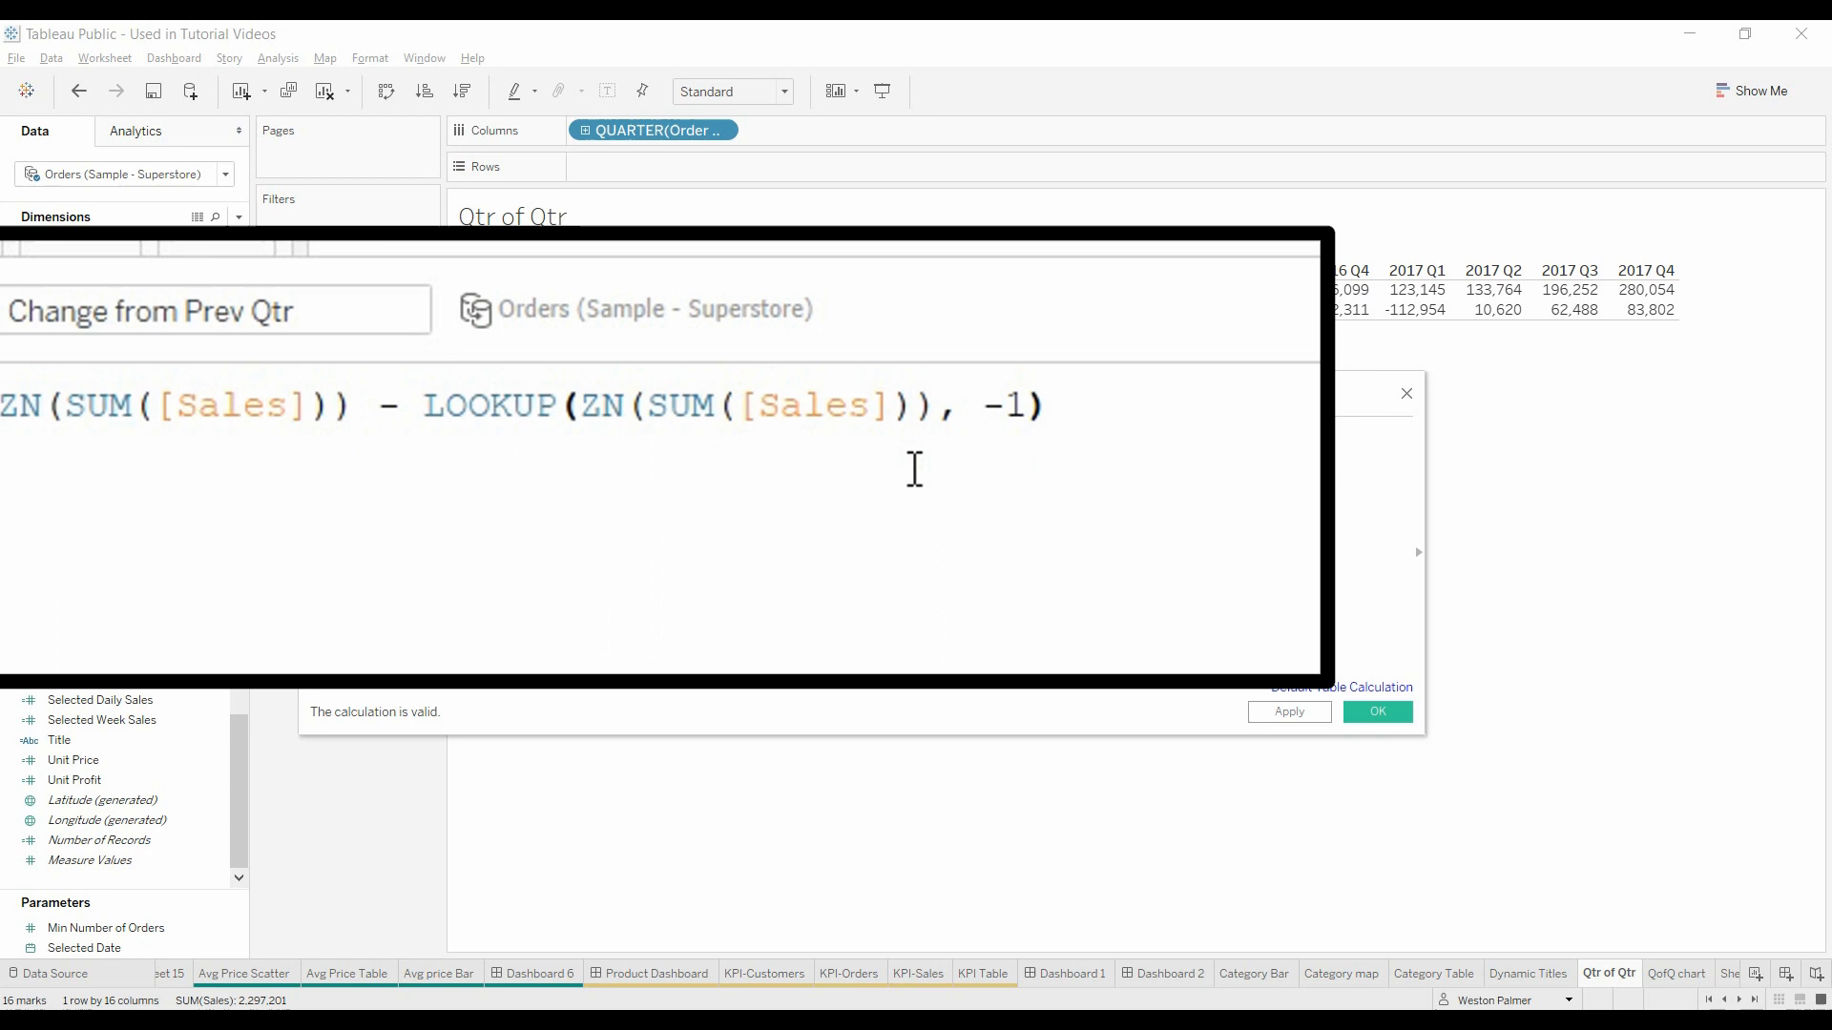
{"action": "left_click", "coordinate": [1046, 405]}
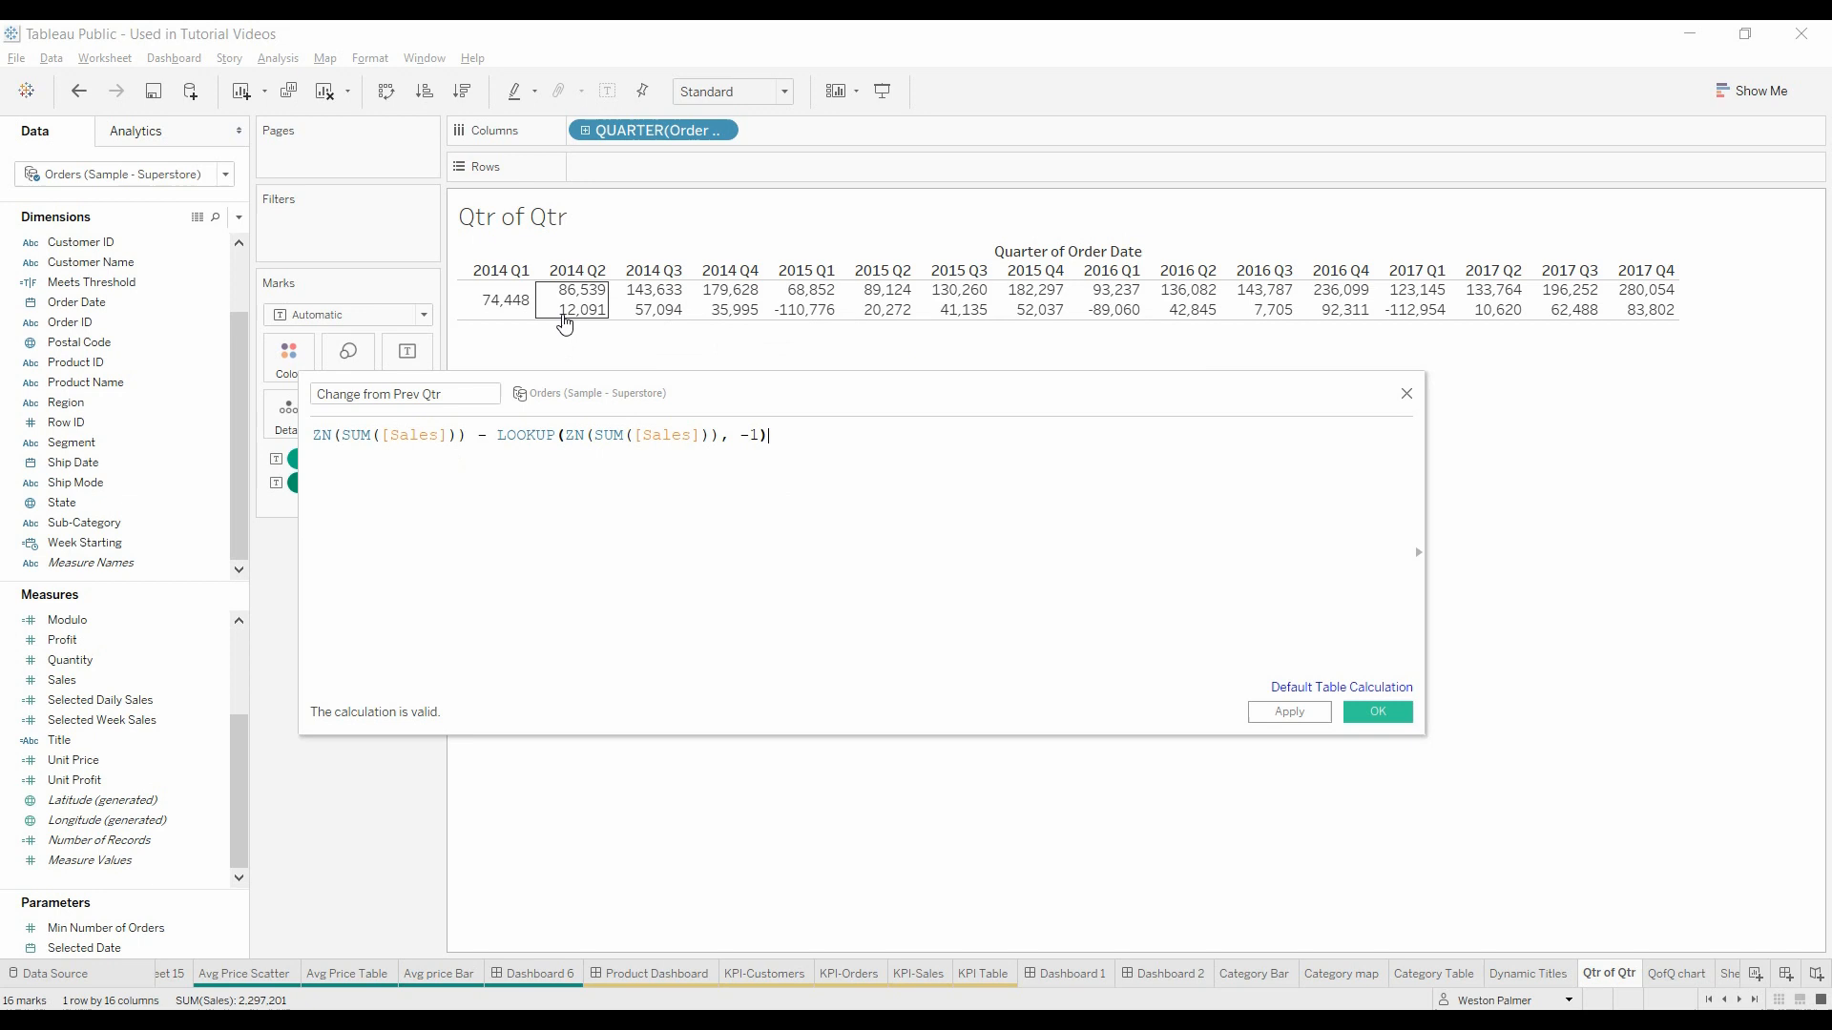
{"action": "mouse_move", "coordinate": [651, 292]}
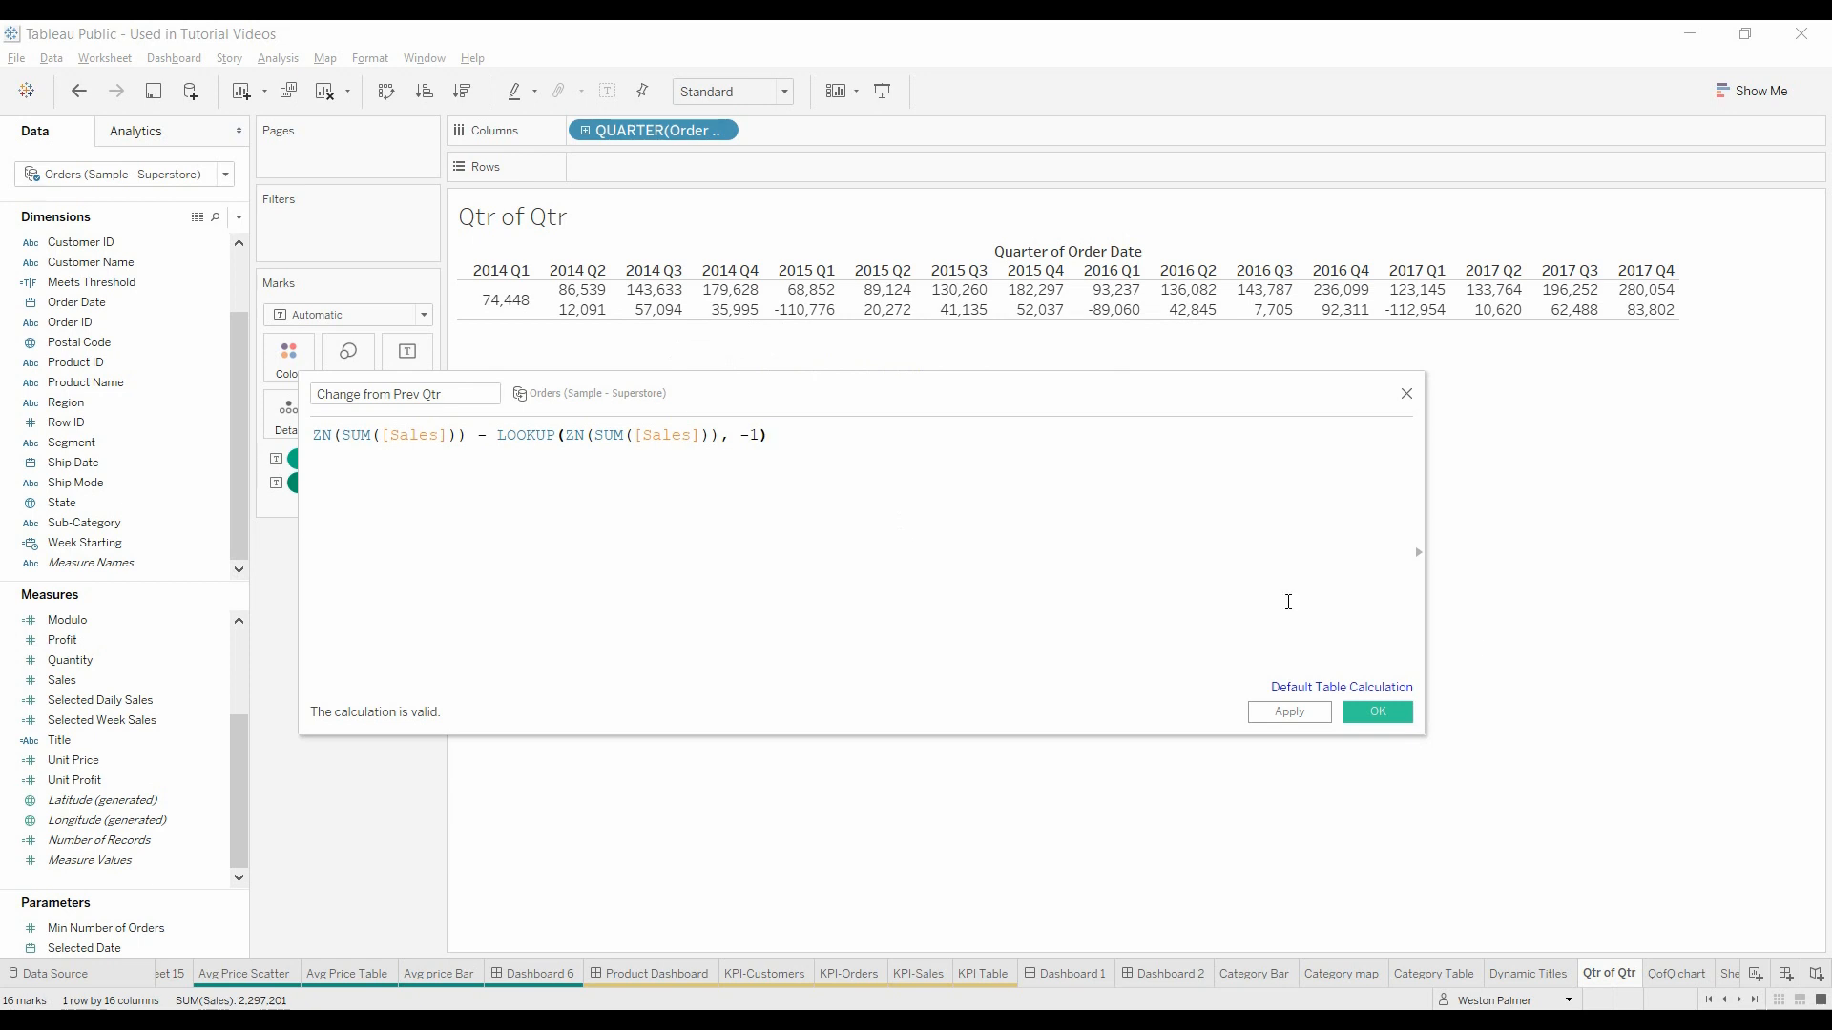
Step: Save the Change from Prev Qtr field and duplicate it
{"action": "left_click", "coordinate": [1375, 712]}
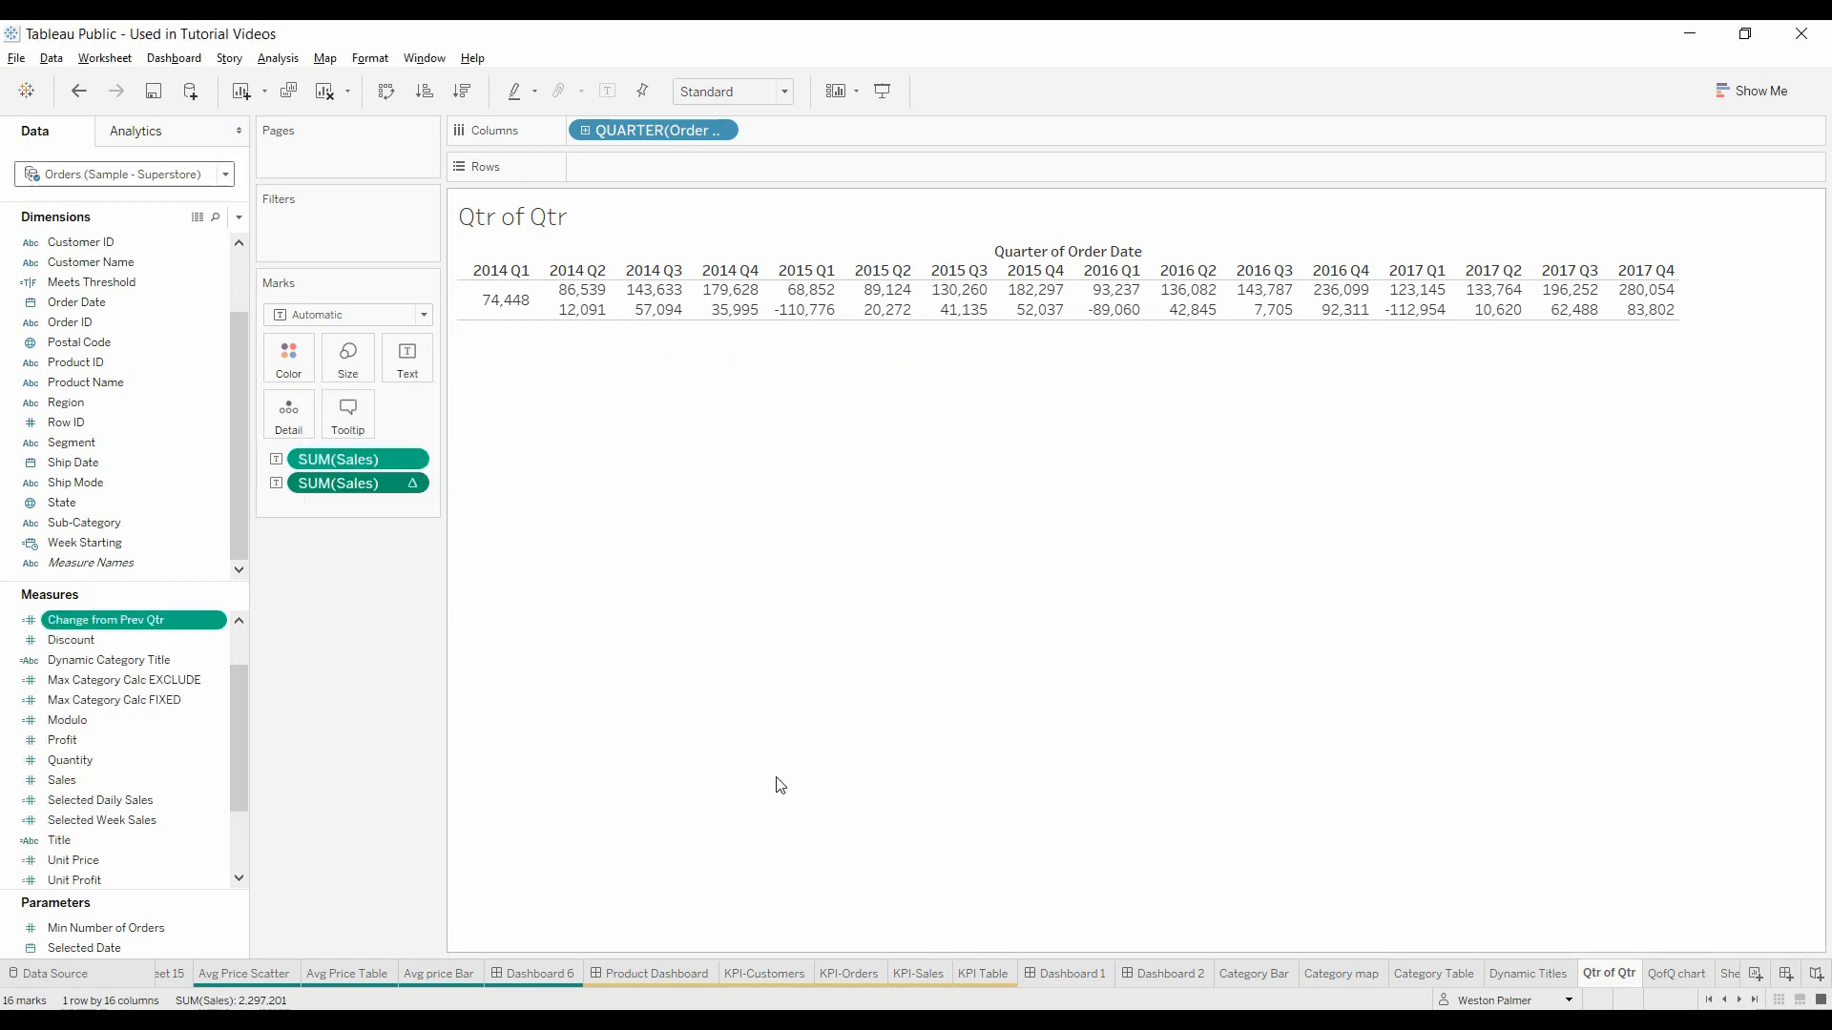
{"action": "right_click", "coordinate": [105, 619]}
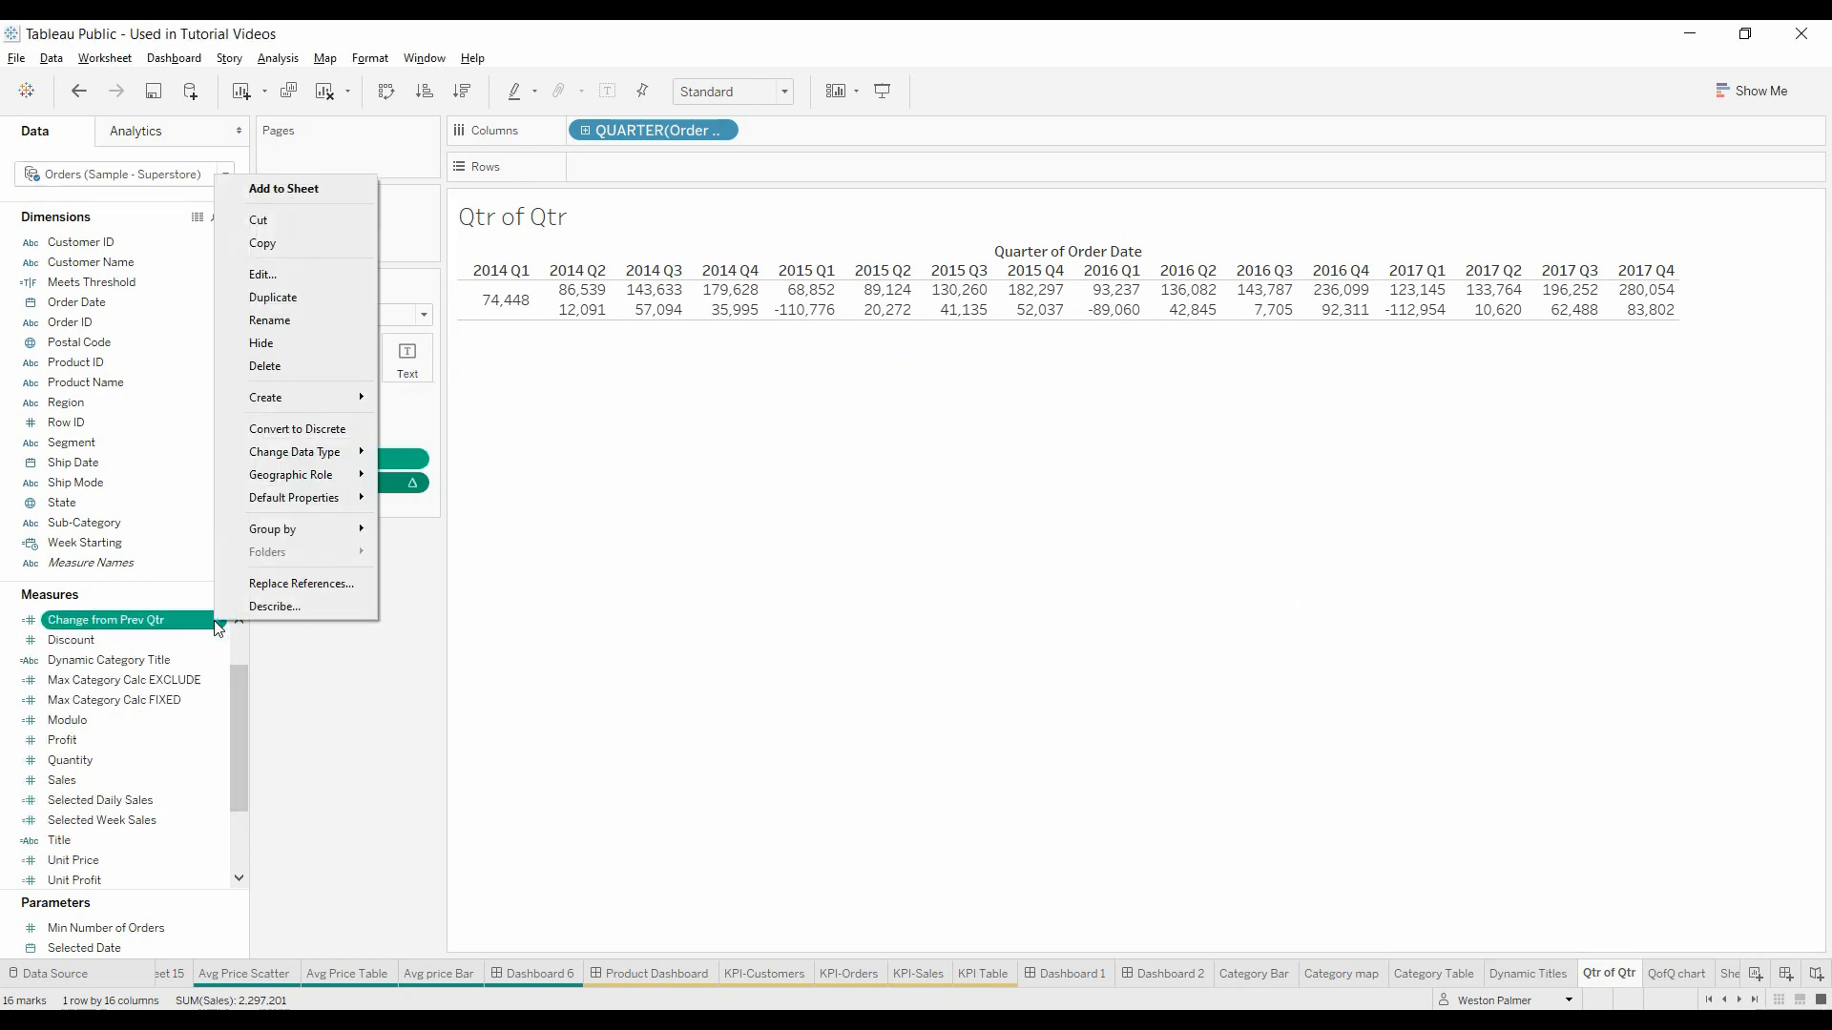
{"action": "left_click", "coordinate": [272, 297]}
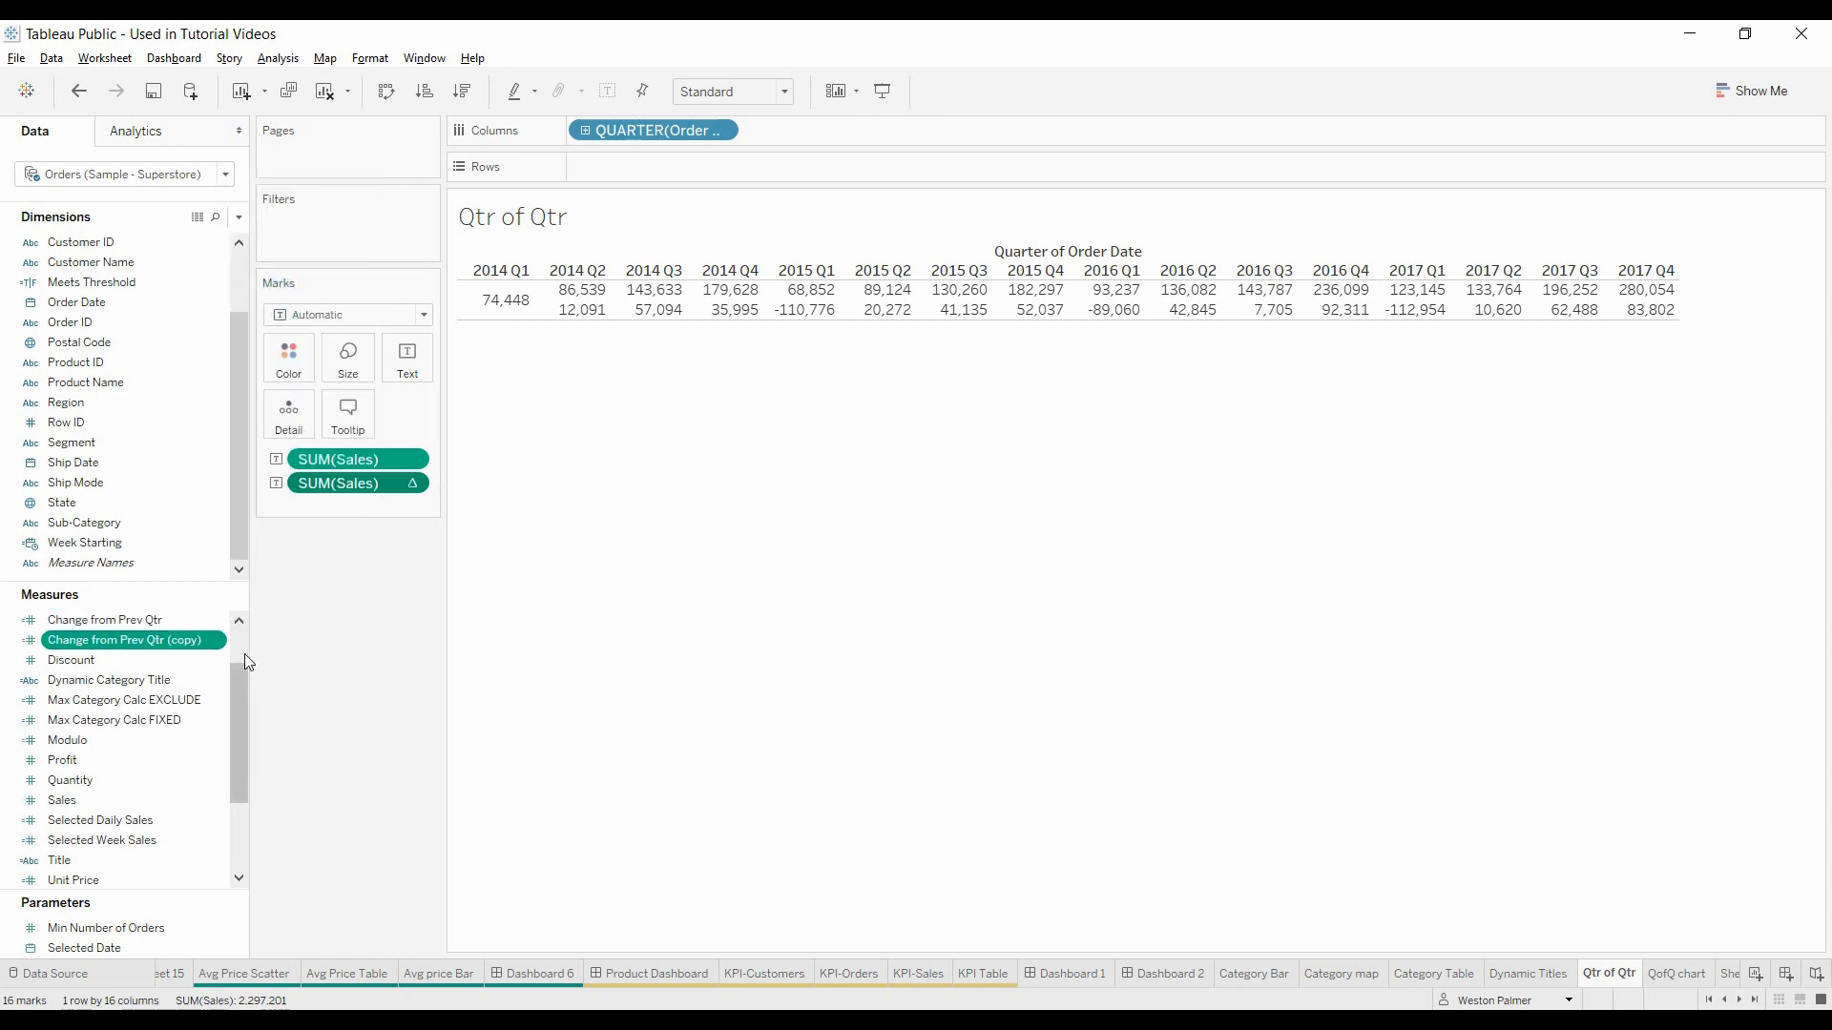
{"action": "mouse_move", "coordinate": [309, 647]}
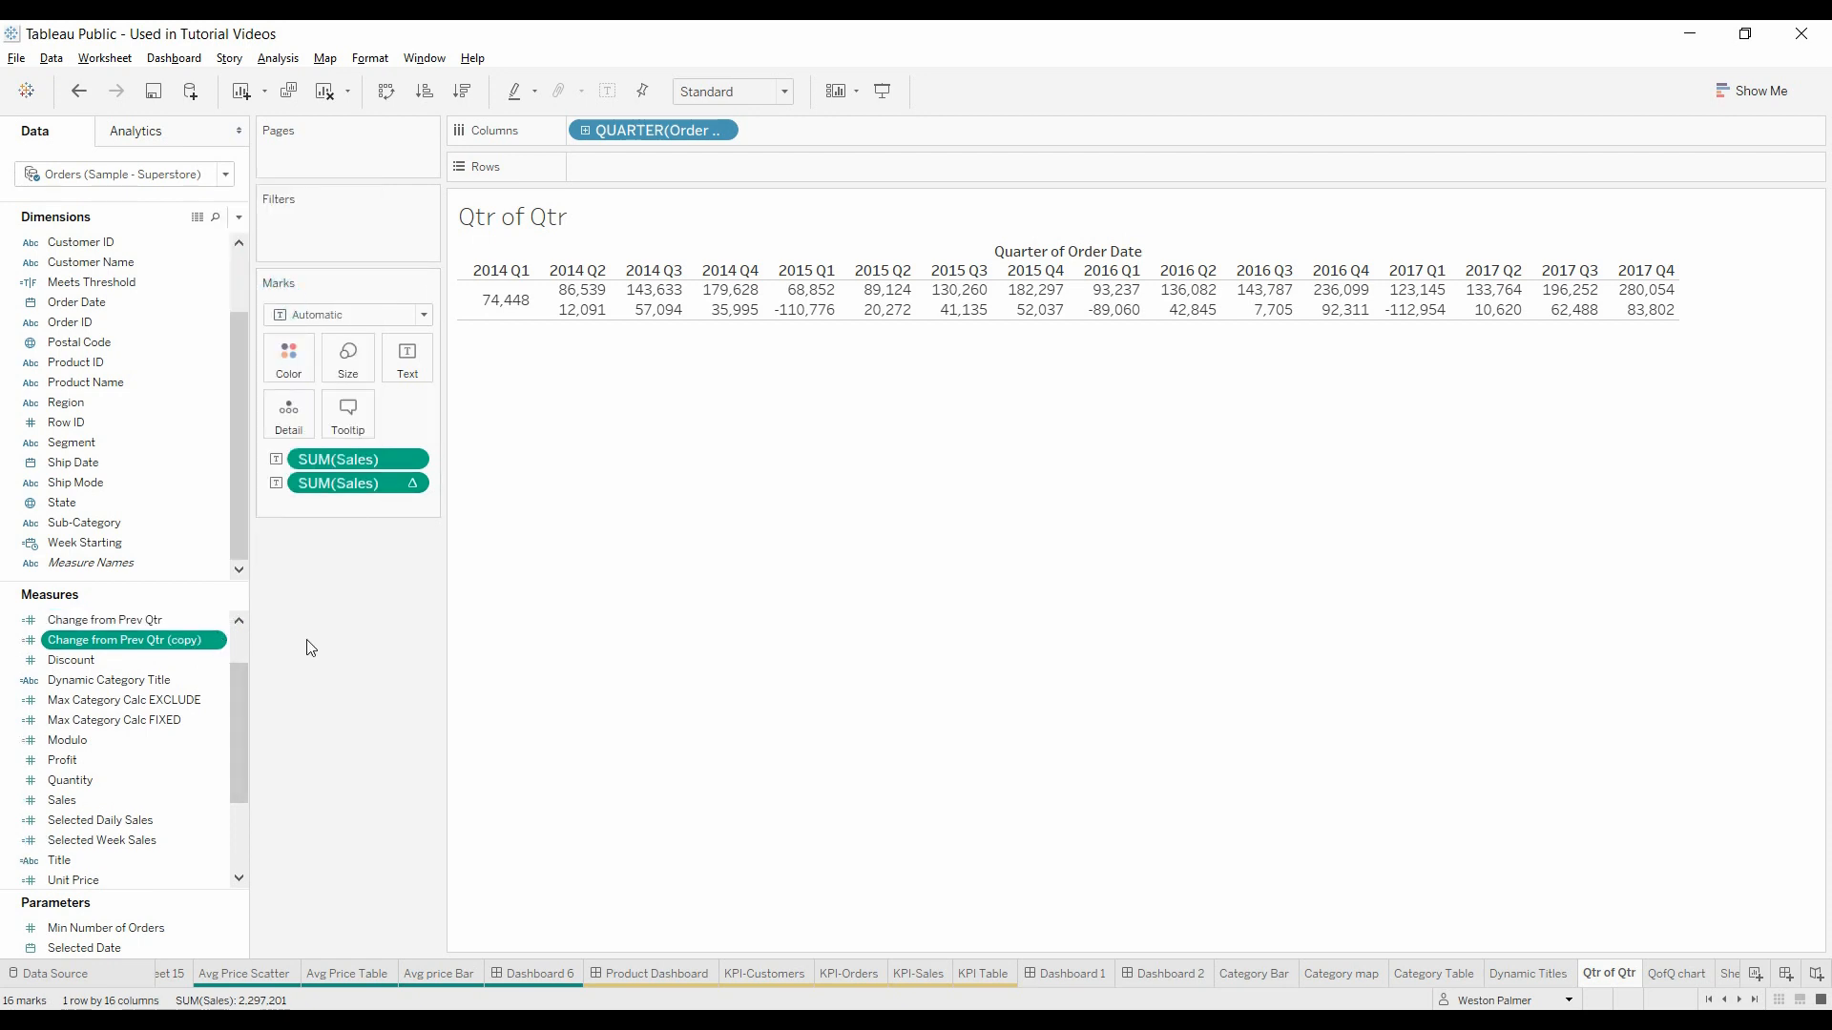
Step: Switch the second pill's quick table calculation to Percent Difference
{"action": "left_click", "coordinate": [417, 484]}
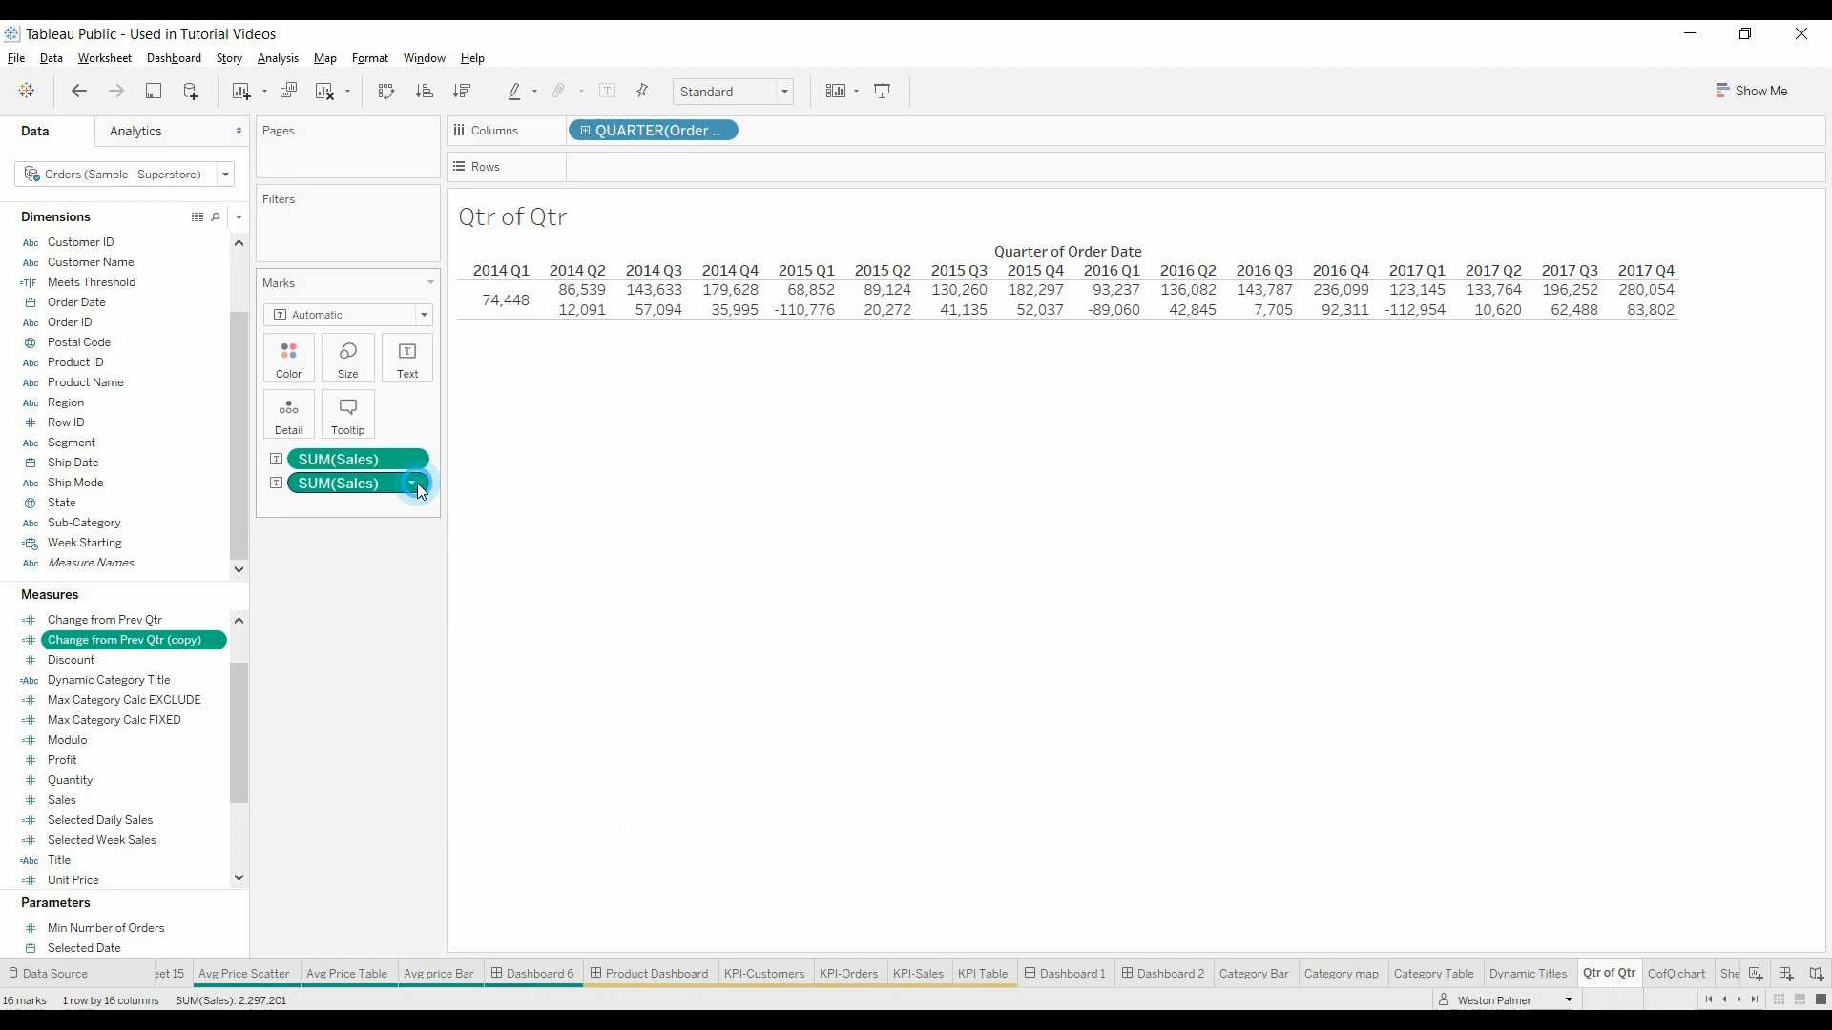
{"action": "left_click", "coordinate": [411, 482]}
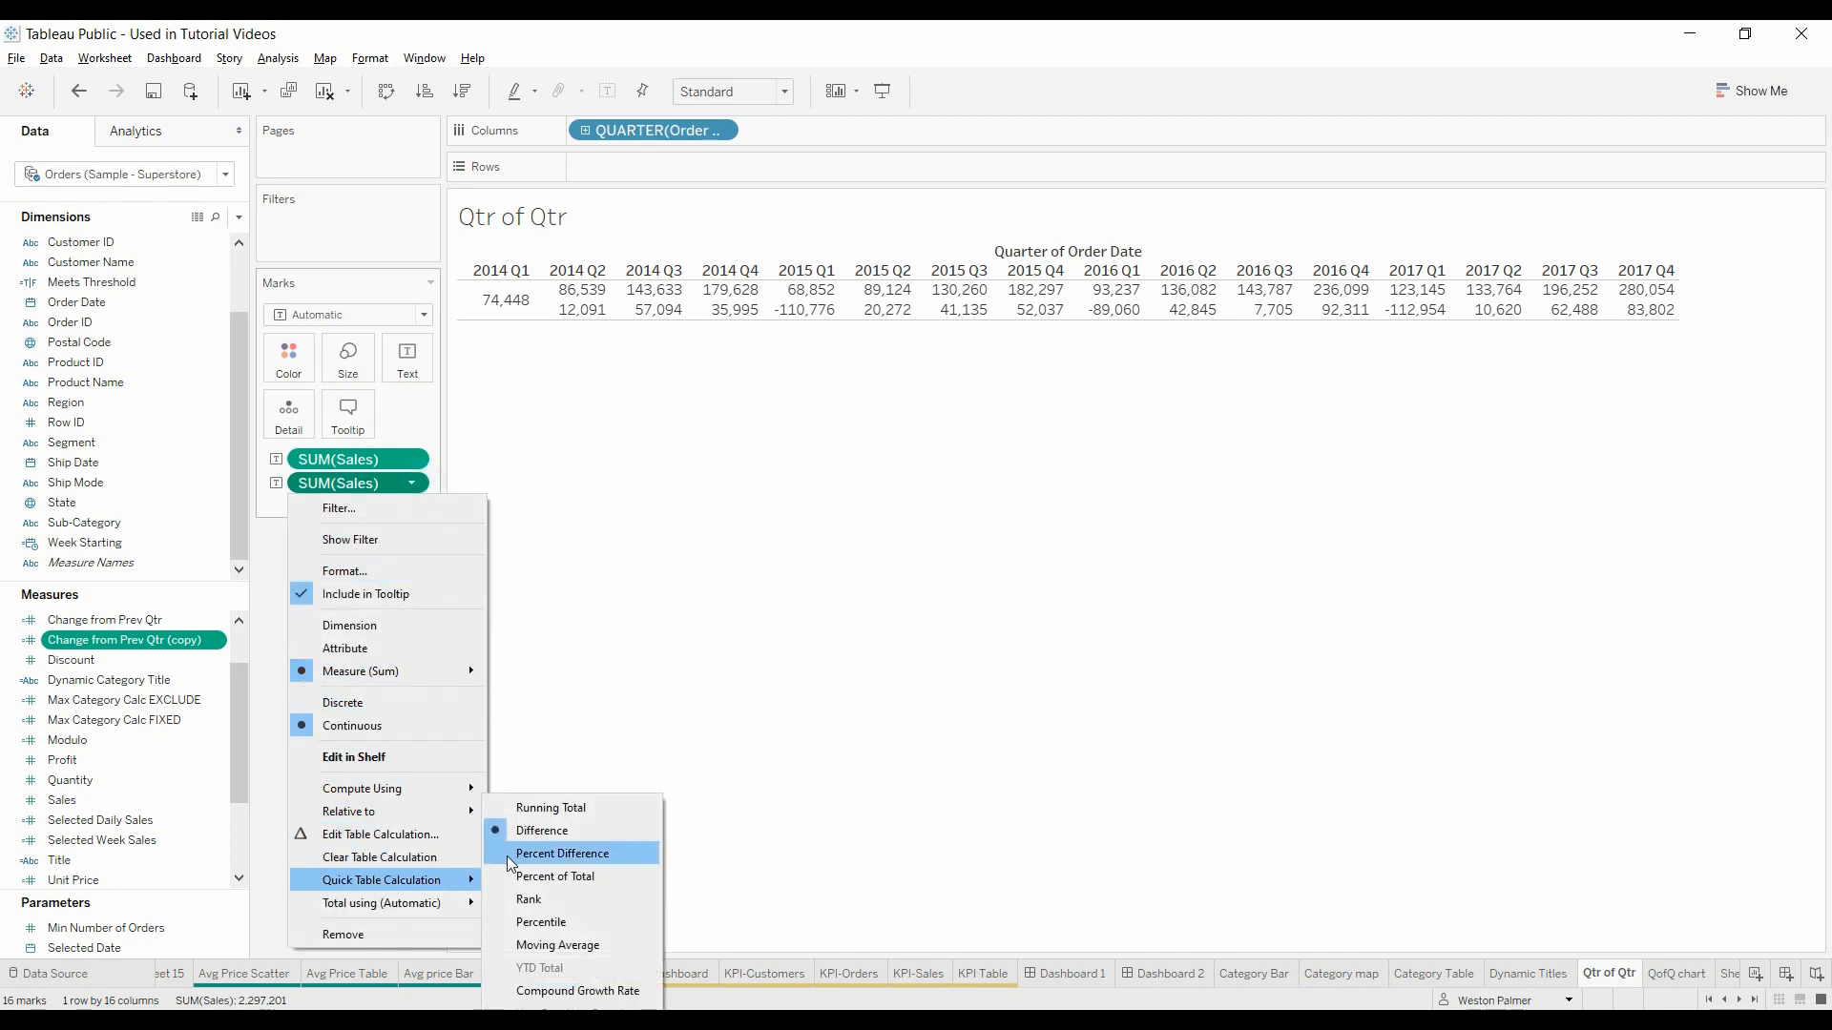
{"action": "left_click", "coordinate": [562, 853]}
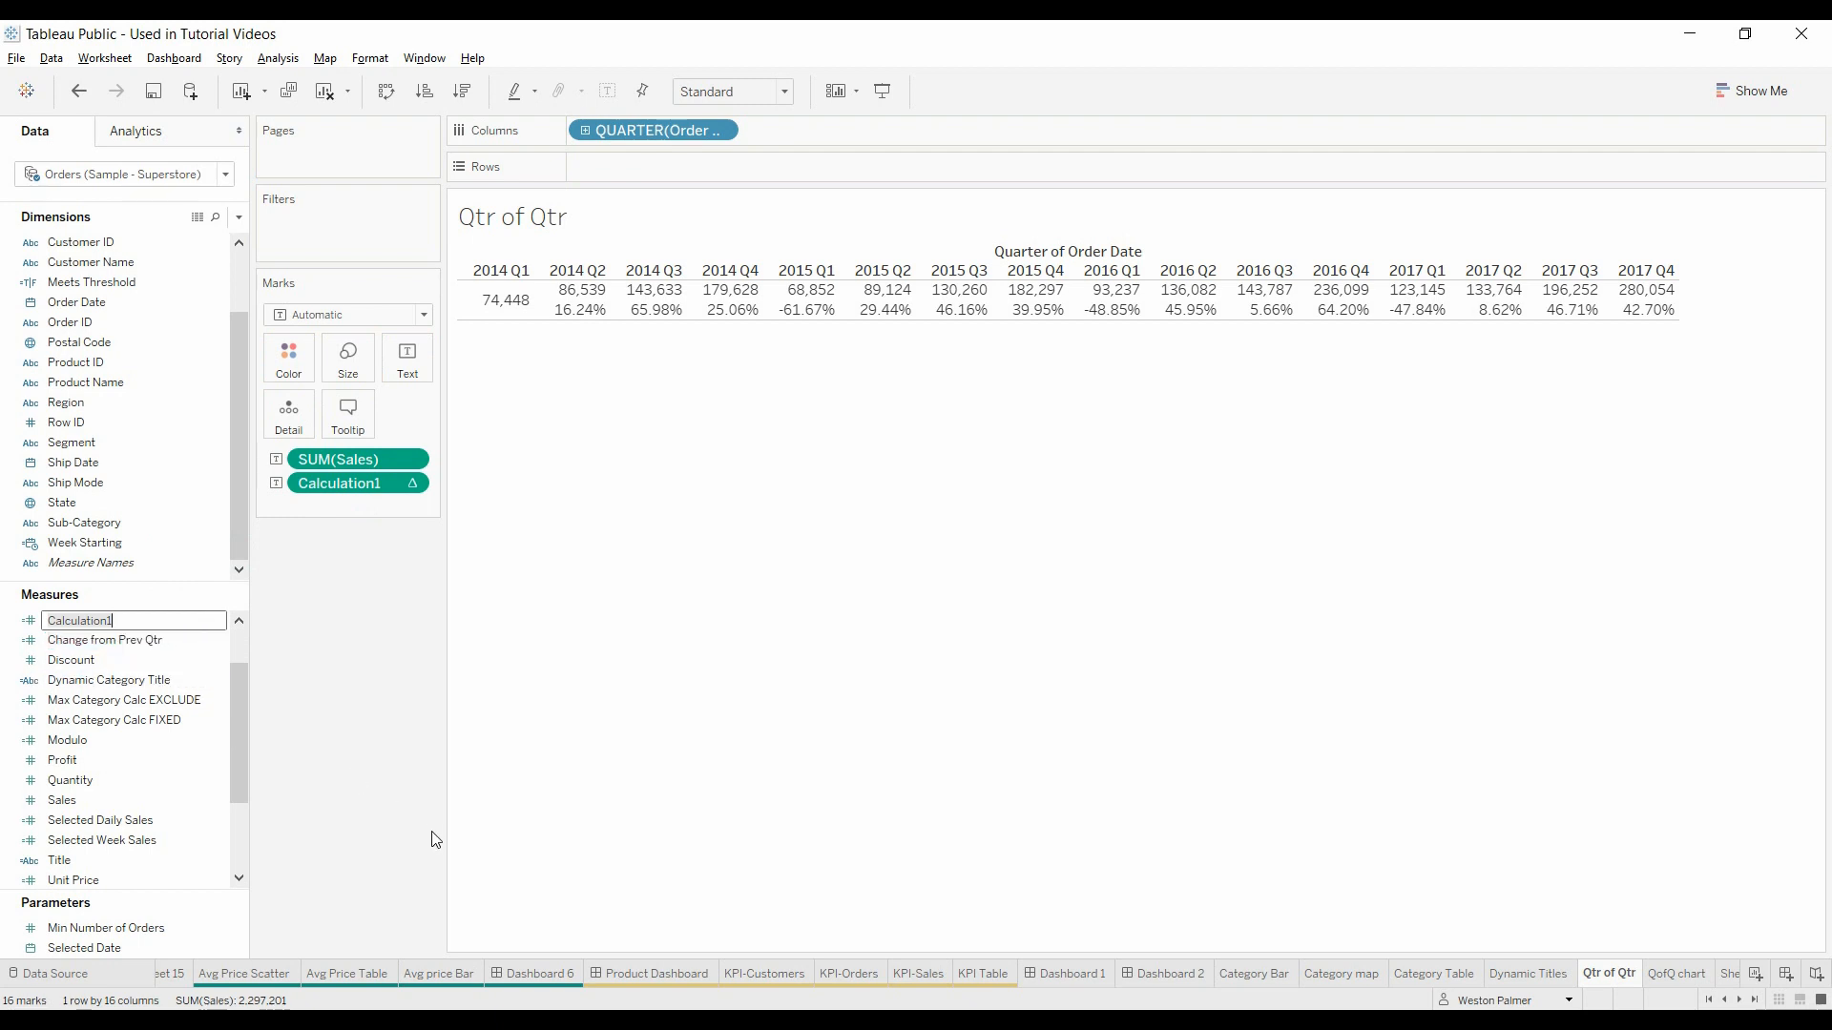
Step: Search the Measures pane for 'Percent Cha' to find the change fields
{"action": "type", "text": "P"}
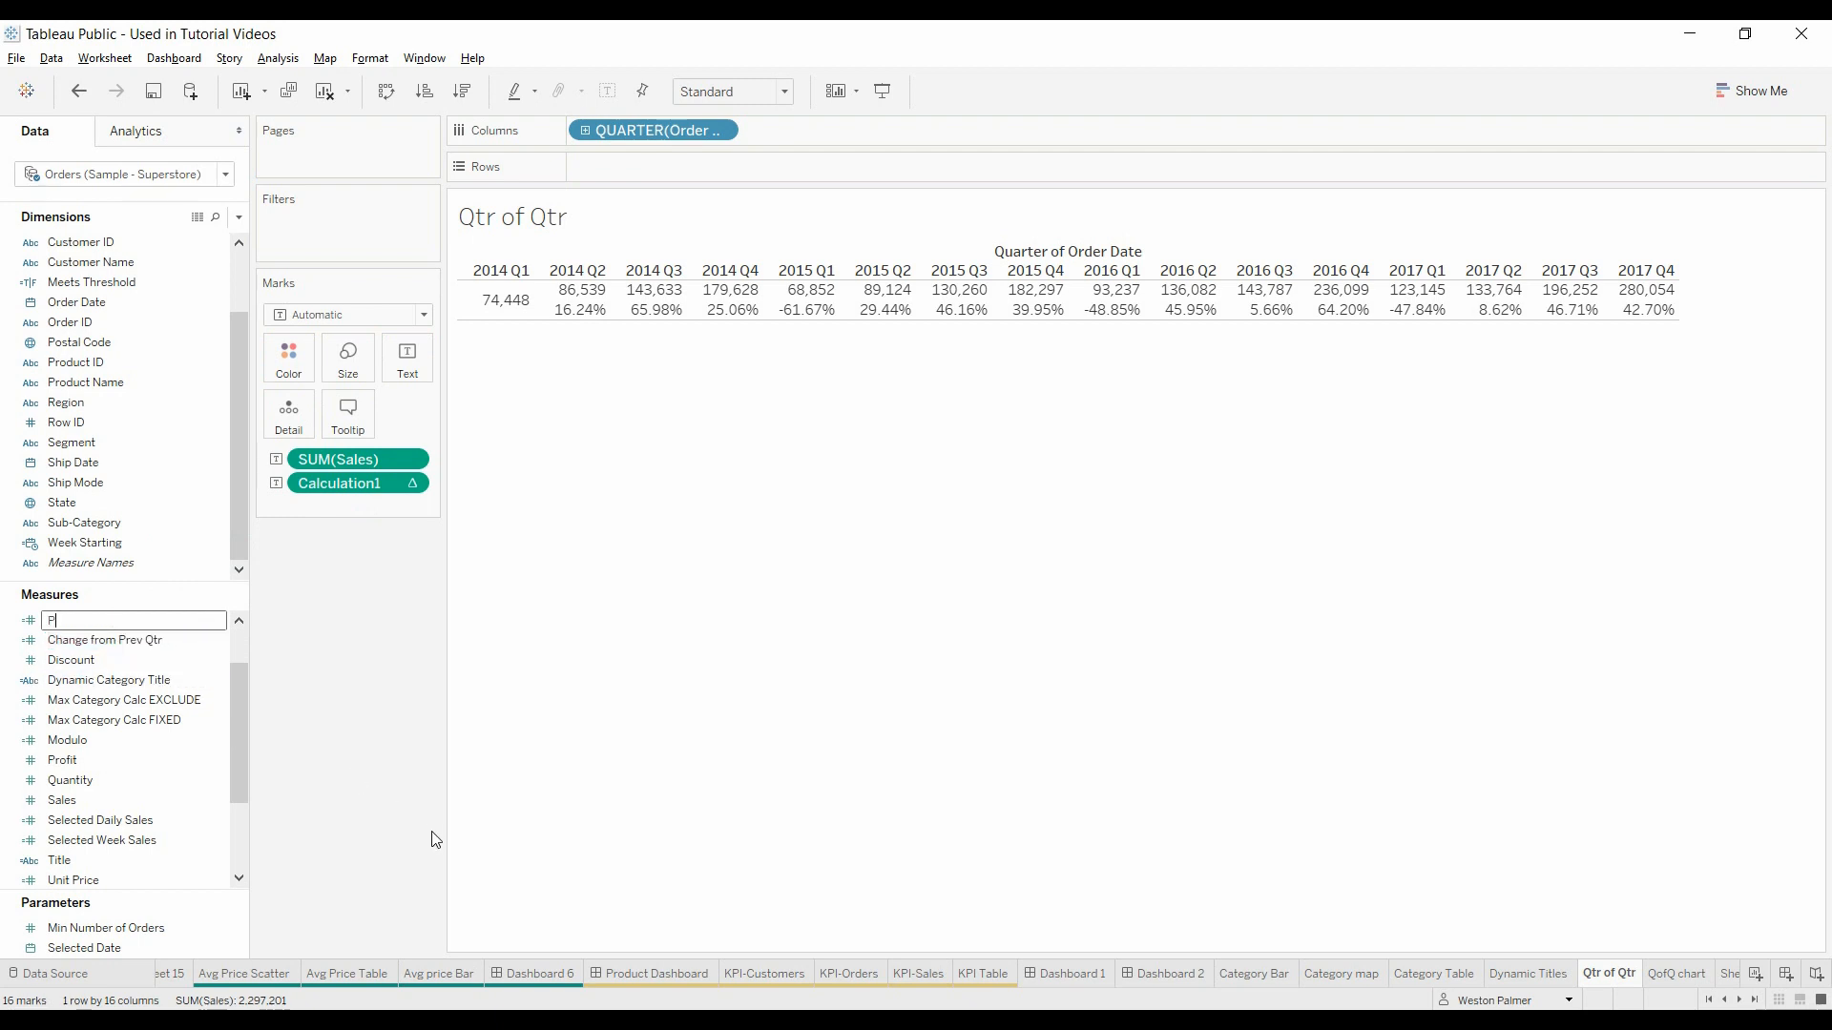
{"action": "type", "text": "ercent Change from Prev Qtr"}
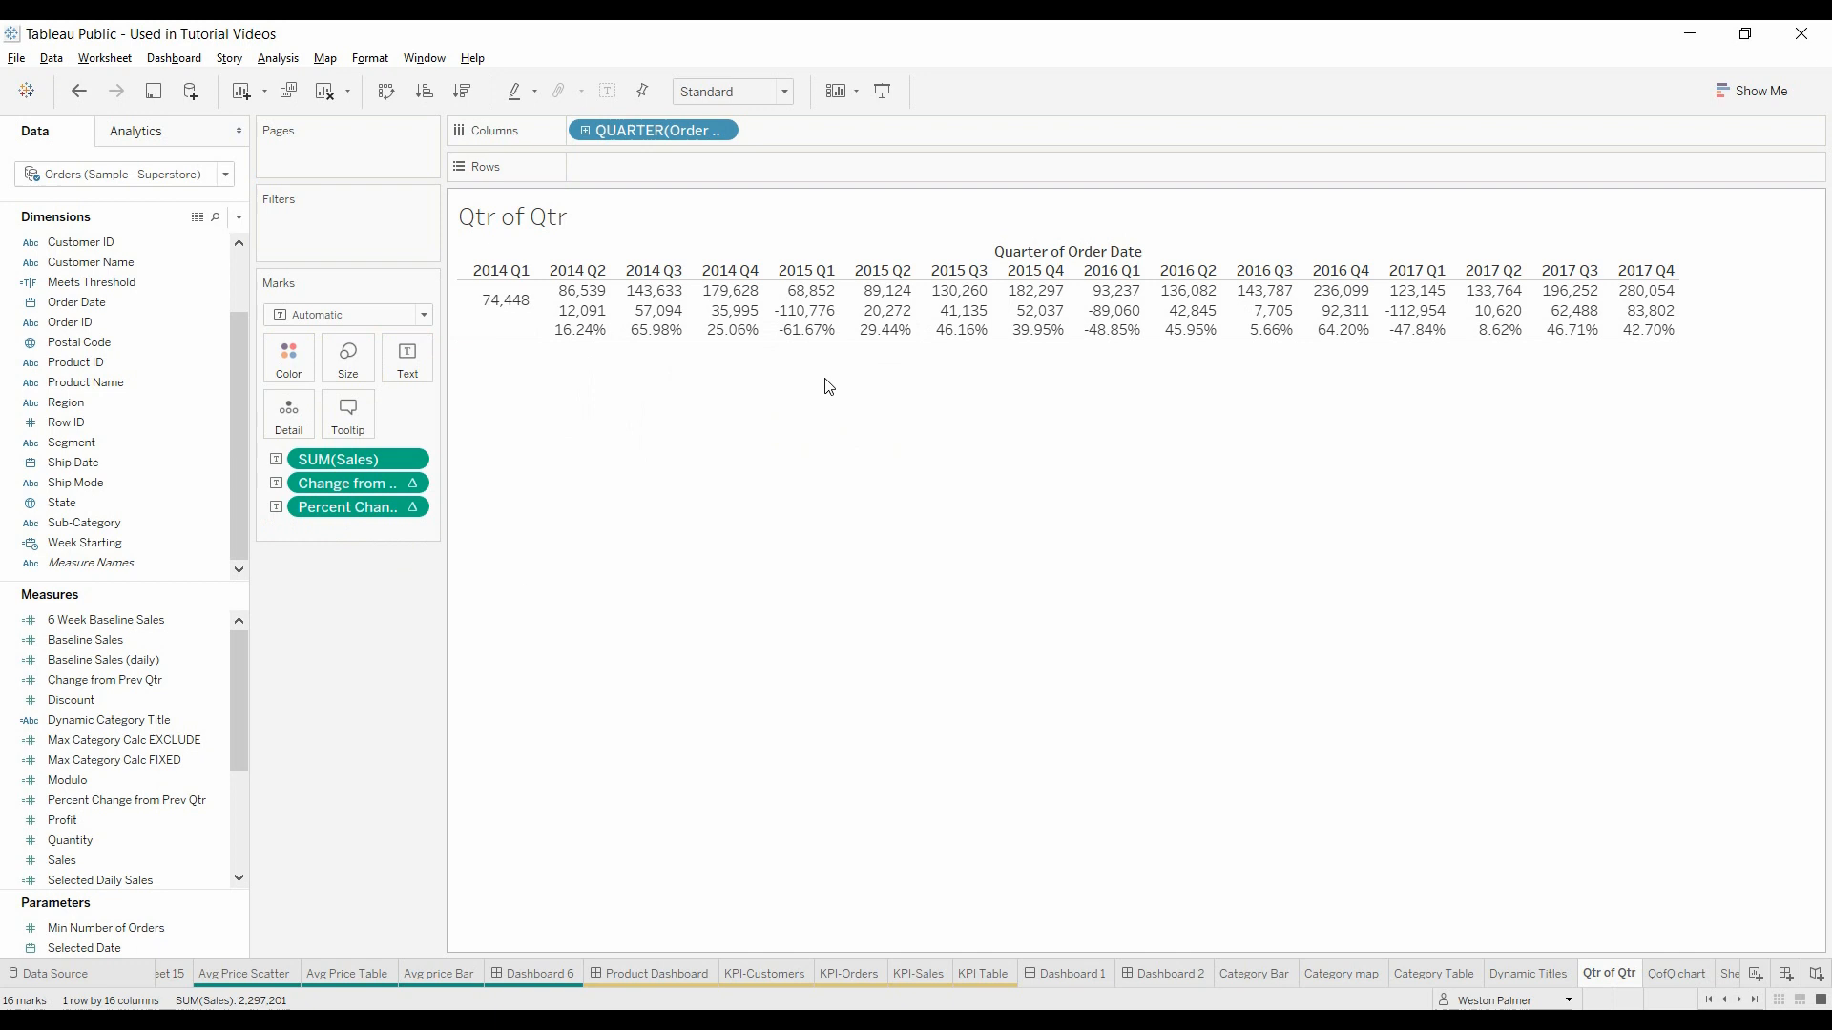
{"action": "mouse_move", "coordinate": [690, 599]}
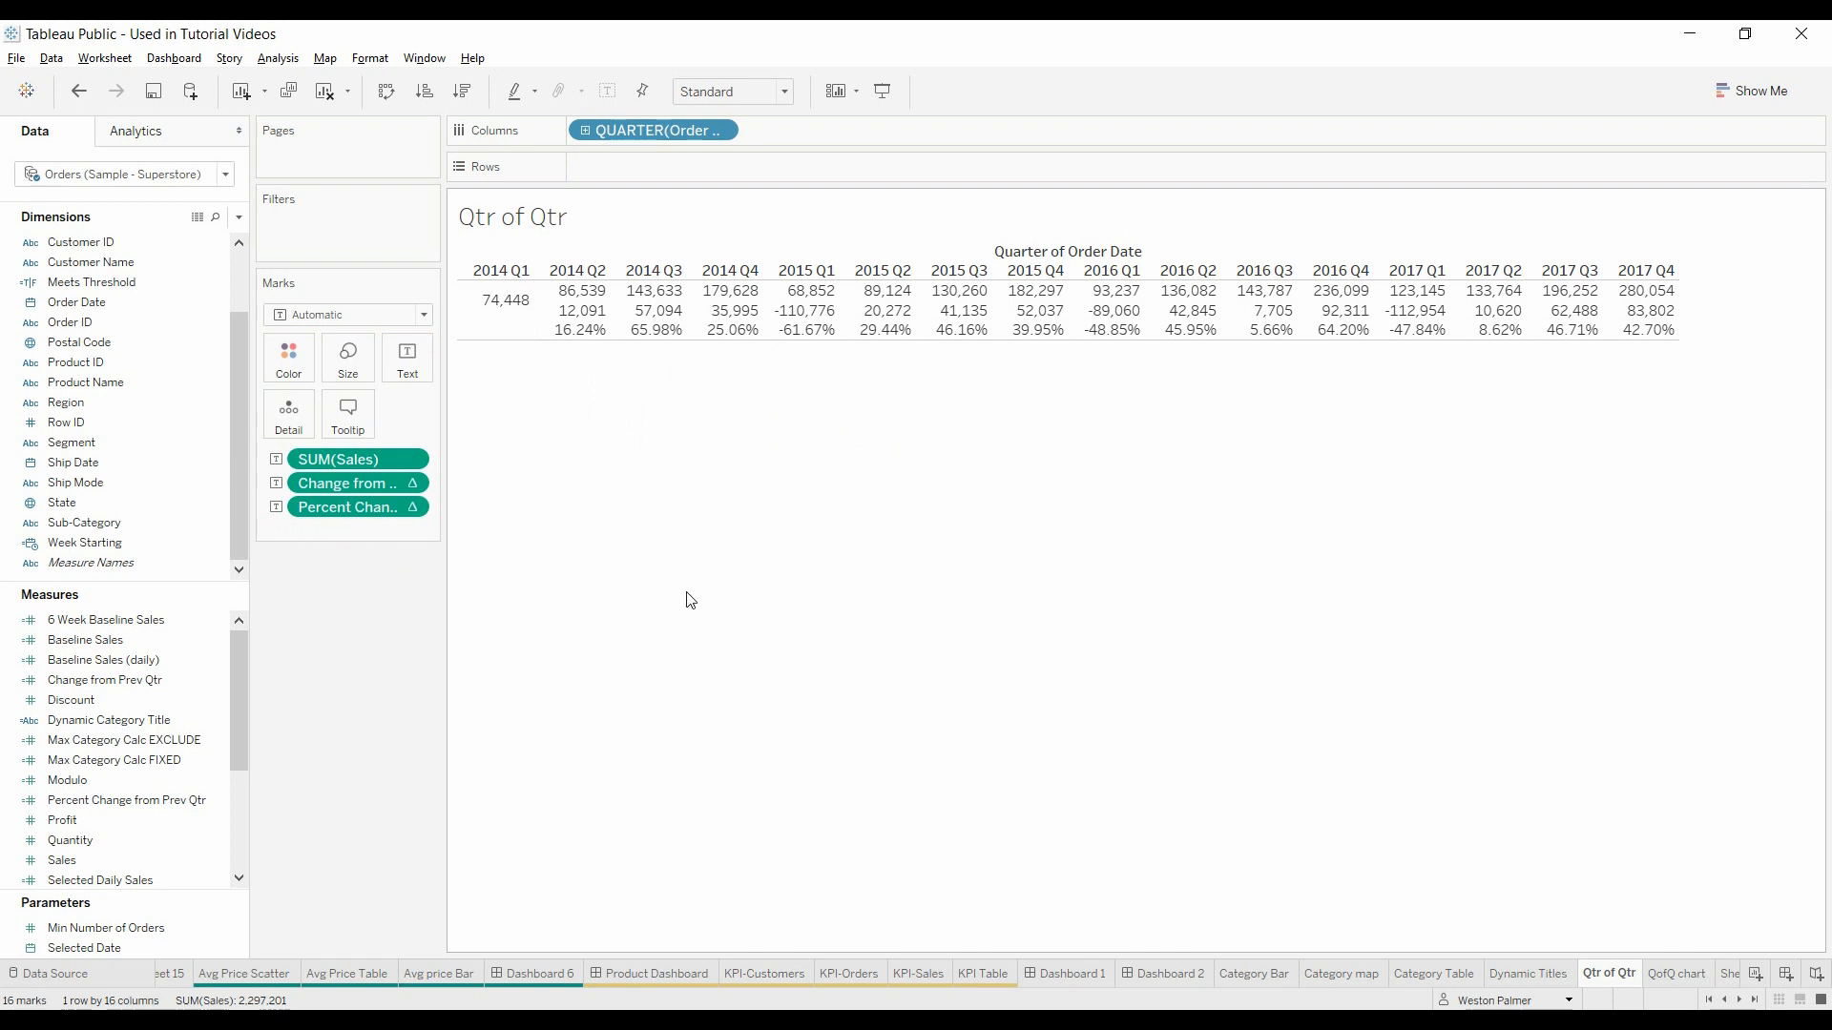
{"action": "mouse_move", "coordinate": [584, 562]}
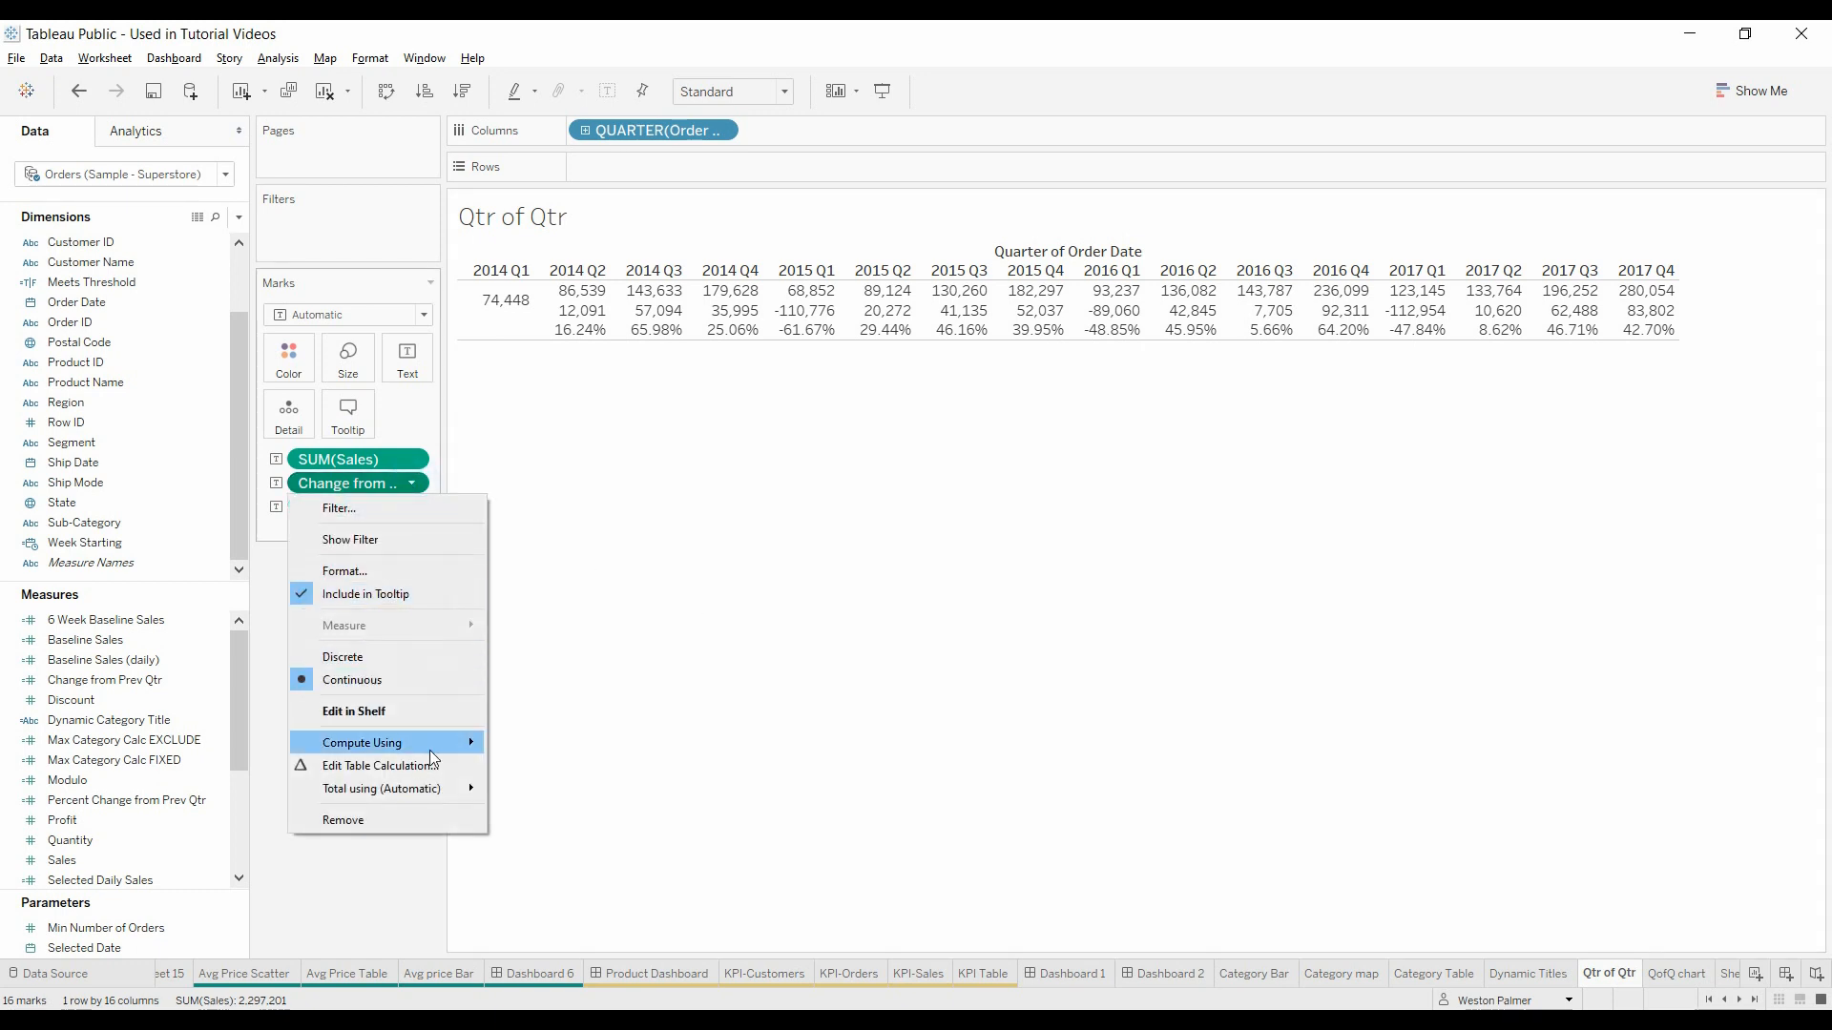
{"action": "mouse_move", "coordinate": [380, 789]}
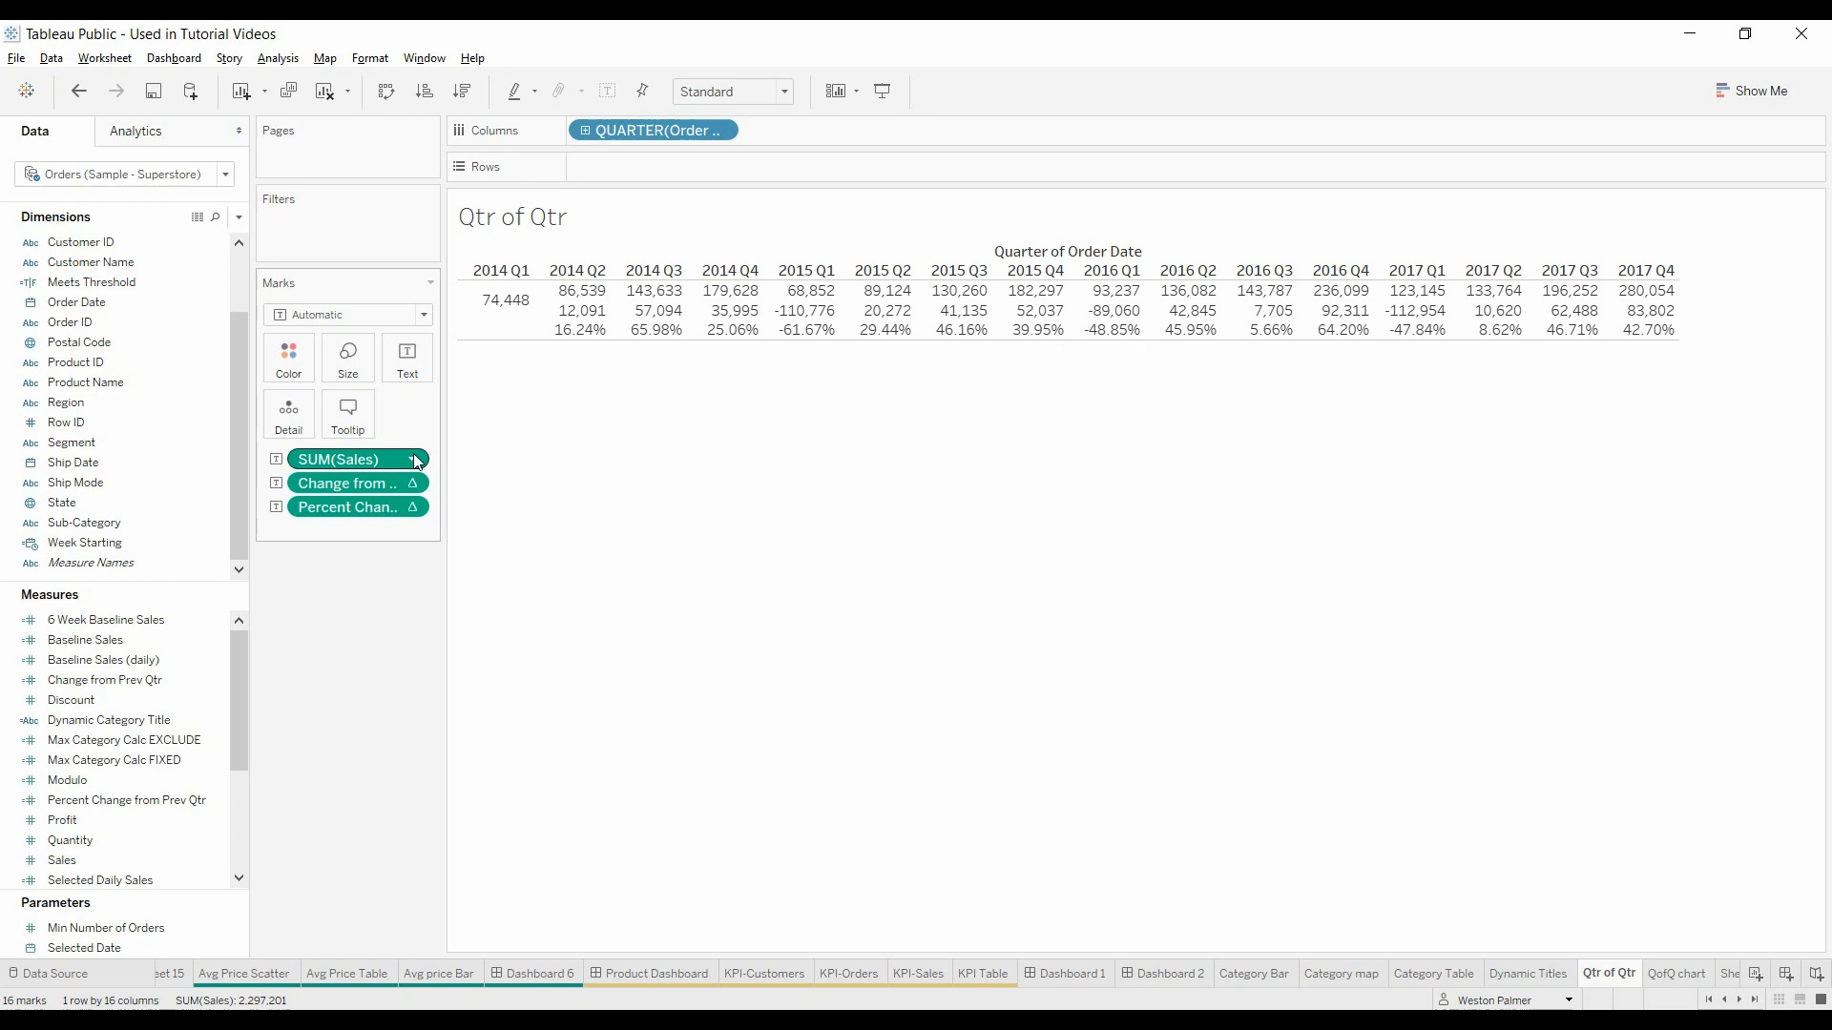
{"action": "left_click", "coordinate": [413, 457]}
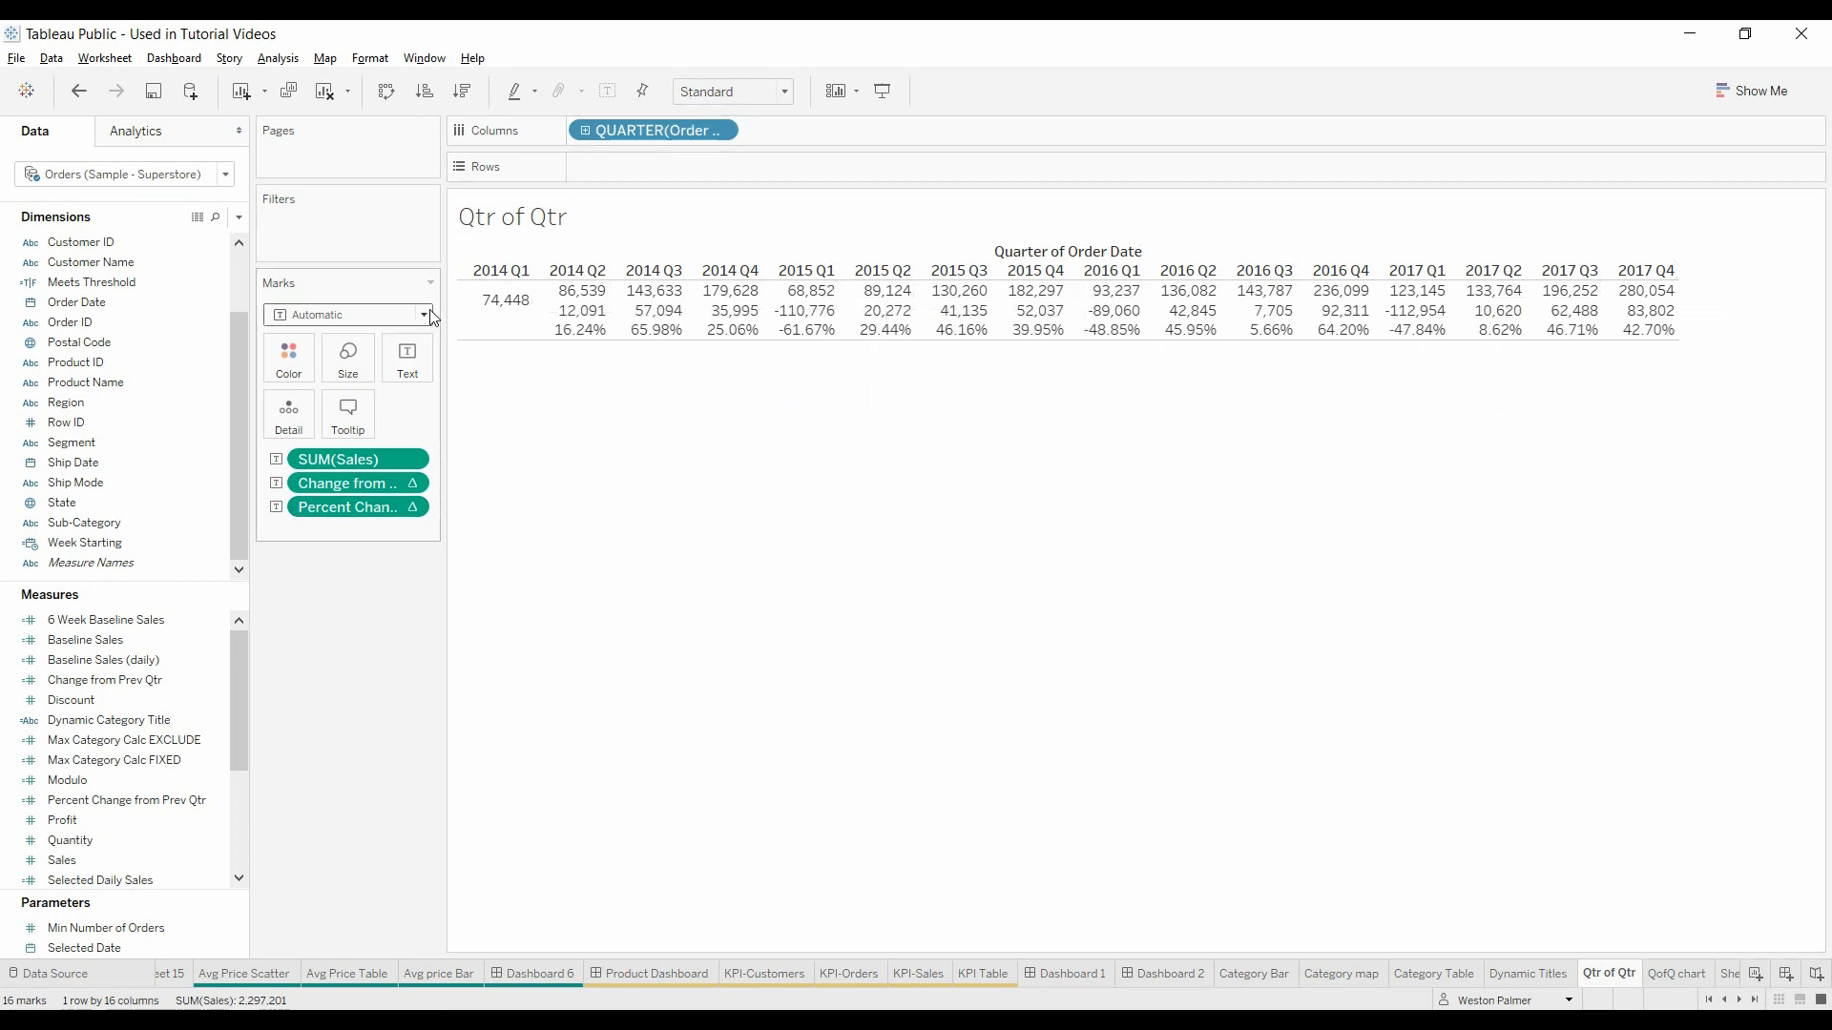
{"action": "mouse_move", "coordinate": [421, 482]}
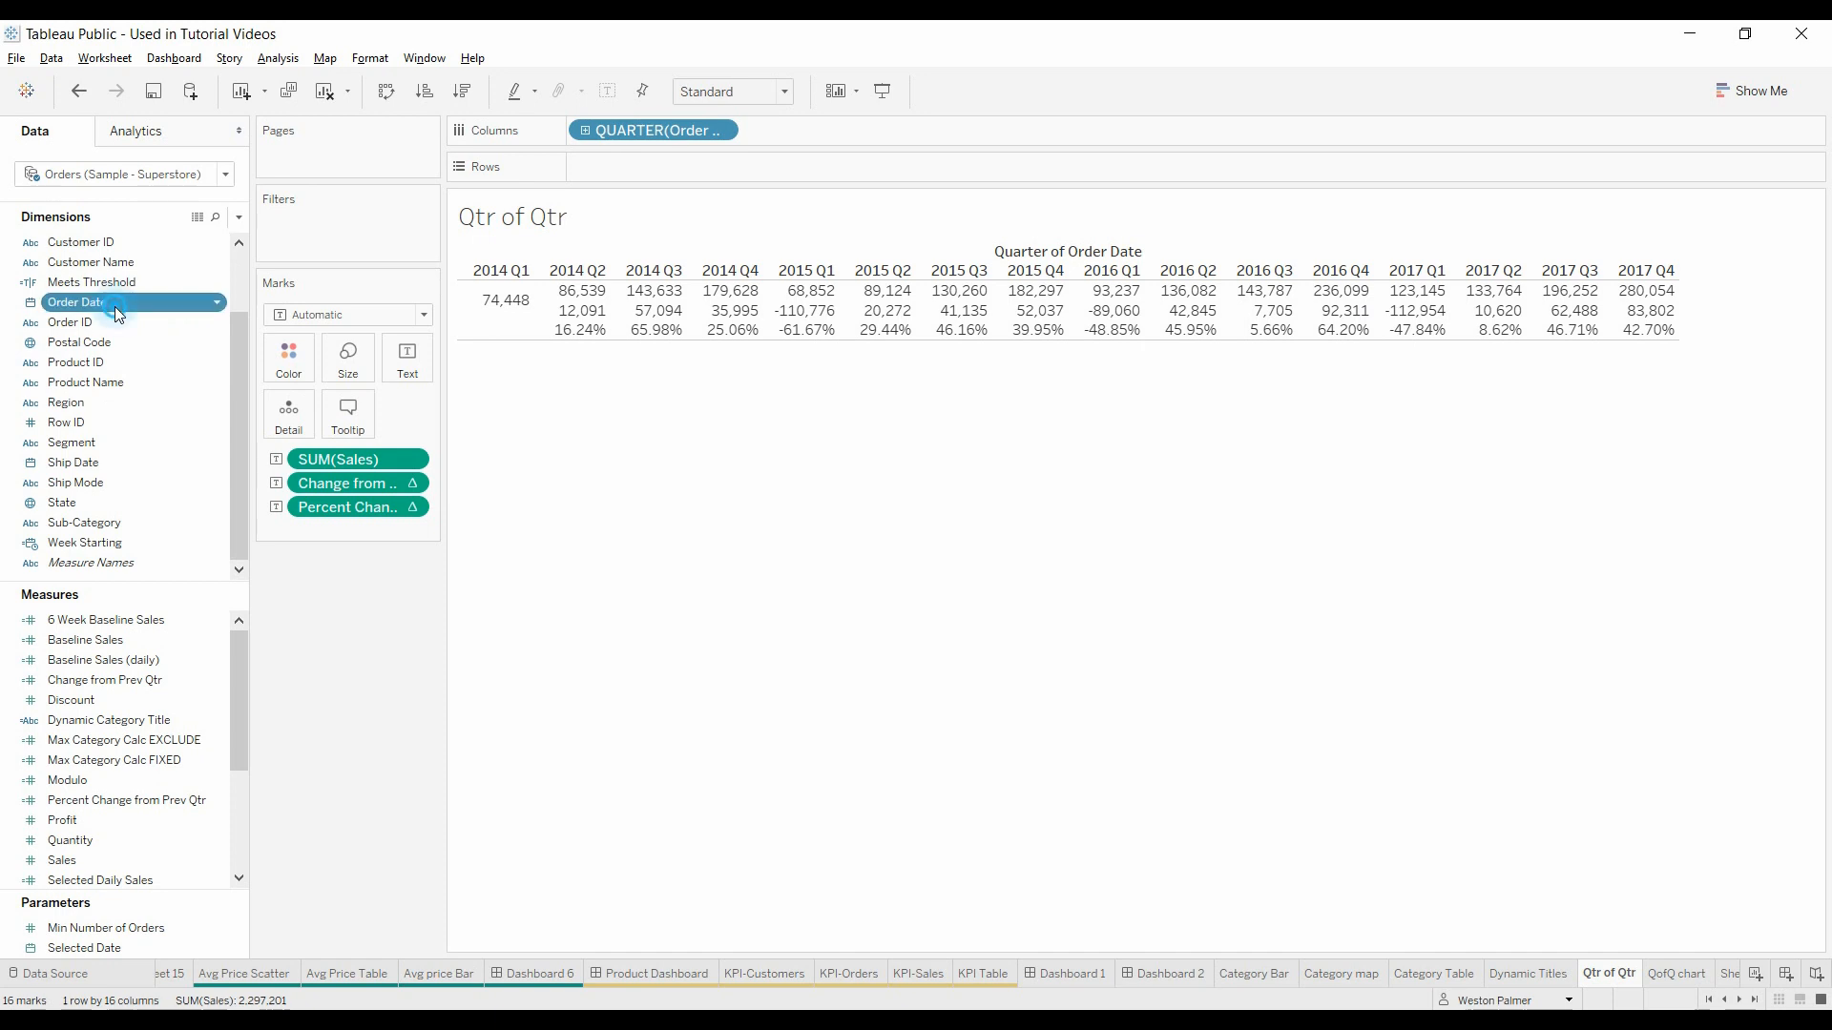
Step: Break quarters out by YEAR(Order Date) and add a Year Over Year Growth sales row
{"action": "left_click_drag", "start_coordinate": [77, 301], "coordinate": [572, 131]}
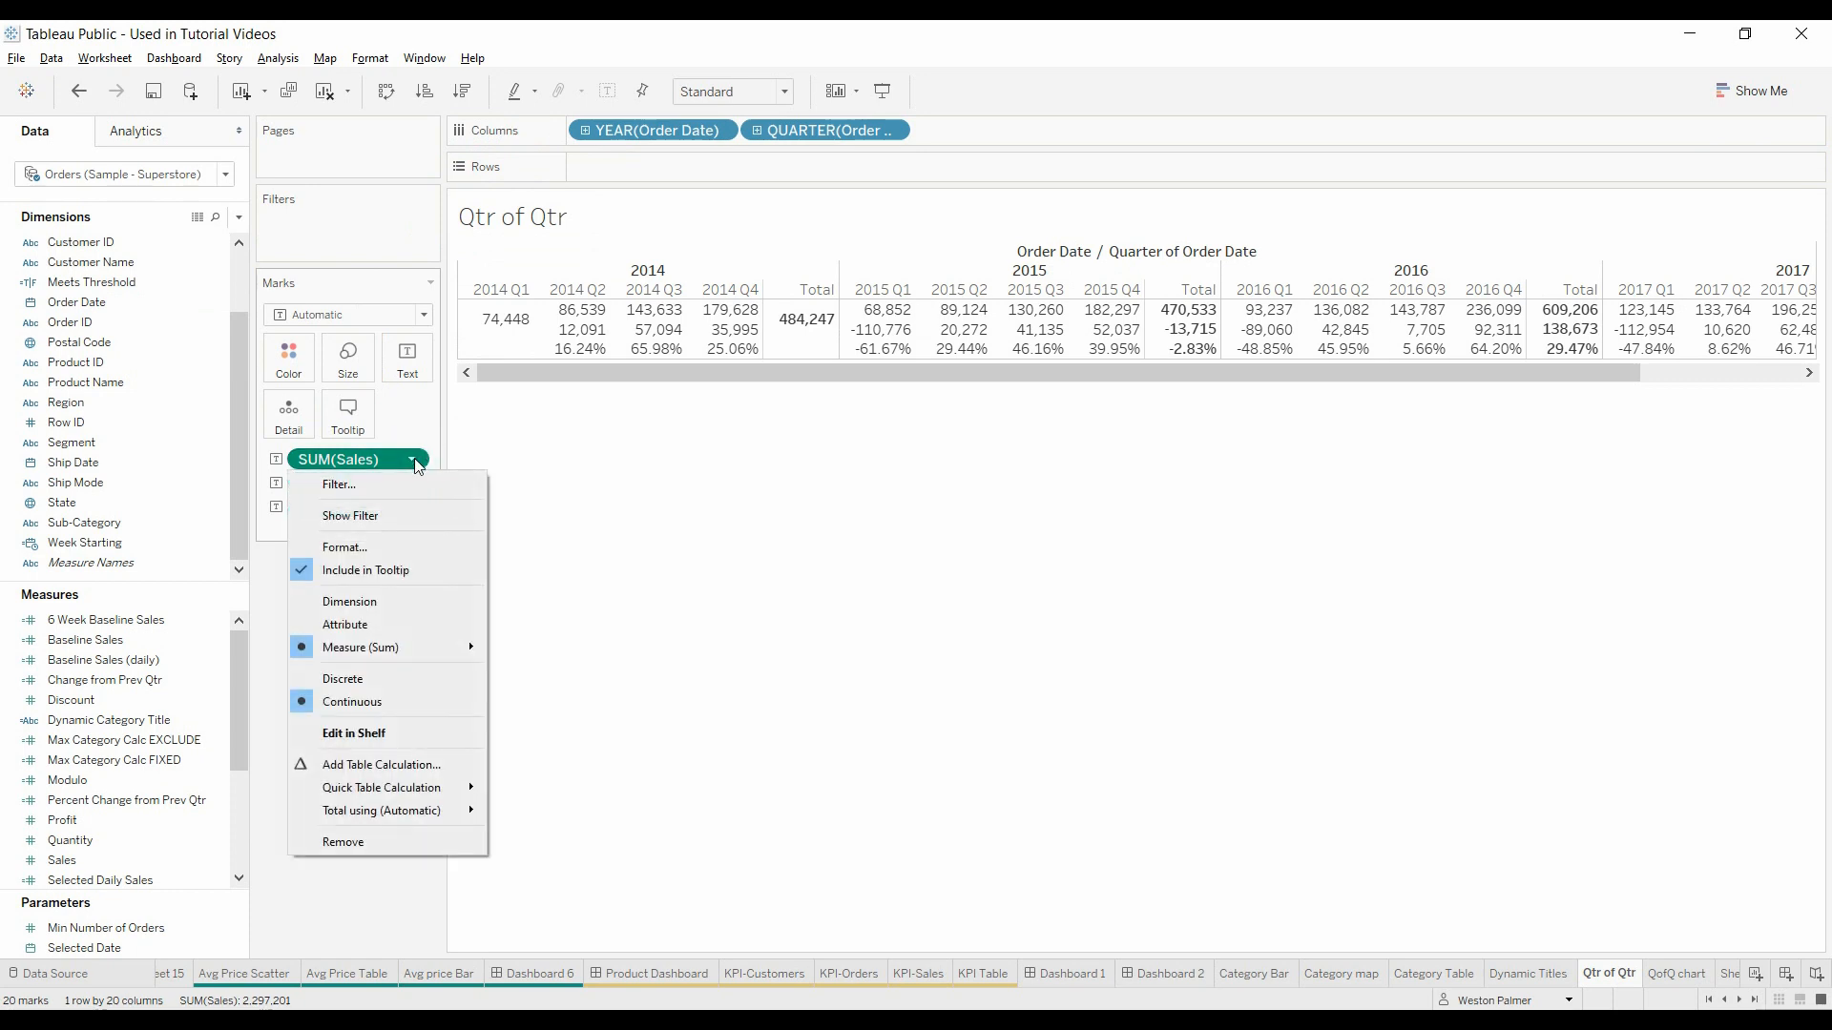
{"action": "mouse_move", "coordinate": [380, 786]}
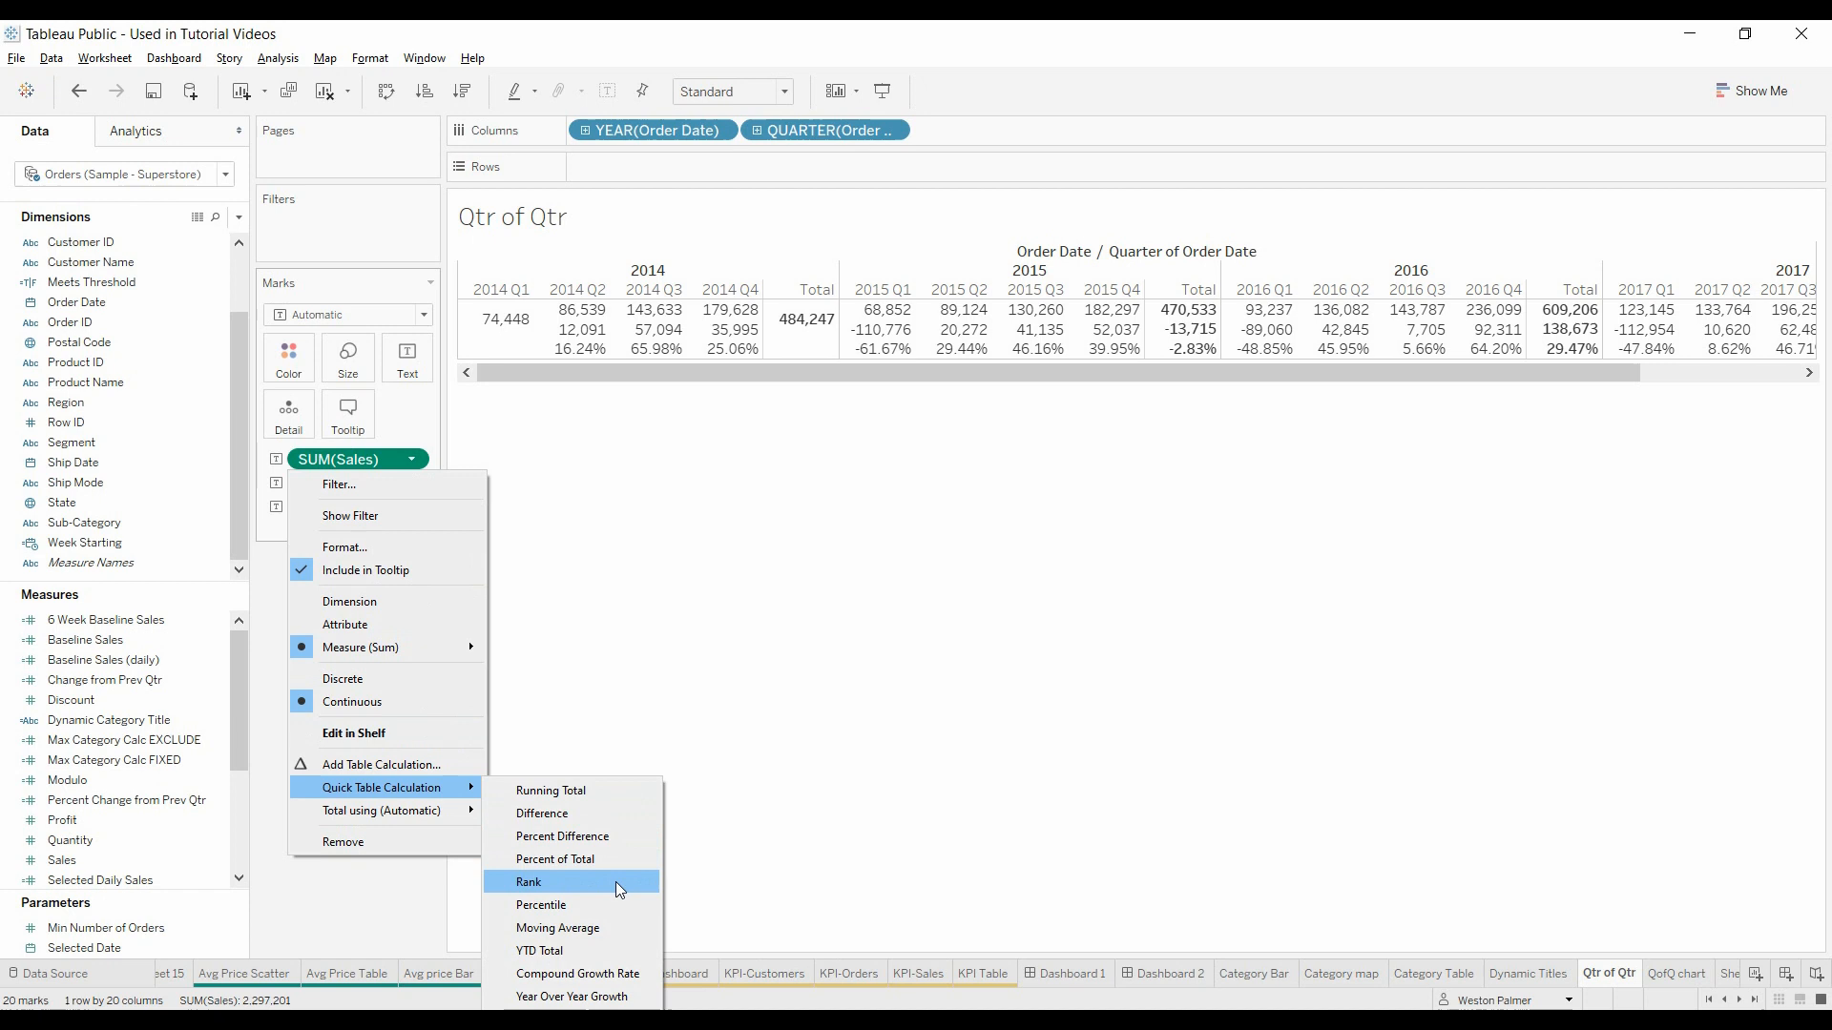
{"action": "mouse_move", "coordinate": [571, 996]}
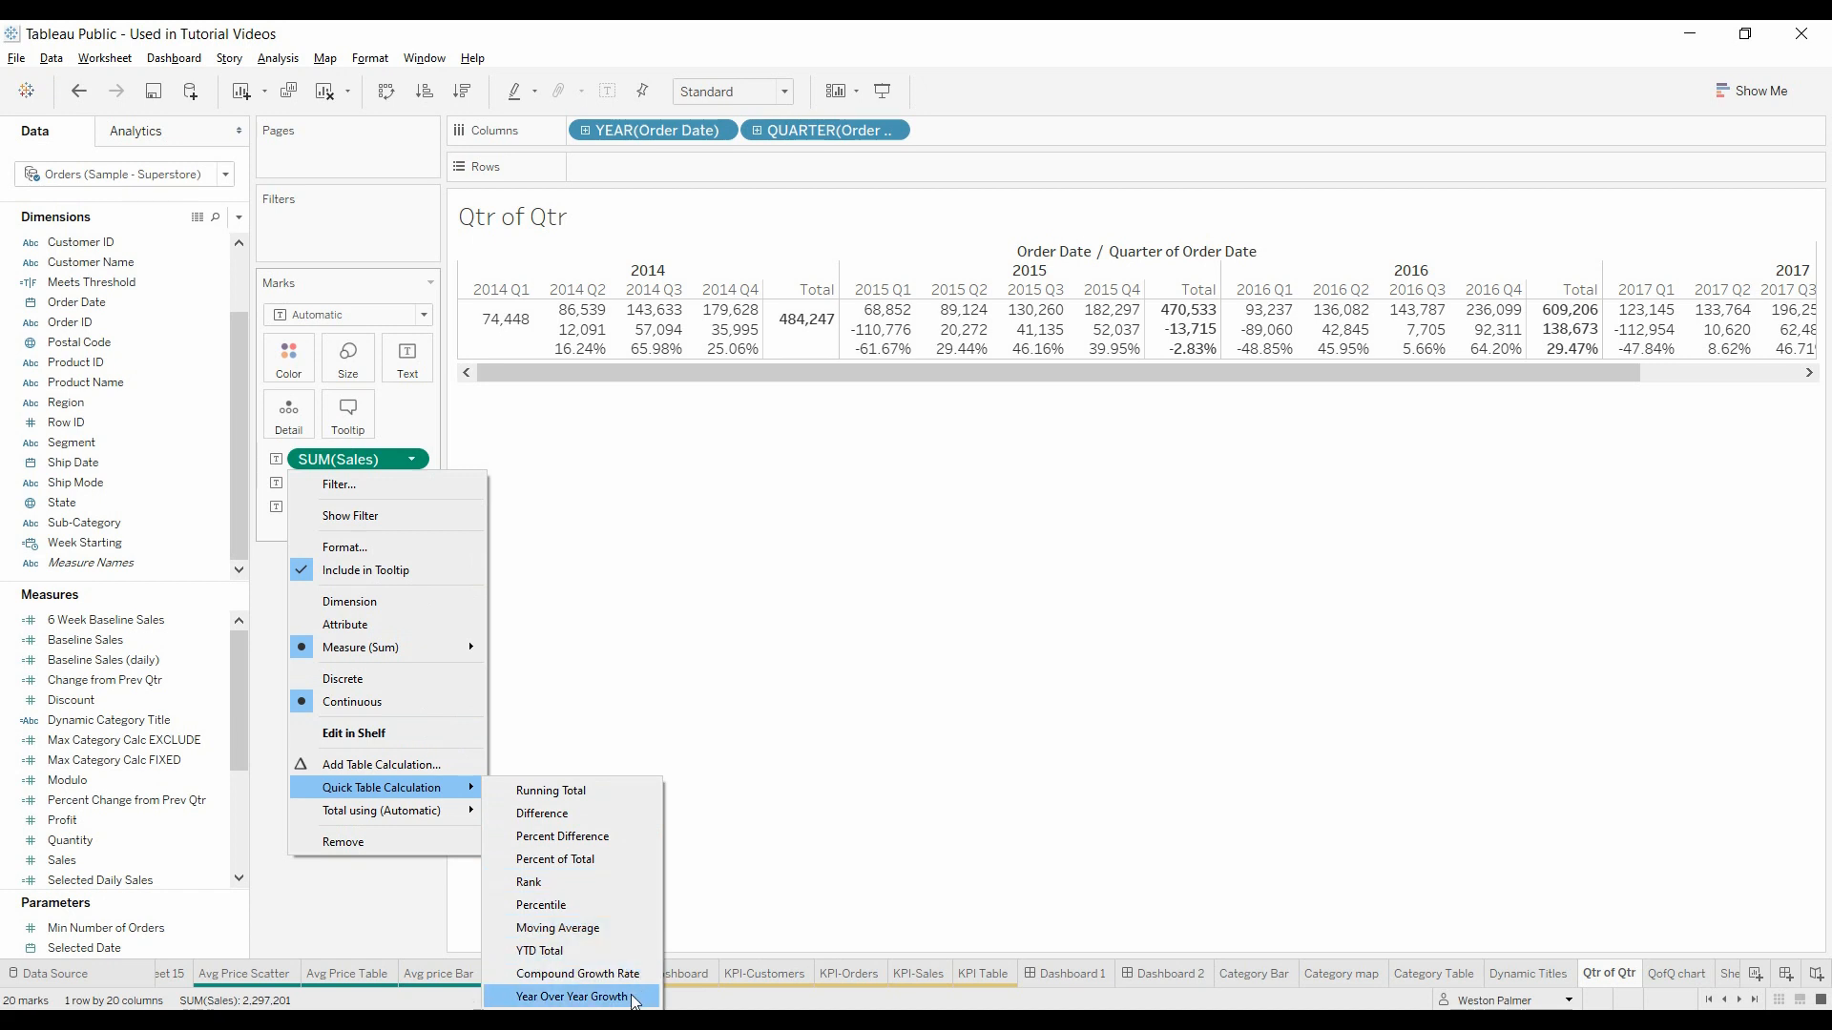
{"action": "left_click", "coordinate": [569, 996]}
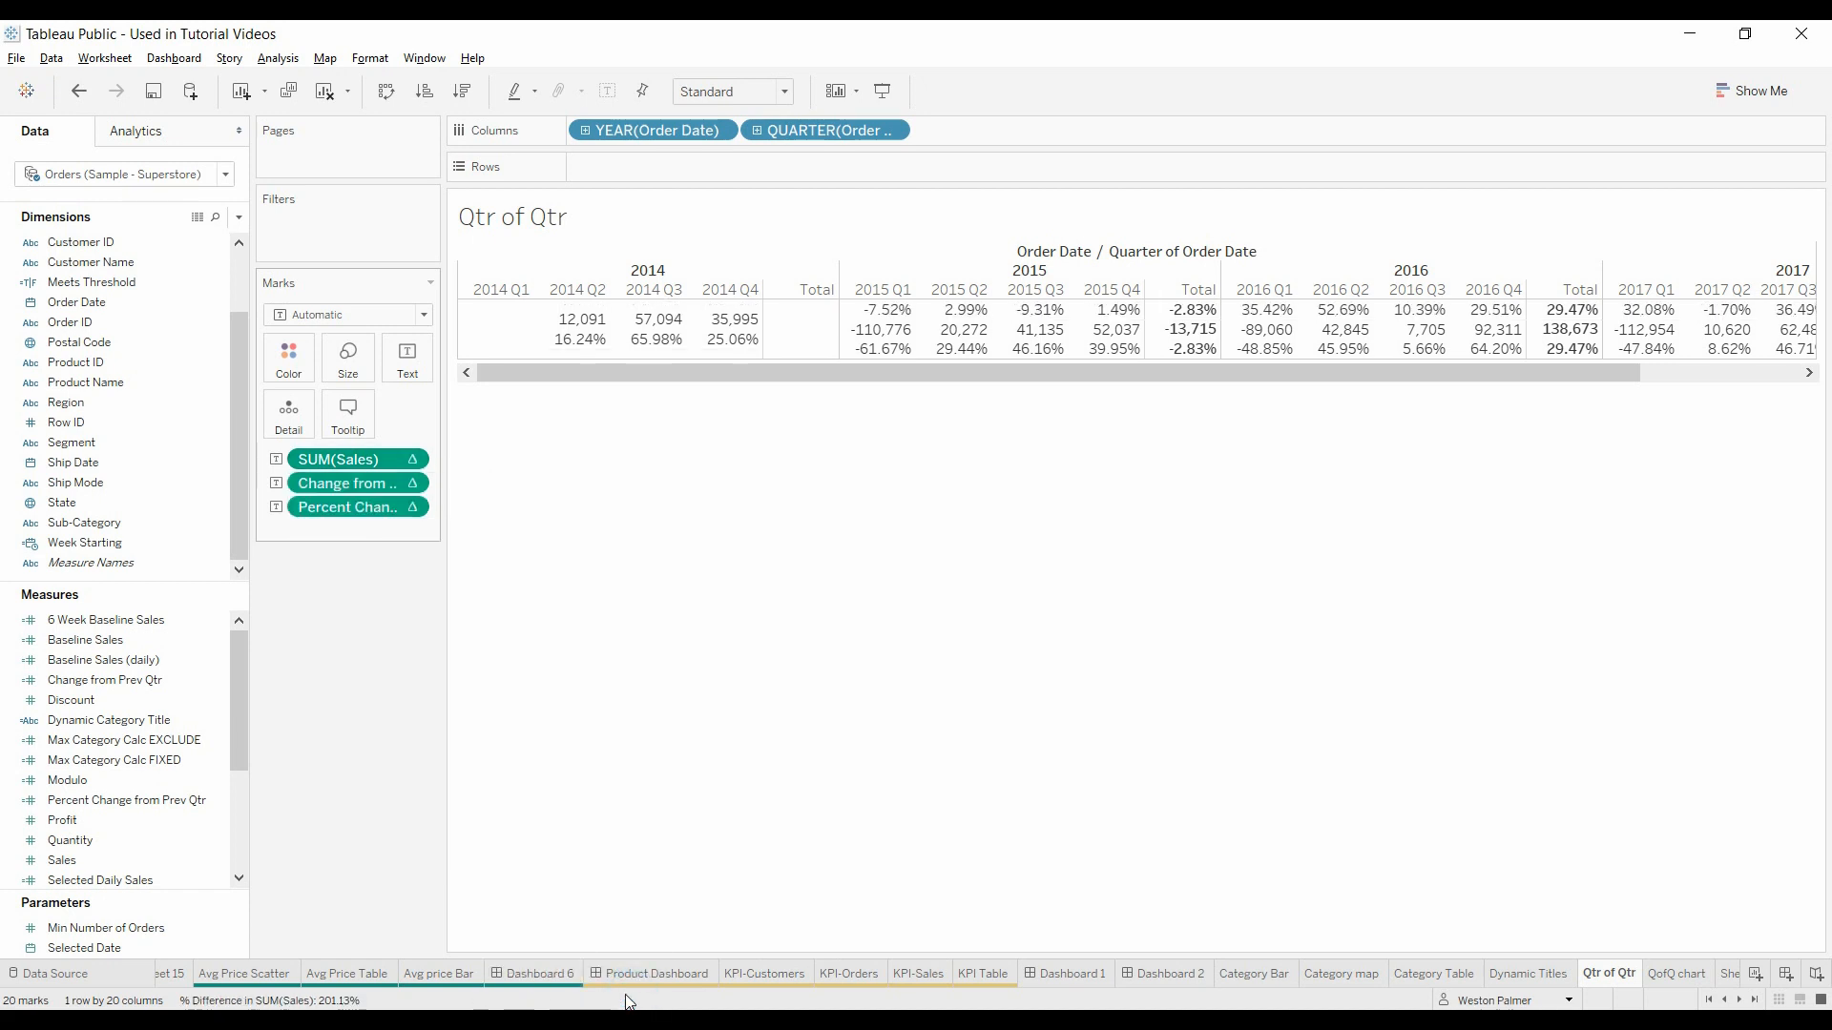
{"action": "left_click", "coordinate": [99, 880]}
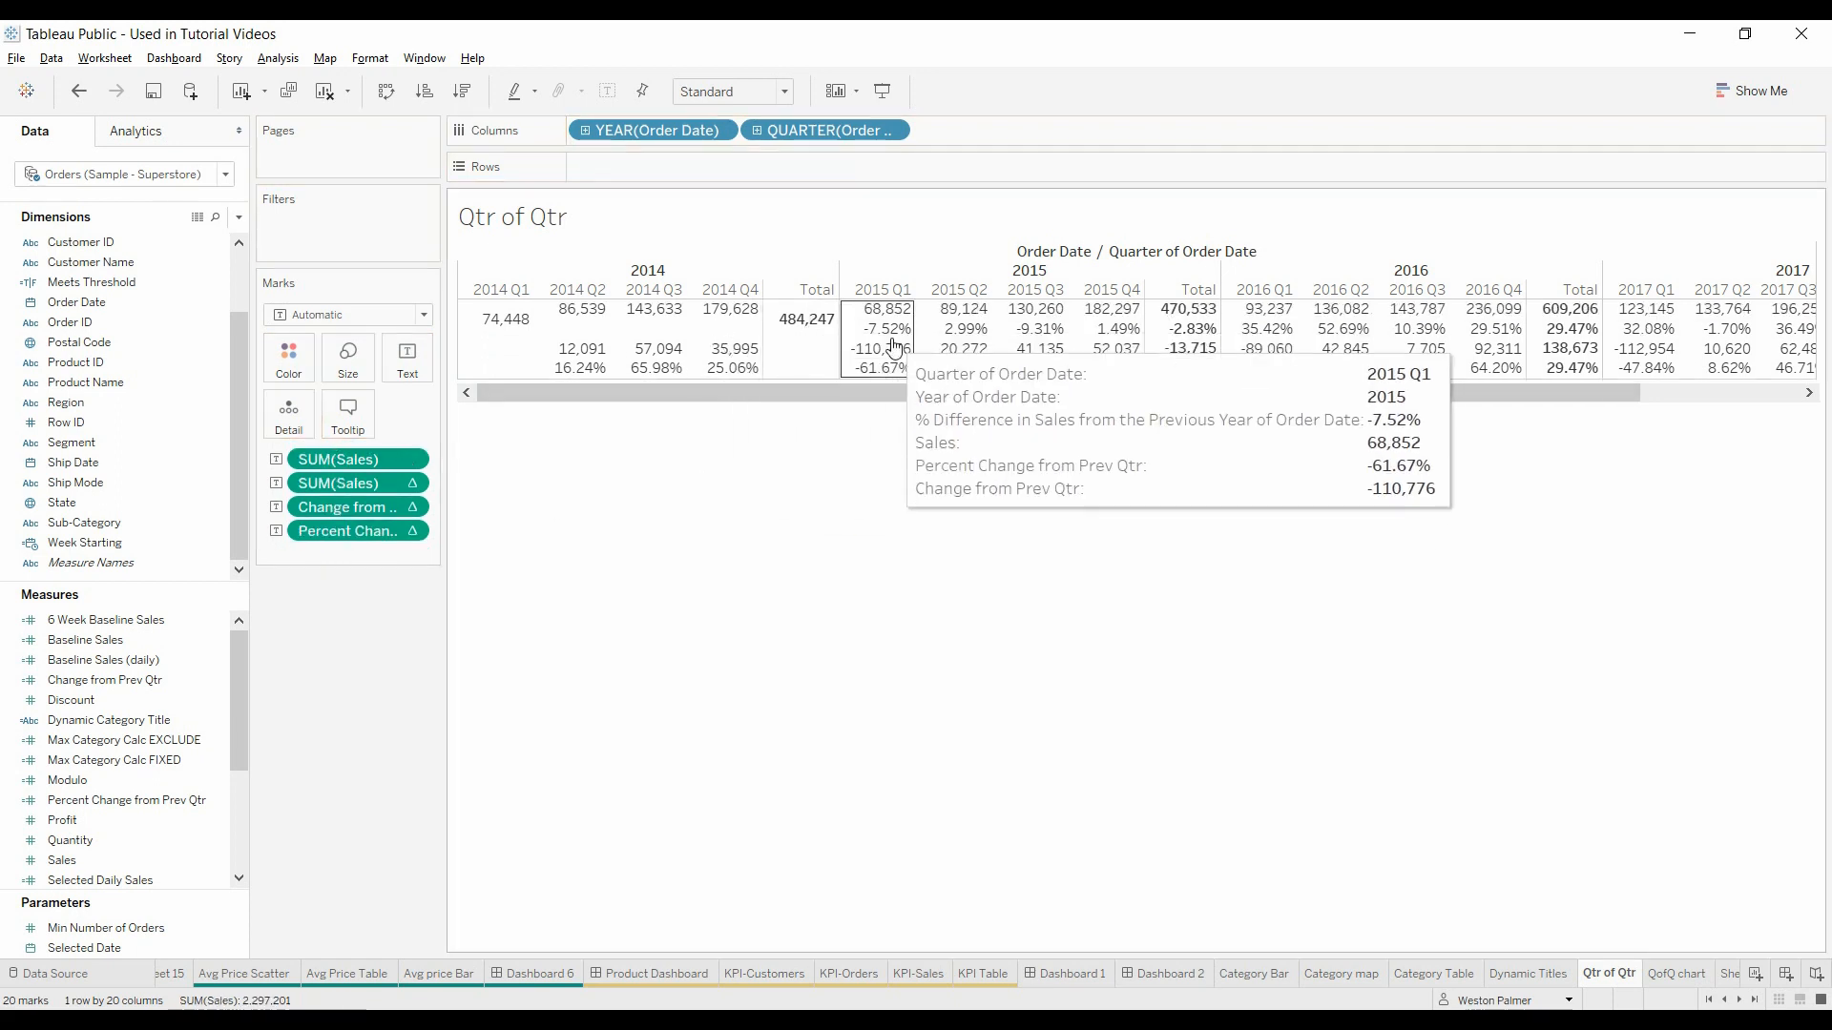
{"action": "mouse_move", "coordinate": [580, 318]}
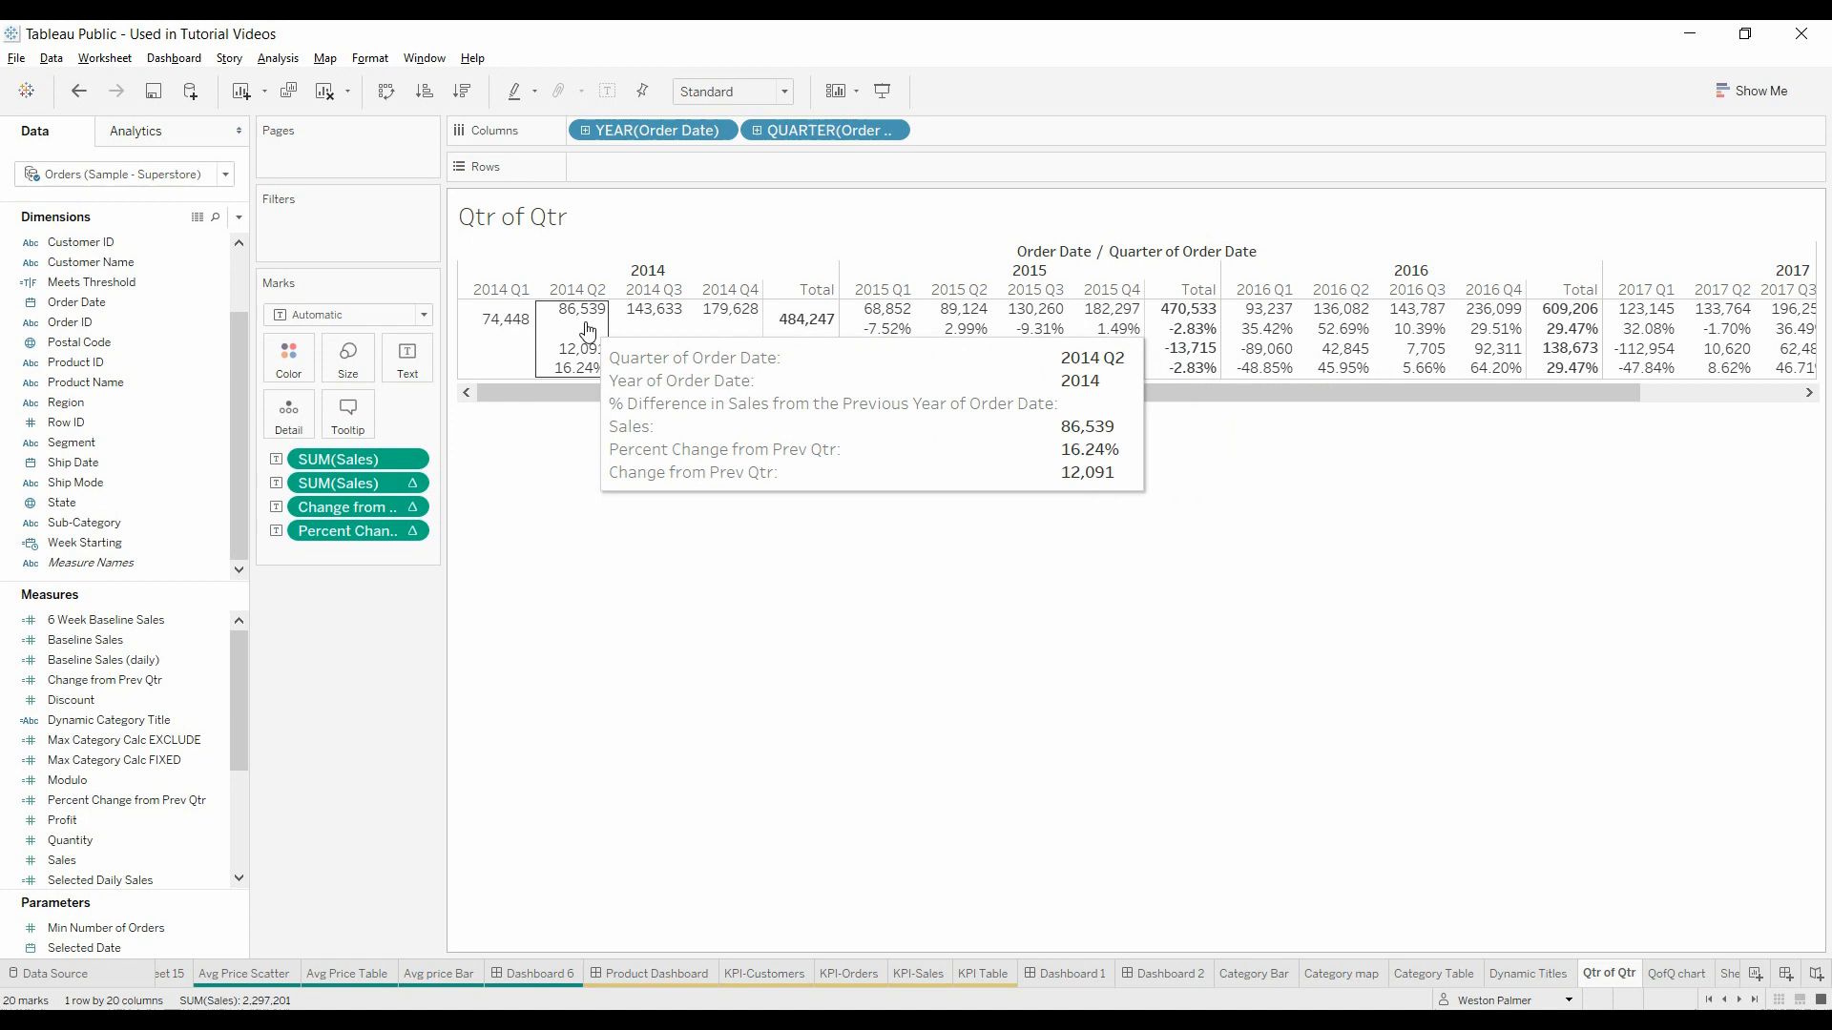
{"action": "mouse_move", "coordinate": [728, 316]}
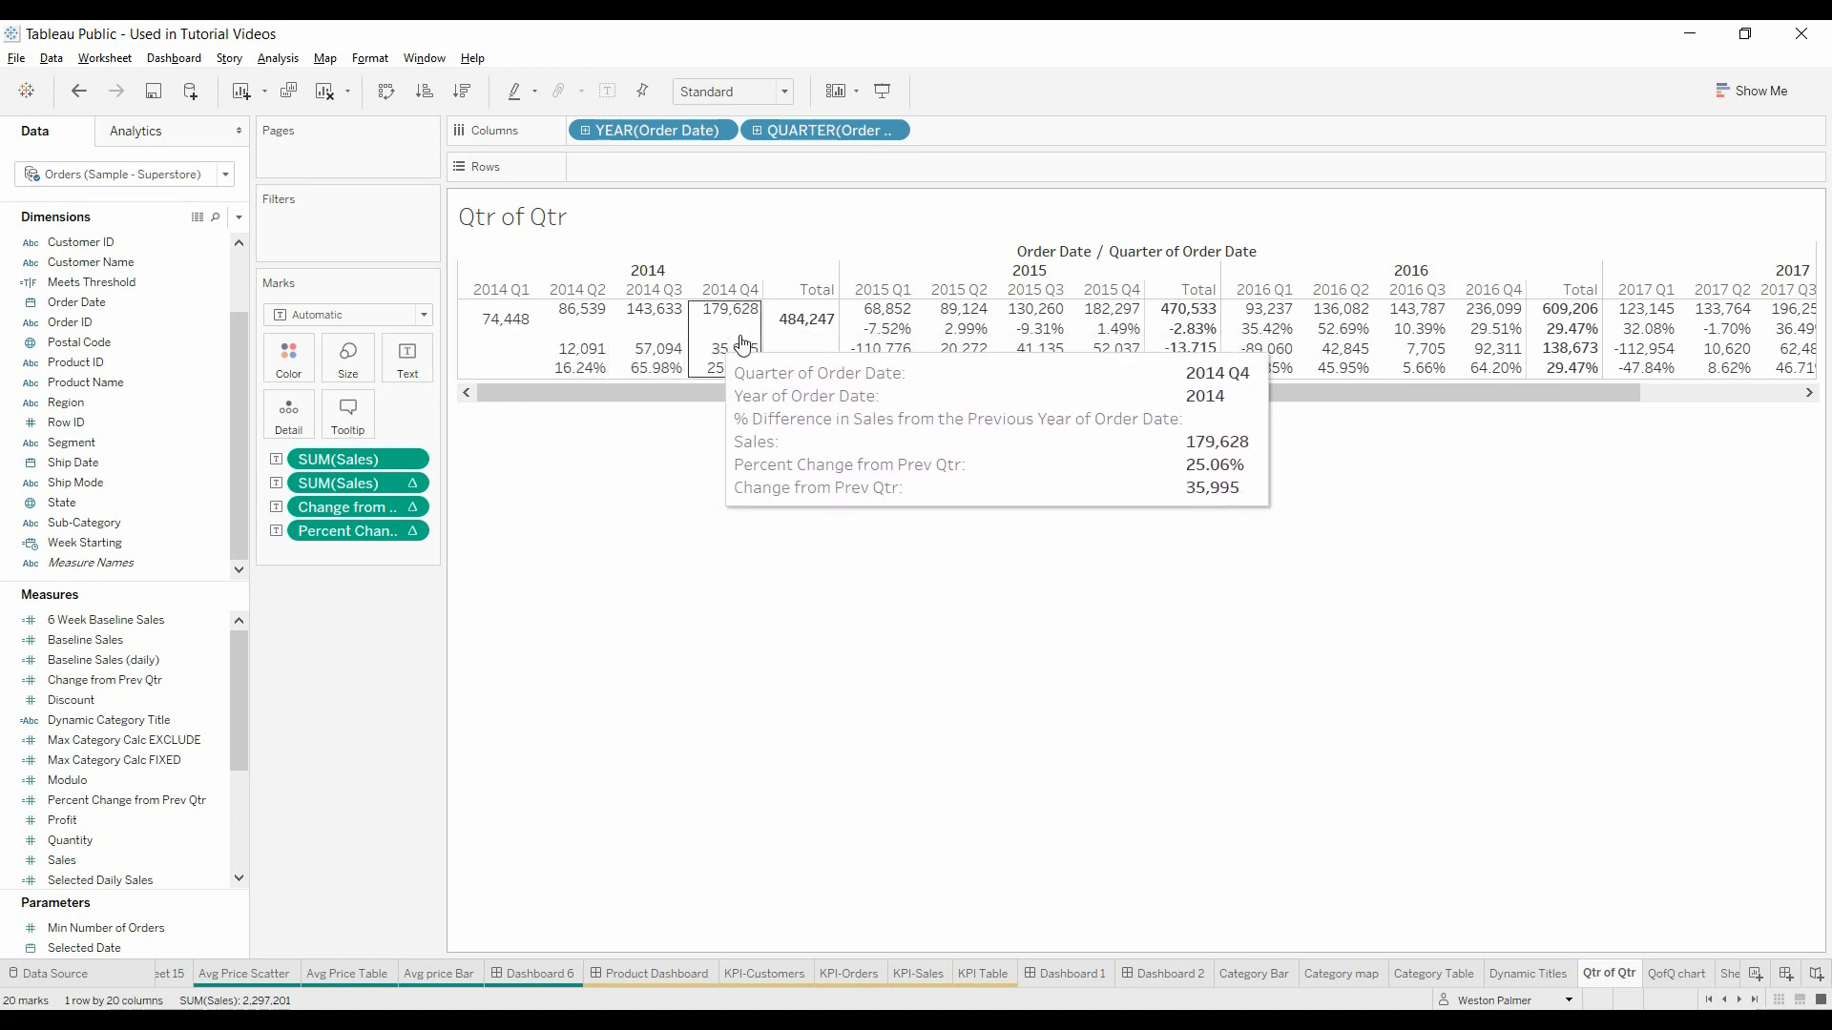
{"action": "mouse_move", "coordinate": [1109, 347]}
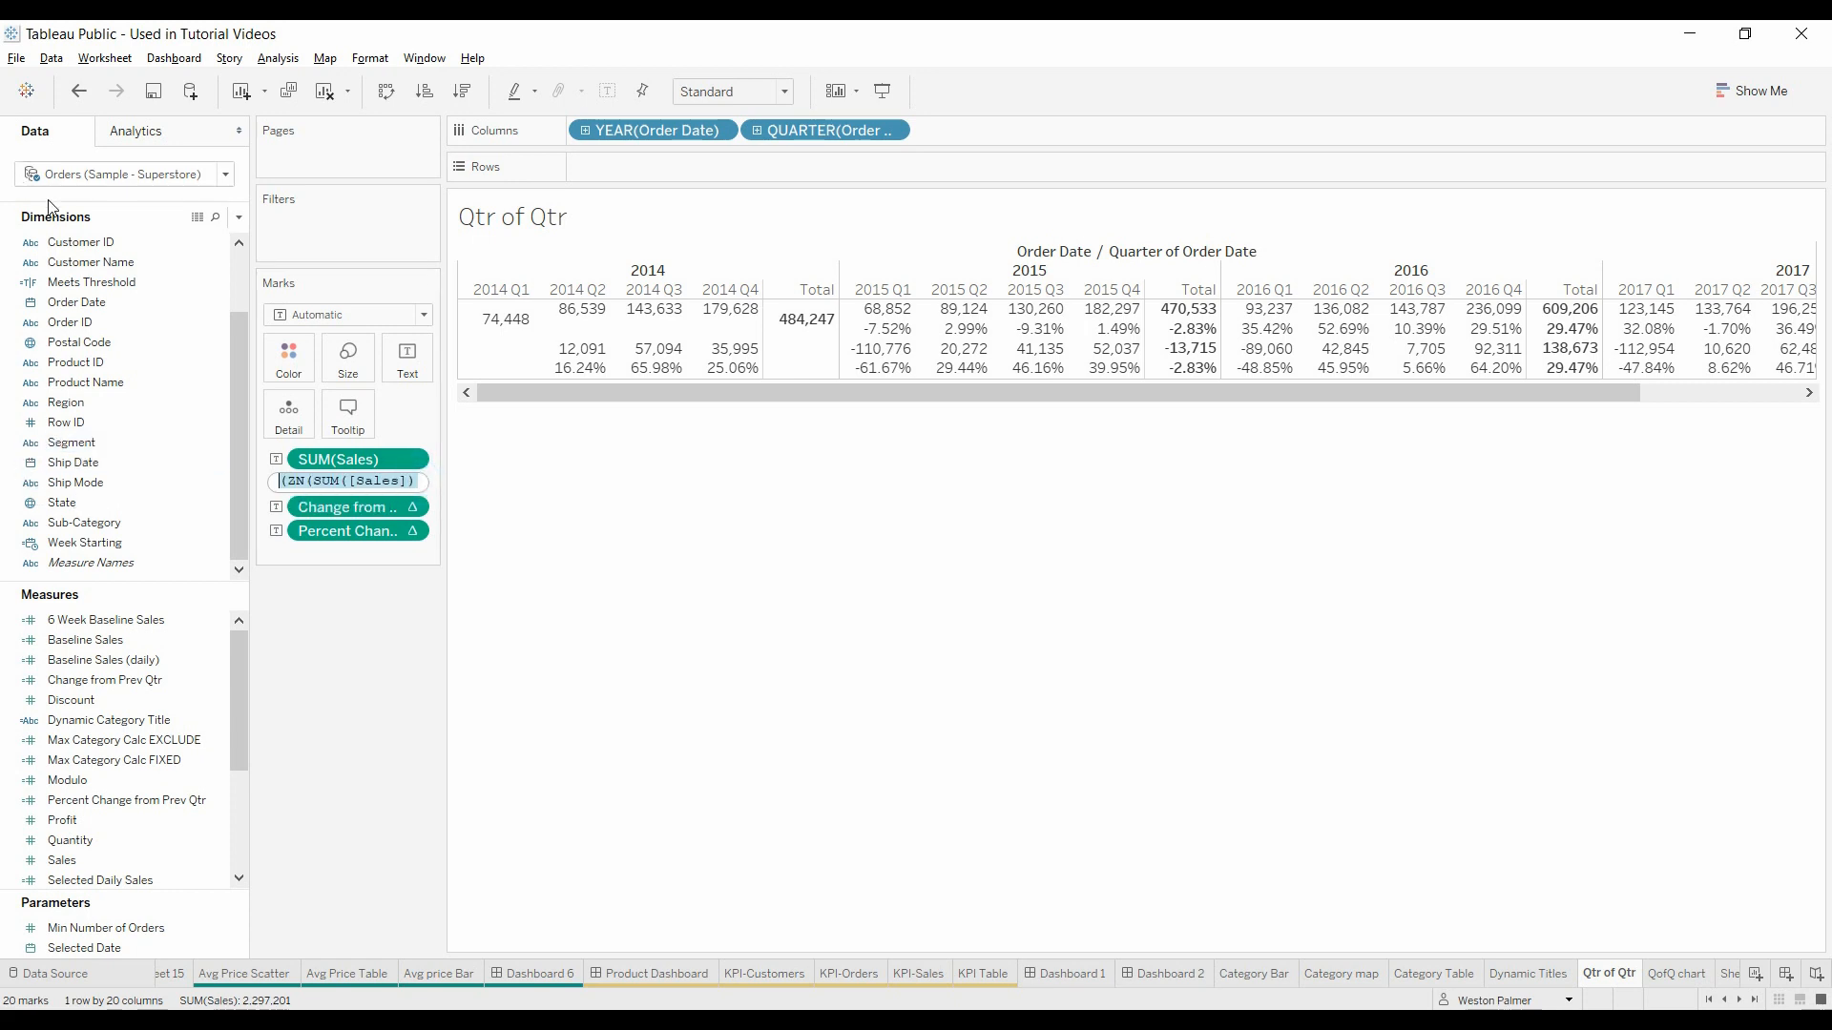
Step: Create and save Growth from Prev Year as the ZN/LOOKUP percent-change formula divided by ABS(previous)
{"action": "left_click", "coordinate": [238, 218]}
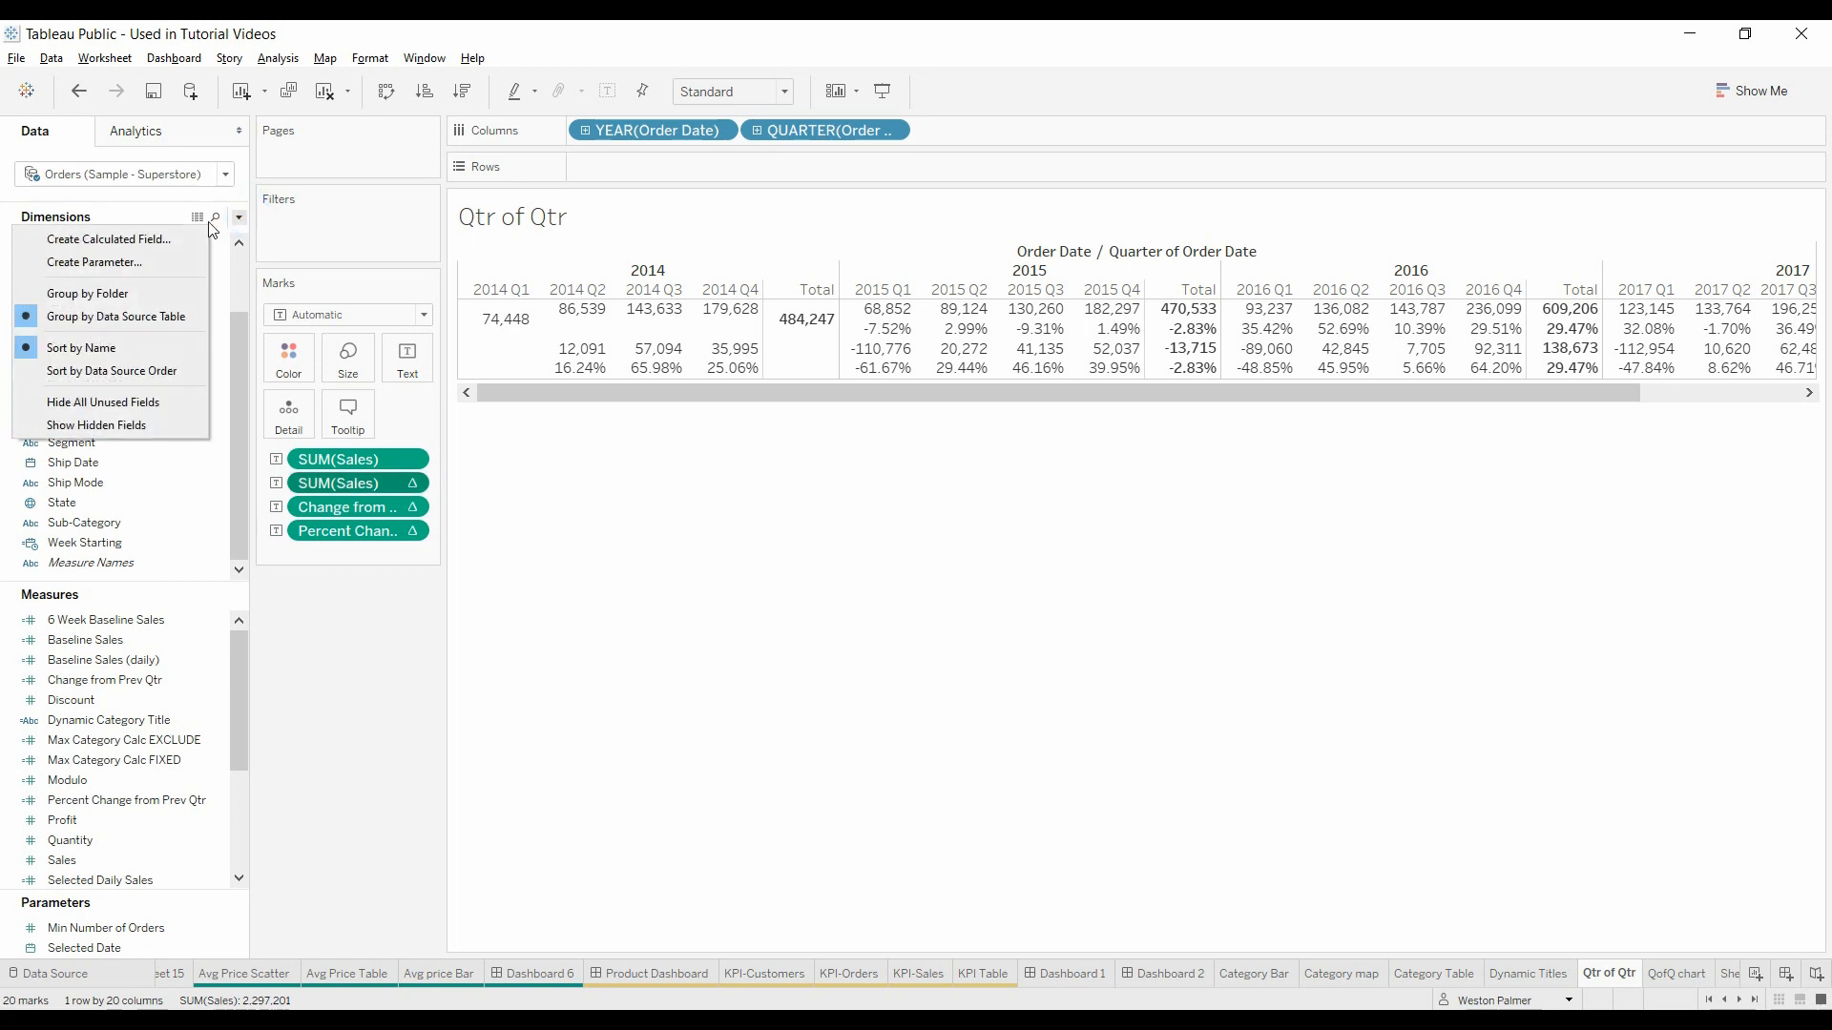
{"action": "left_click", "coordinate": [107, 239]}
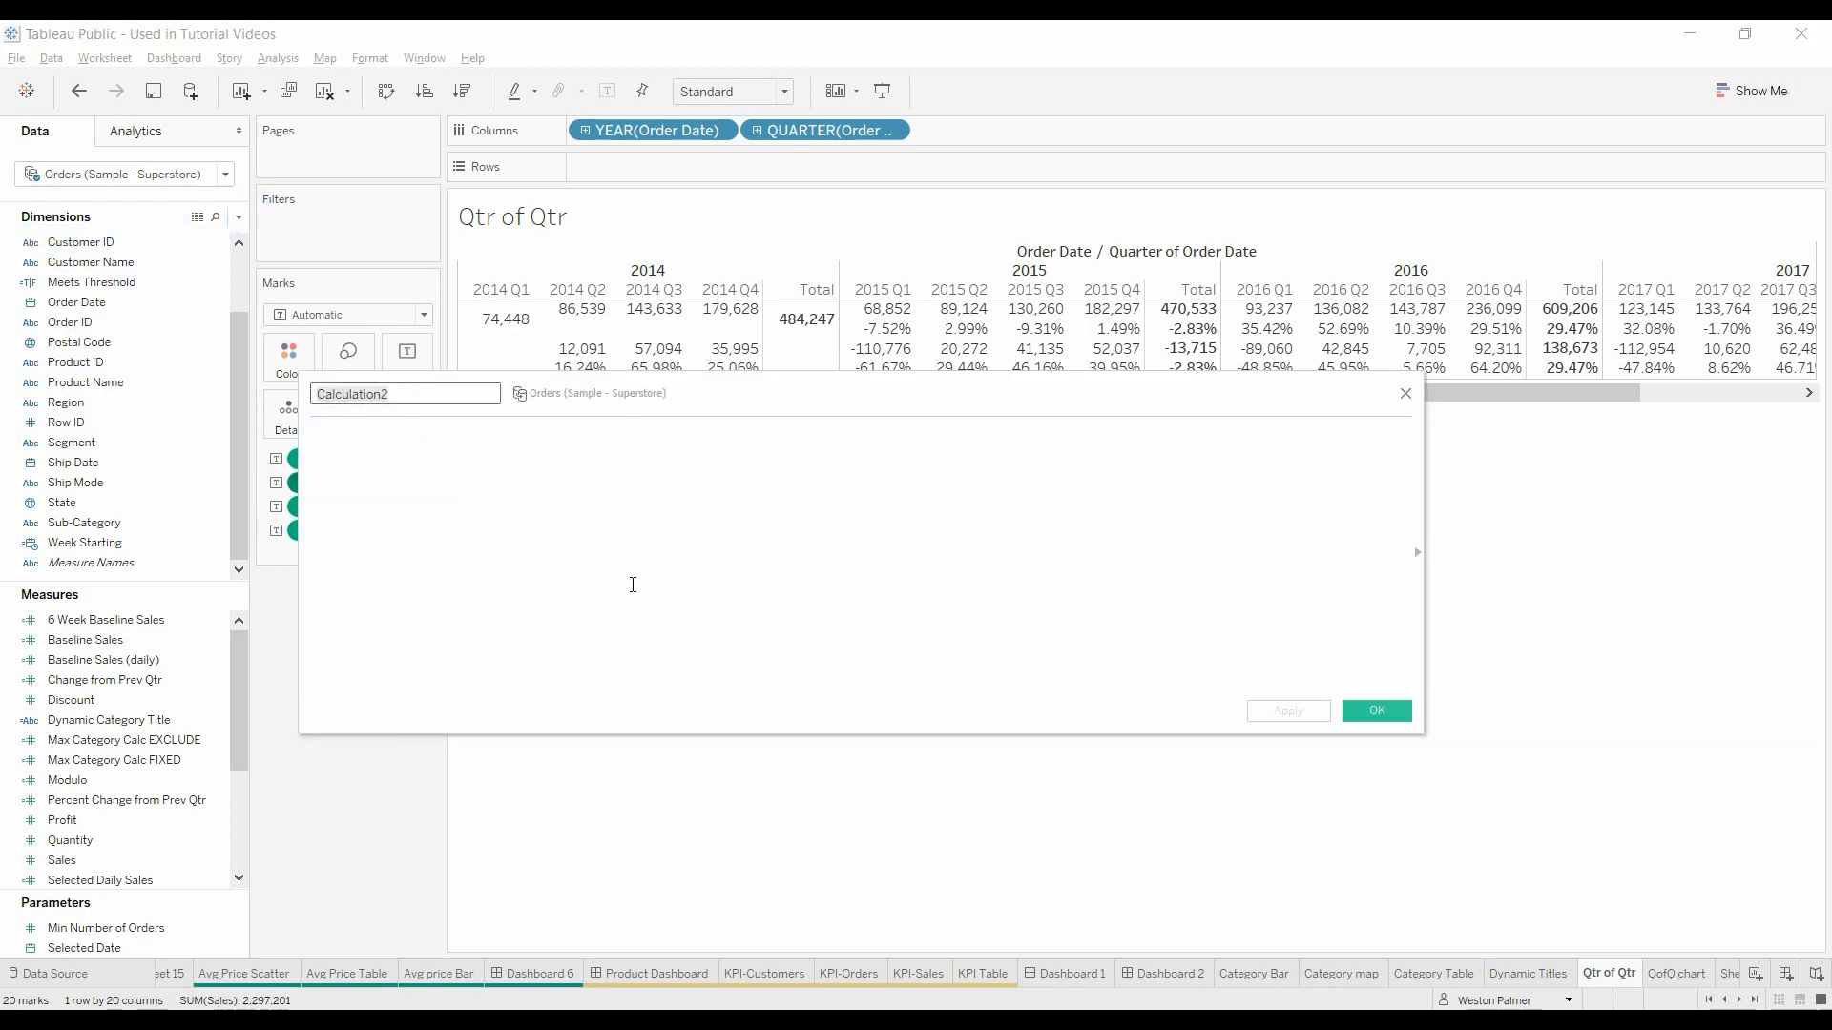
{"action": "type", "text": "(ZN(SUM([Sales])) - LOOKUP(ZN(SUM([Sales])), -1)) / ABS(LOOKUP(ZN(SUM([Sales])), -1))"}
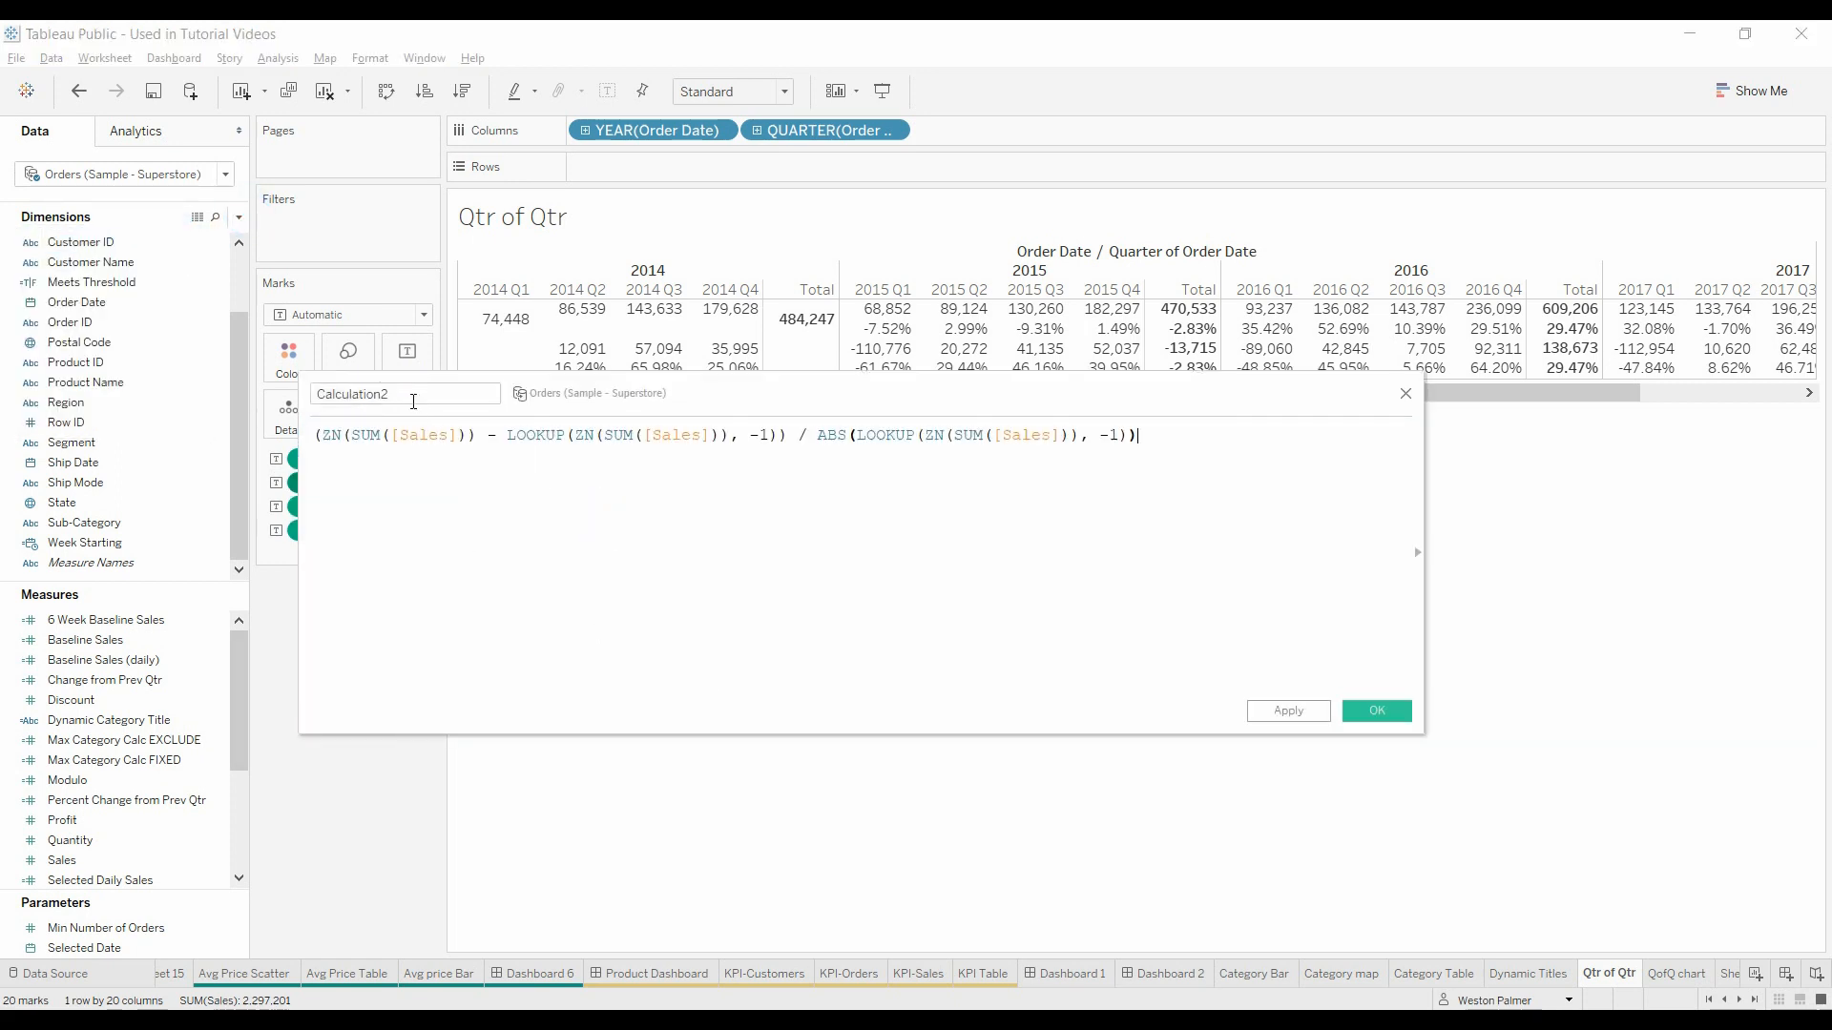
{"action": "type", "text": "Growth from Prev Year"}
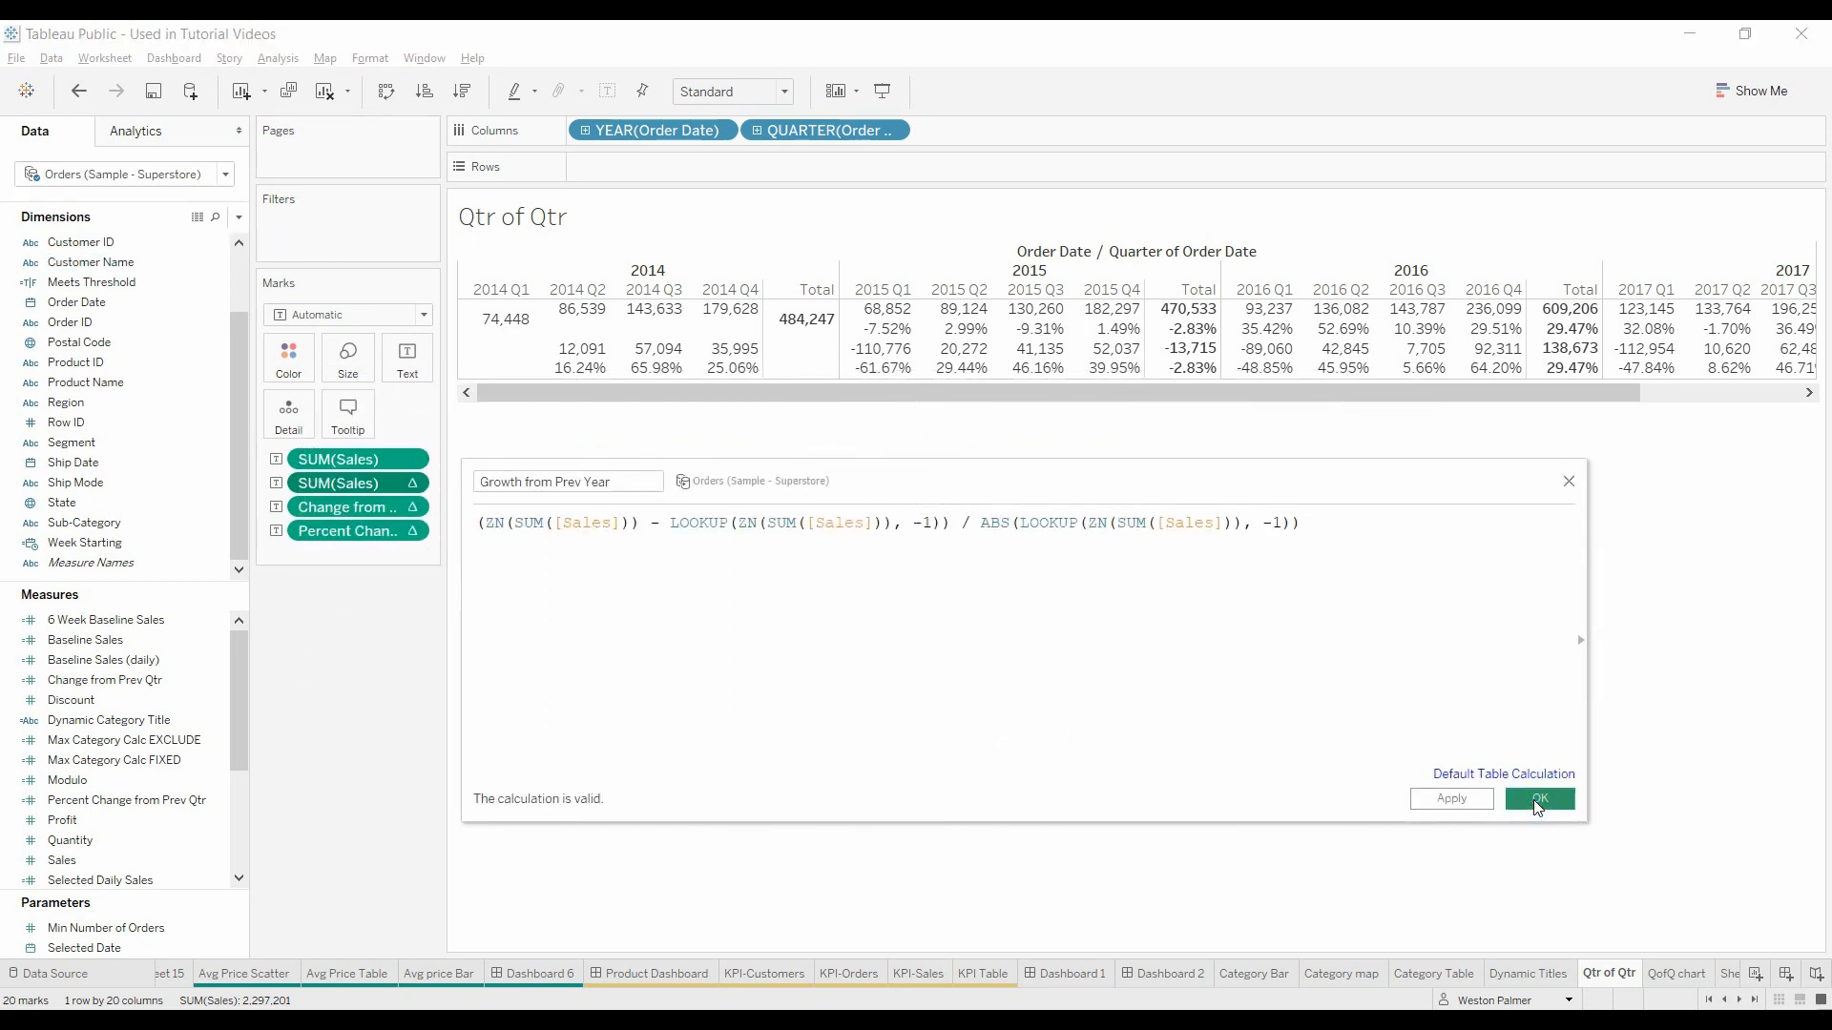
{"action": "left_click", "coordinate": [1539, 799]}
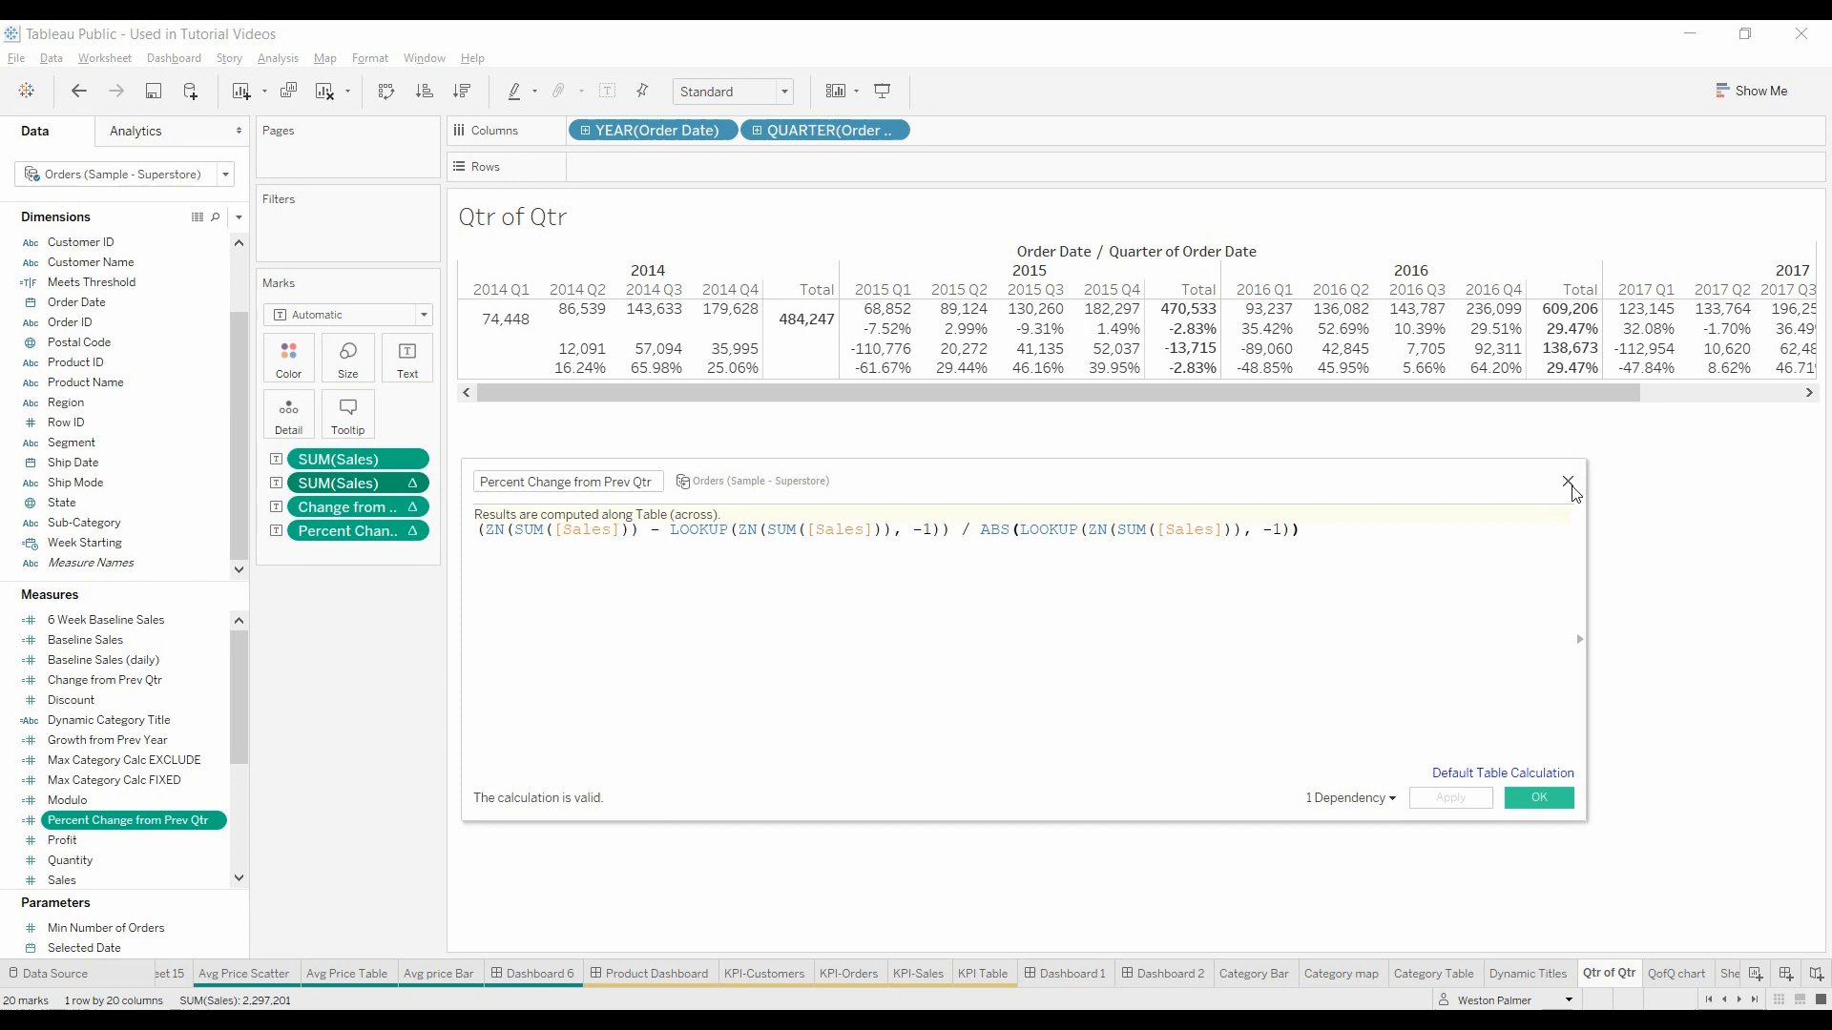
Step: Close the Percent Change formula editor and the year-over-year calculation settings without edits
{"action": "left_click", "coordinate": [1568, 481]}
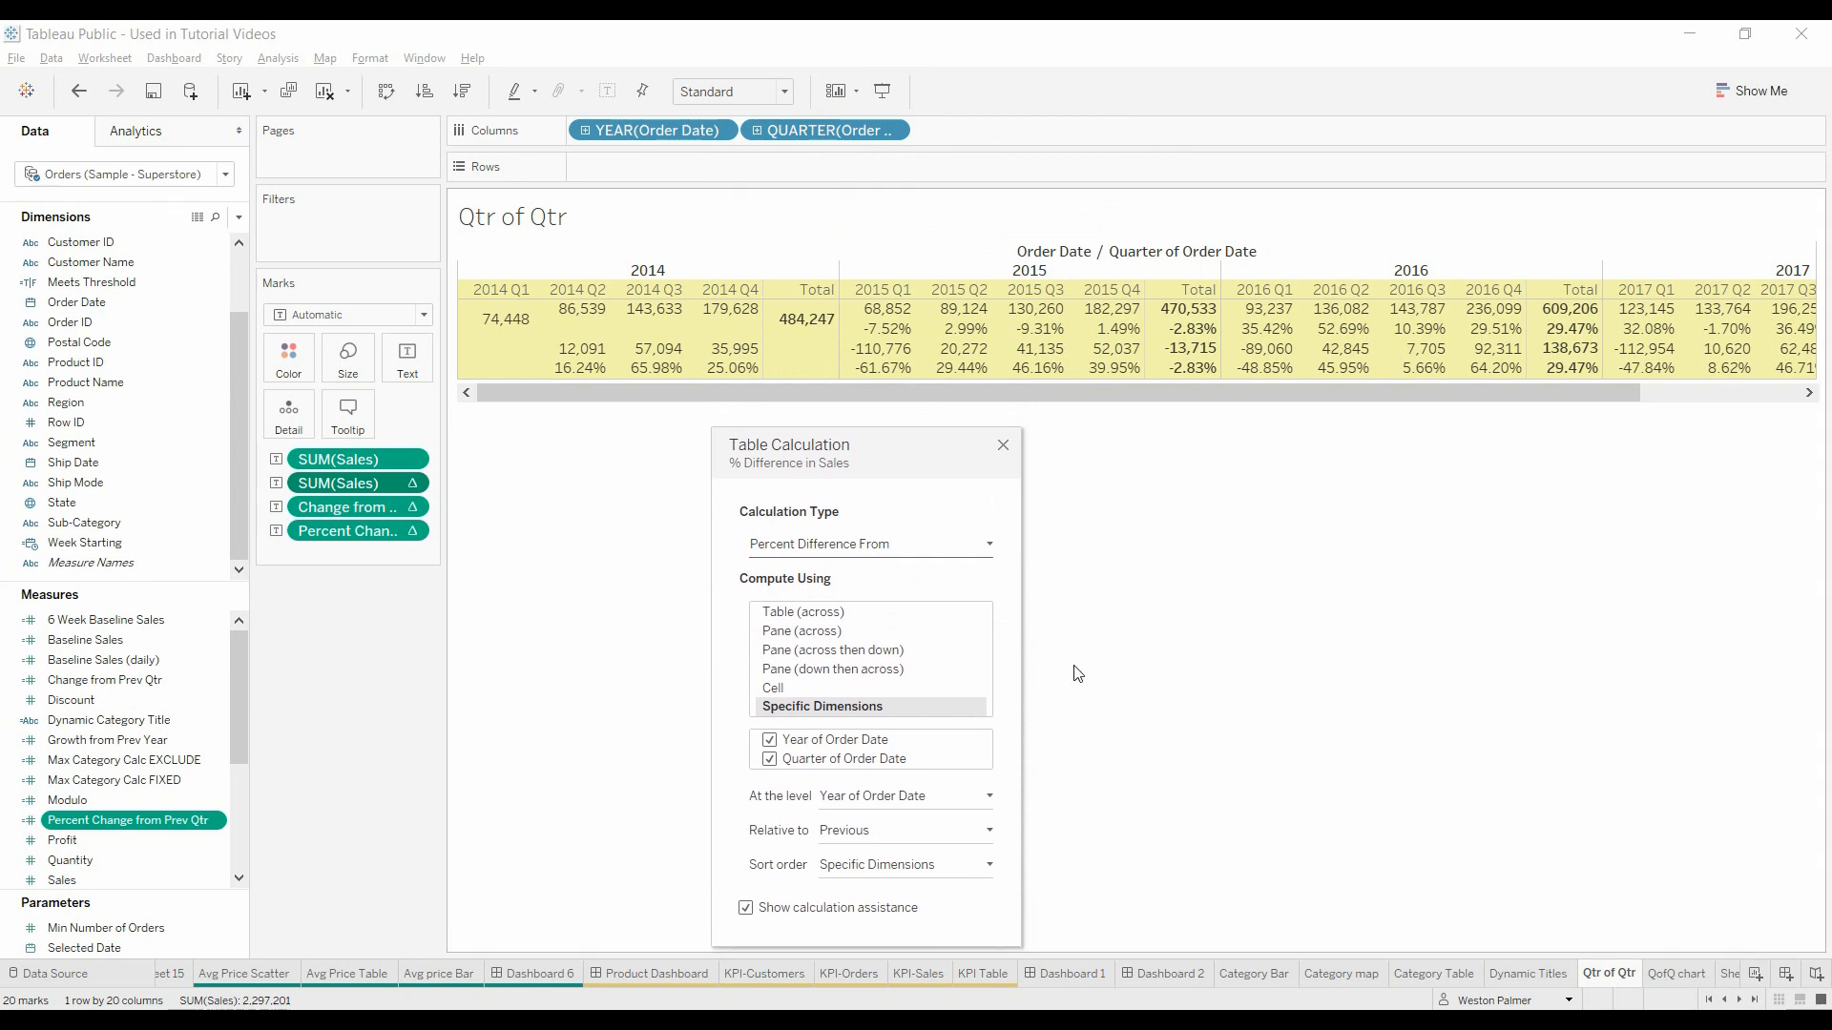
{"action": "mouse_move", "coordinate": [1011, 725]}
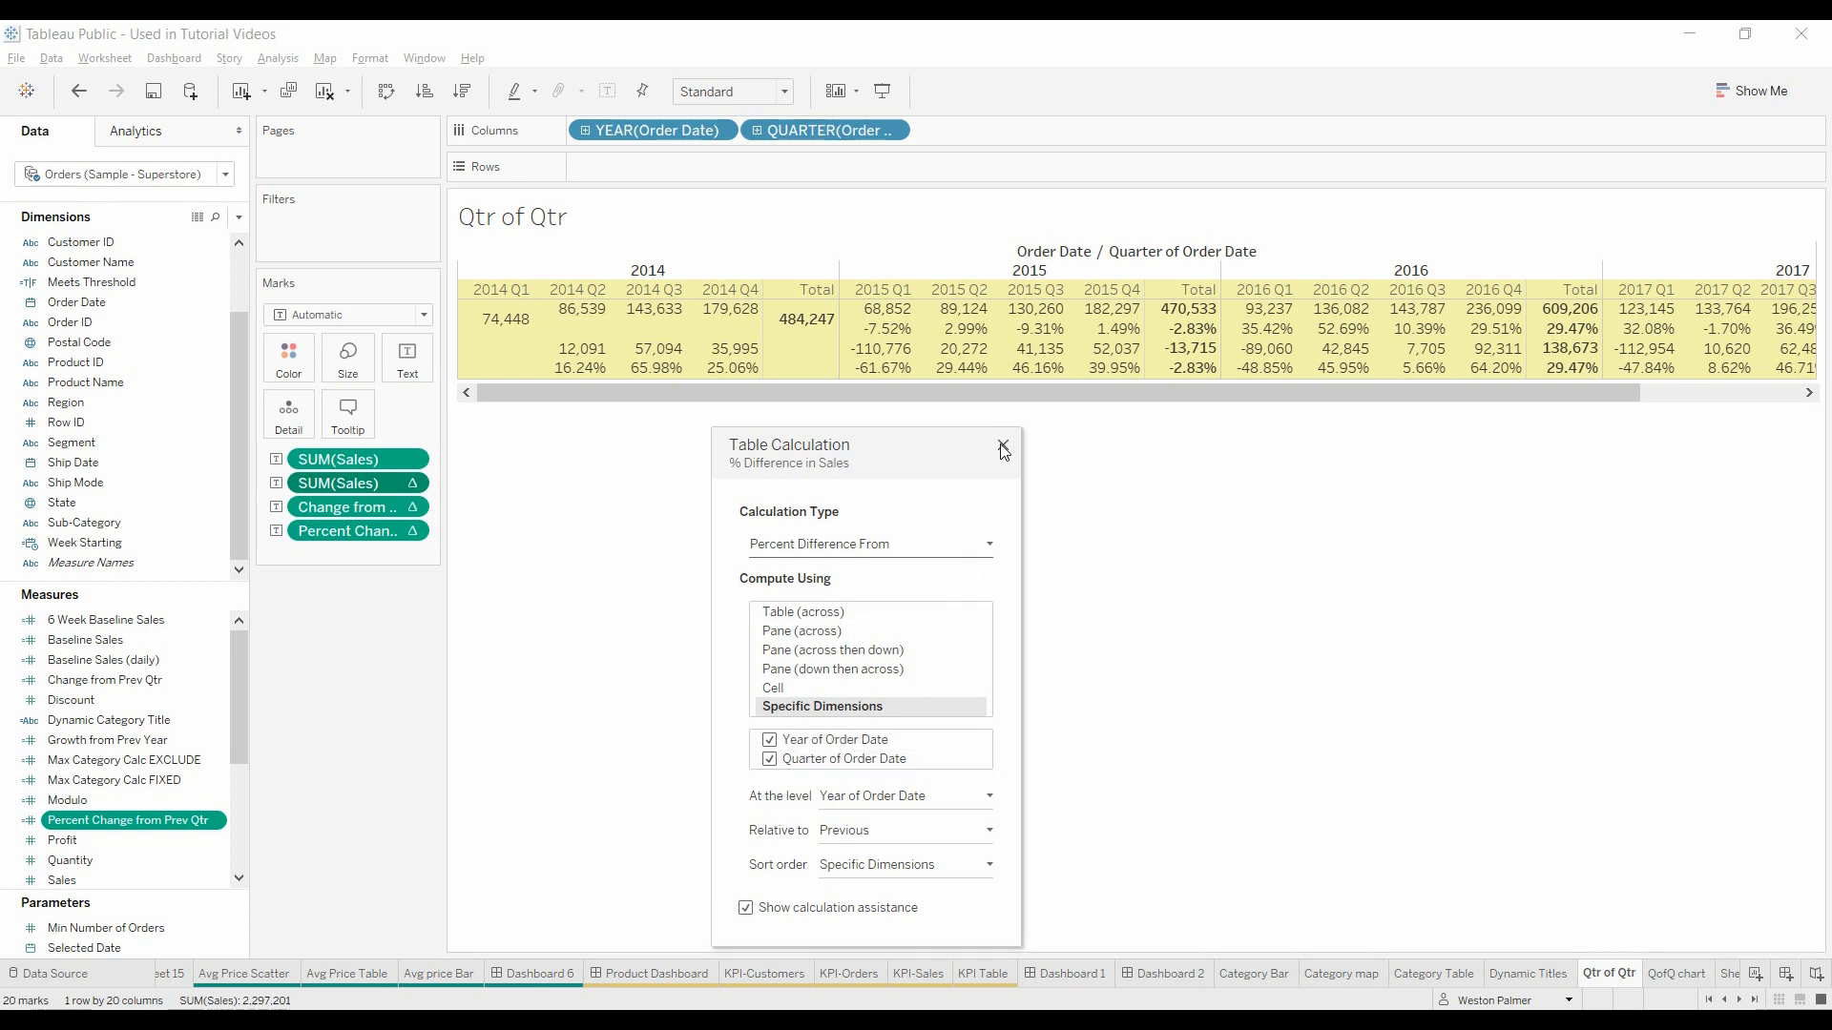
{"action": "left_click", "coordinate": [1001, 447]}
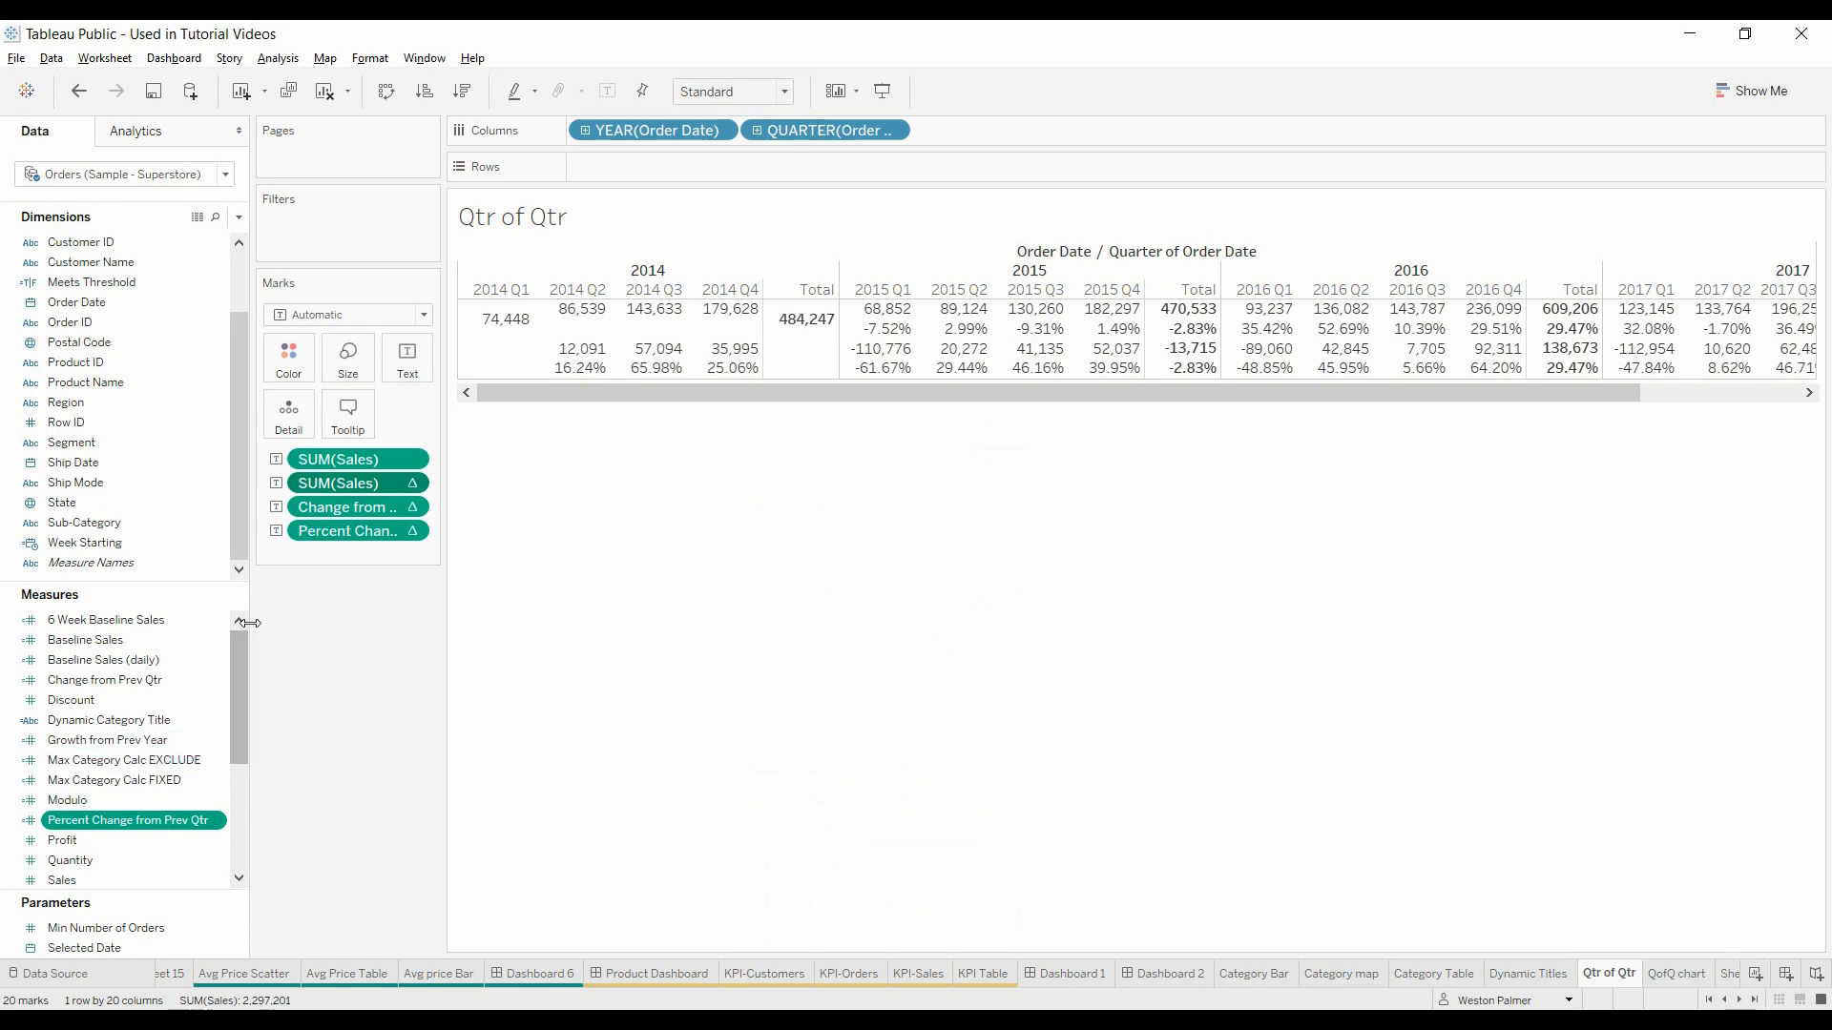
Step: Duplicate the Change from Prev Qtr calculated field
{"action": "left_click", "coordinate": [85, 640]}
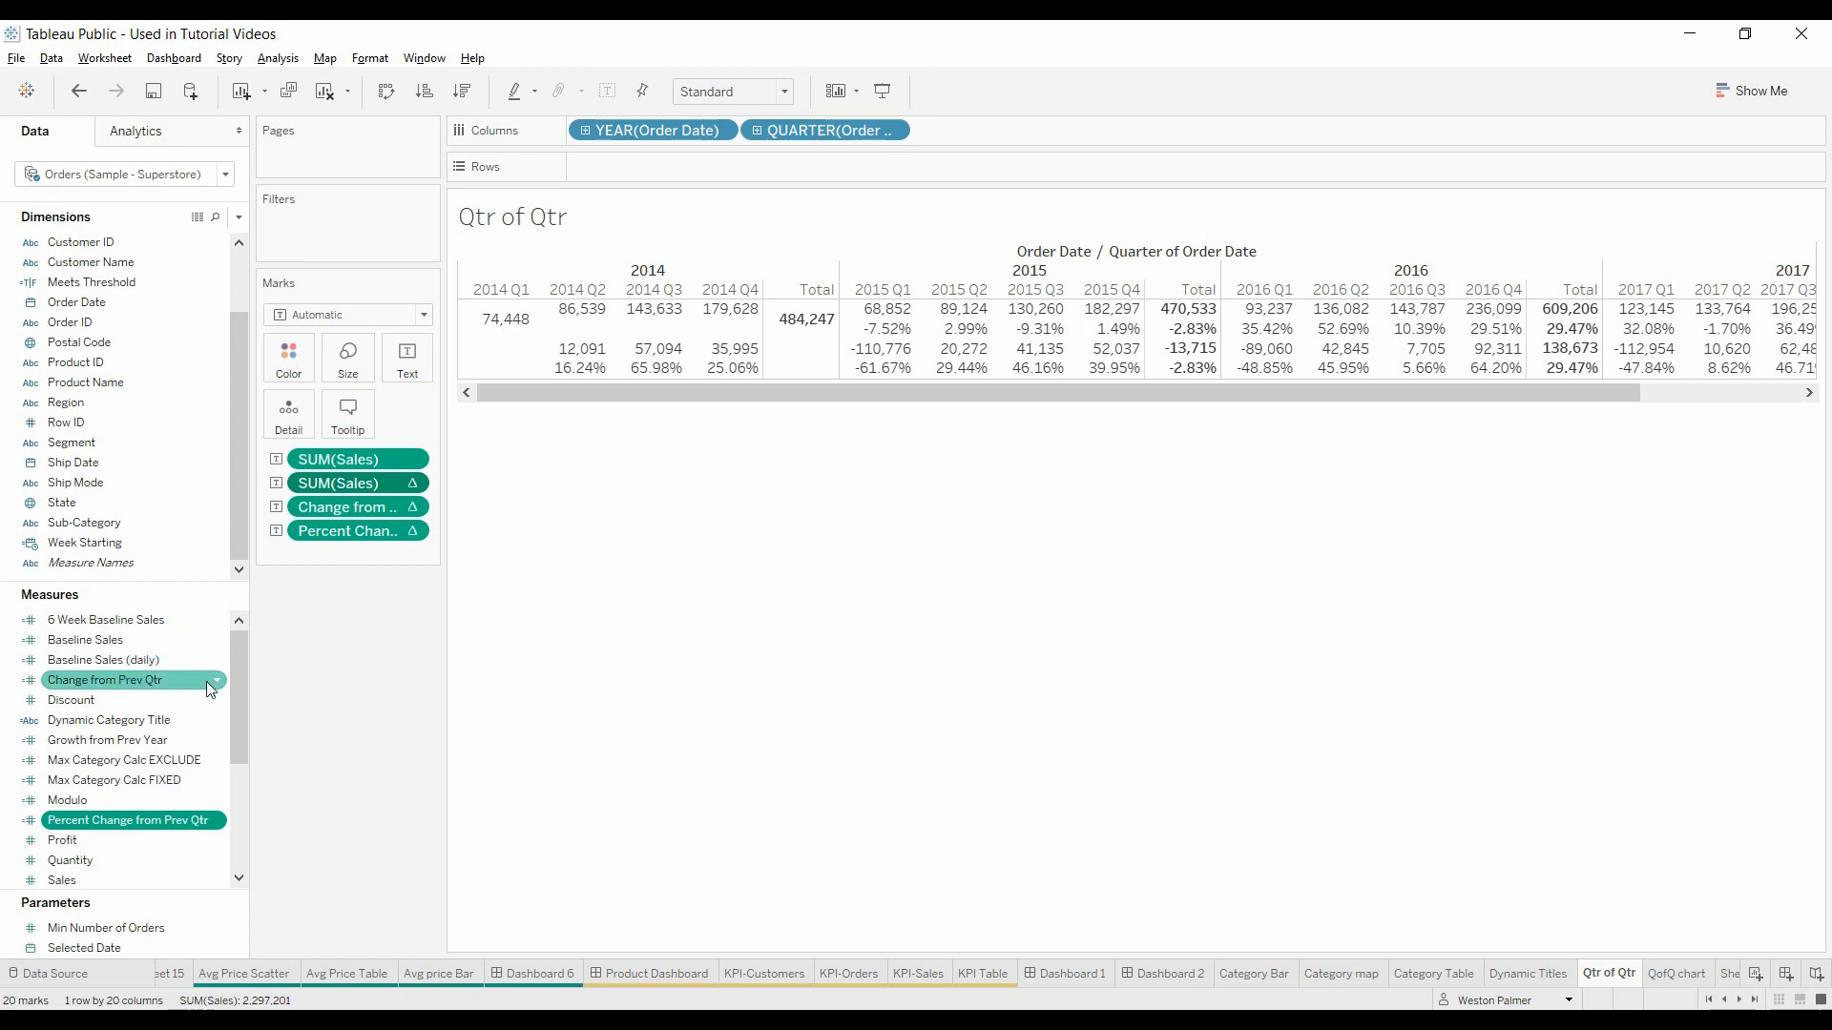
{"action": "right_click", "coordinate": [110, 680]}
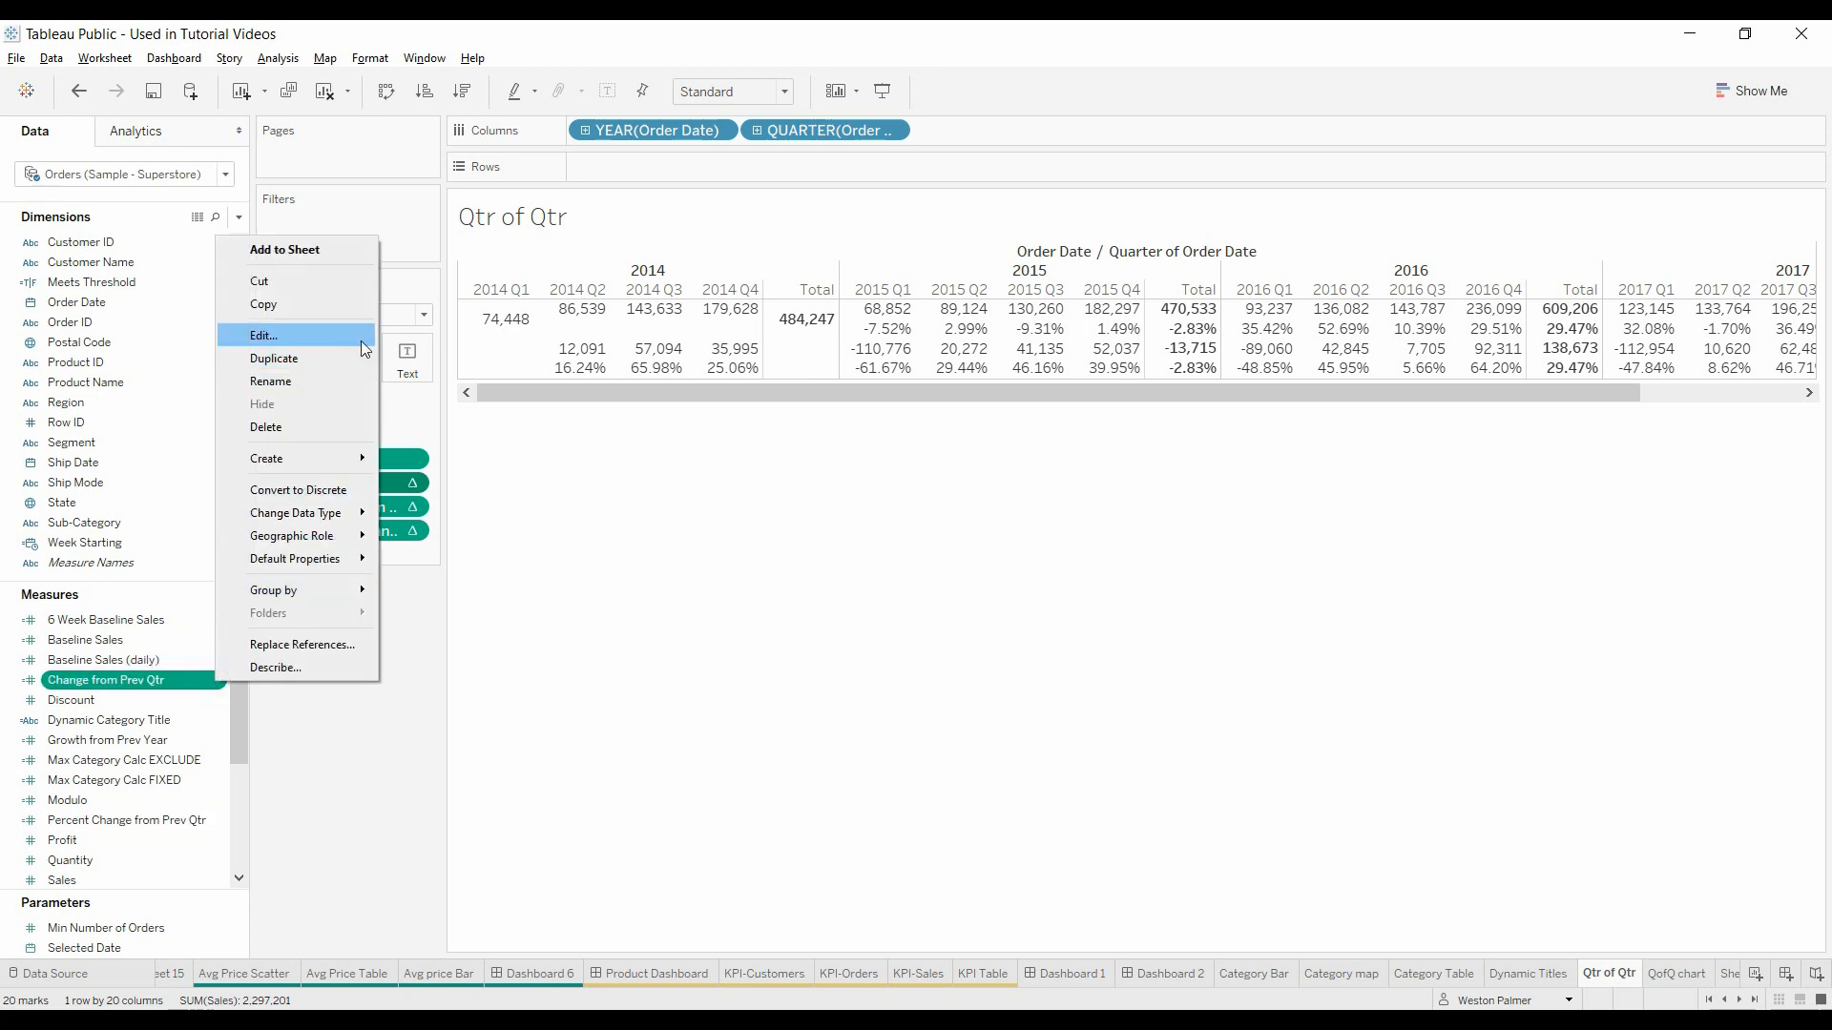
{"action": "left_click", "coordinate": [275, 358]}
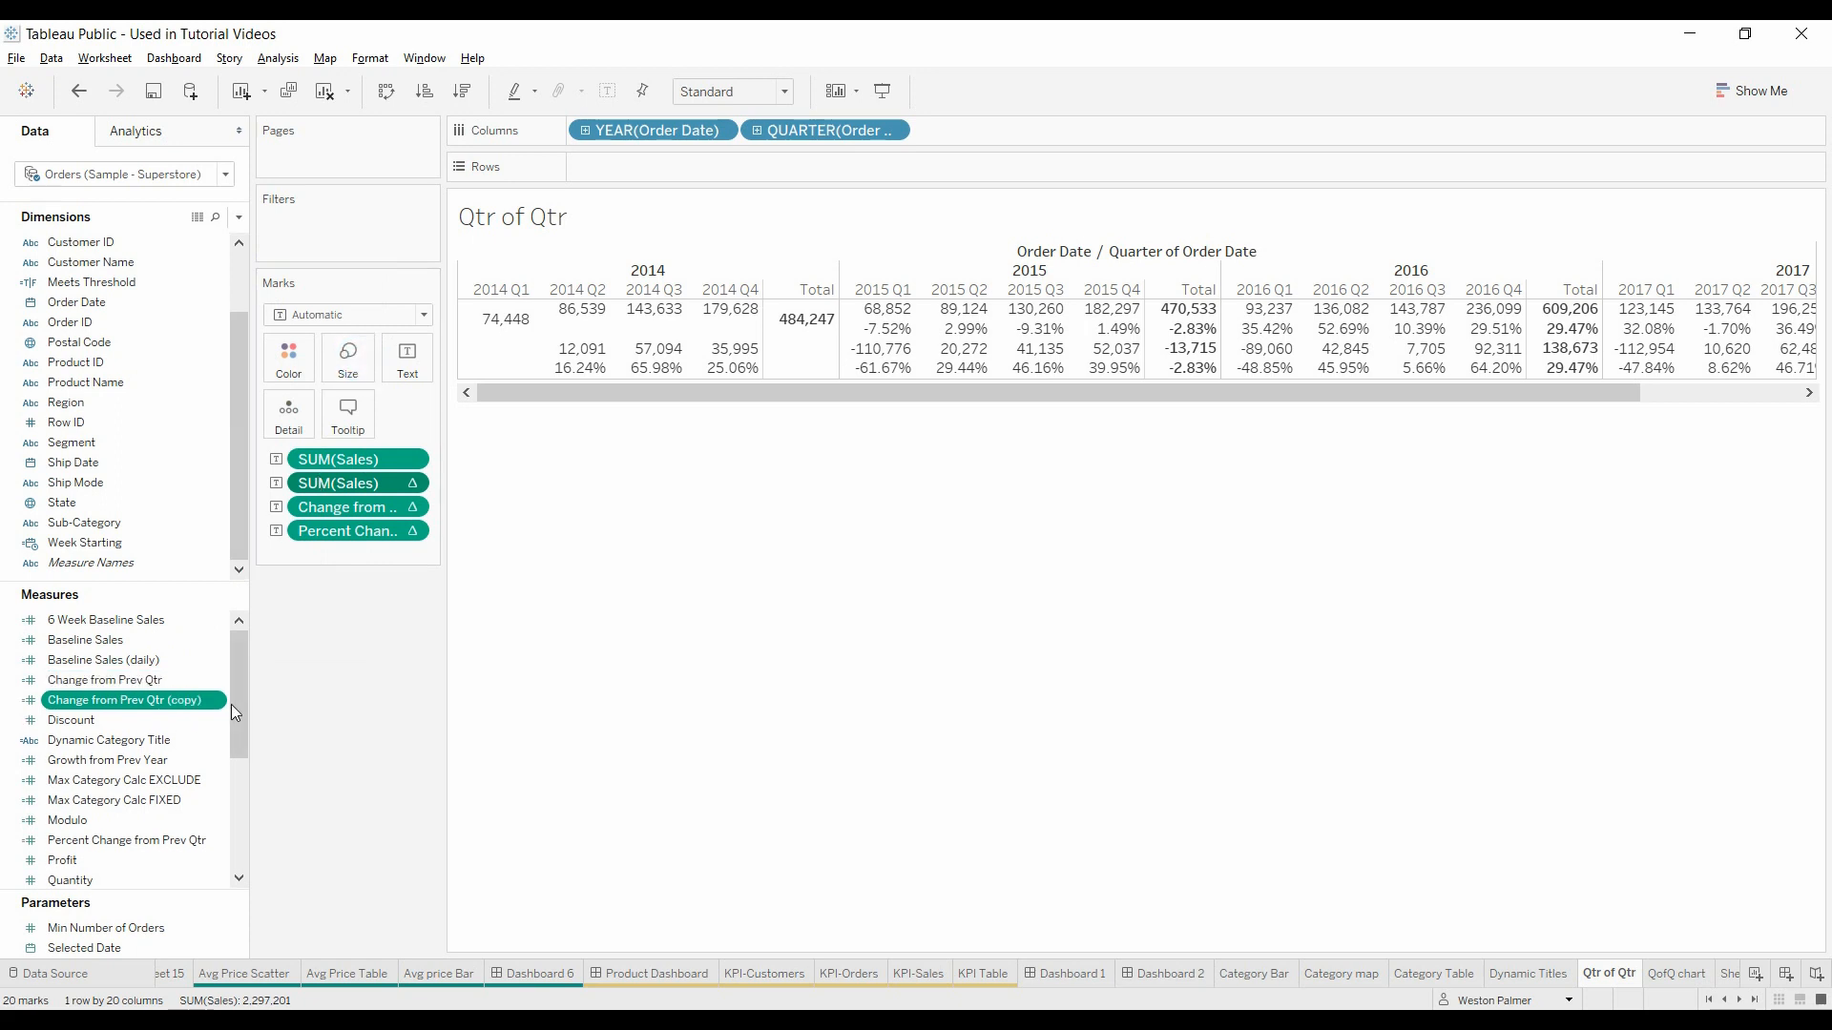
Step: Rename the copy Change from Prev Yr, set the LOOKUP offset to -4, and save
{"action": "right_click", "coordinate": [126, 700]}
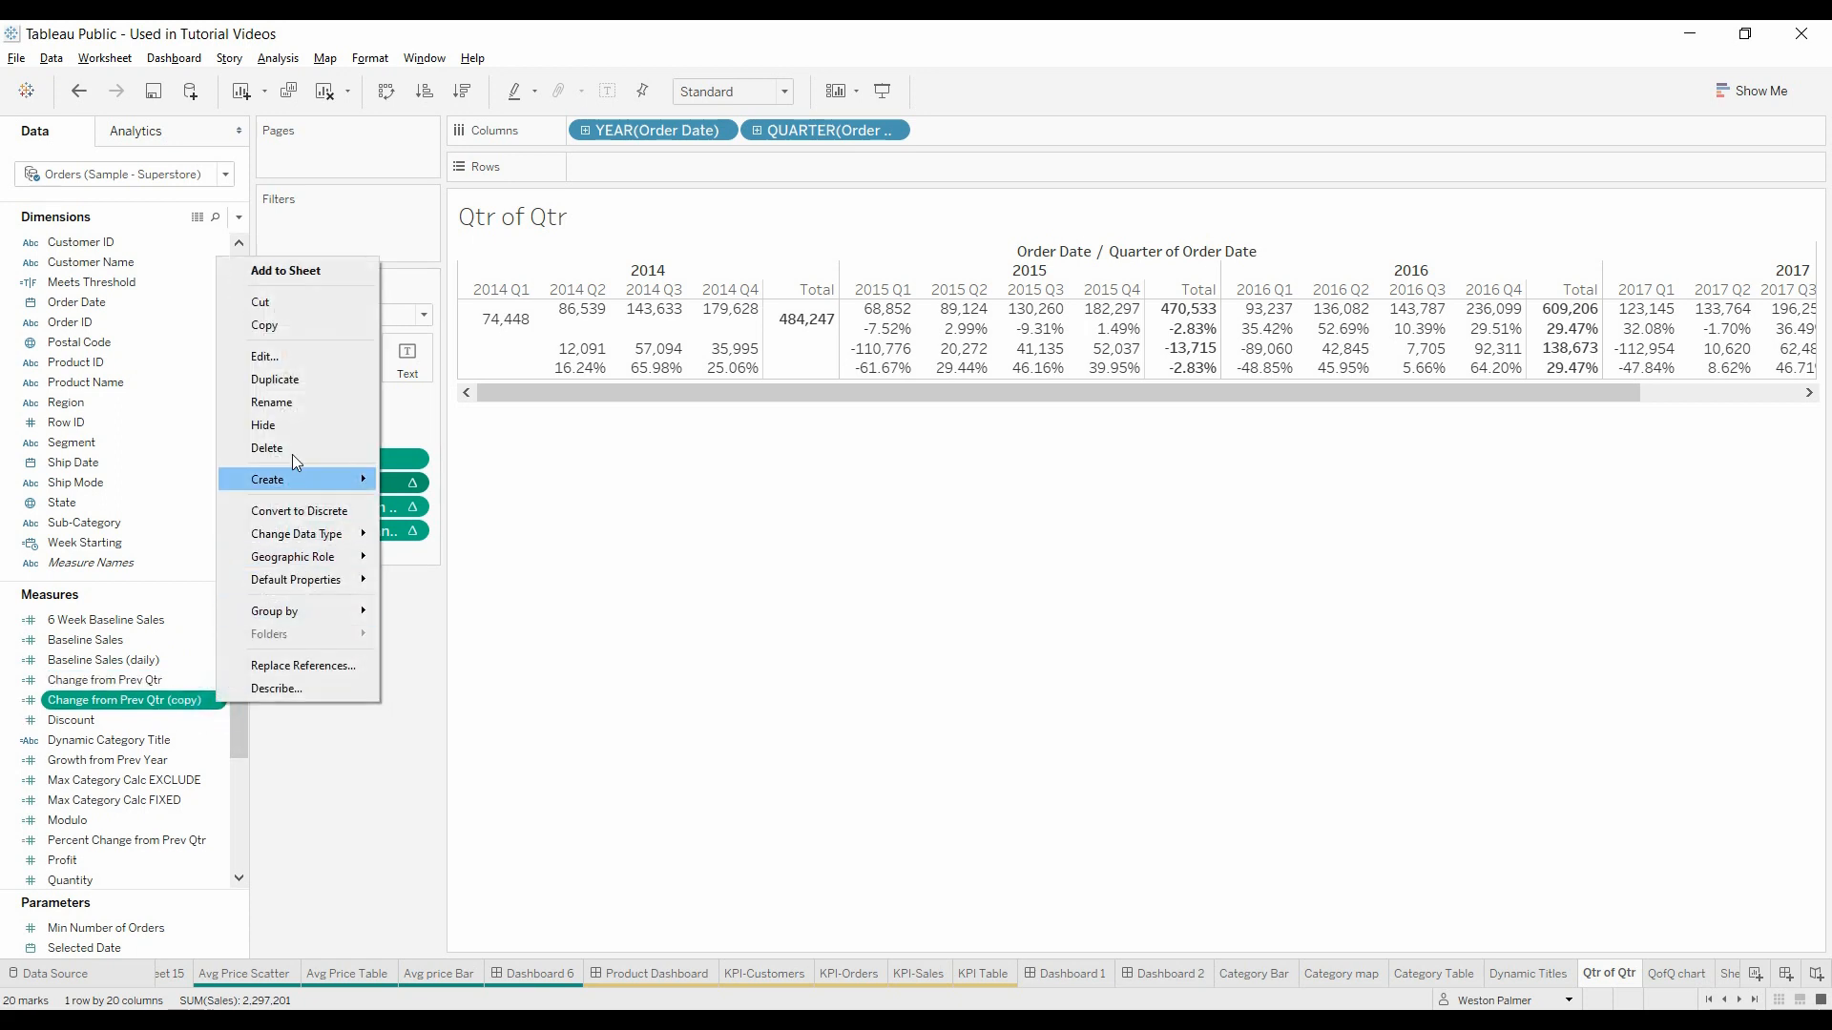
{"action": "left_click", "coordinate": [263, 356]}
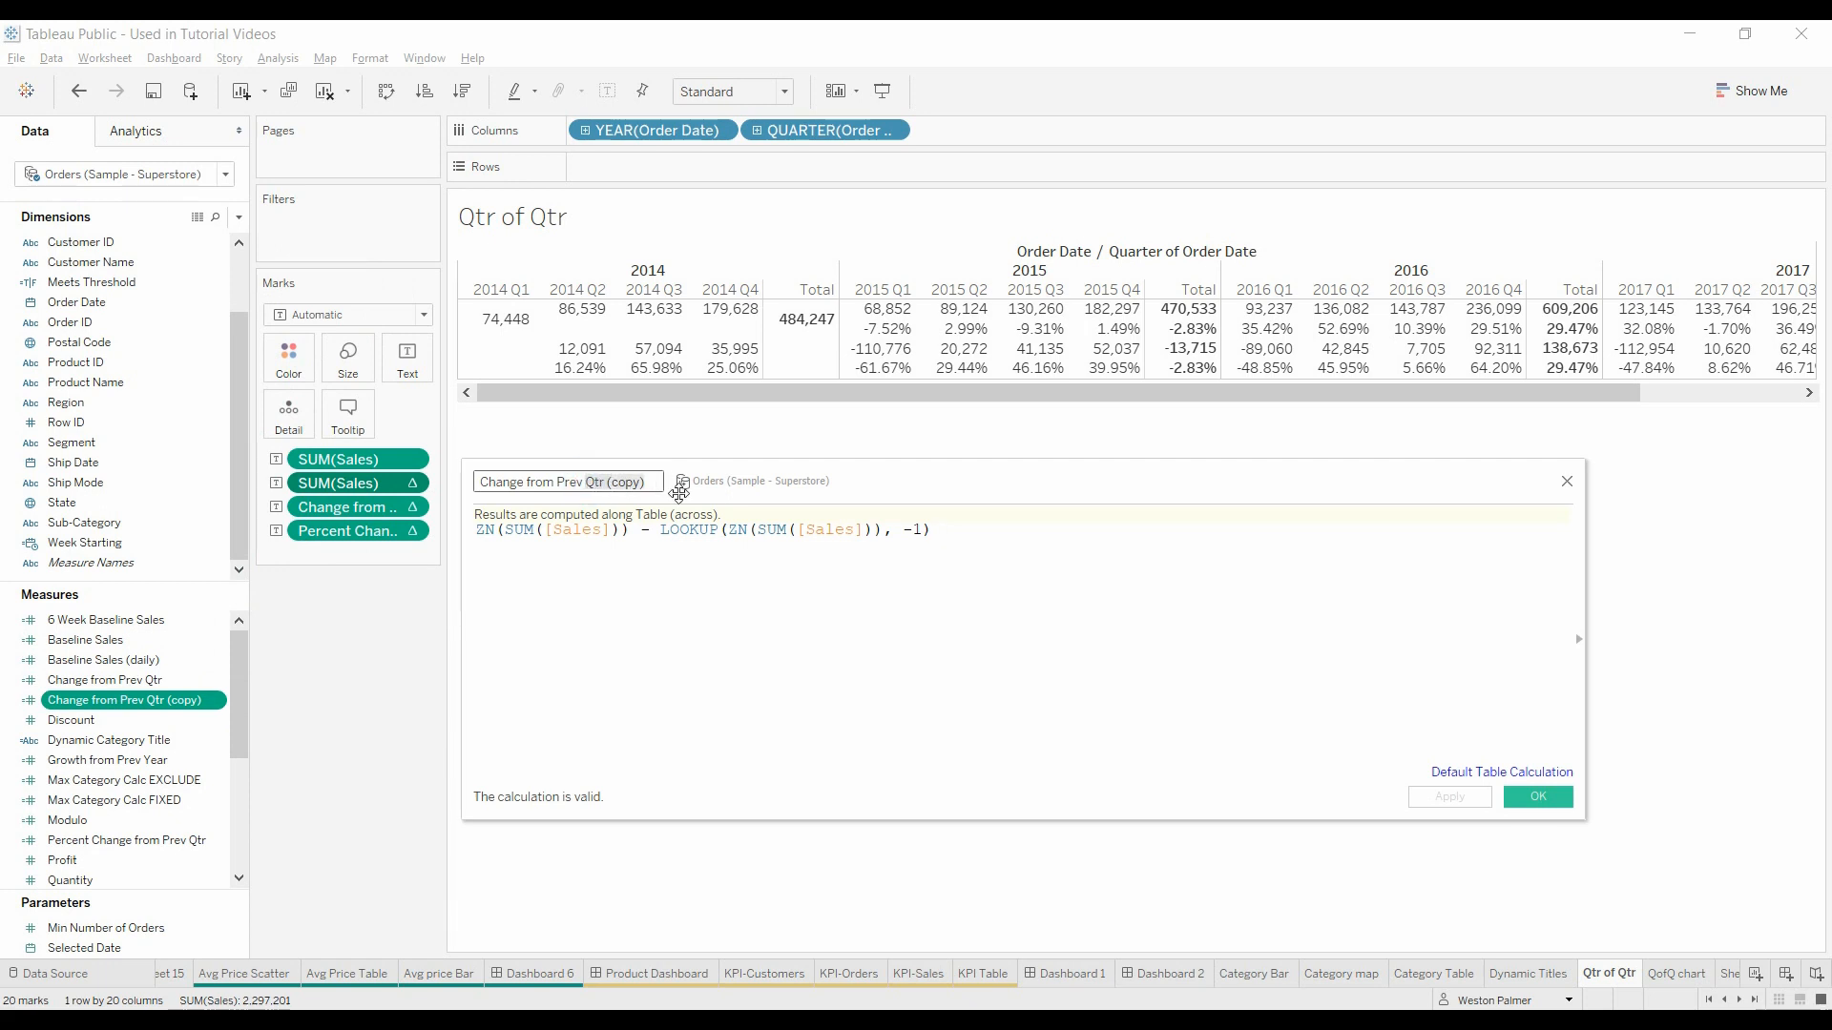
{"action": "type", "text": "Change from Prev Yr"}
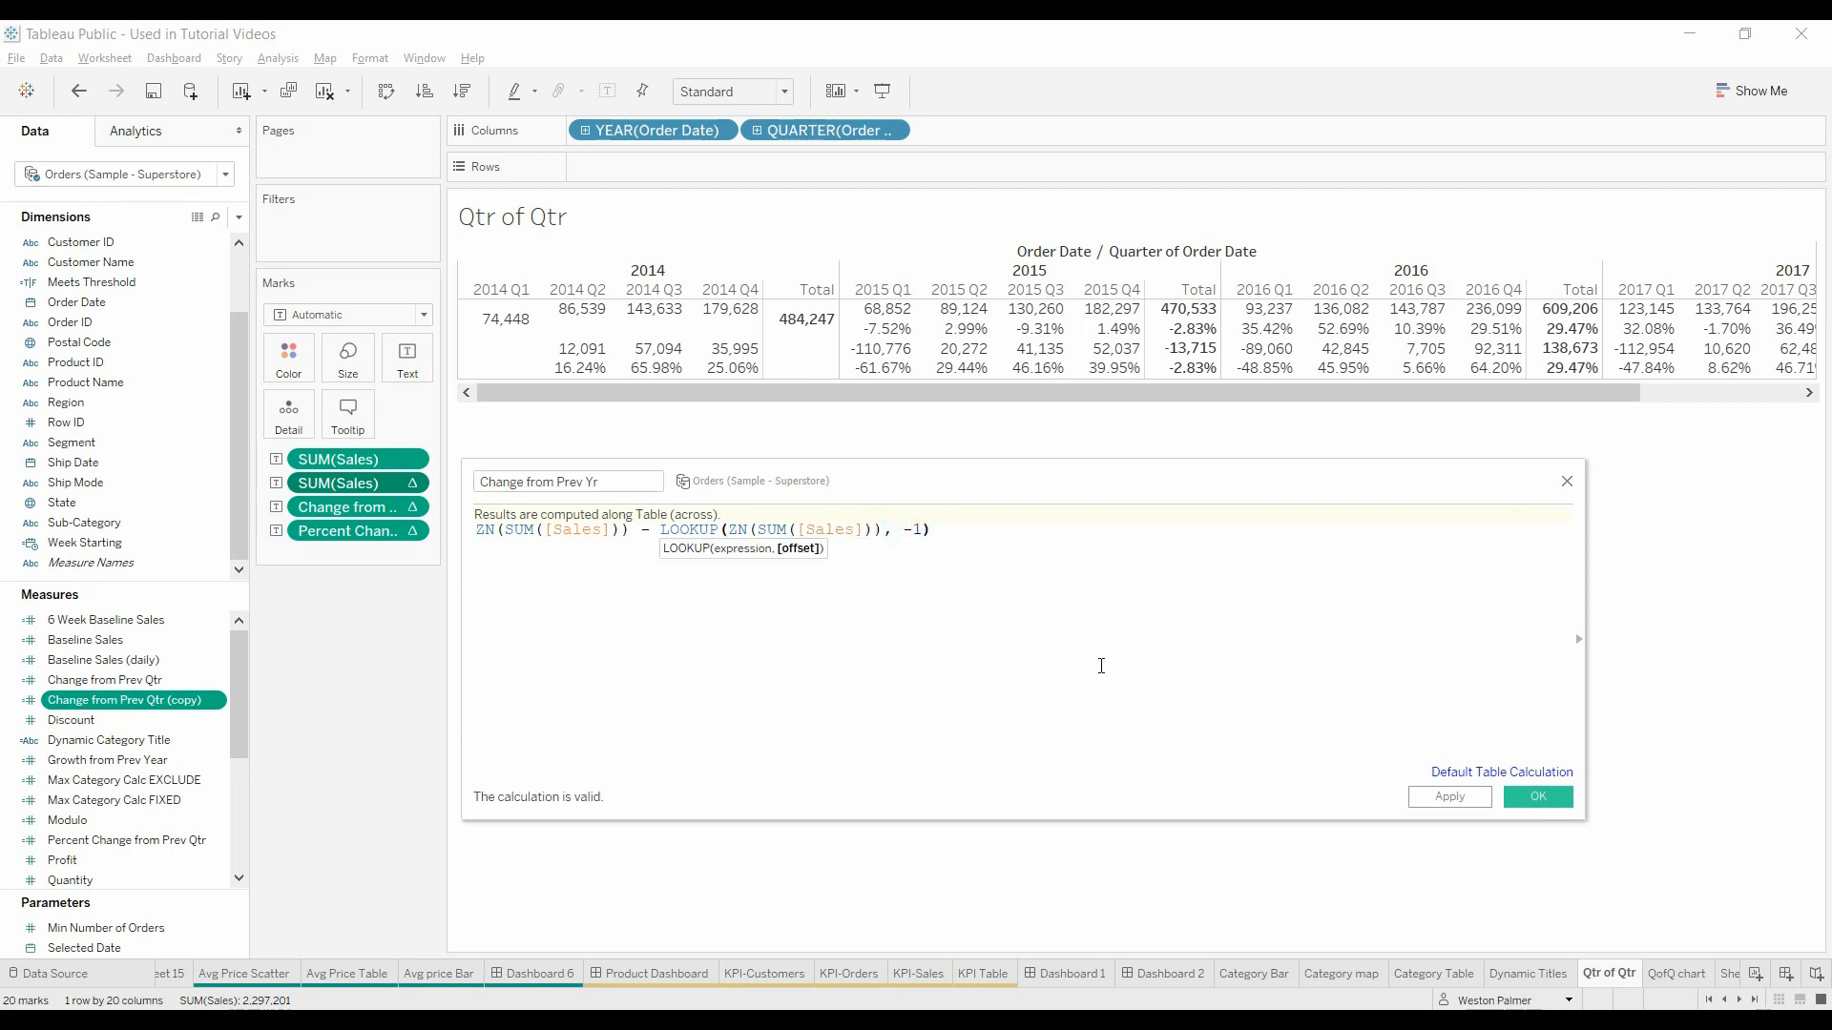
{"action": "type", "text": "4"}
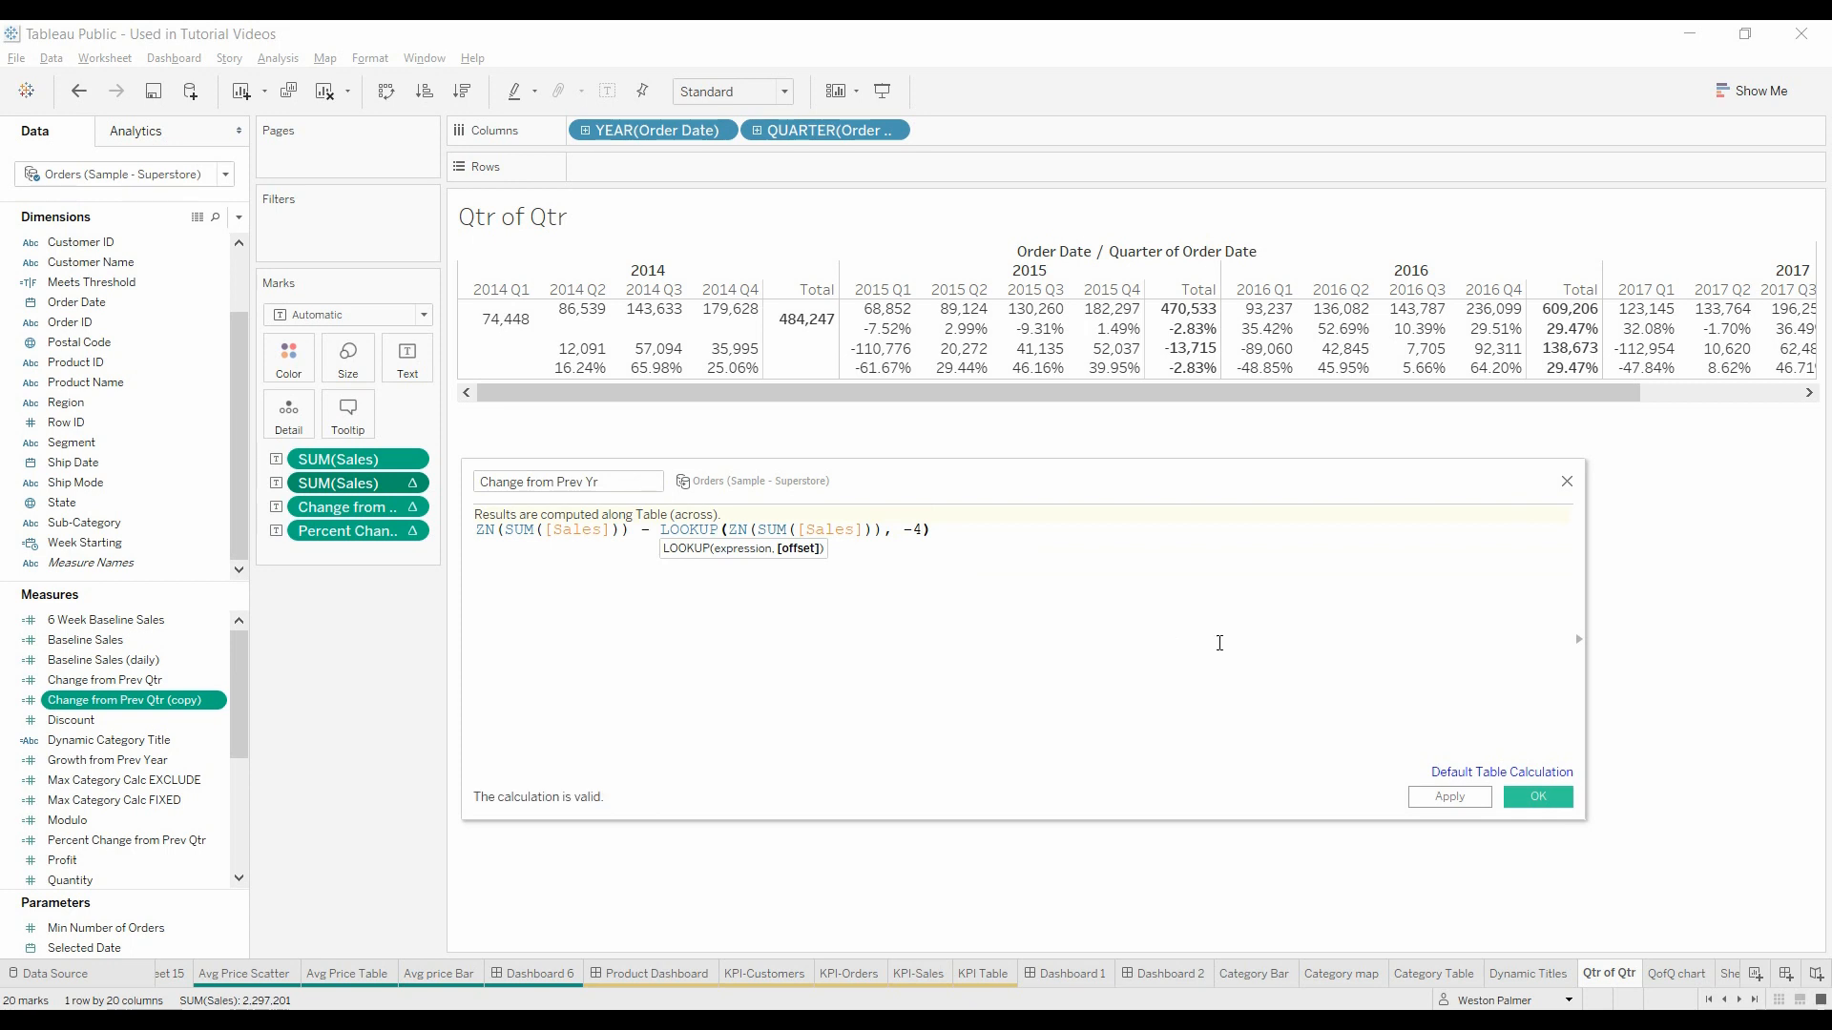
{"action": "left_click", "coordinate": [1537, 795]}
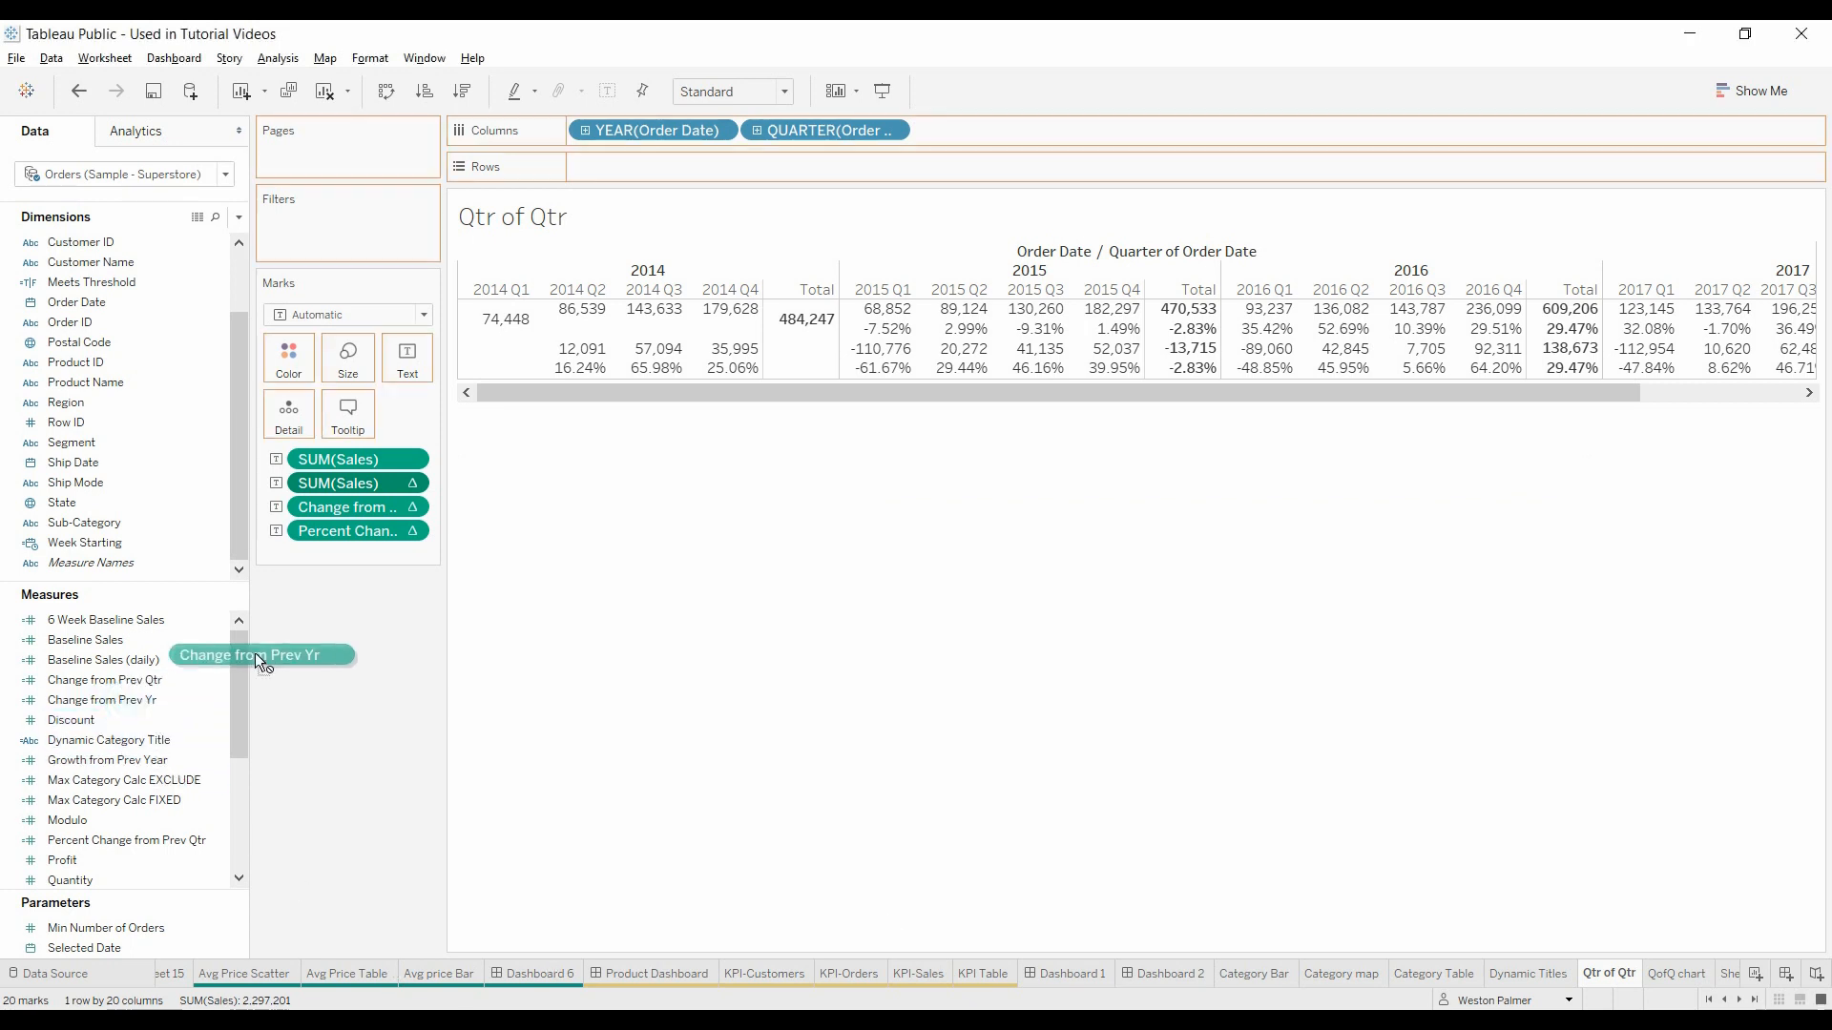
Step: Drag Change from Prev Yr onto the Marks card as a row of values
{"action": "left_click_drag", "start_coordinate": [260, 654], "coordinate": [335, 490]}
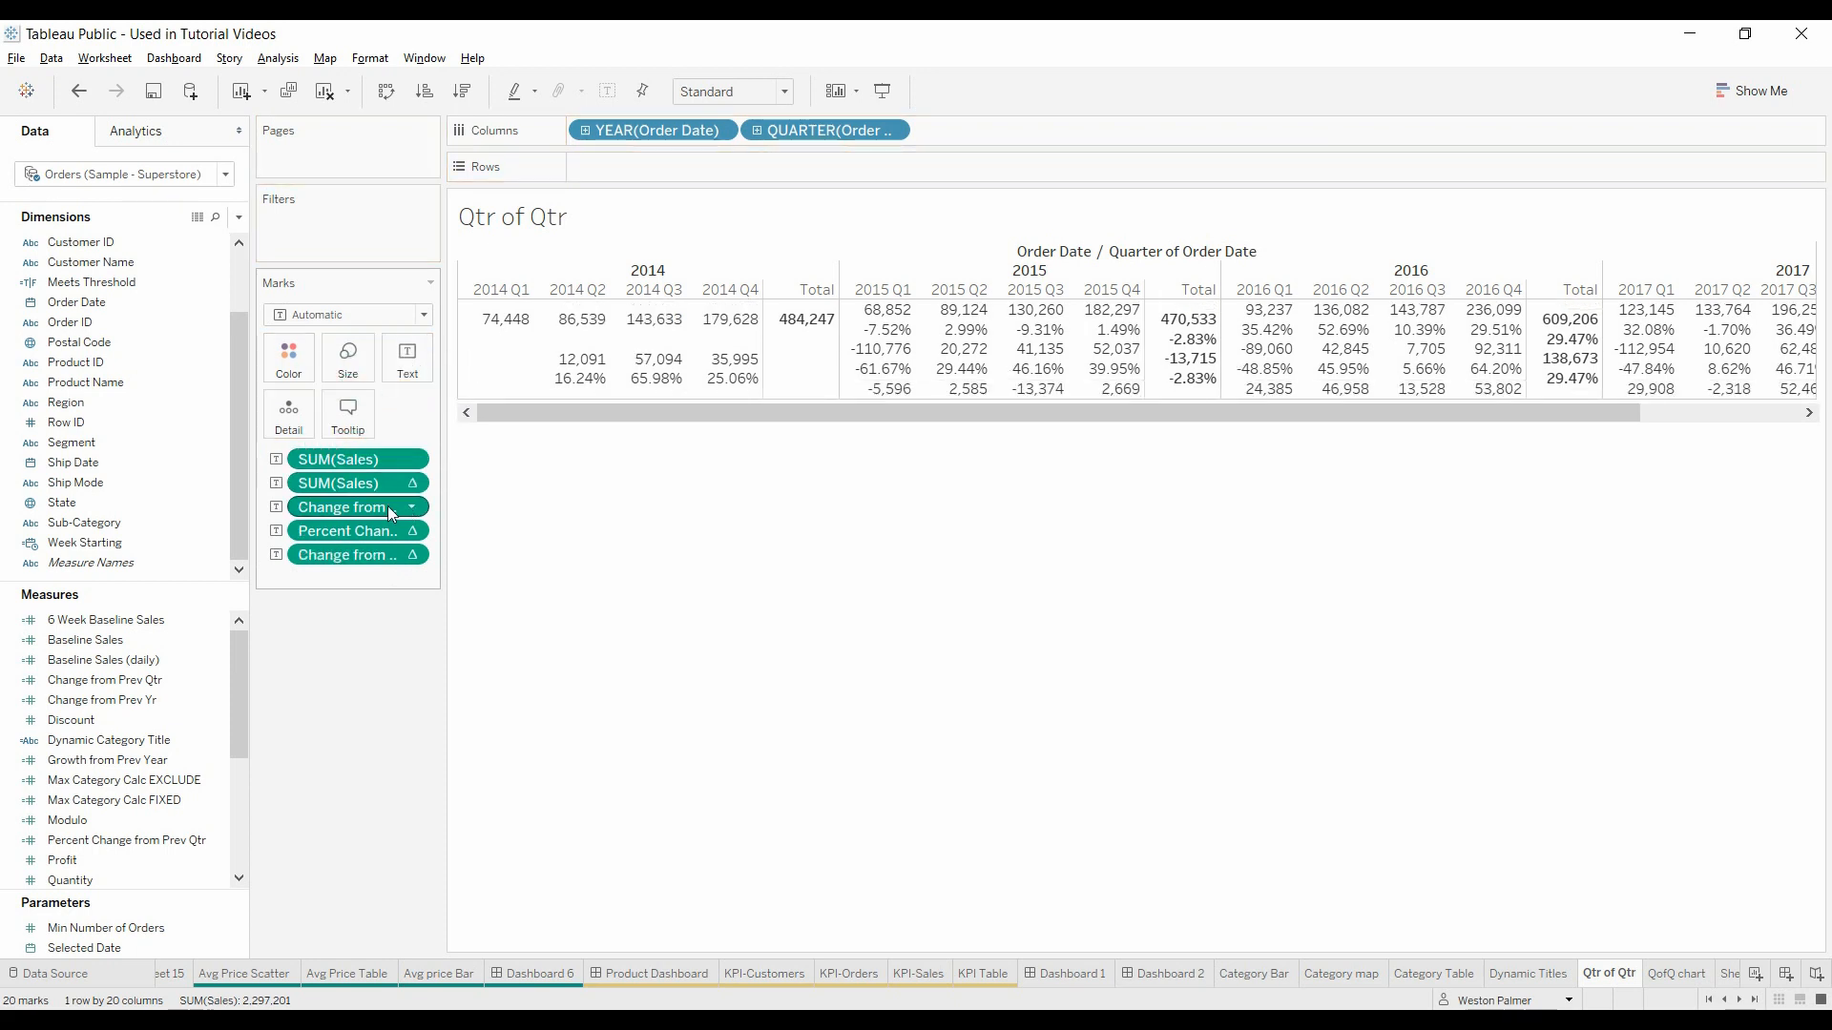
{"action": "mouse_move", "coordinate": [380, 564]}
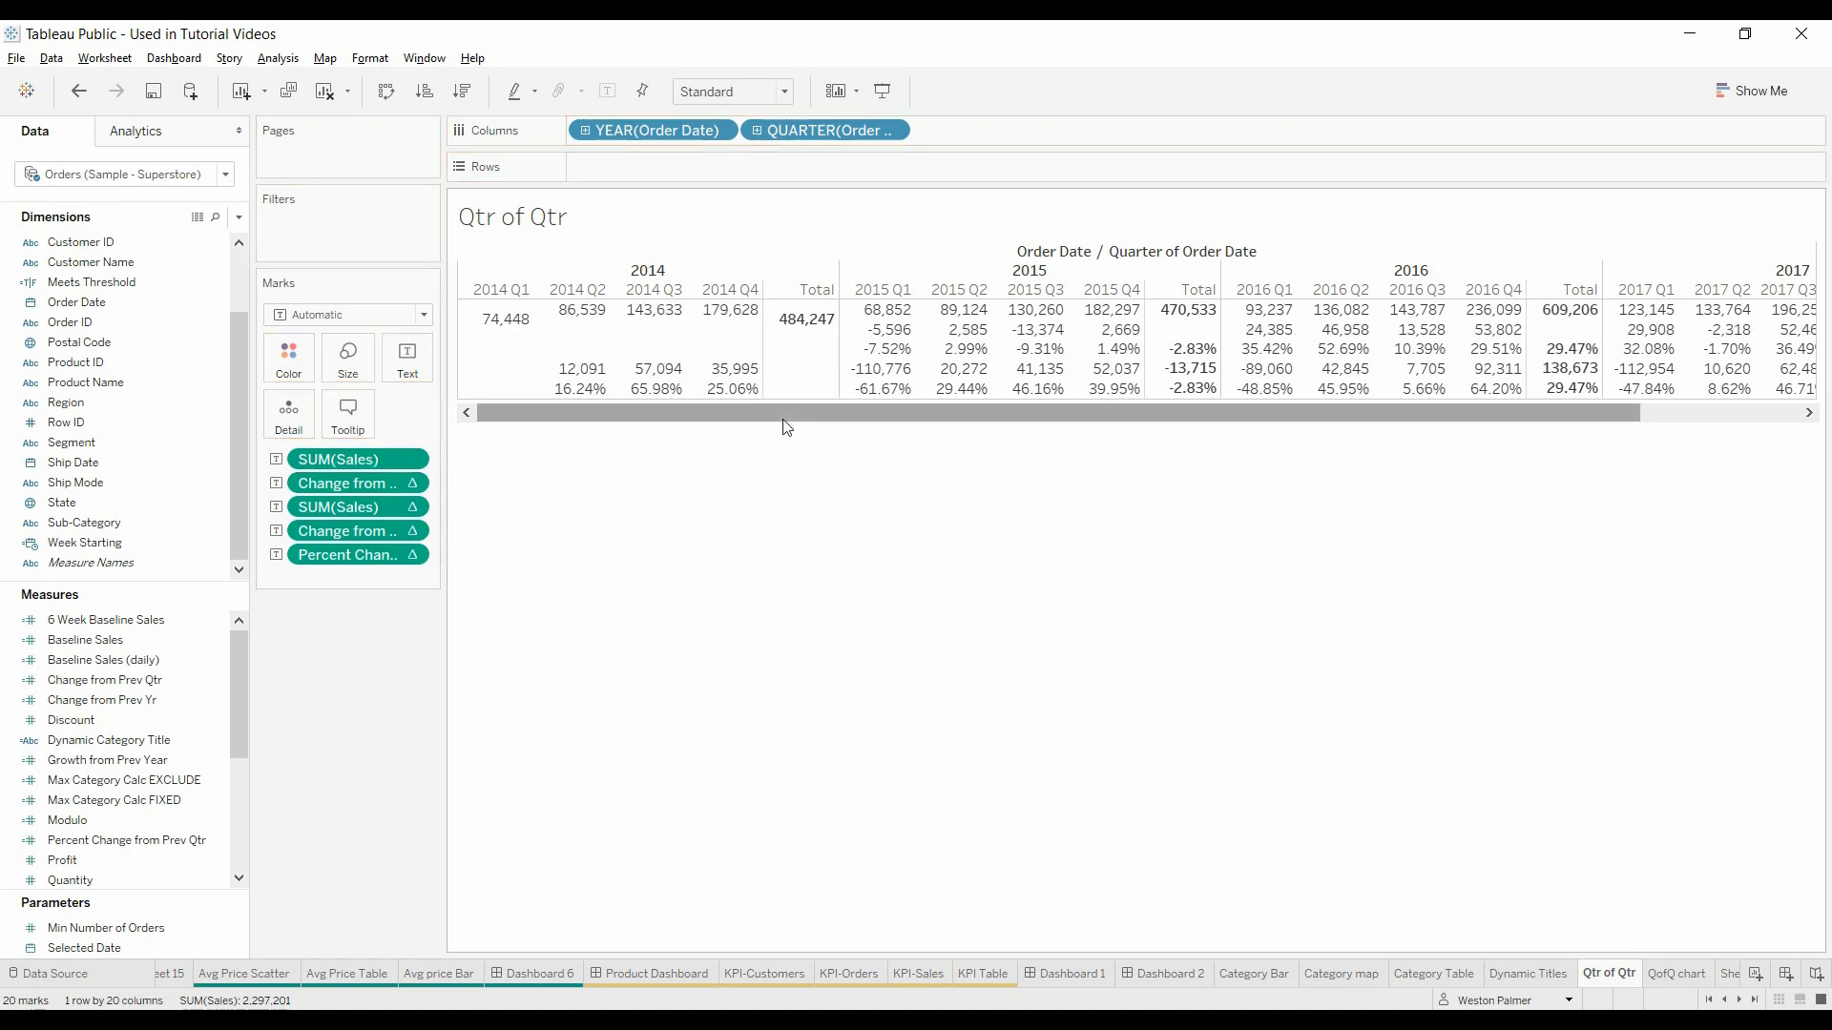
{"action": "mouse_move", "coordinate": [879, 318]}
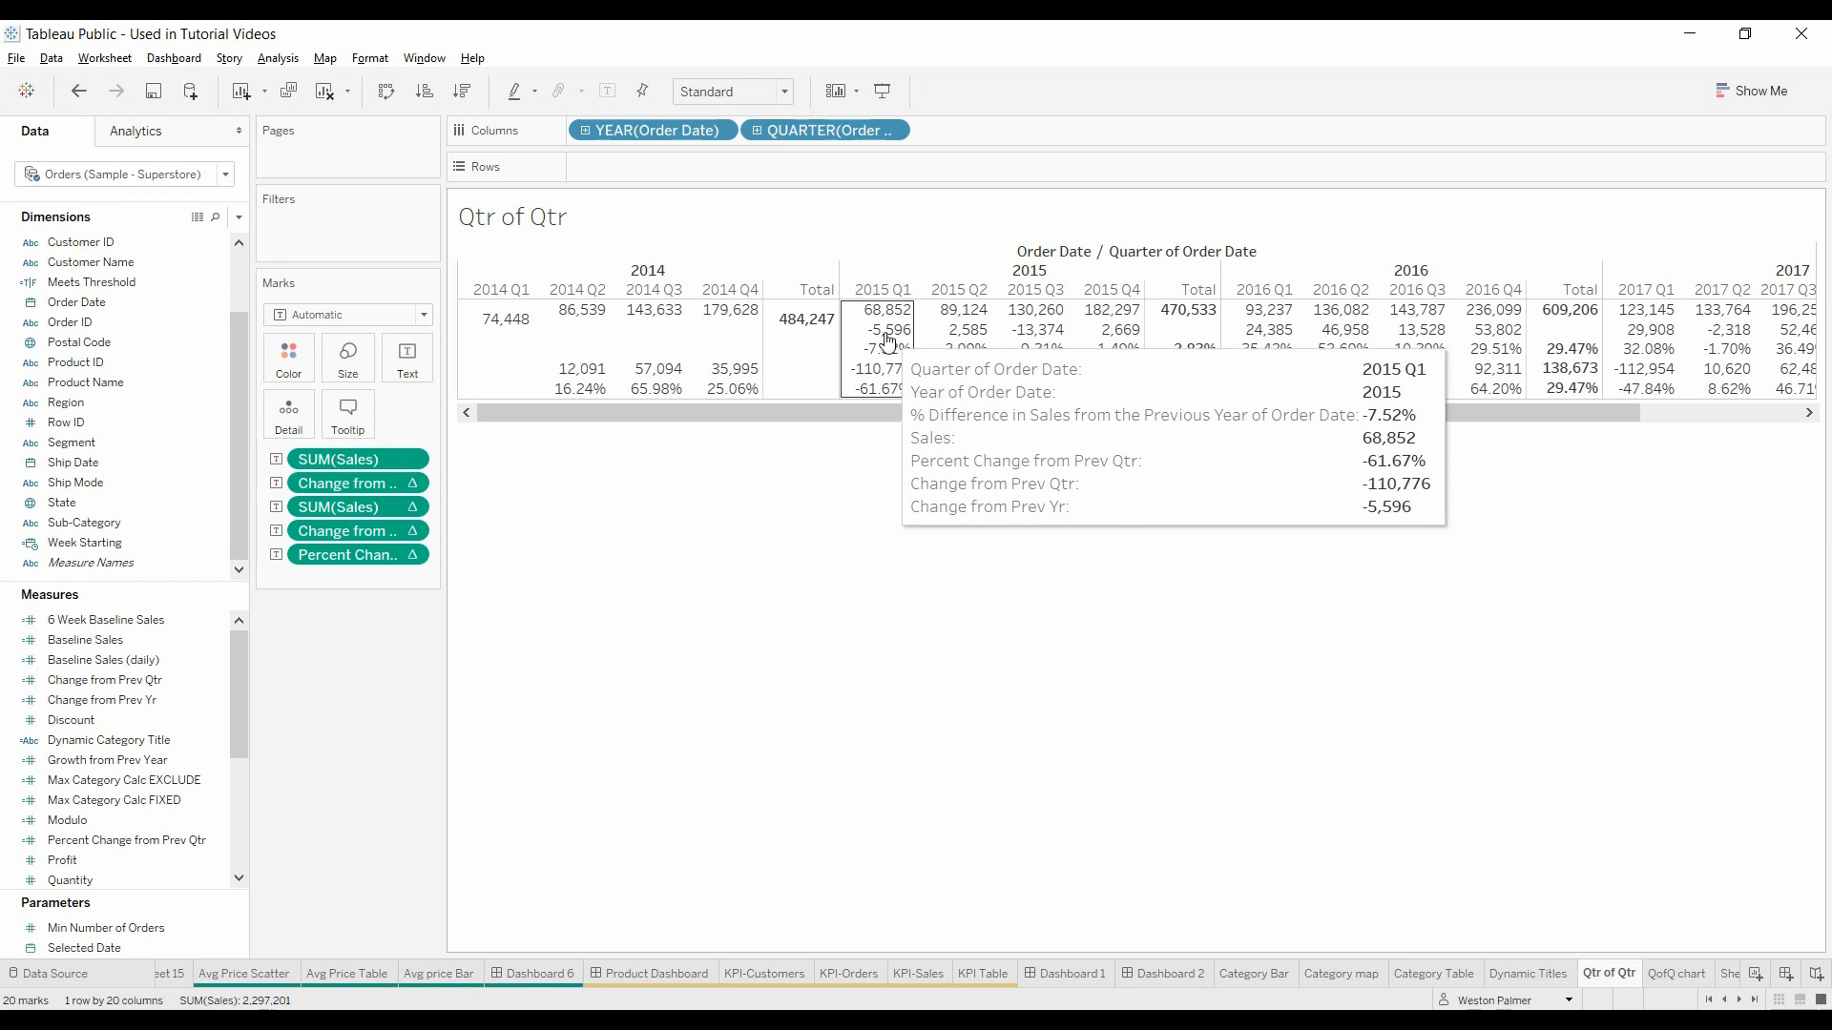
{"action": "mouse_move", "coordinate": [796, 319]}
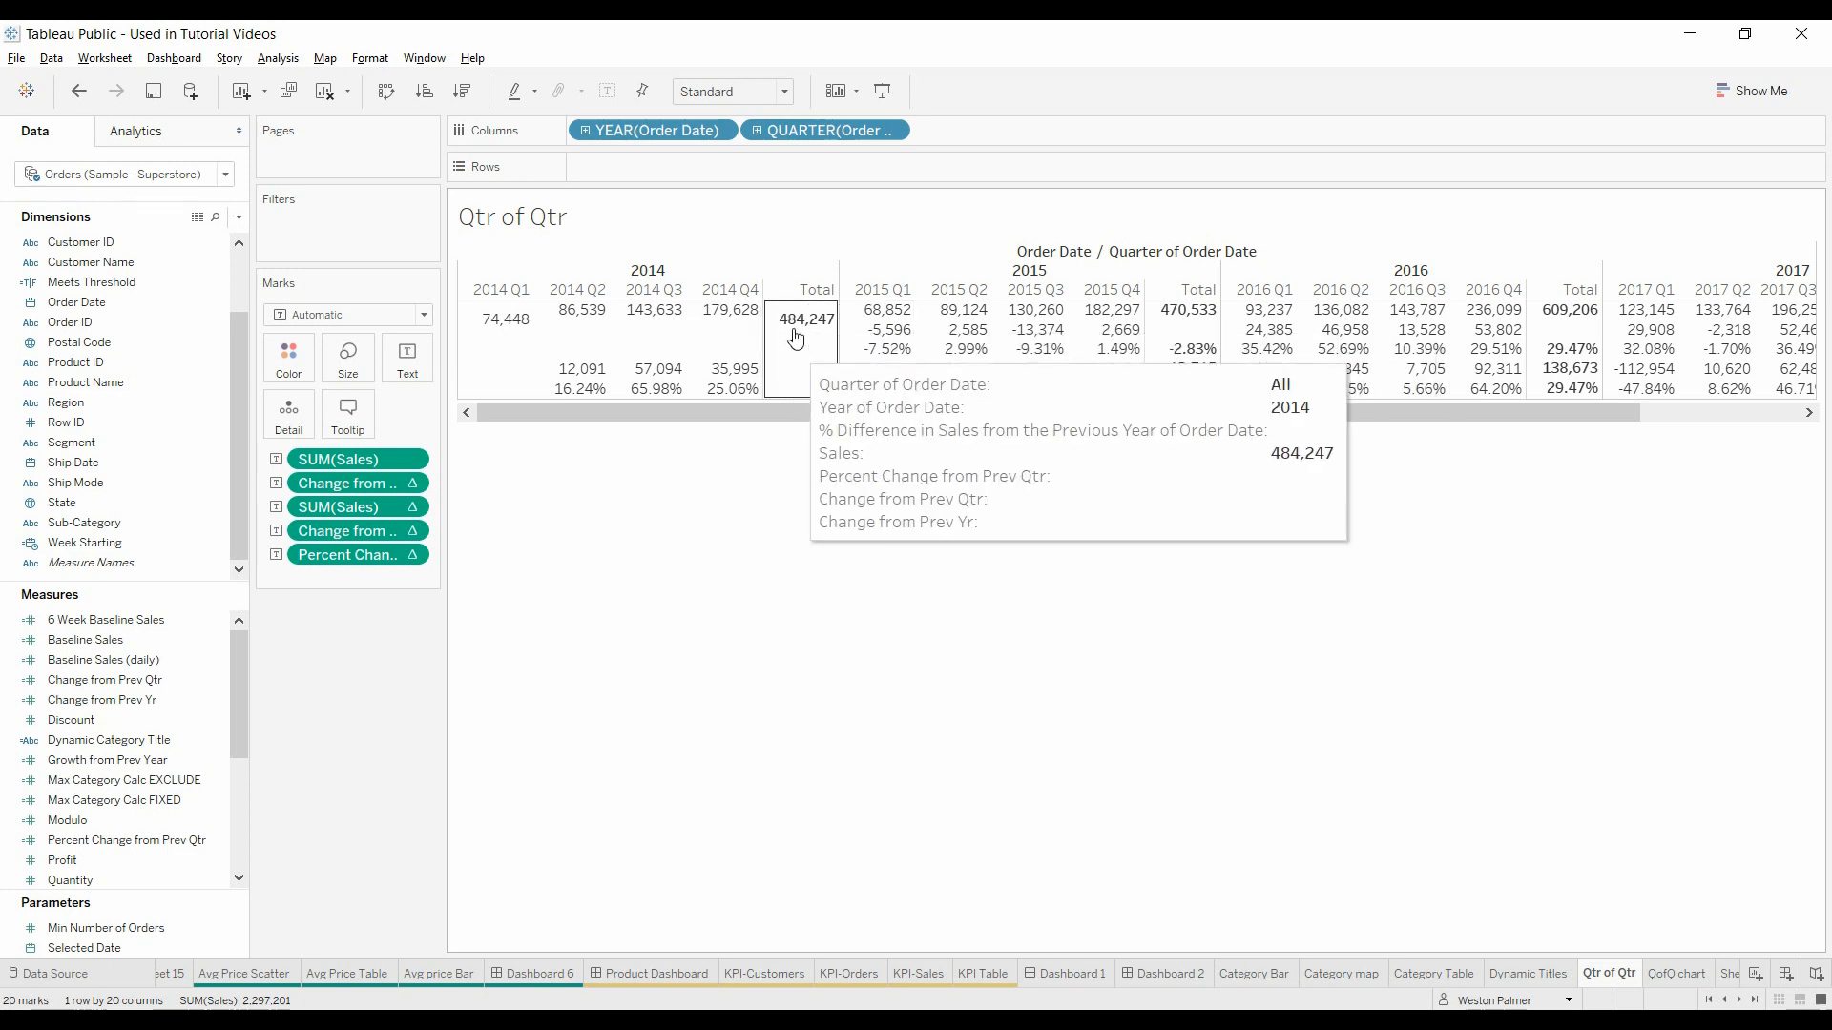
{"action": "mouse_move", "coordinate": [582, 313]}
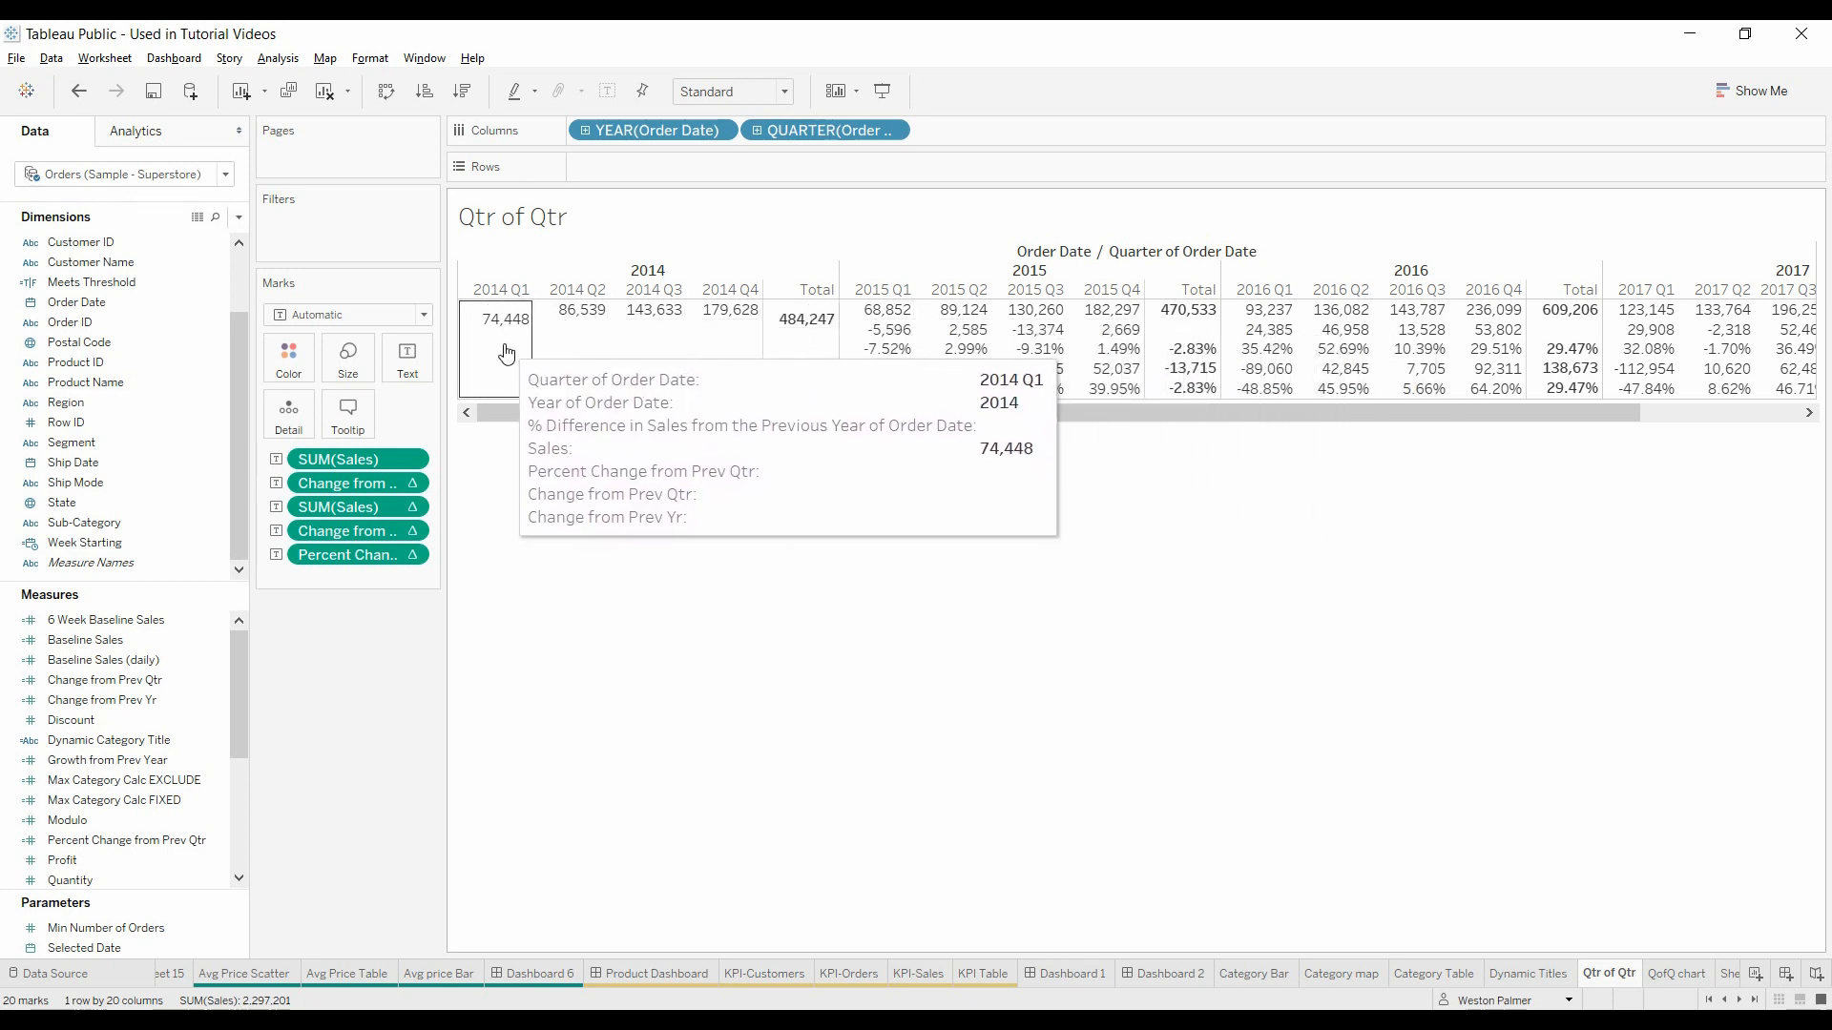
Step: Turn off Show tooltips in the Qtr of Qtr sheet's Tooltip settings
{"action": "left_click", "coordinate": [346, 413]}
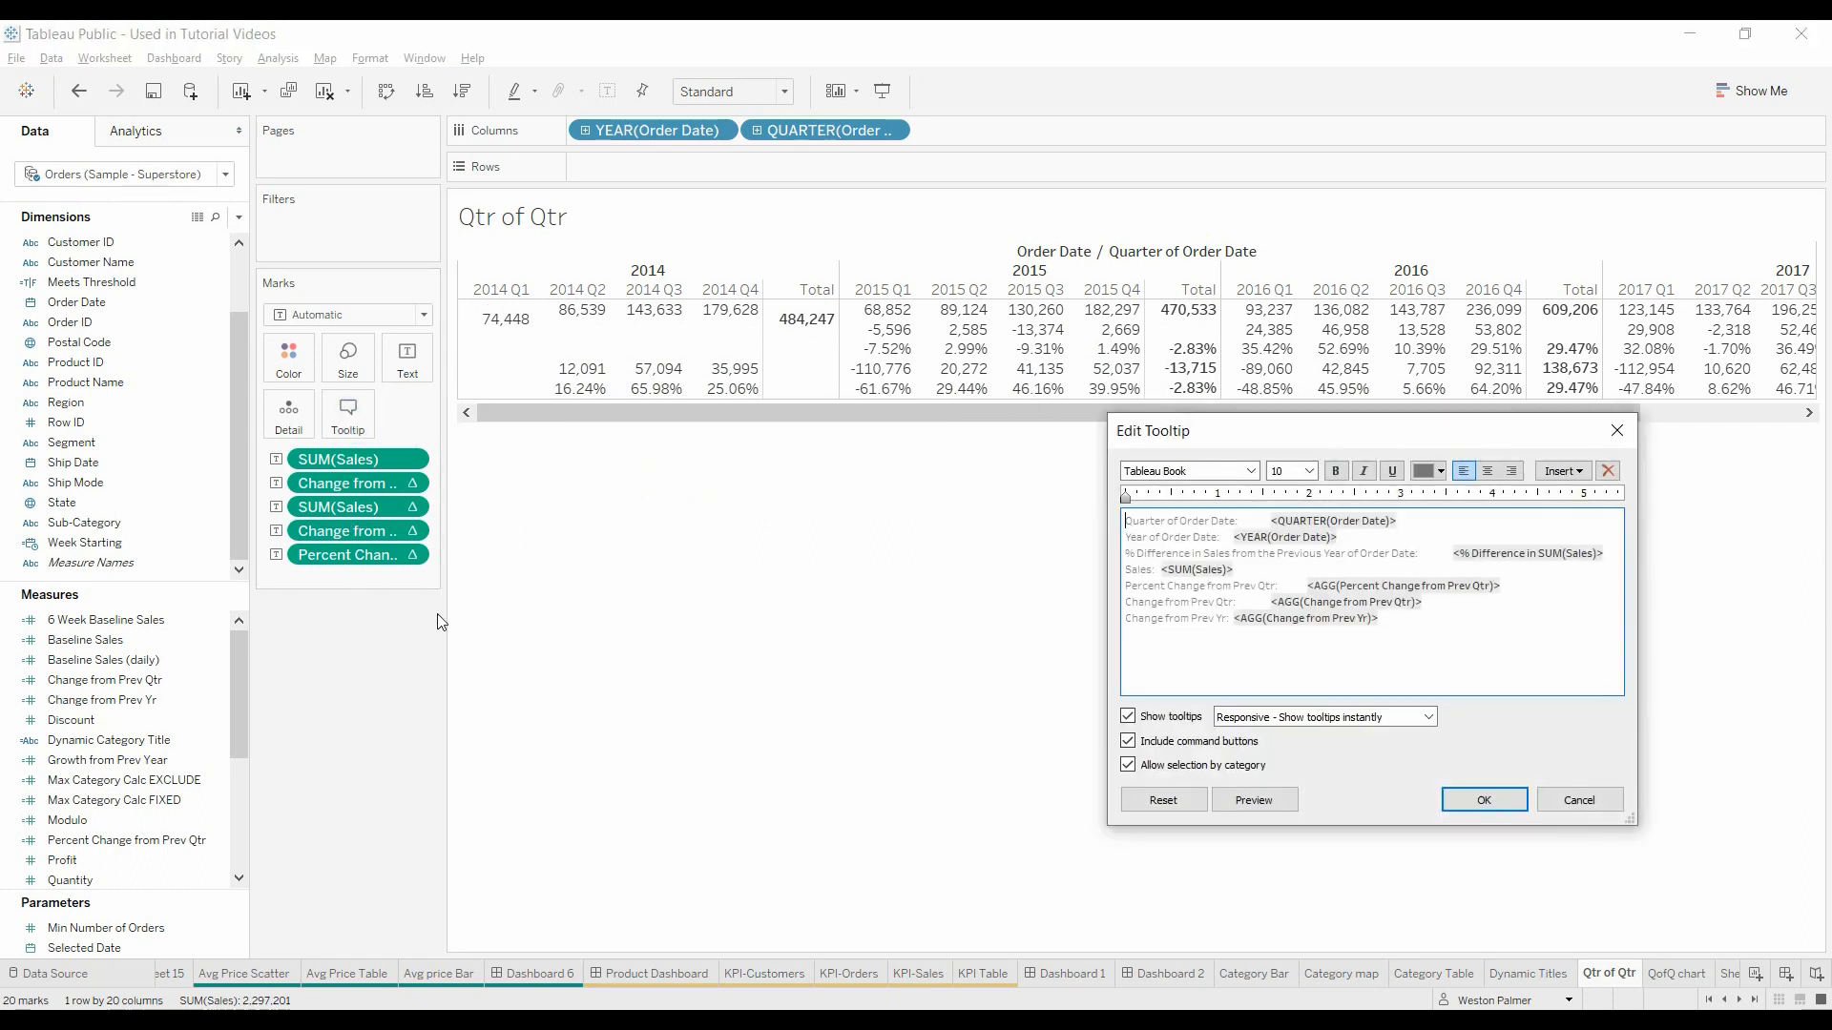
{"action": "left_click", "coordinate": [1129, 716]}
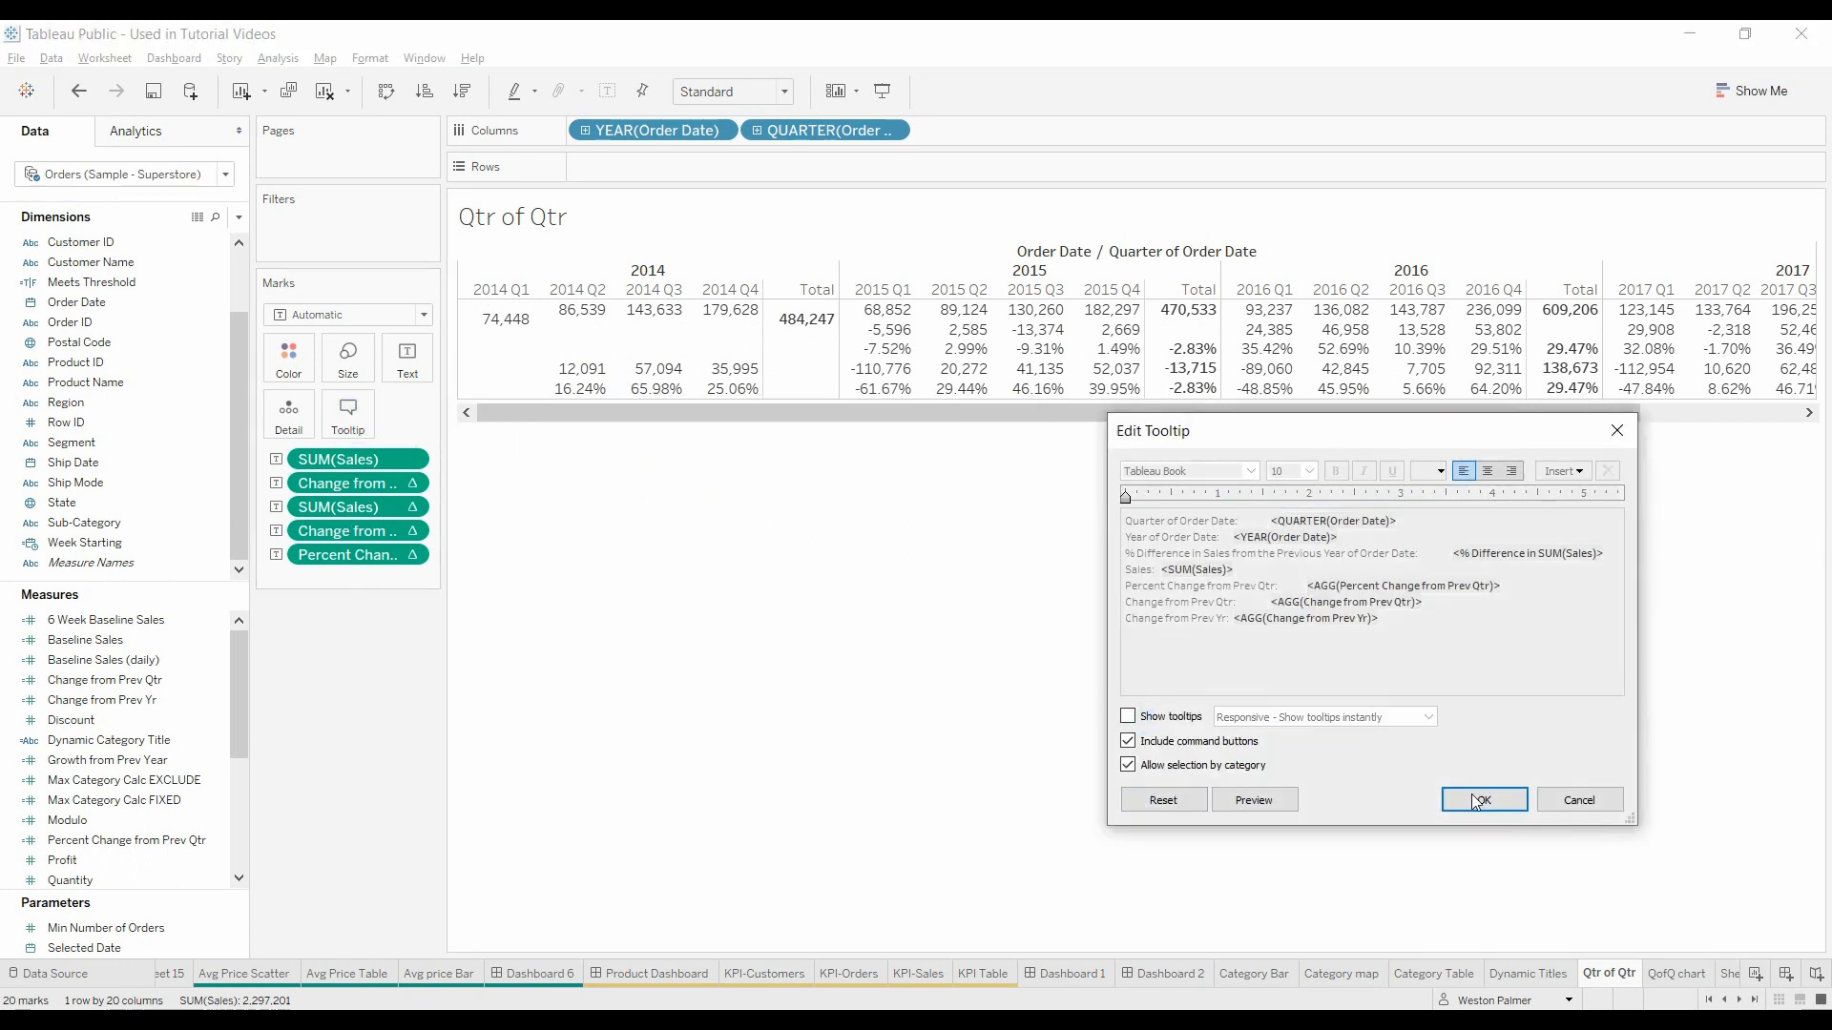
{"action": "left_click", "coordinate": [1482, 800]}
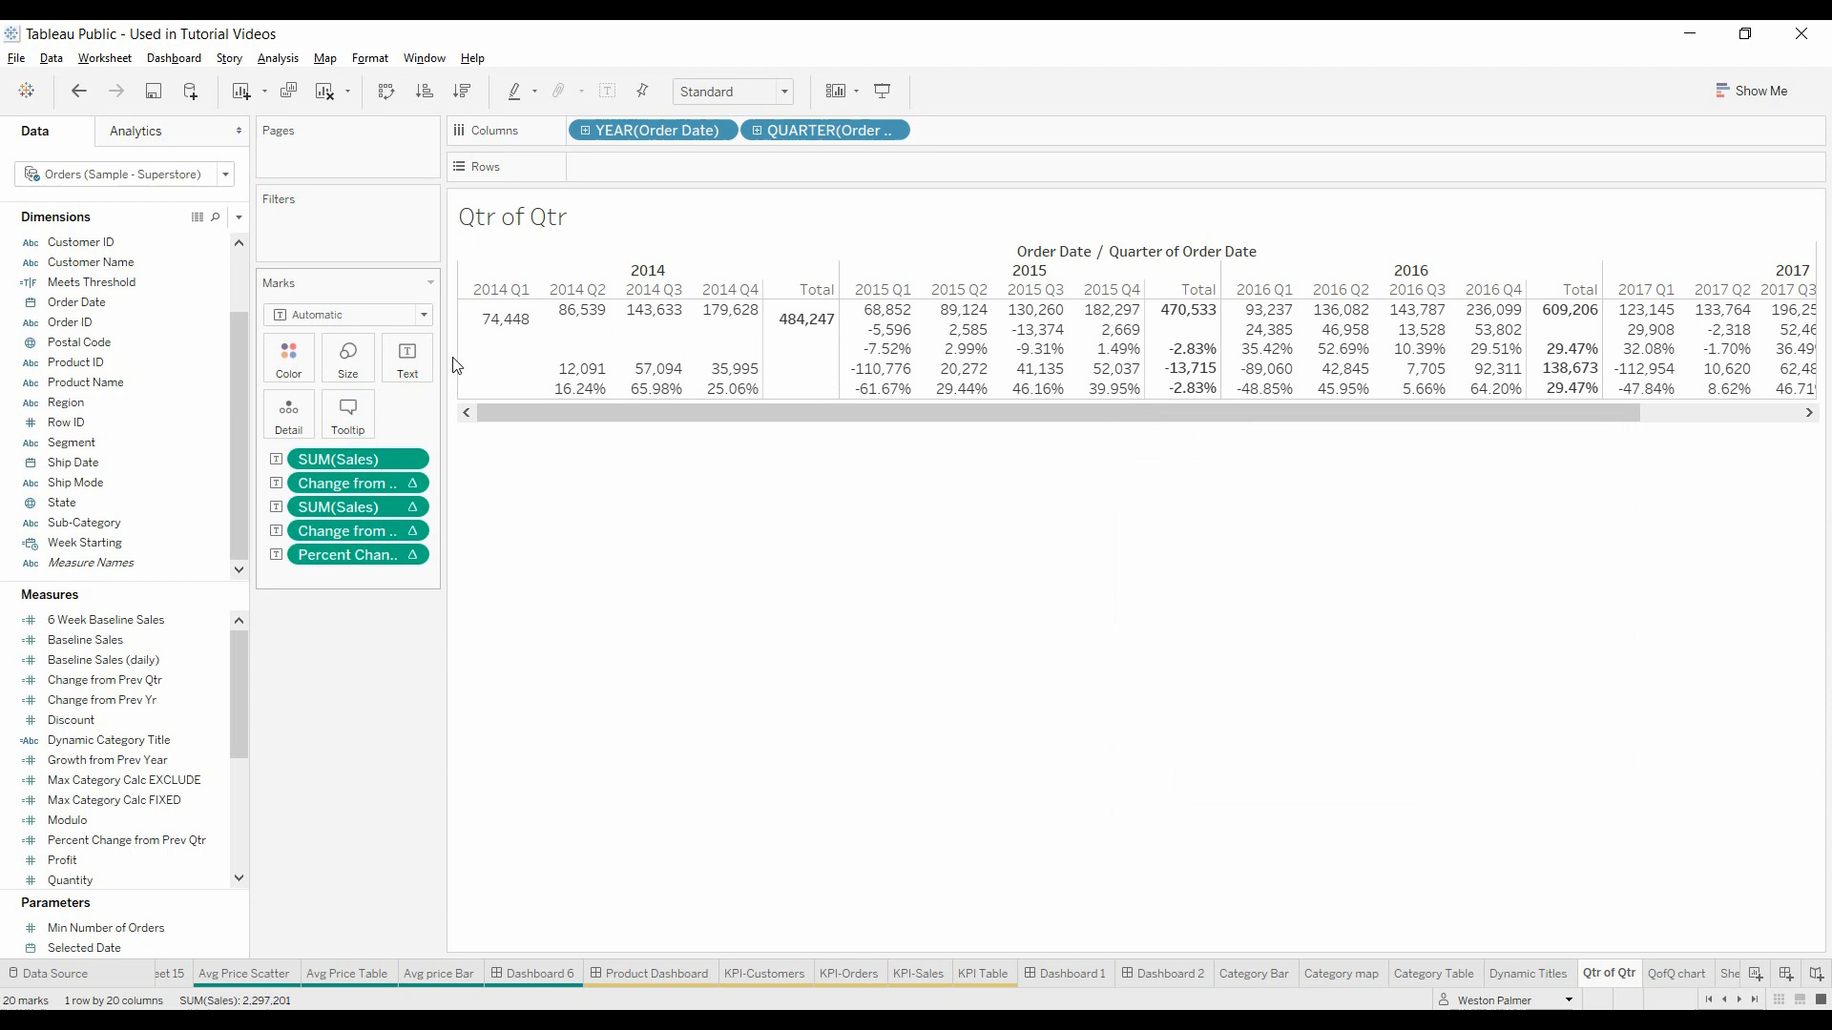
Step: Click several table marks to confirm no tooltip appears
{"action": "left_click", "coordinate": [506, 319]}
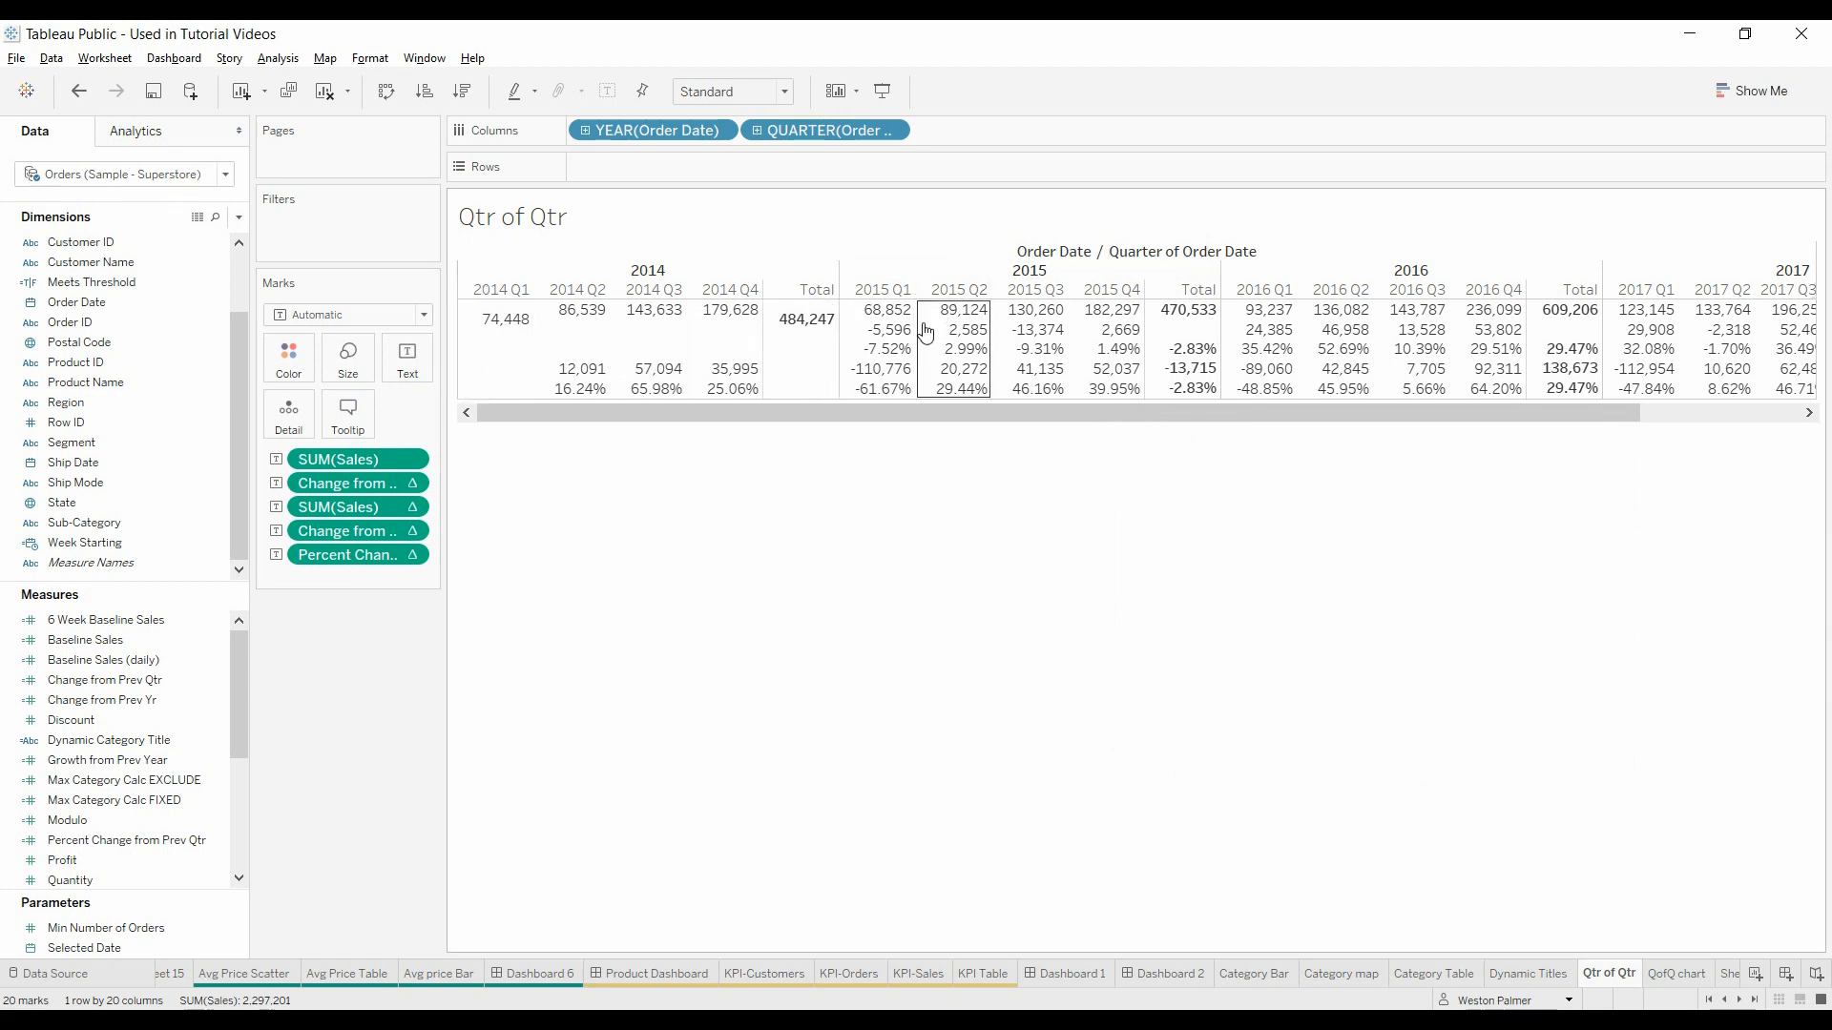
{"action": "left_click", "coordinate": [884, 328]}
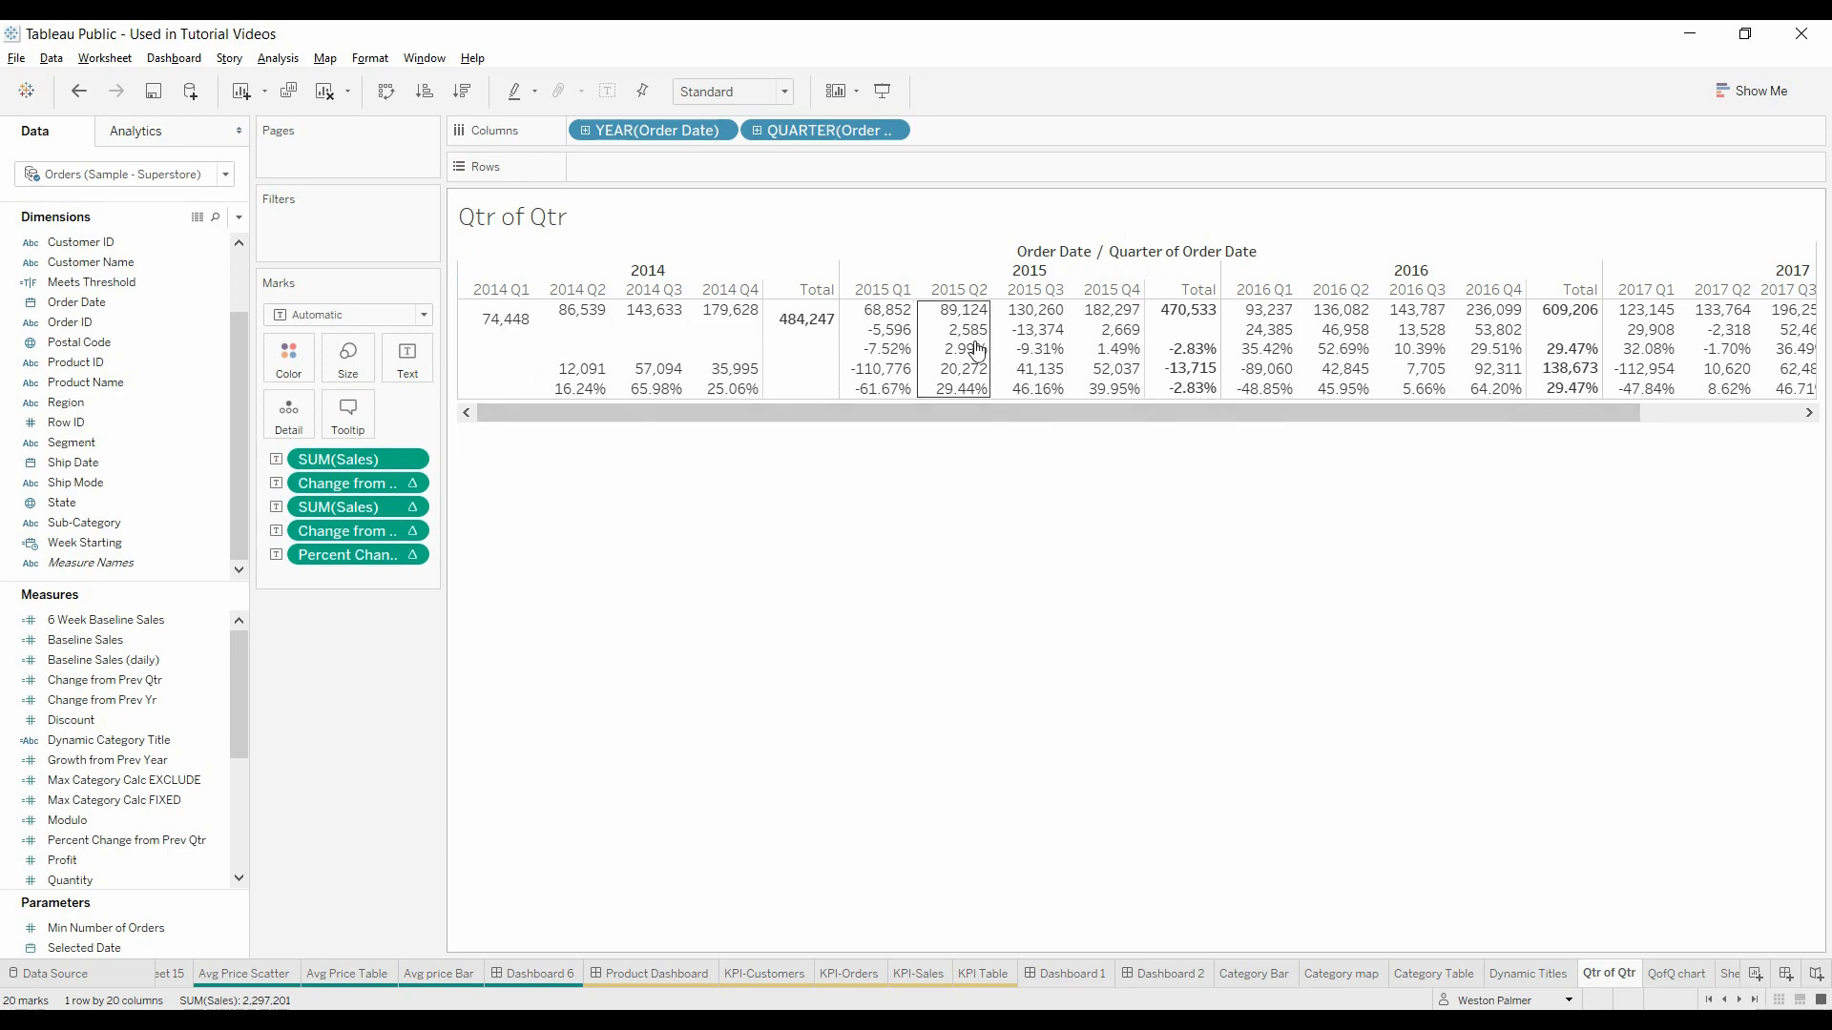
{"action": "left_click", "coordinate": [574, 317]}
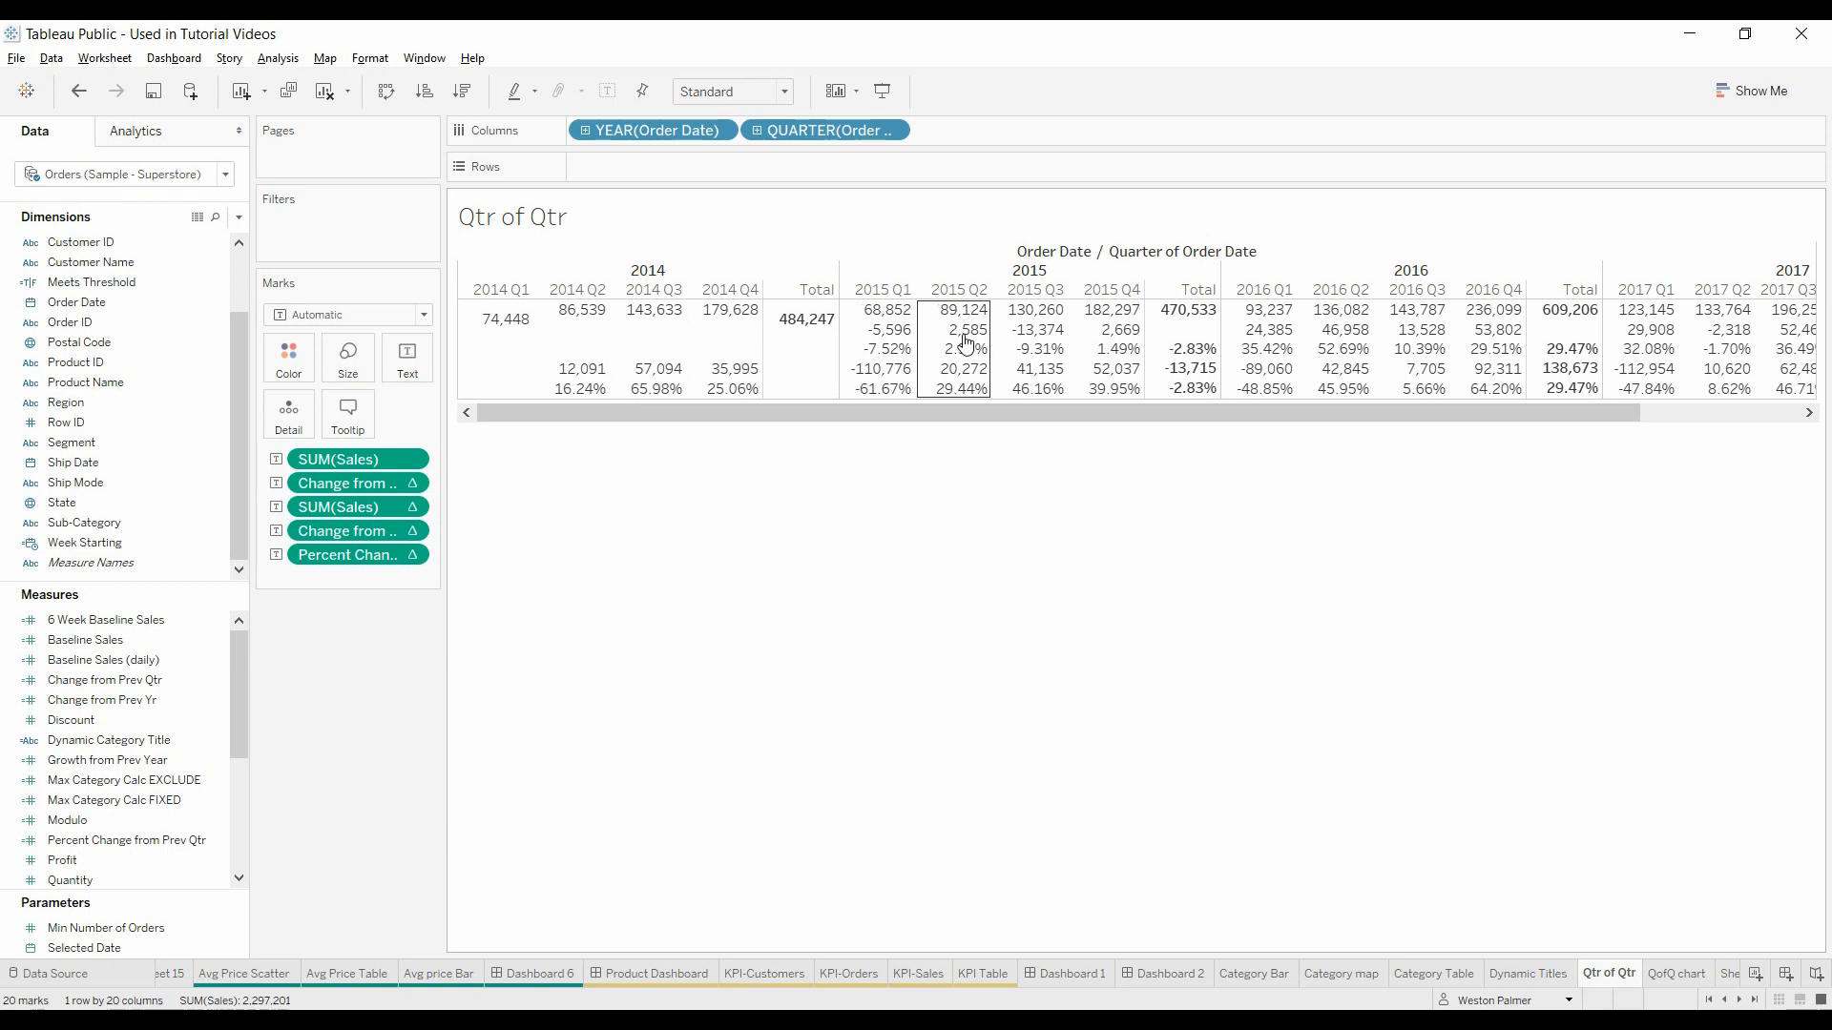
{"action": "left_click", "coordinate": [70, 719]}
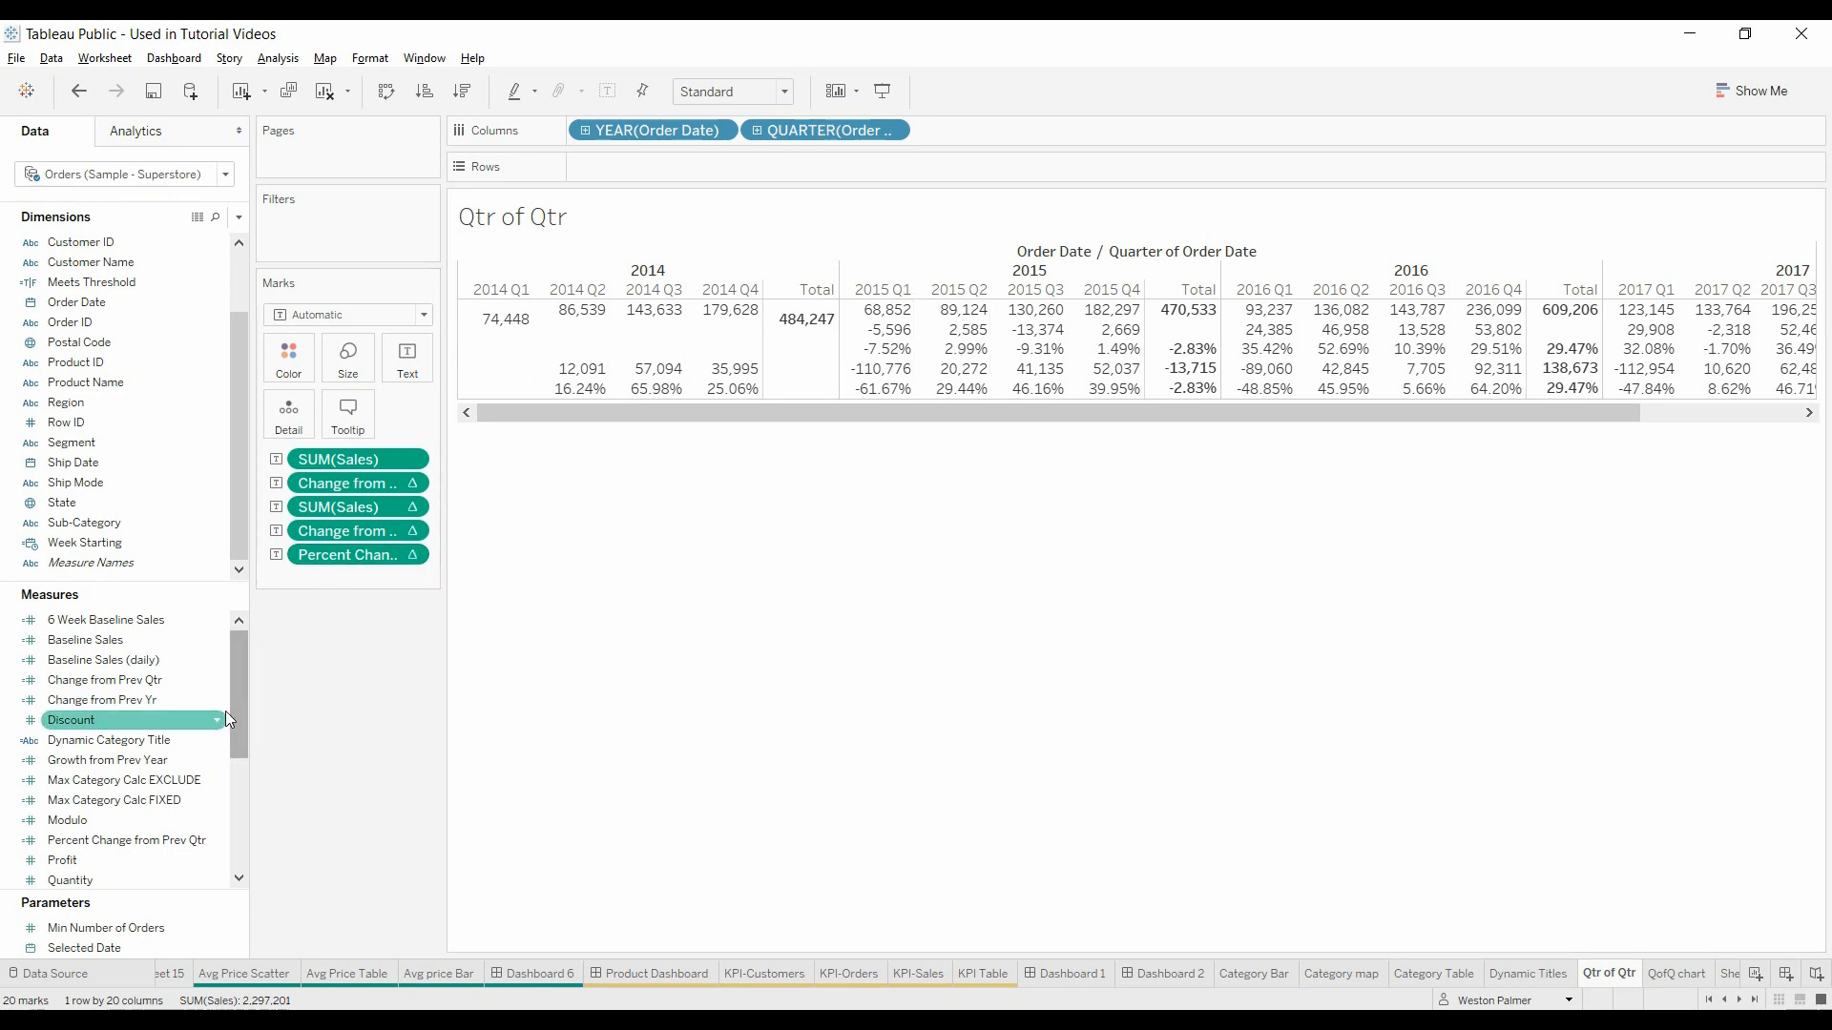
Step: Edit Change from Prev Yr, remove YEAR(Order Date) and the invalid % Difference pill
{"action": "right_click", "coordinate": [103, 699]}
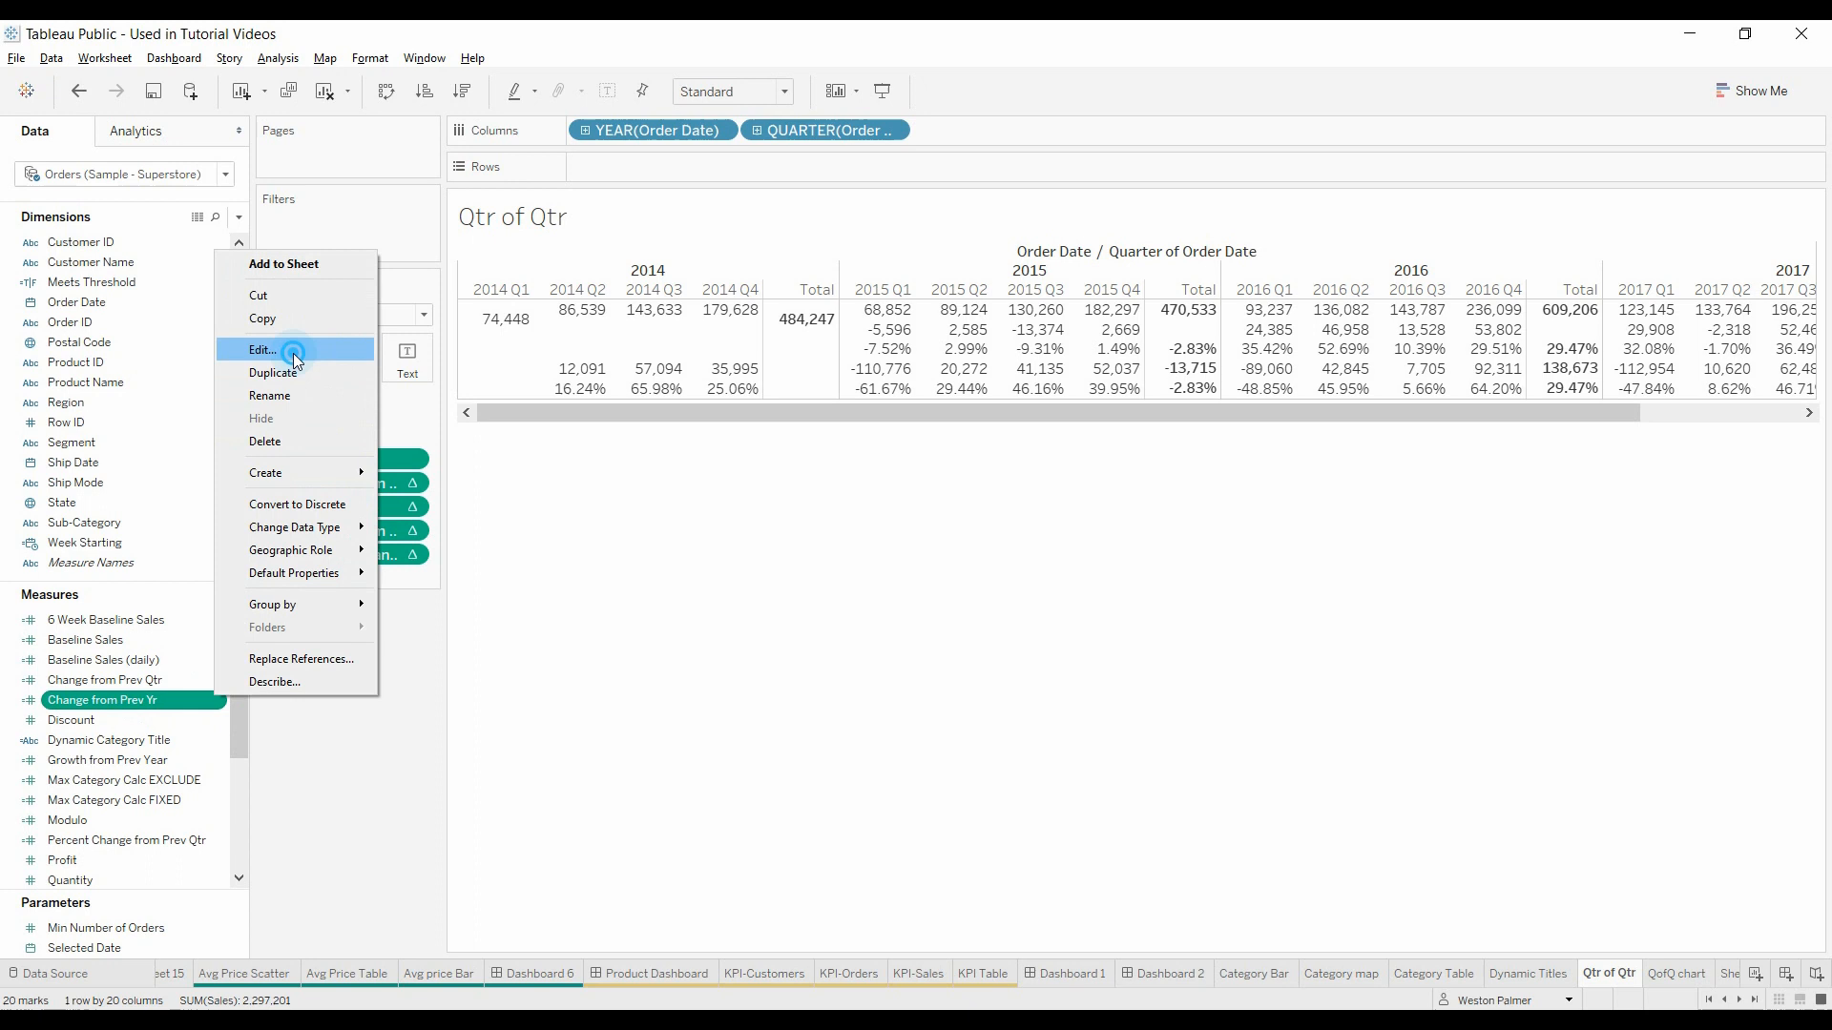
{"action": "left_click", "coordinate": [261, 350]}
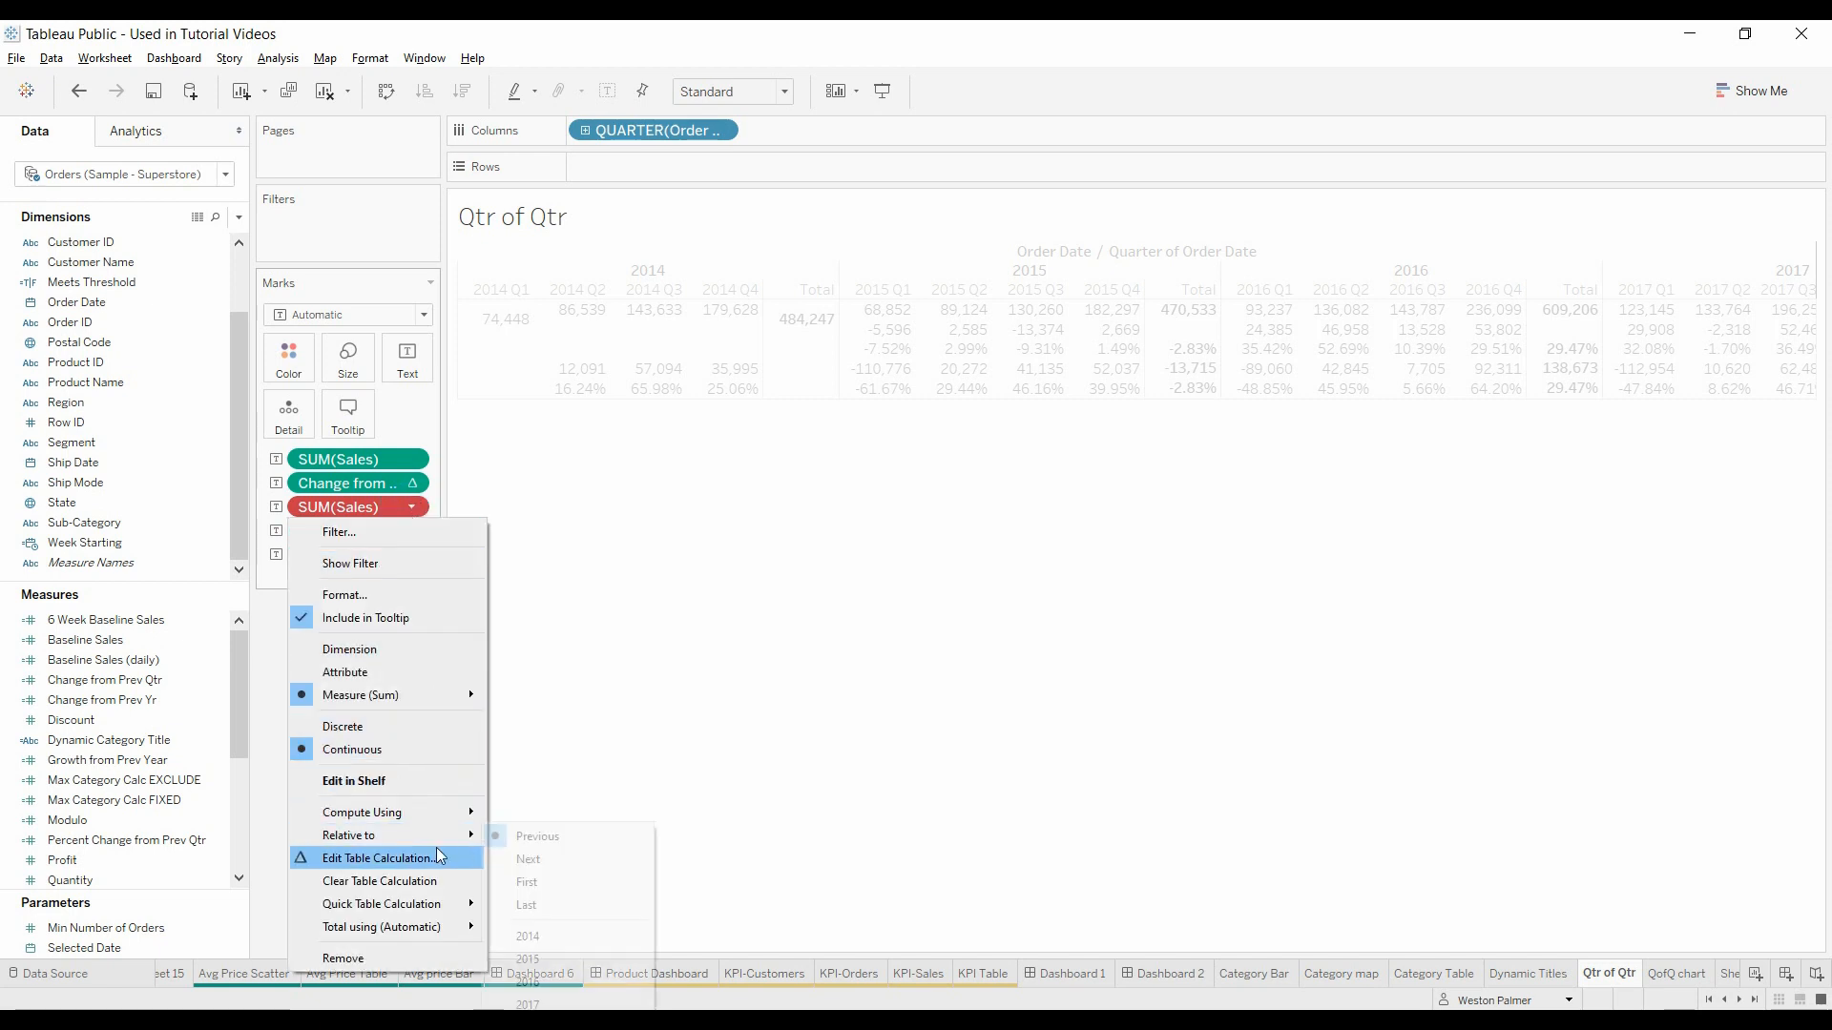
{"action": "left_click", "coordinate": [377, 857]}
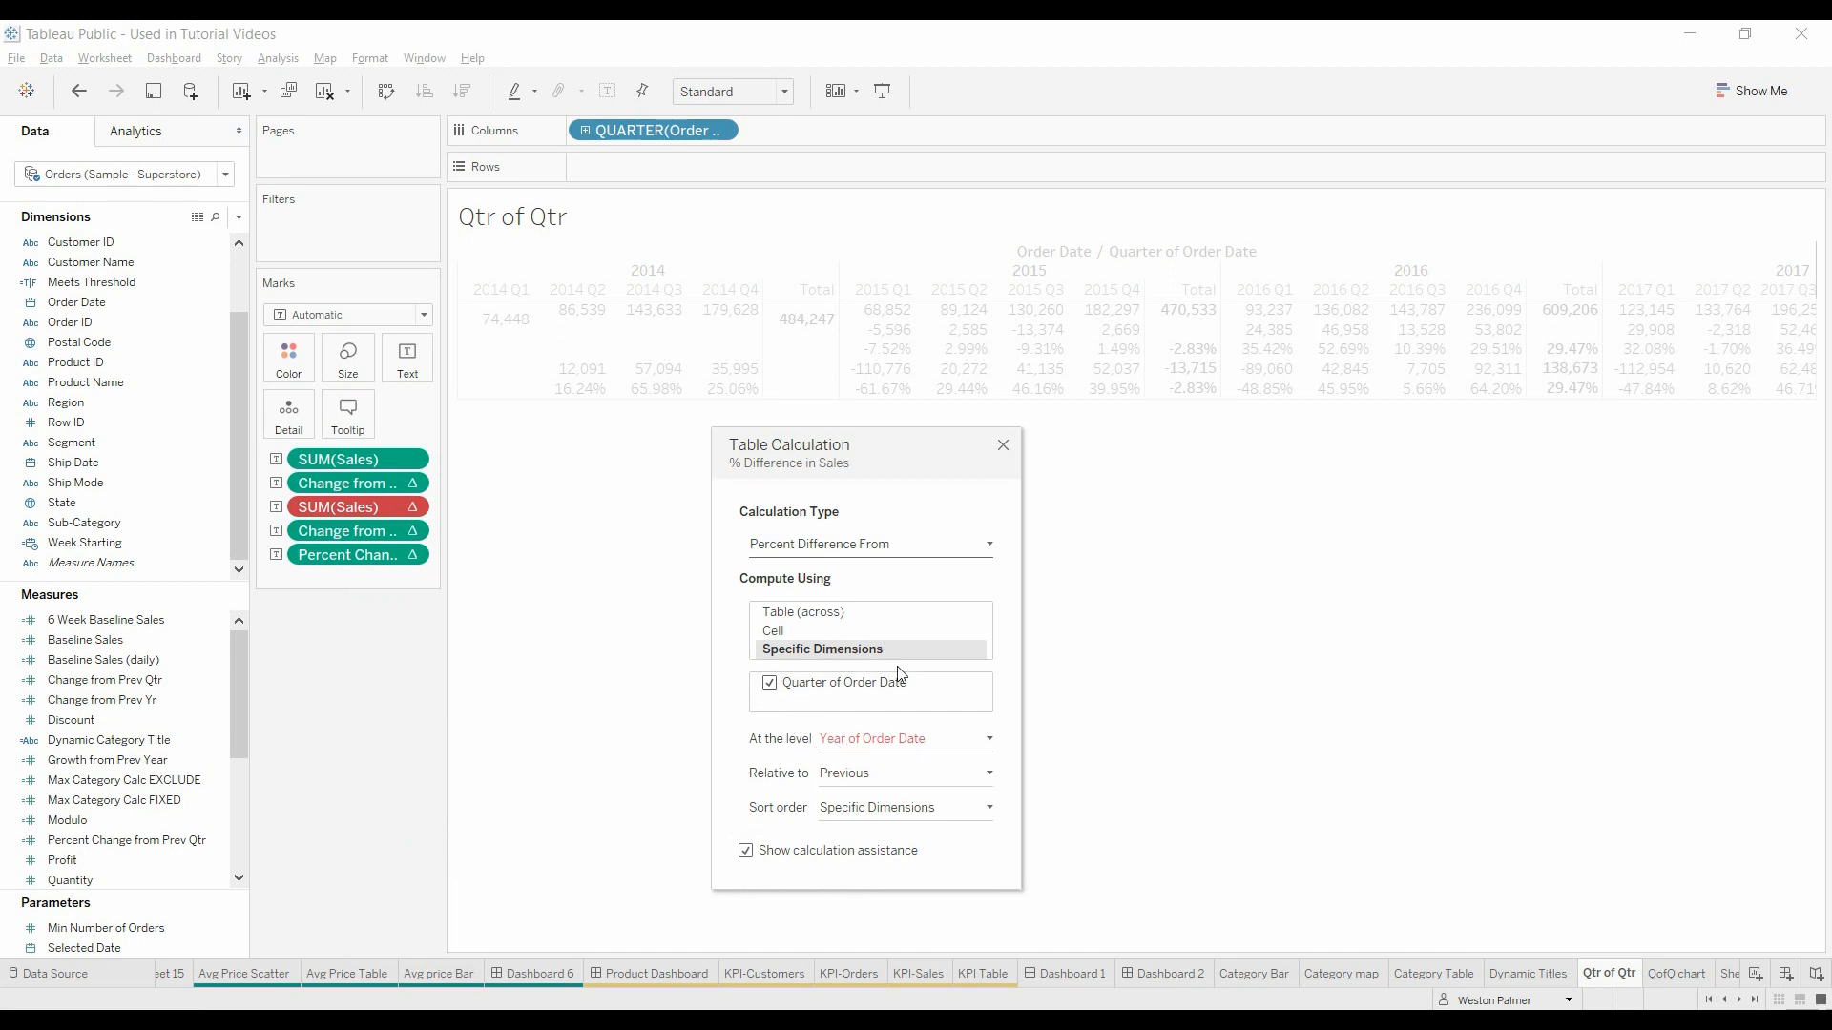
{"action": "left_click", "coordinate": [1001, 446]}
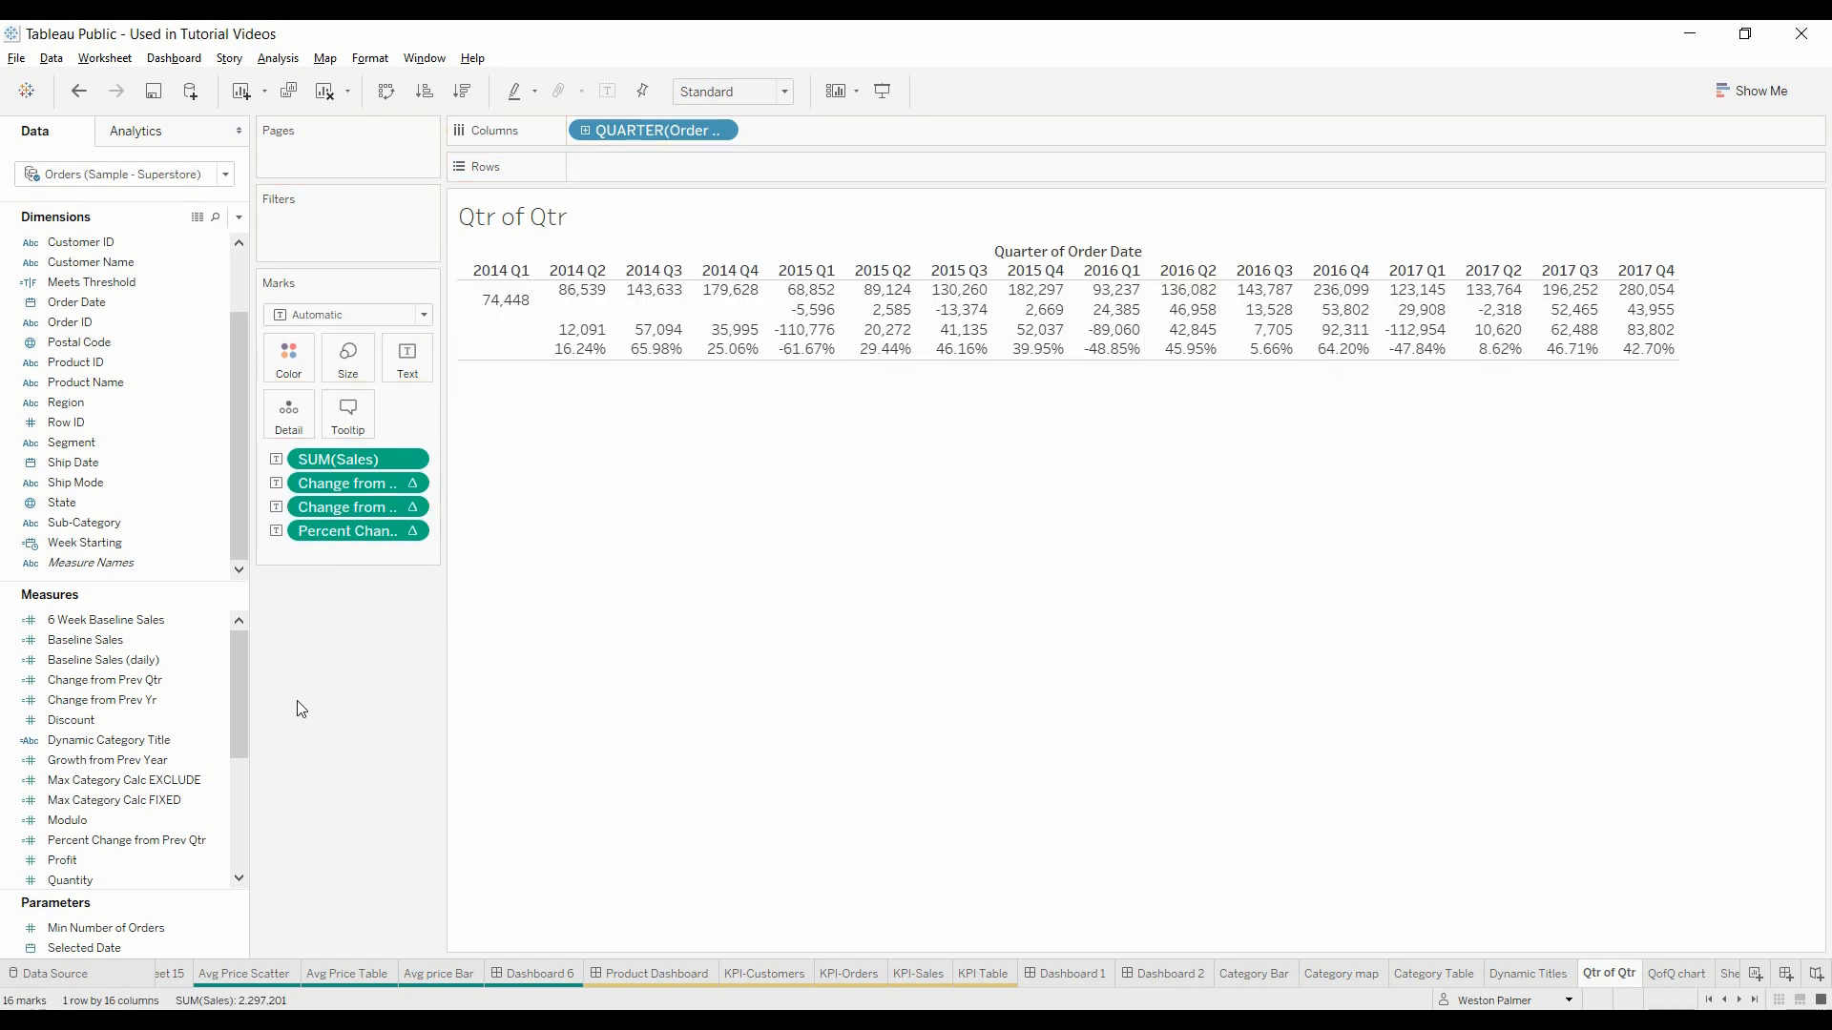
{"action": "left_click", "coordinate": [806, 308]}
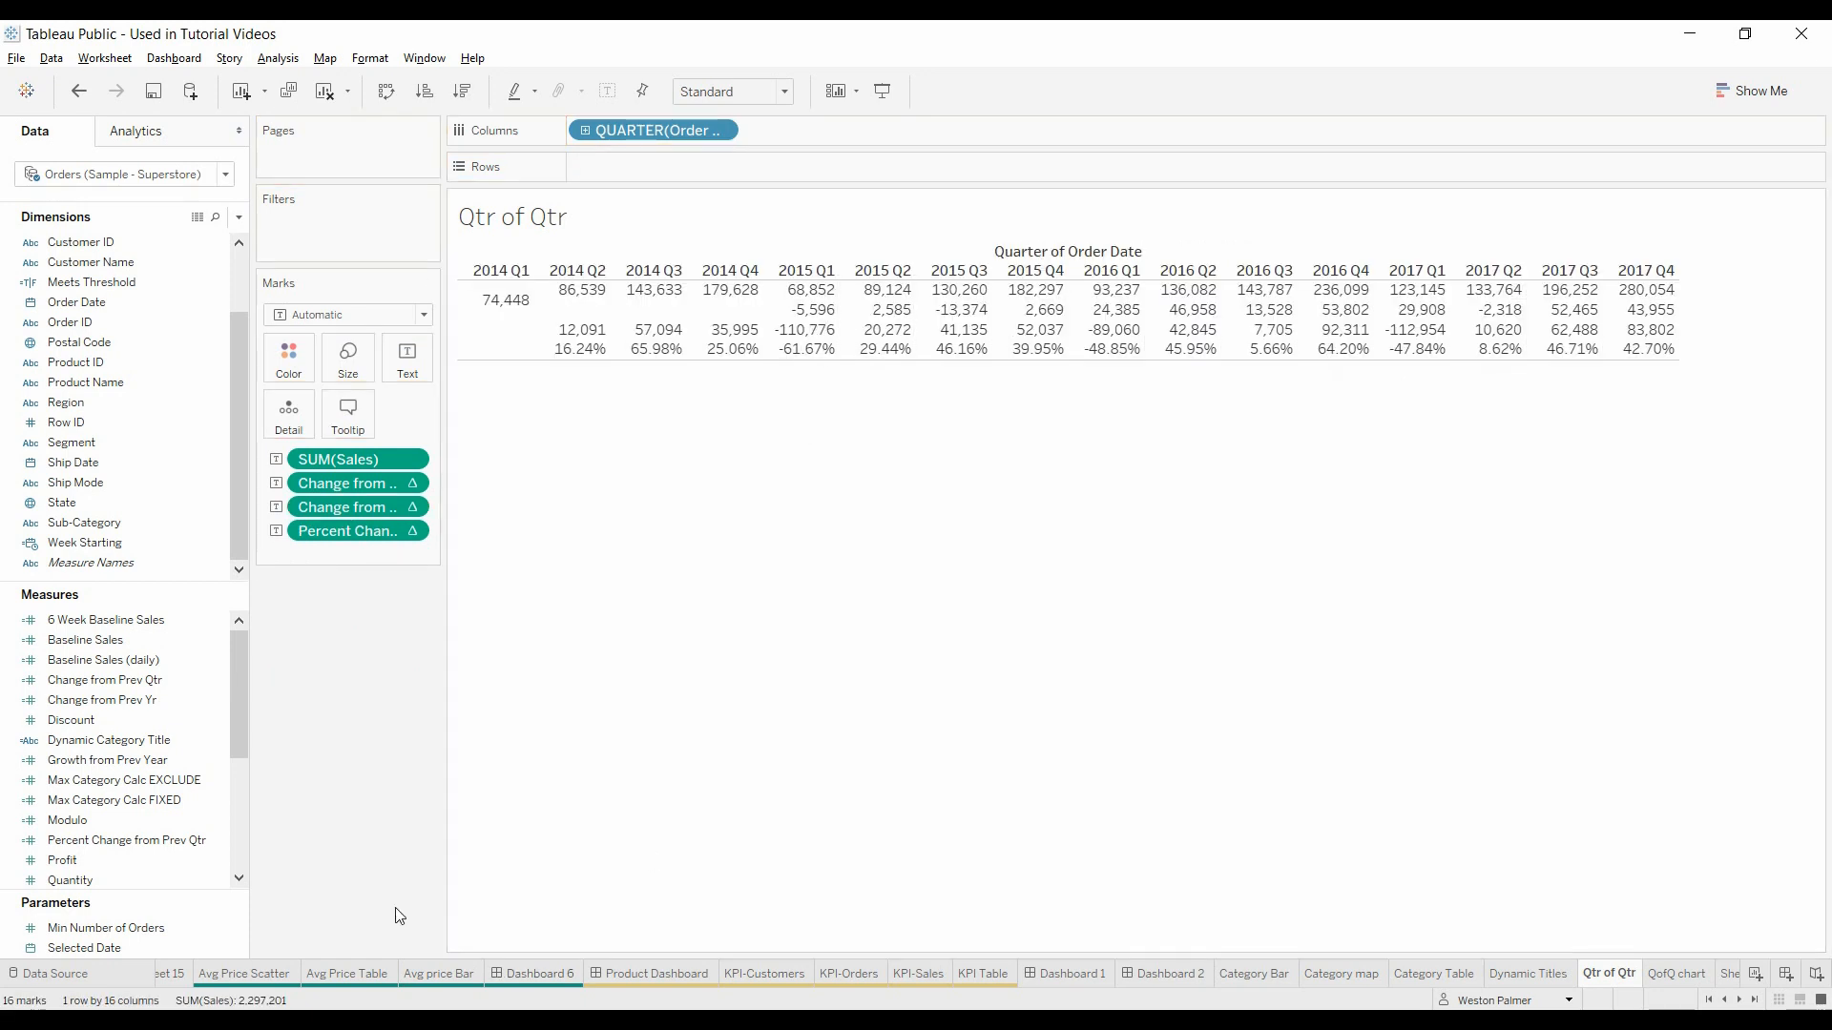
{"action": "mouse_move", "coordinate": [366, 858]}
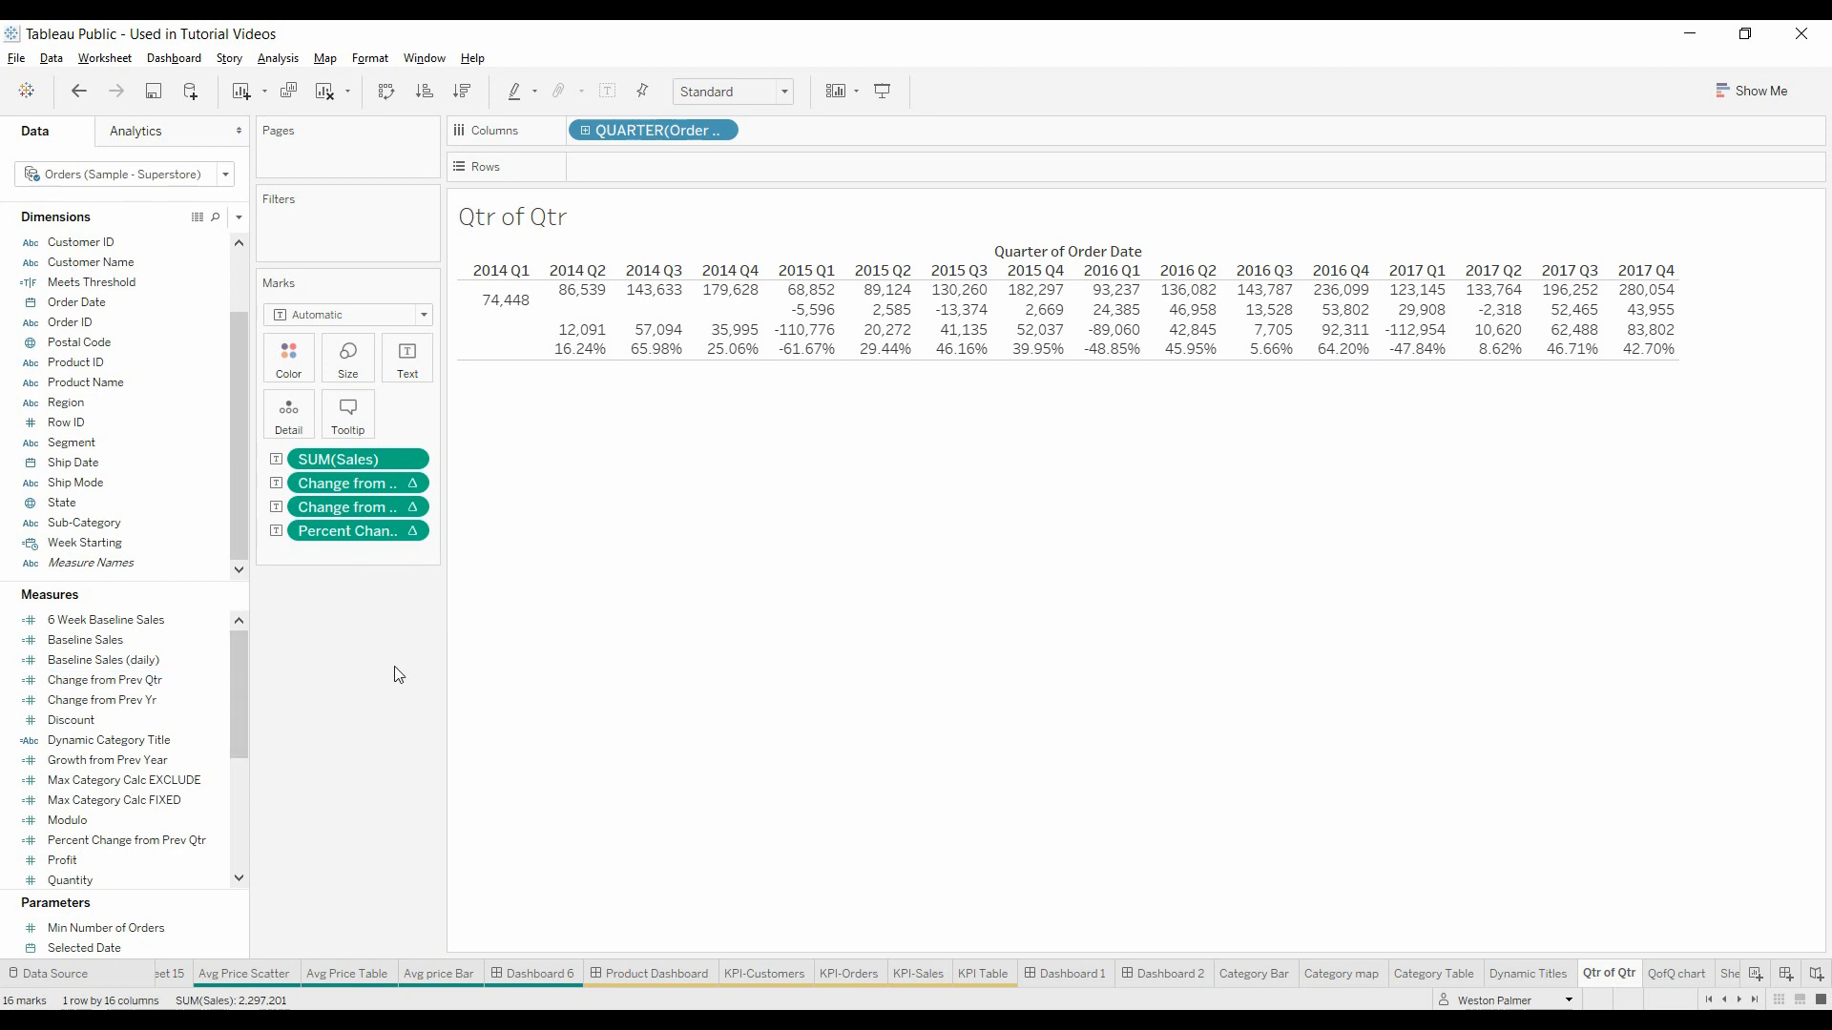
{"action": "mouse_move", "coordinate": [957, 522]}
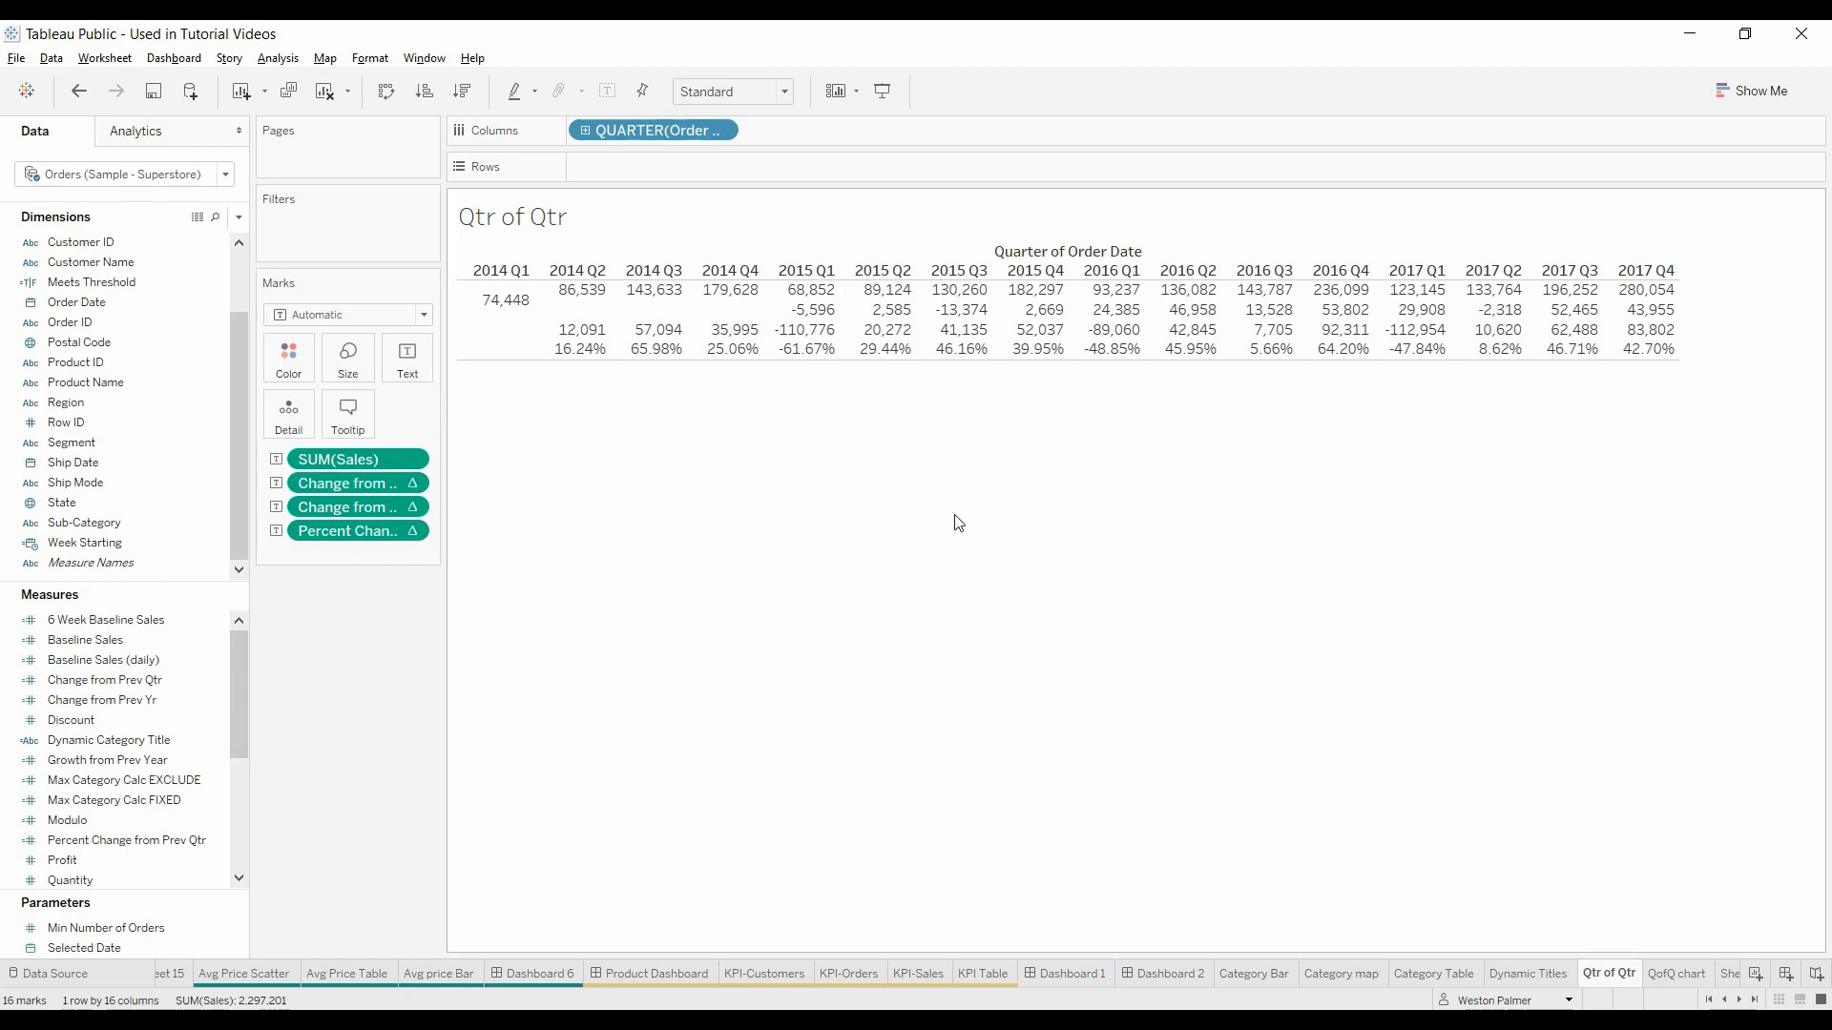
Step: Go to the QofQ chart sheet
{"action": "left_click", "coordinate": [1676, 973]}
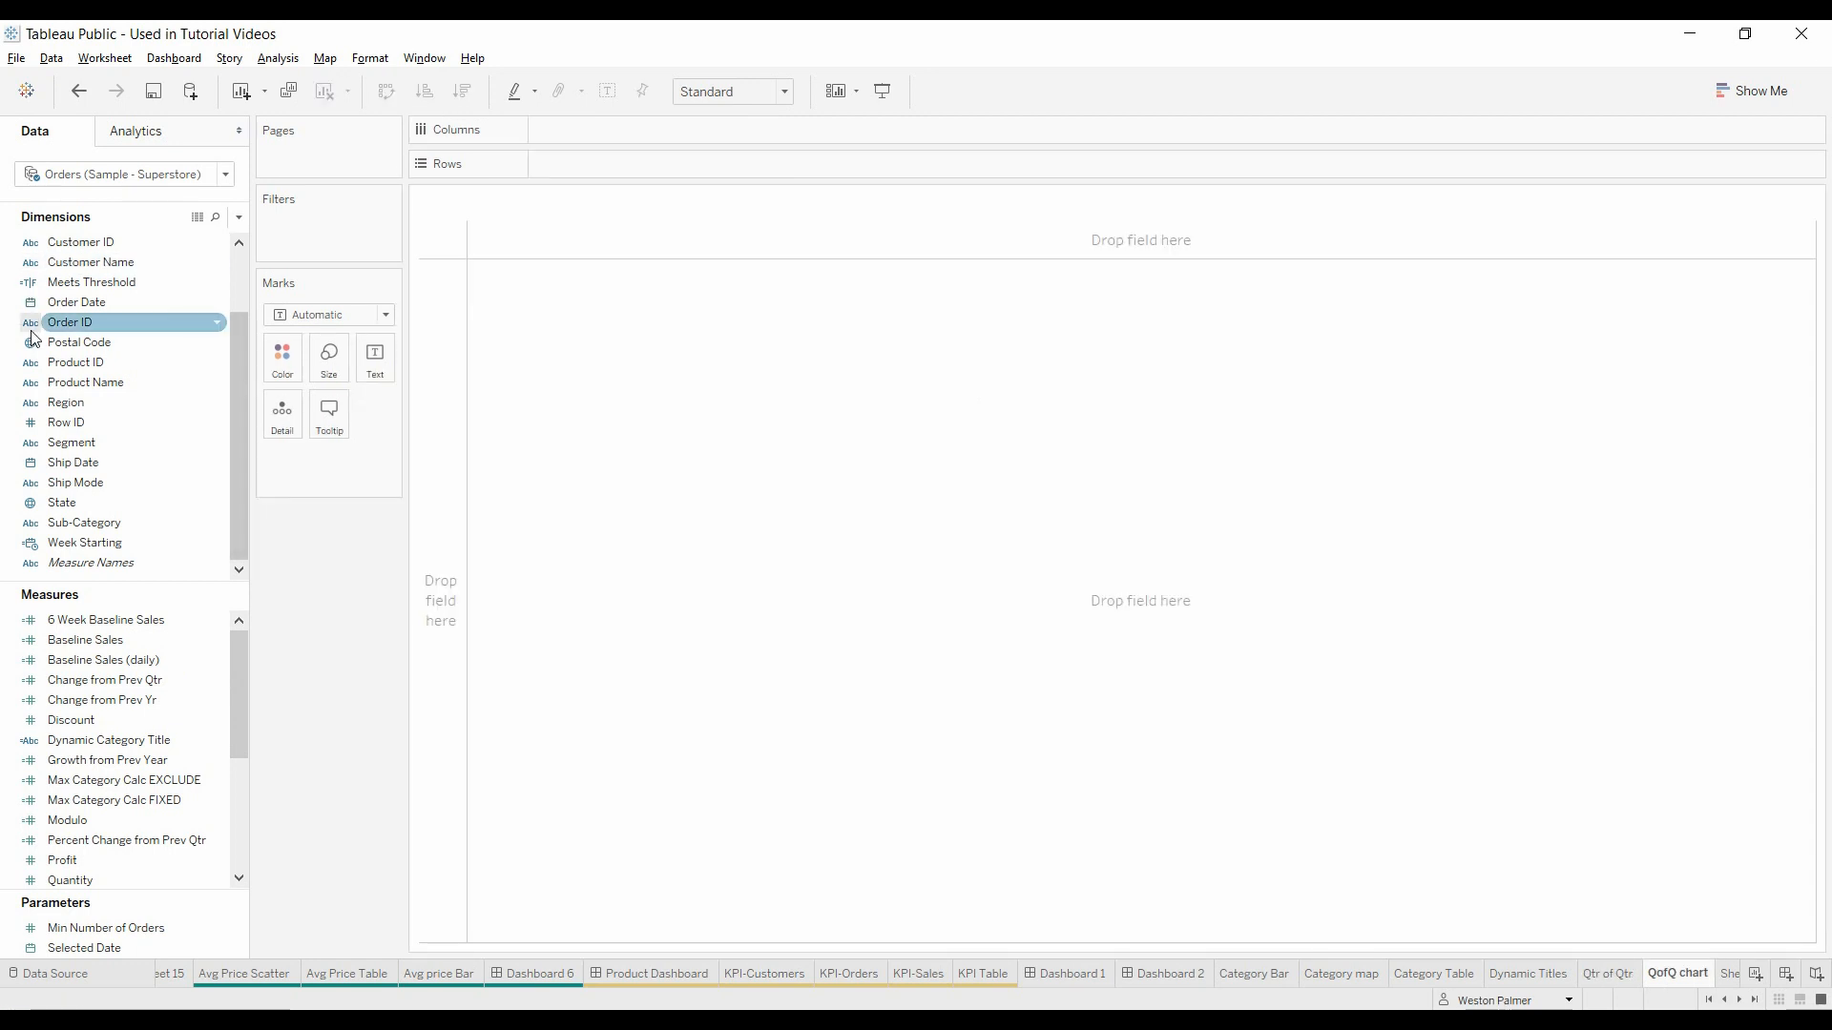
Step: Put Order Date on Columns as continuous Quarter and plot Sales on Rows
{"action": "left_click", "coordinate": [78, 302]}
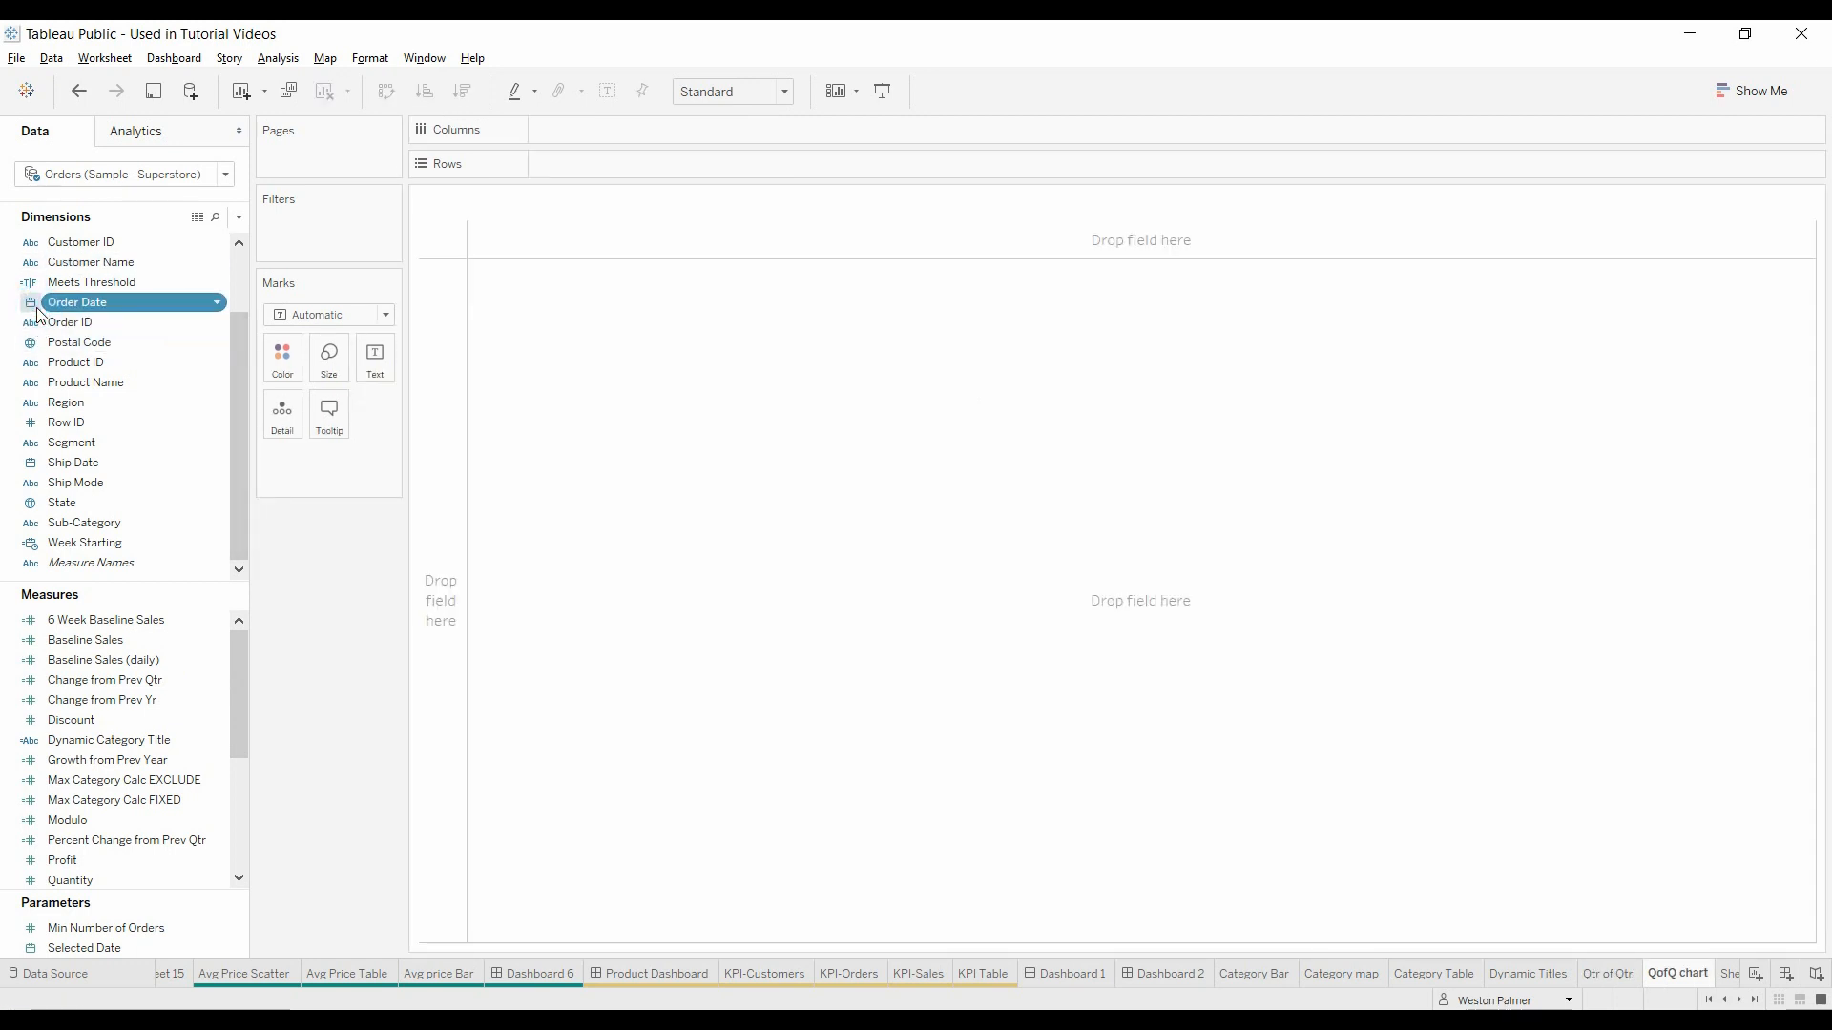
{"action": "left_click_drag", "start_coordinate": [77, 302], "coordinate": [614, 130]}
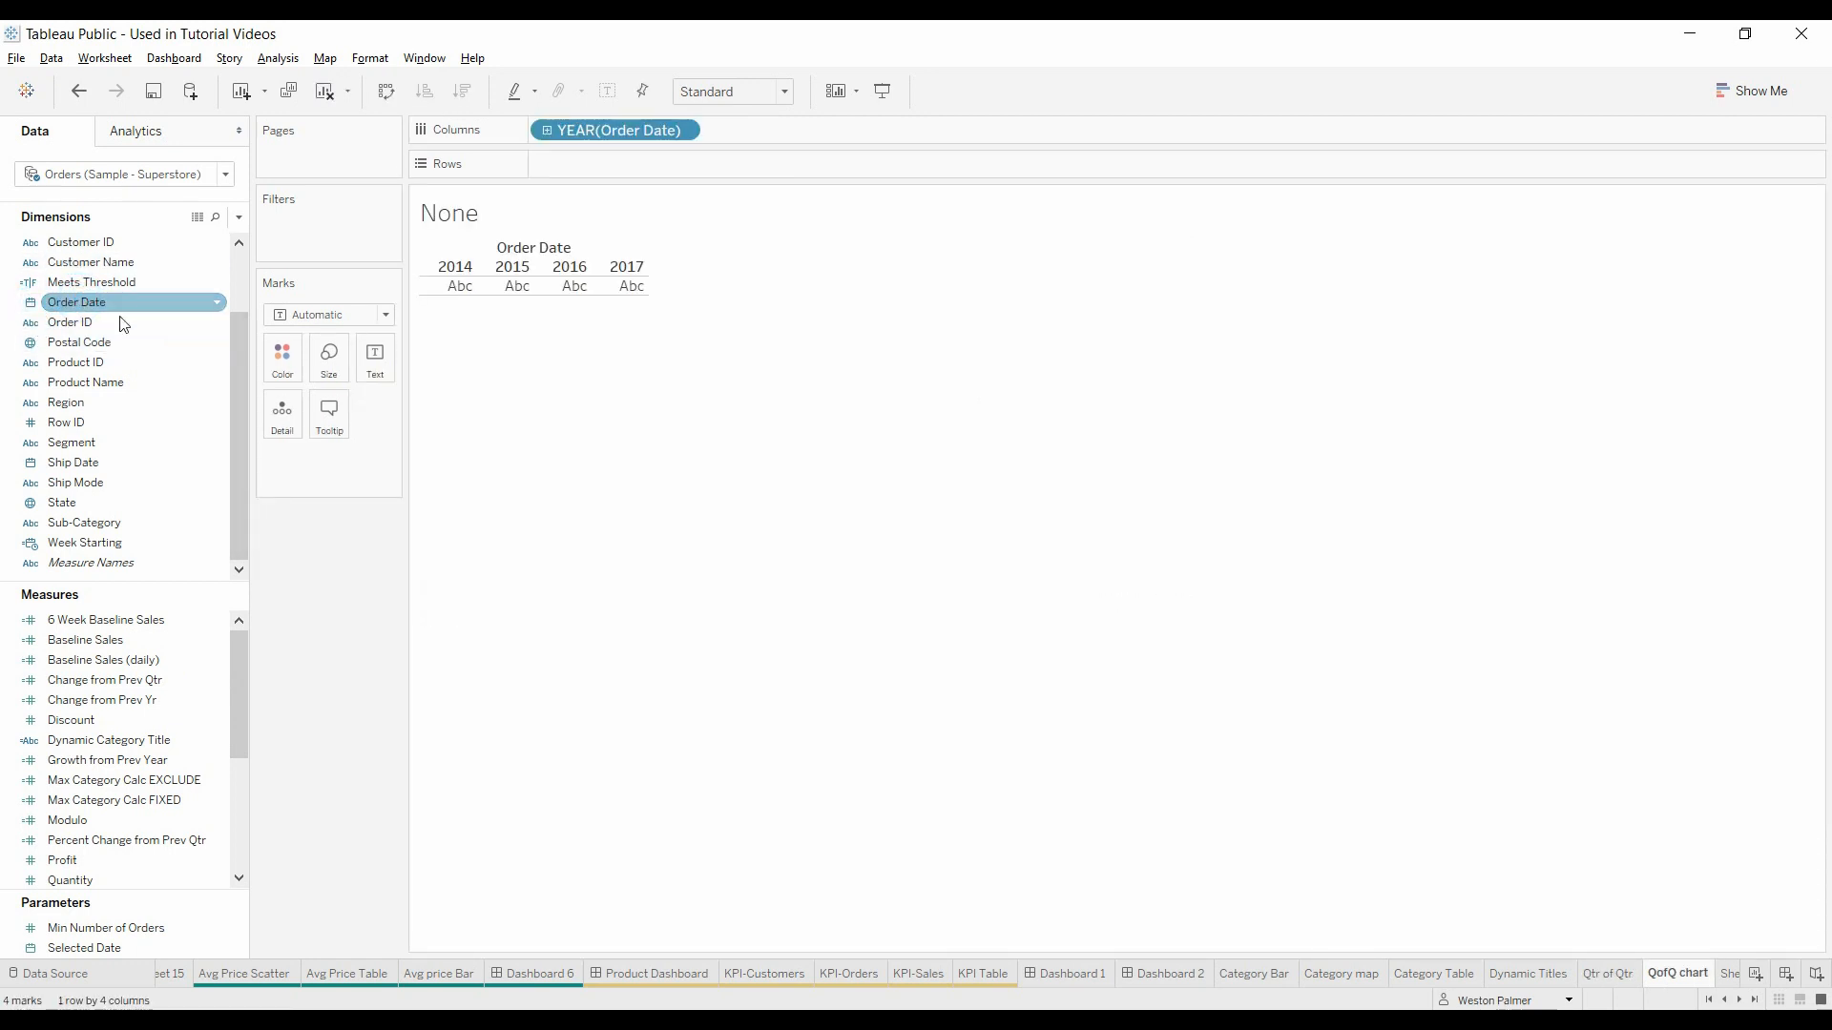
{"action": "left_click", "coordinate": [682, 129]}
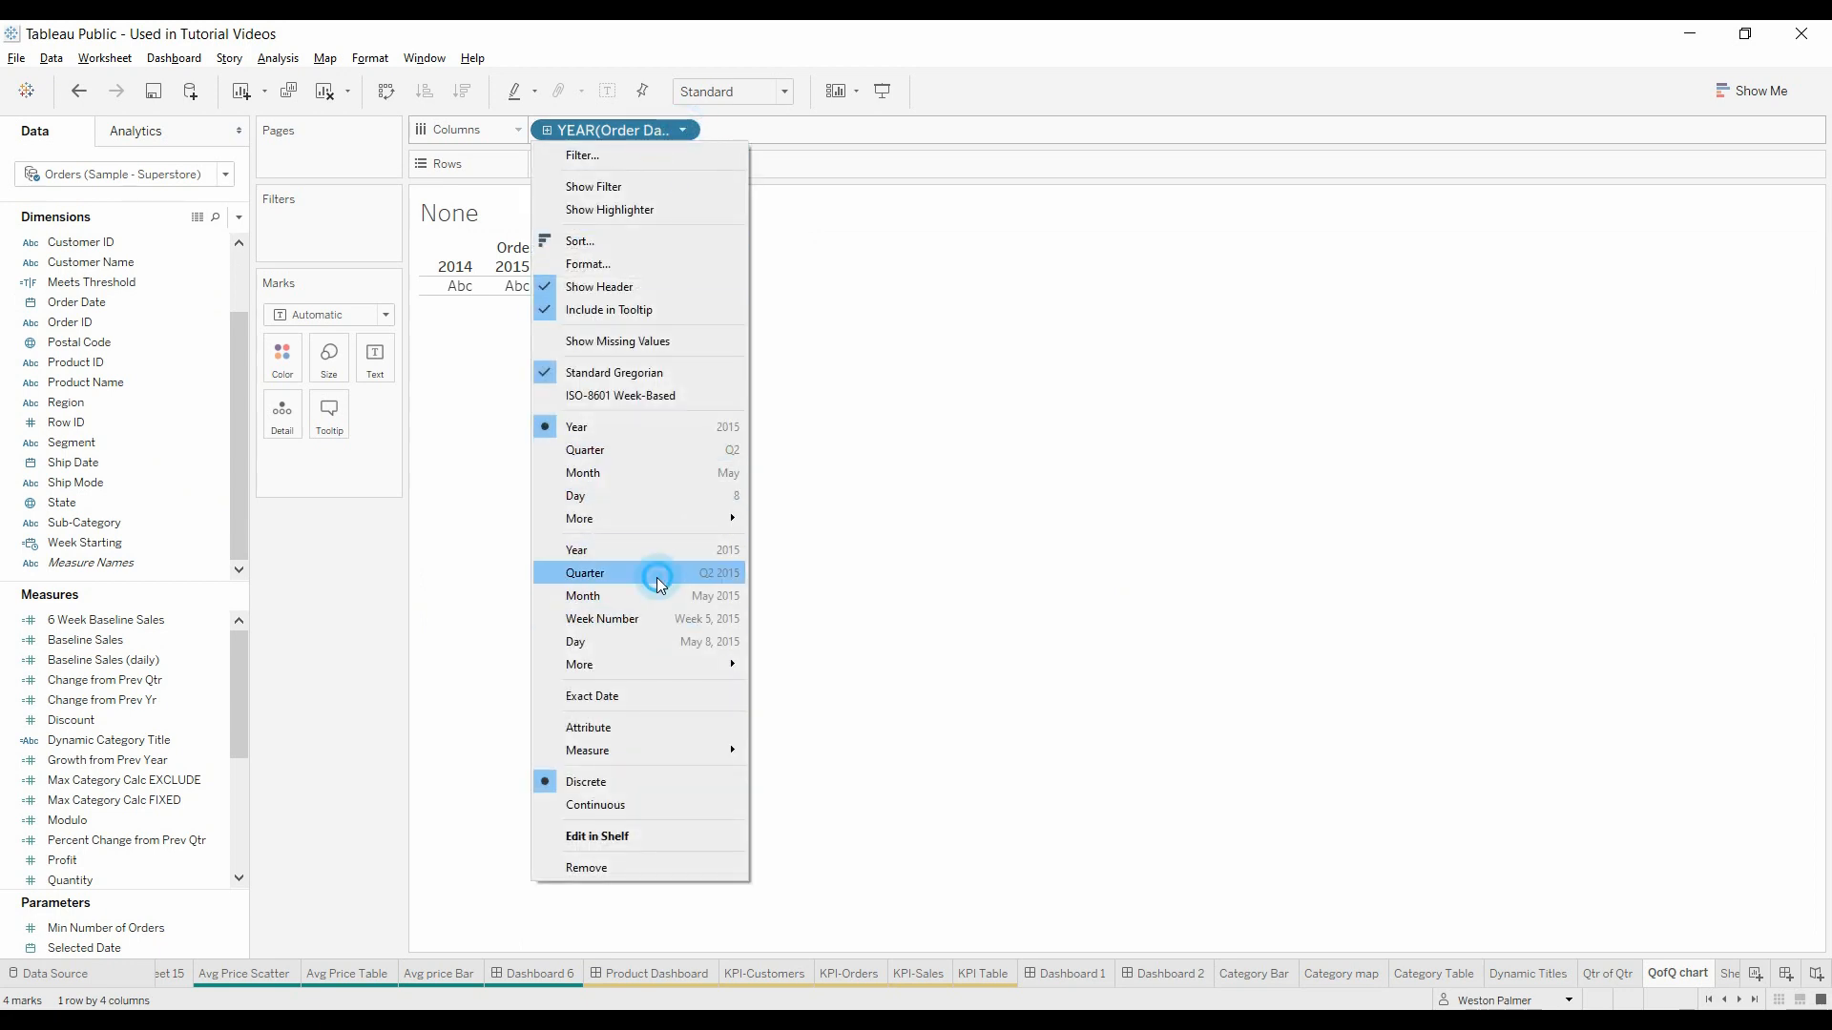
{"action": "left_click", "coordinate": [585, 573]}
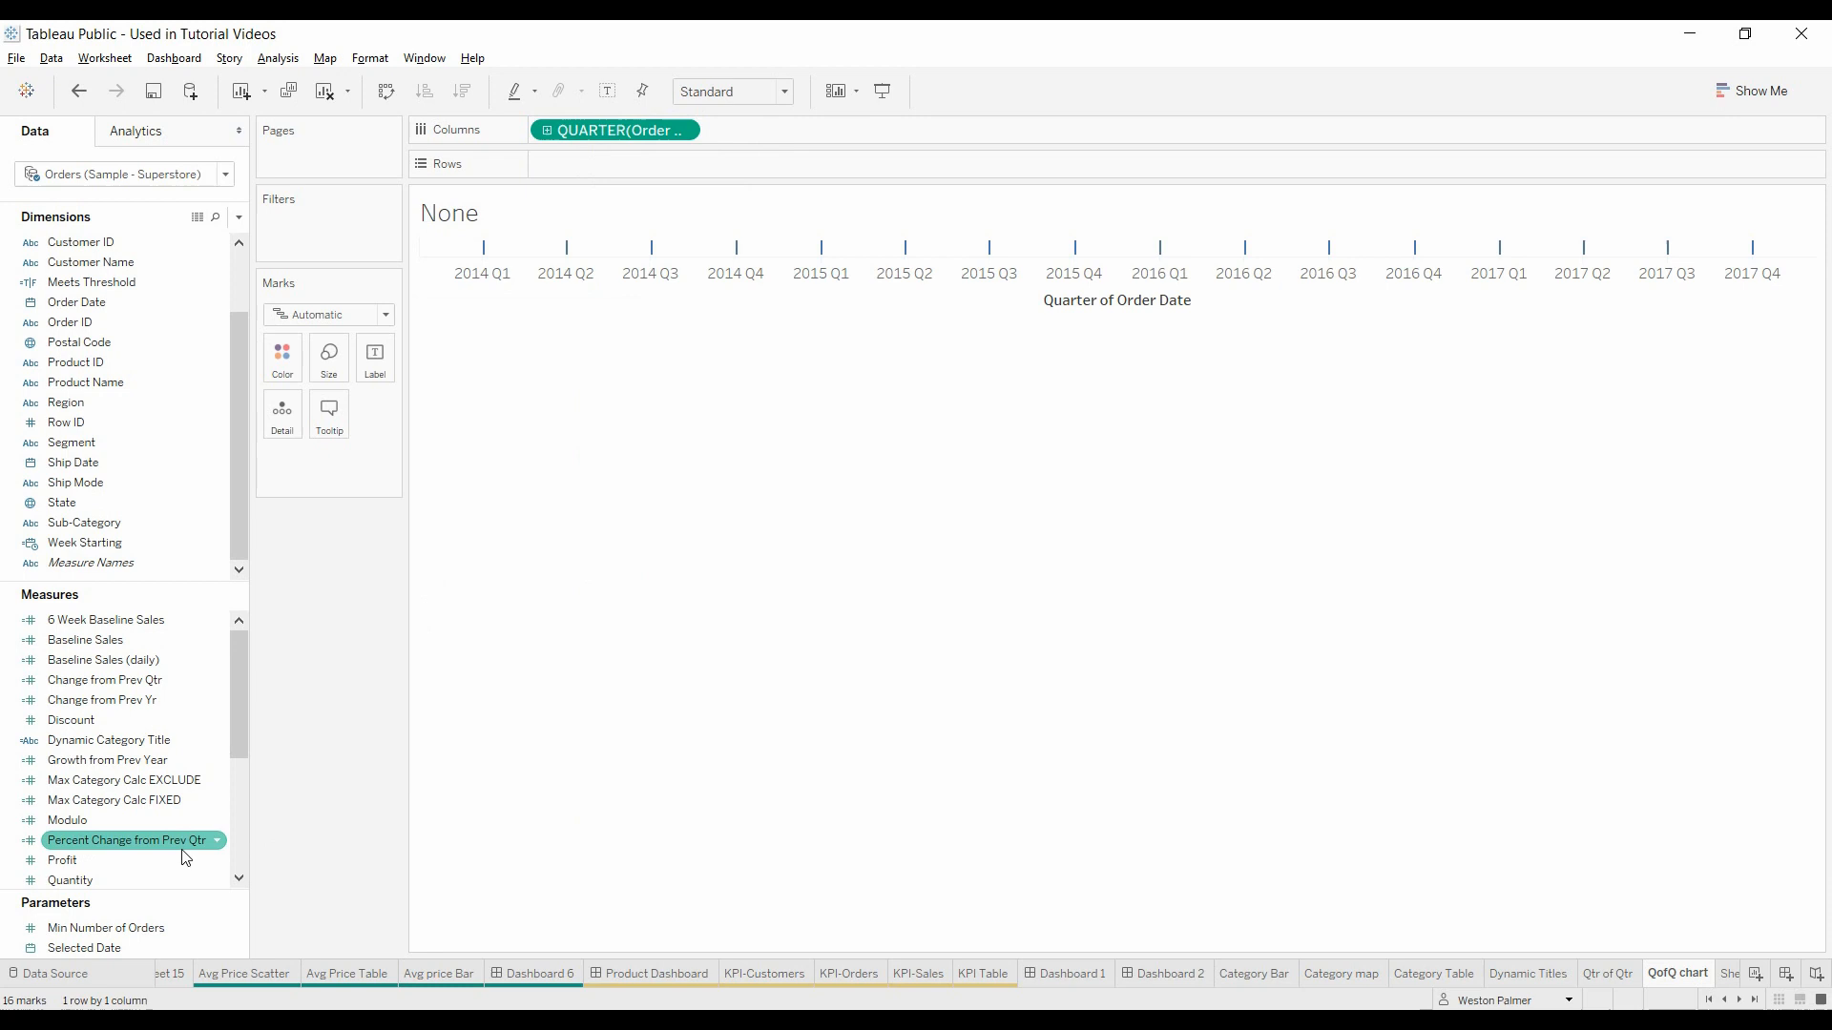
{"action": "scroll", "scroll_direction": "down", "scroll_amount": 3}
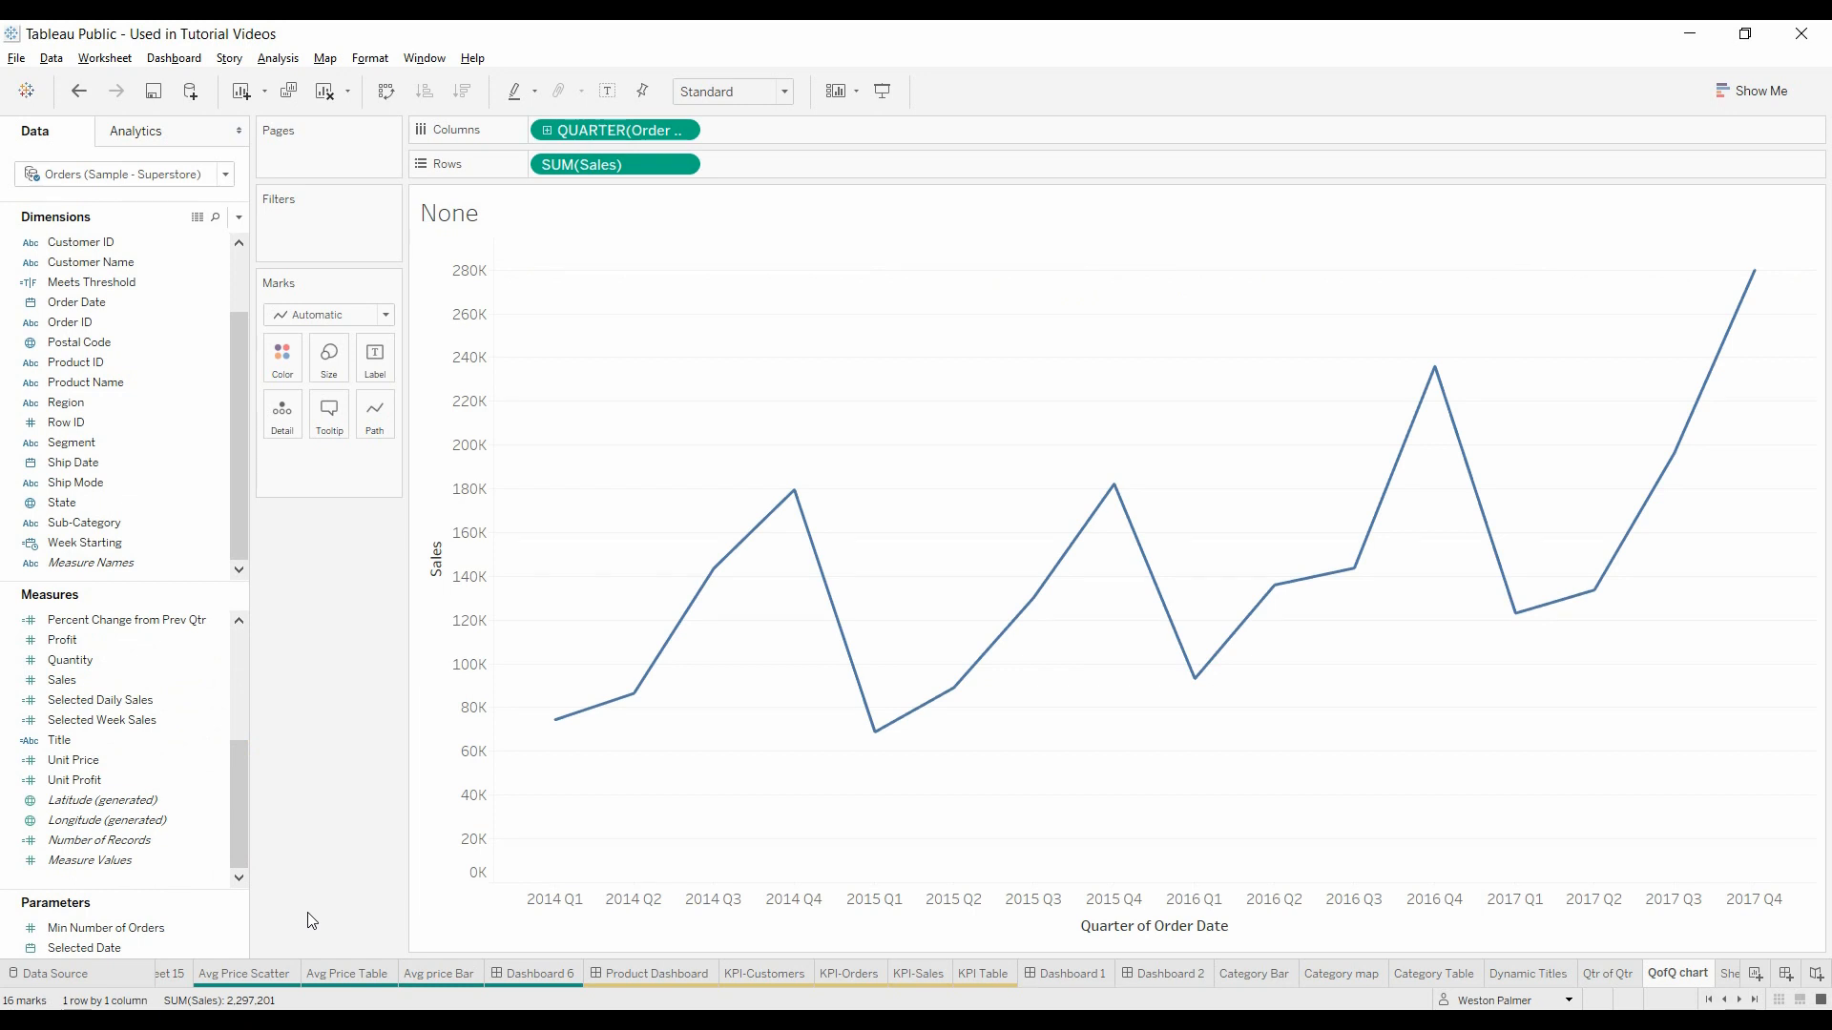
{"action": "mouse_move", "coordinate": [264, 683]}
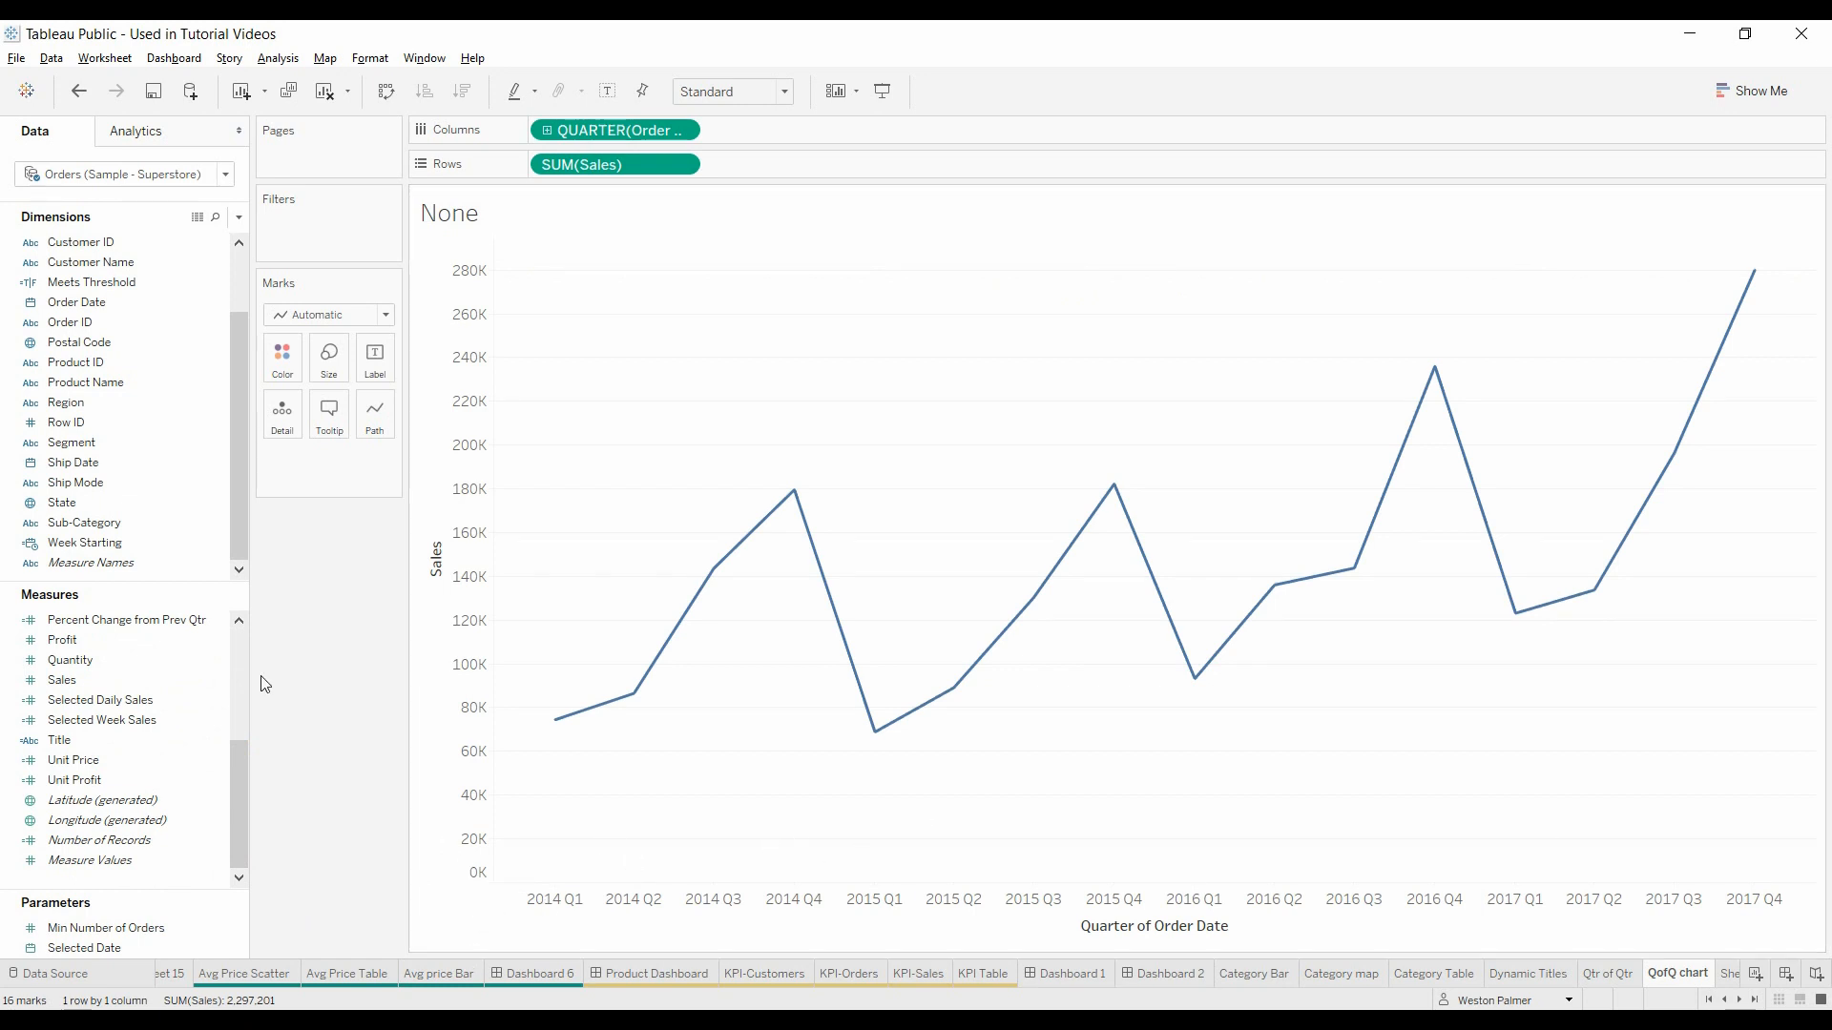
{"action": "mouse_move", "coordinate": [258, 789]}
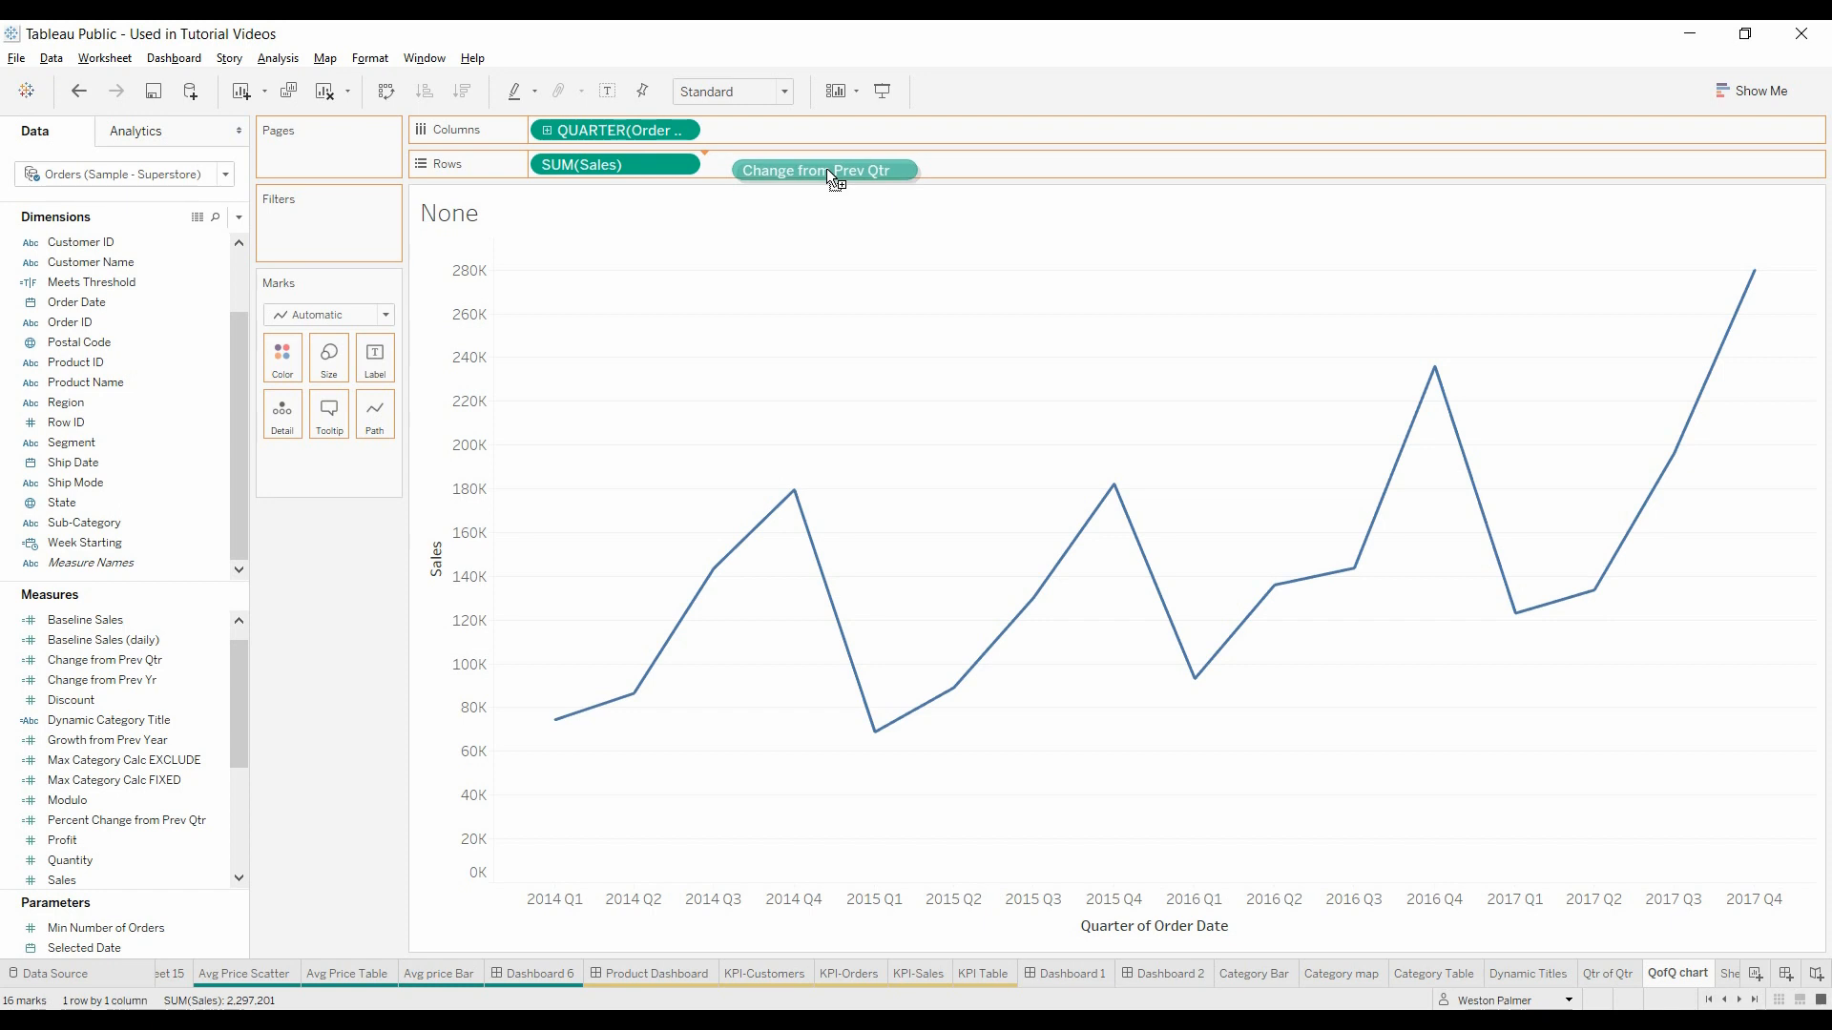
Step: Add Change from Prev Qtr to Rows as a dual-axis bar chart
{"action": "left_click_drag", "start_coordinate": [823, 170], "coordinate": [786, 164]}
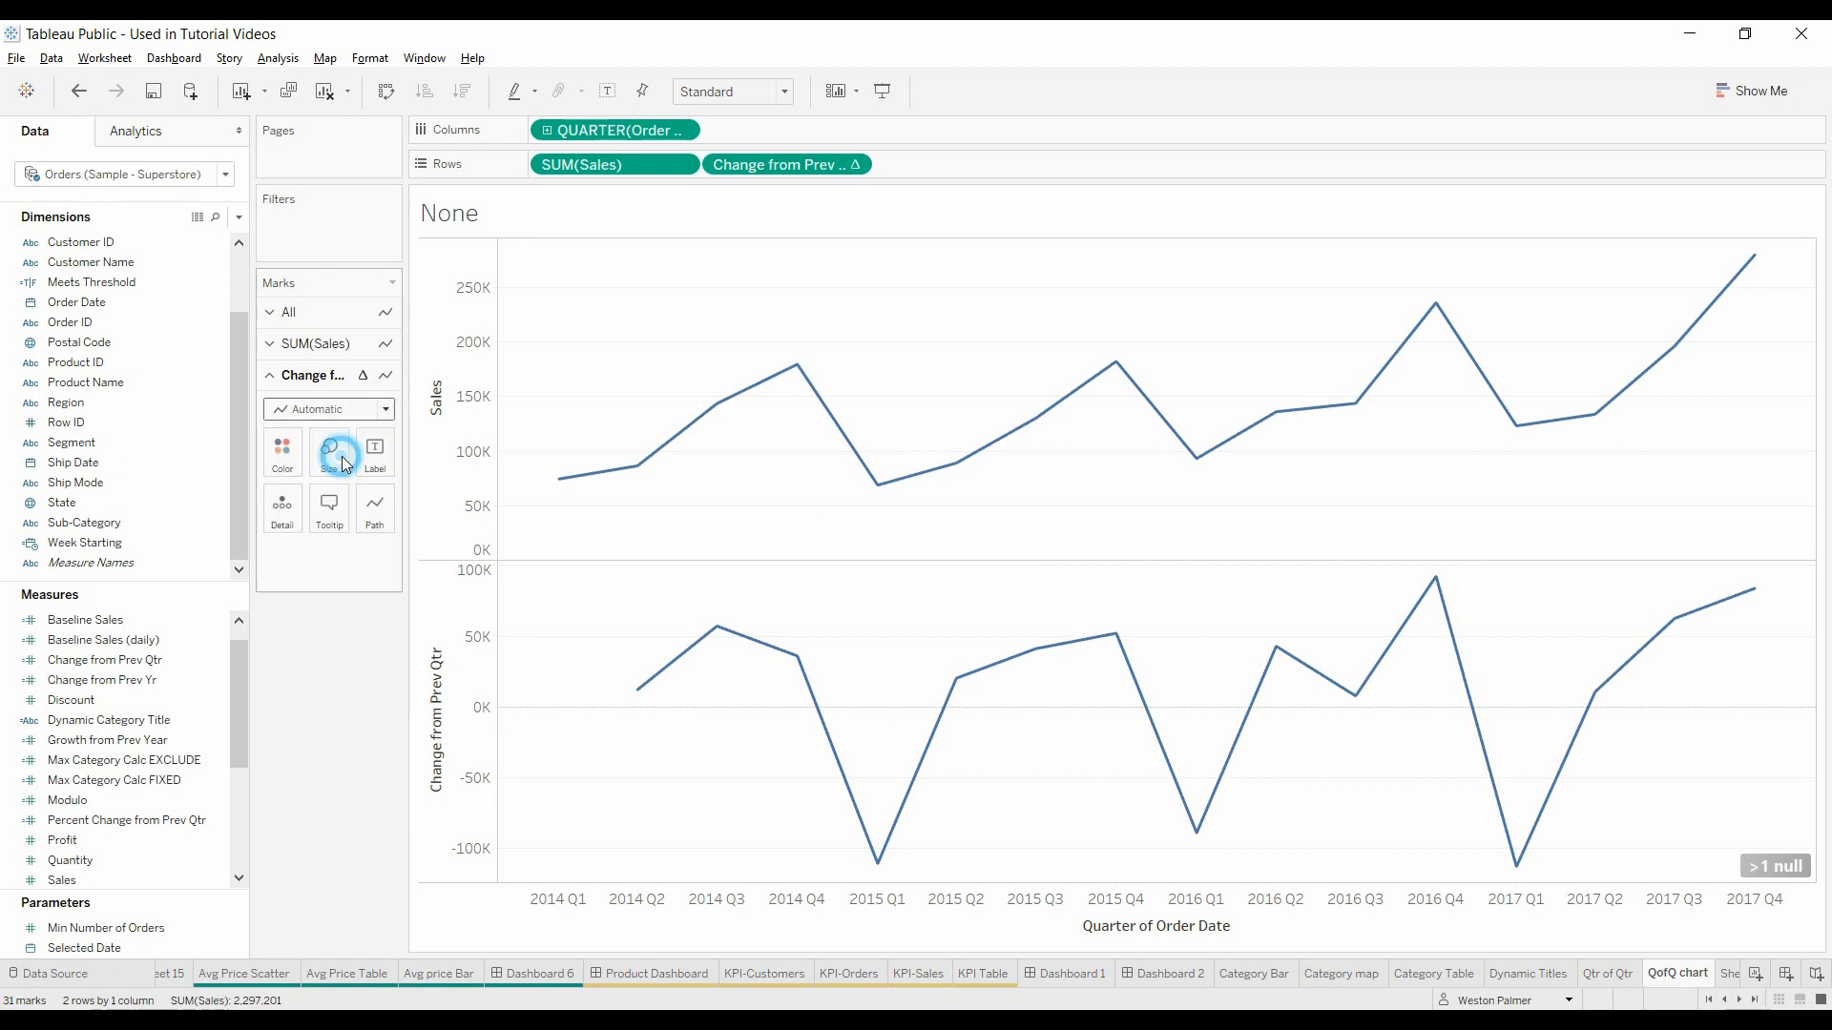
{"action": "left_click", "coordinate": [327, 409]}
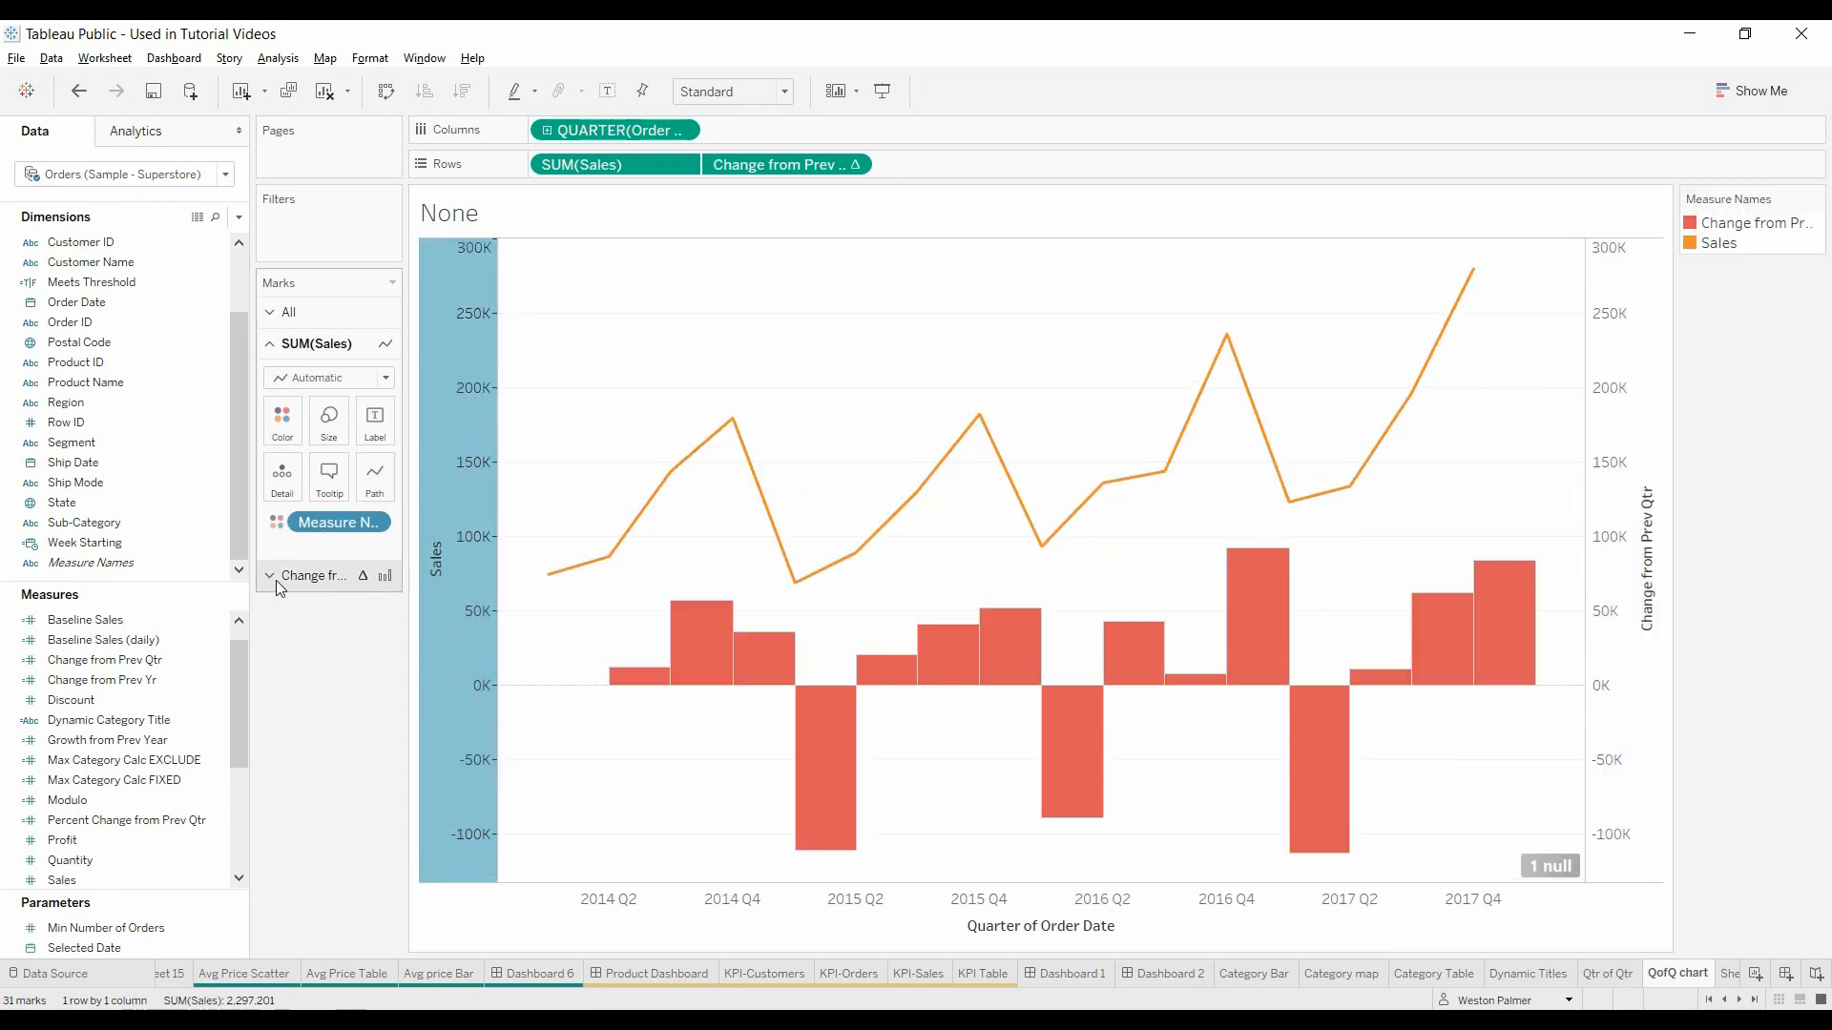
Step: Swap series colours so sales is a blue line and change bars orange
{"action": "left_click", "coordinate": [282, 452]}
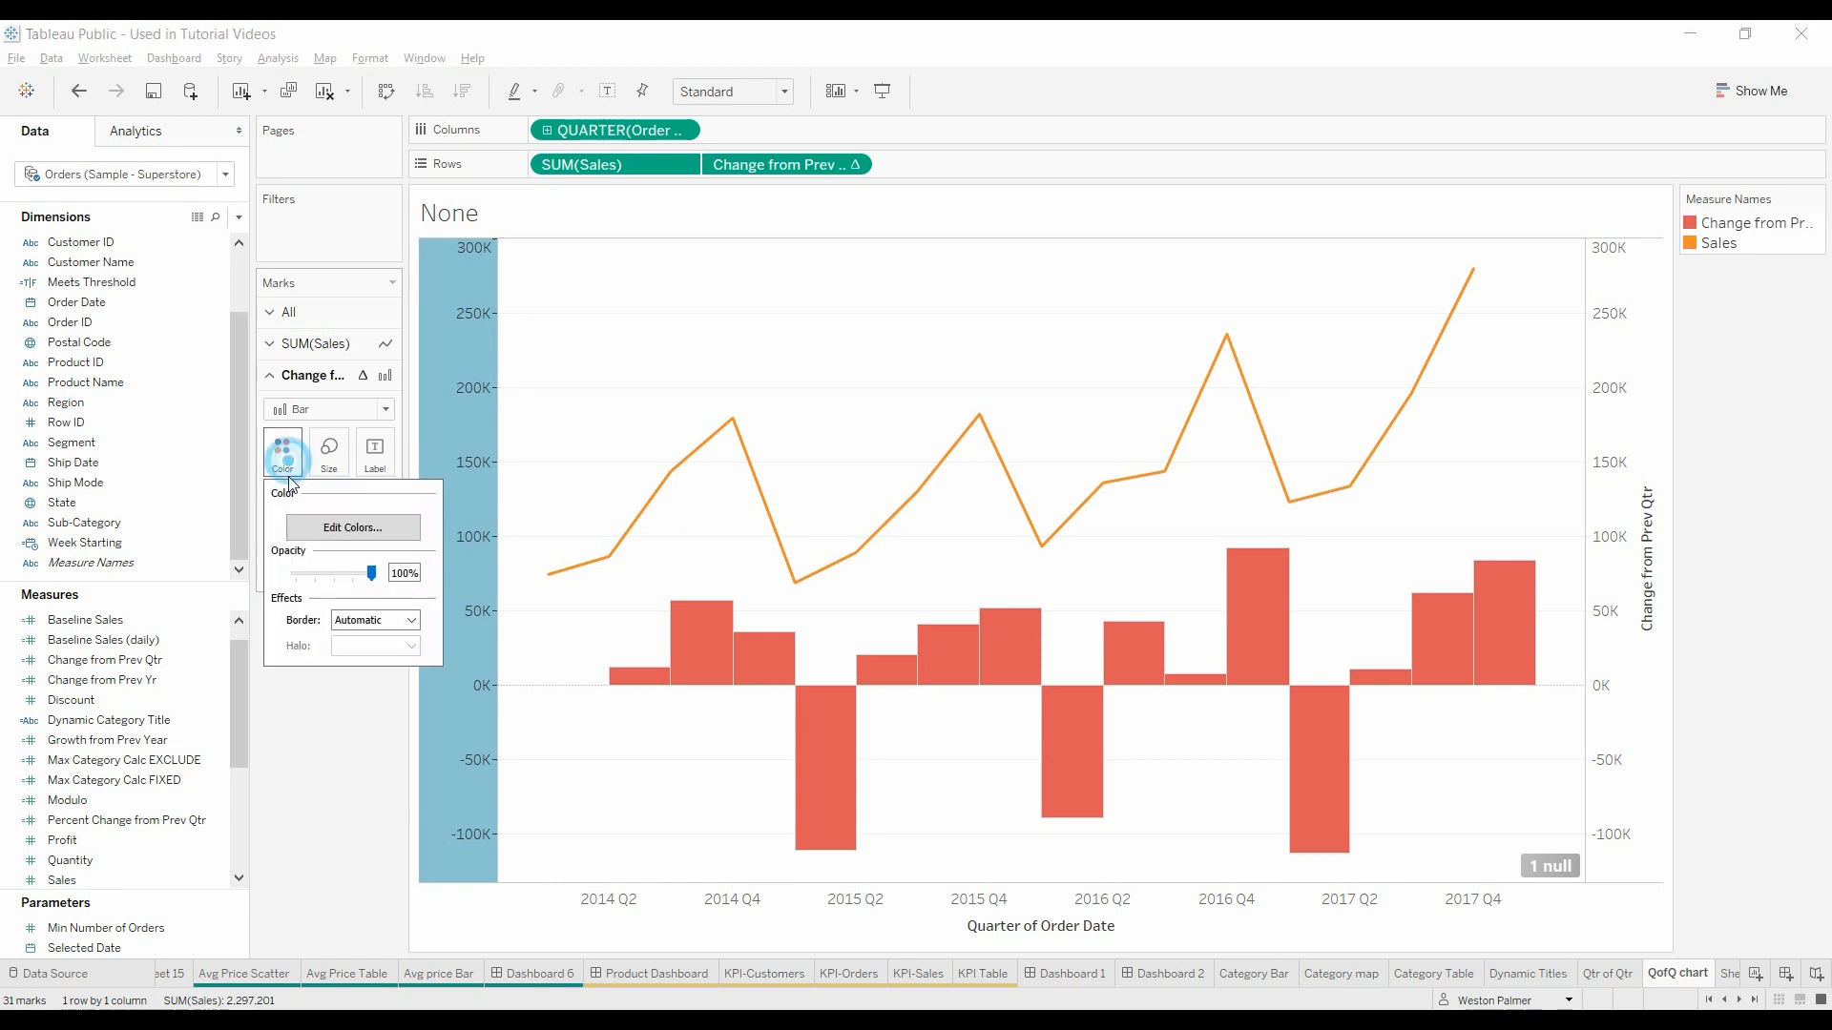
{"action": "left_click", "coordinate": [352, 527]}
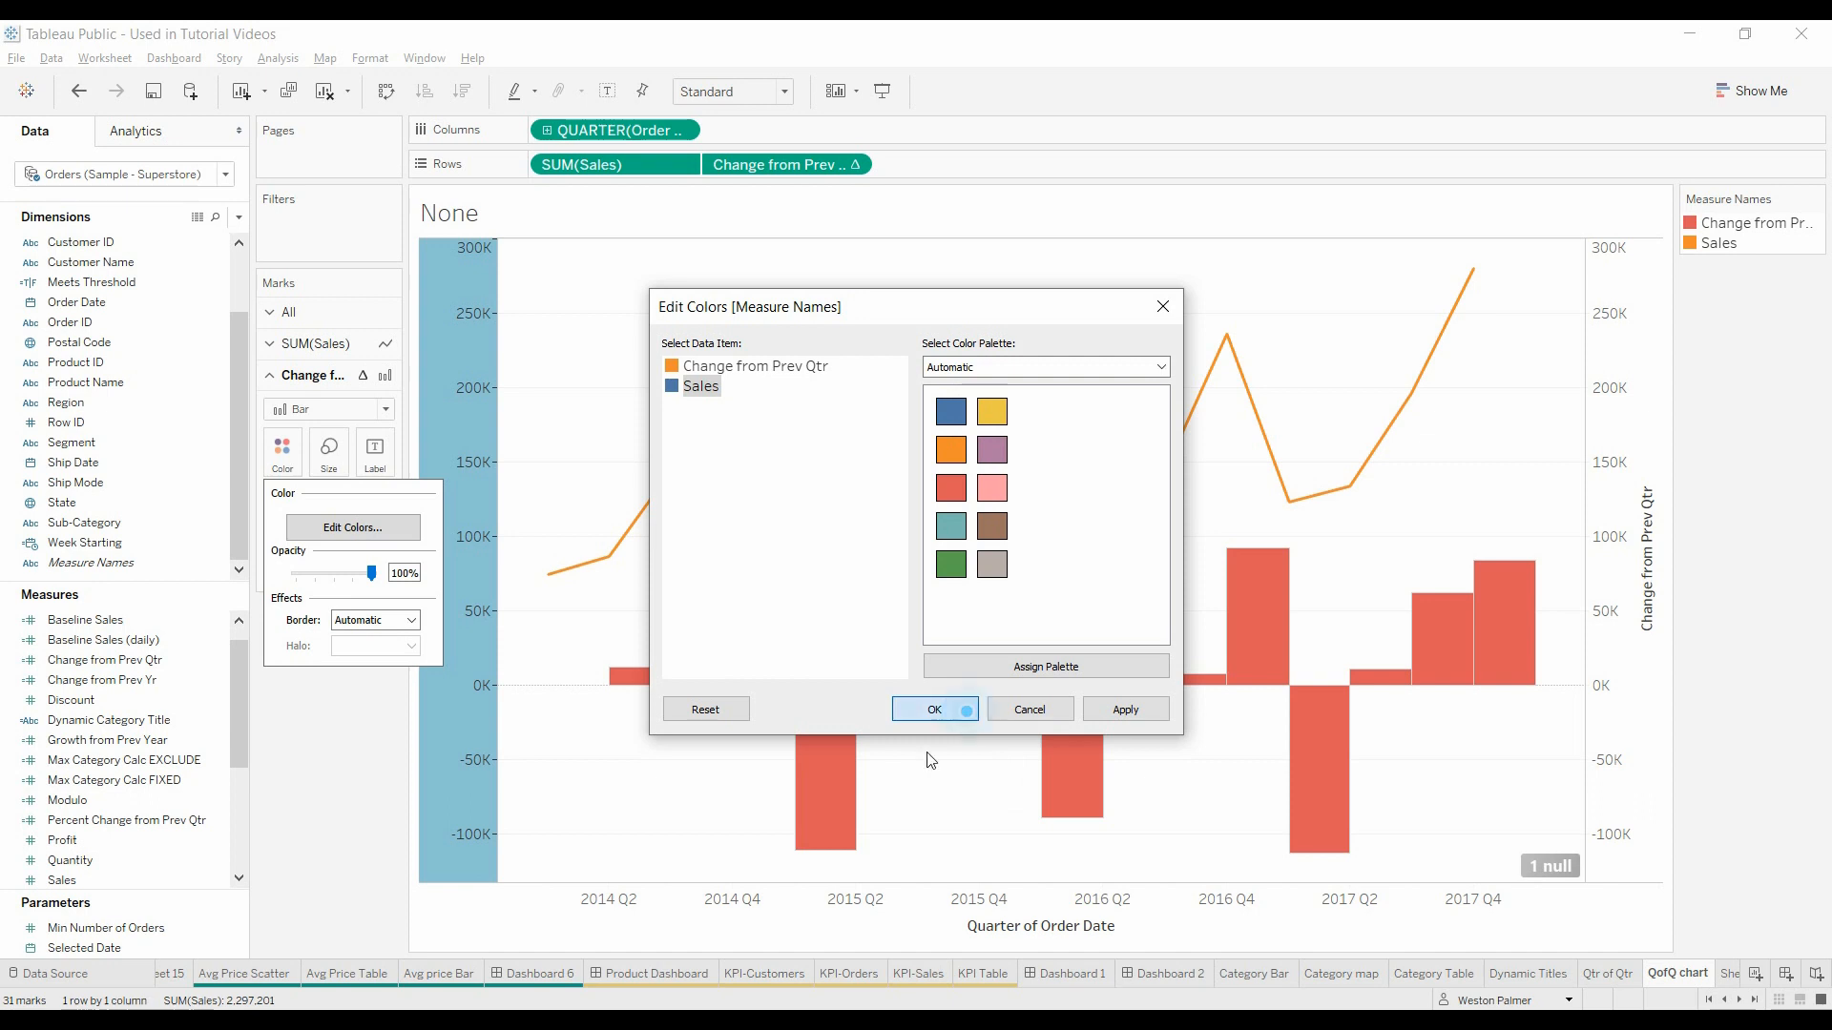
{"action": "left_click", "coordinate": [933, 709]}
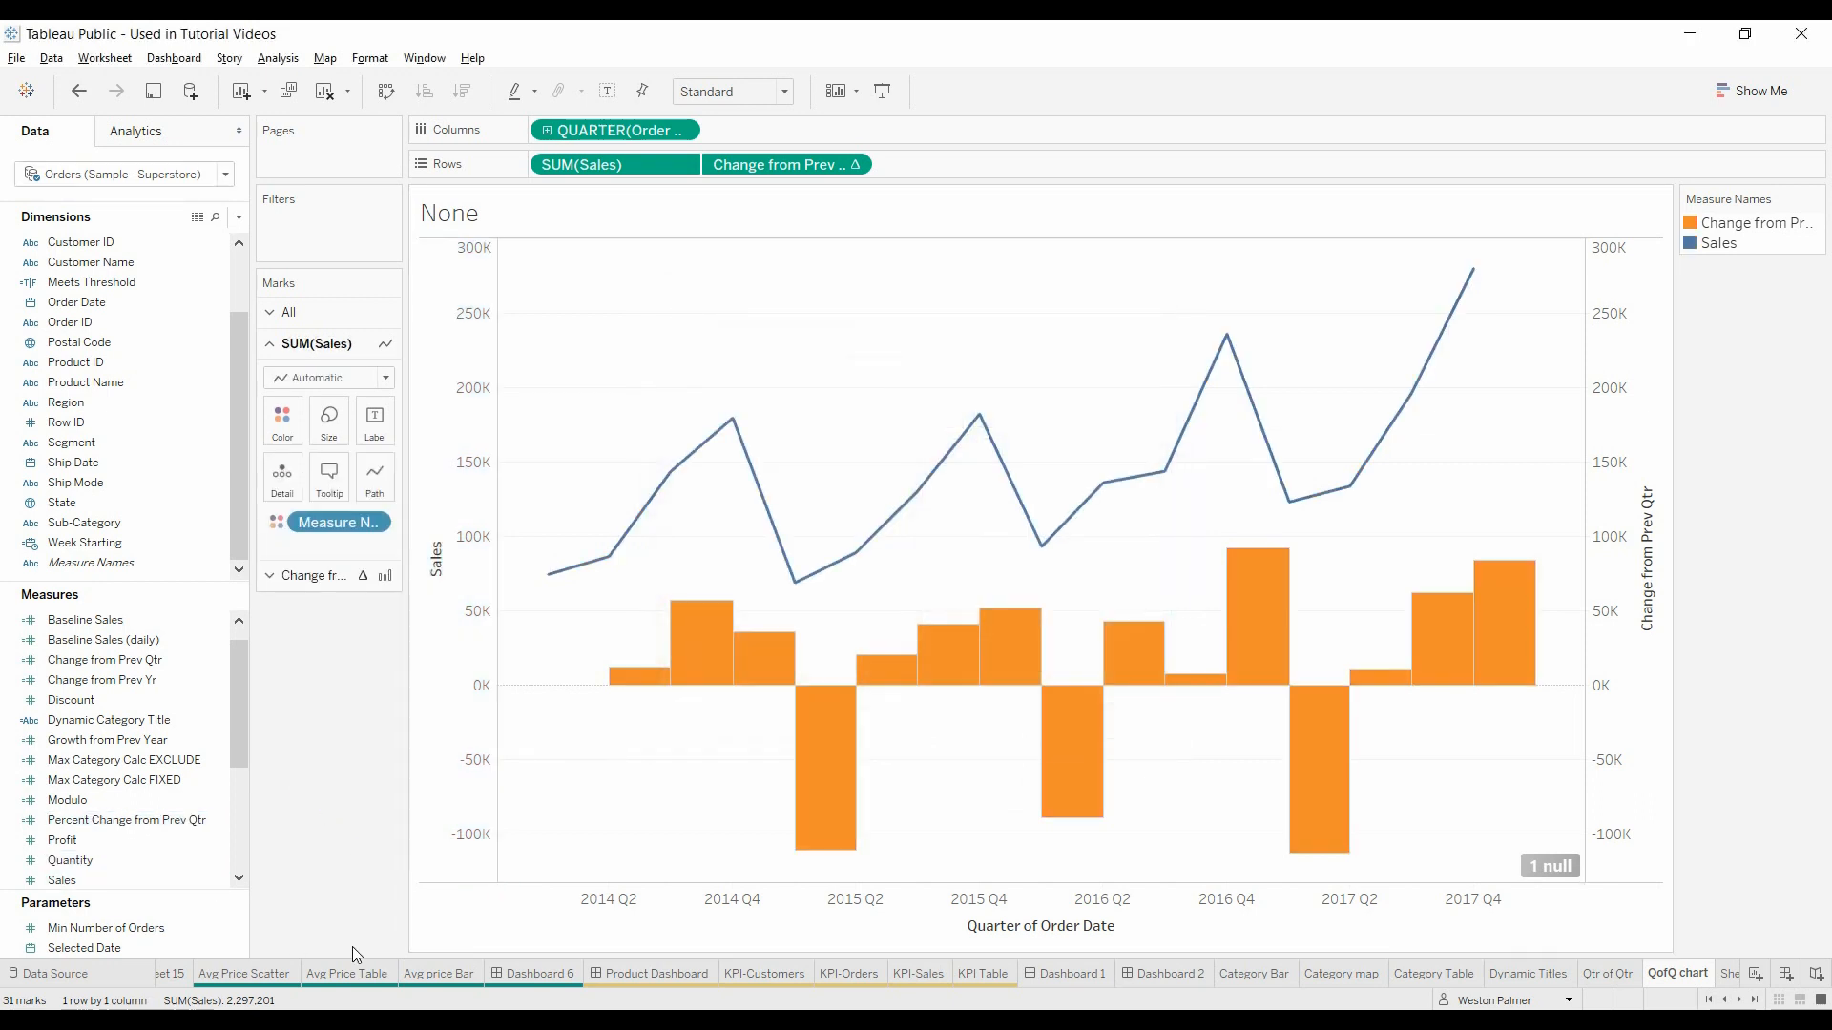
{"action": "mouse_move", "coordinate": [838, 691]}
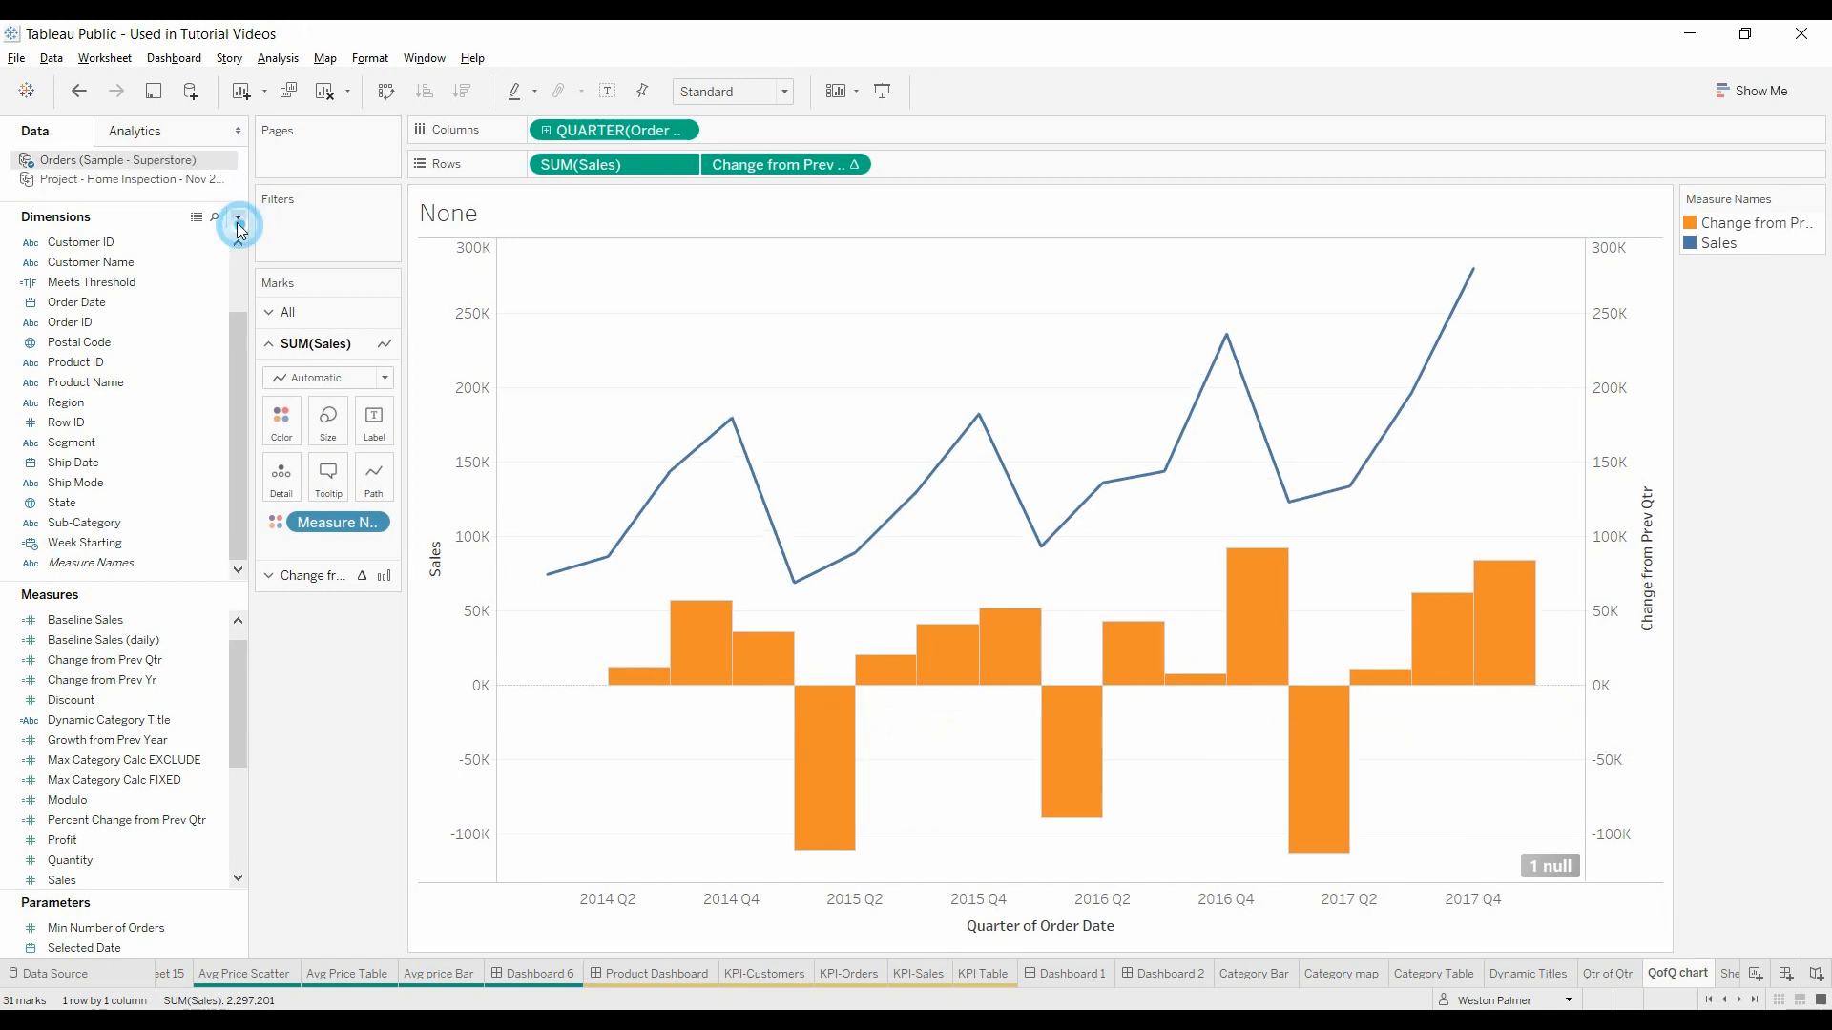
Step: Create 'Change color': IF Change from Prev Qtr > 0 THEN "Green" ELSE "Red" END
{"action": "left_click", "coordinate": [238, 224]}
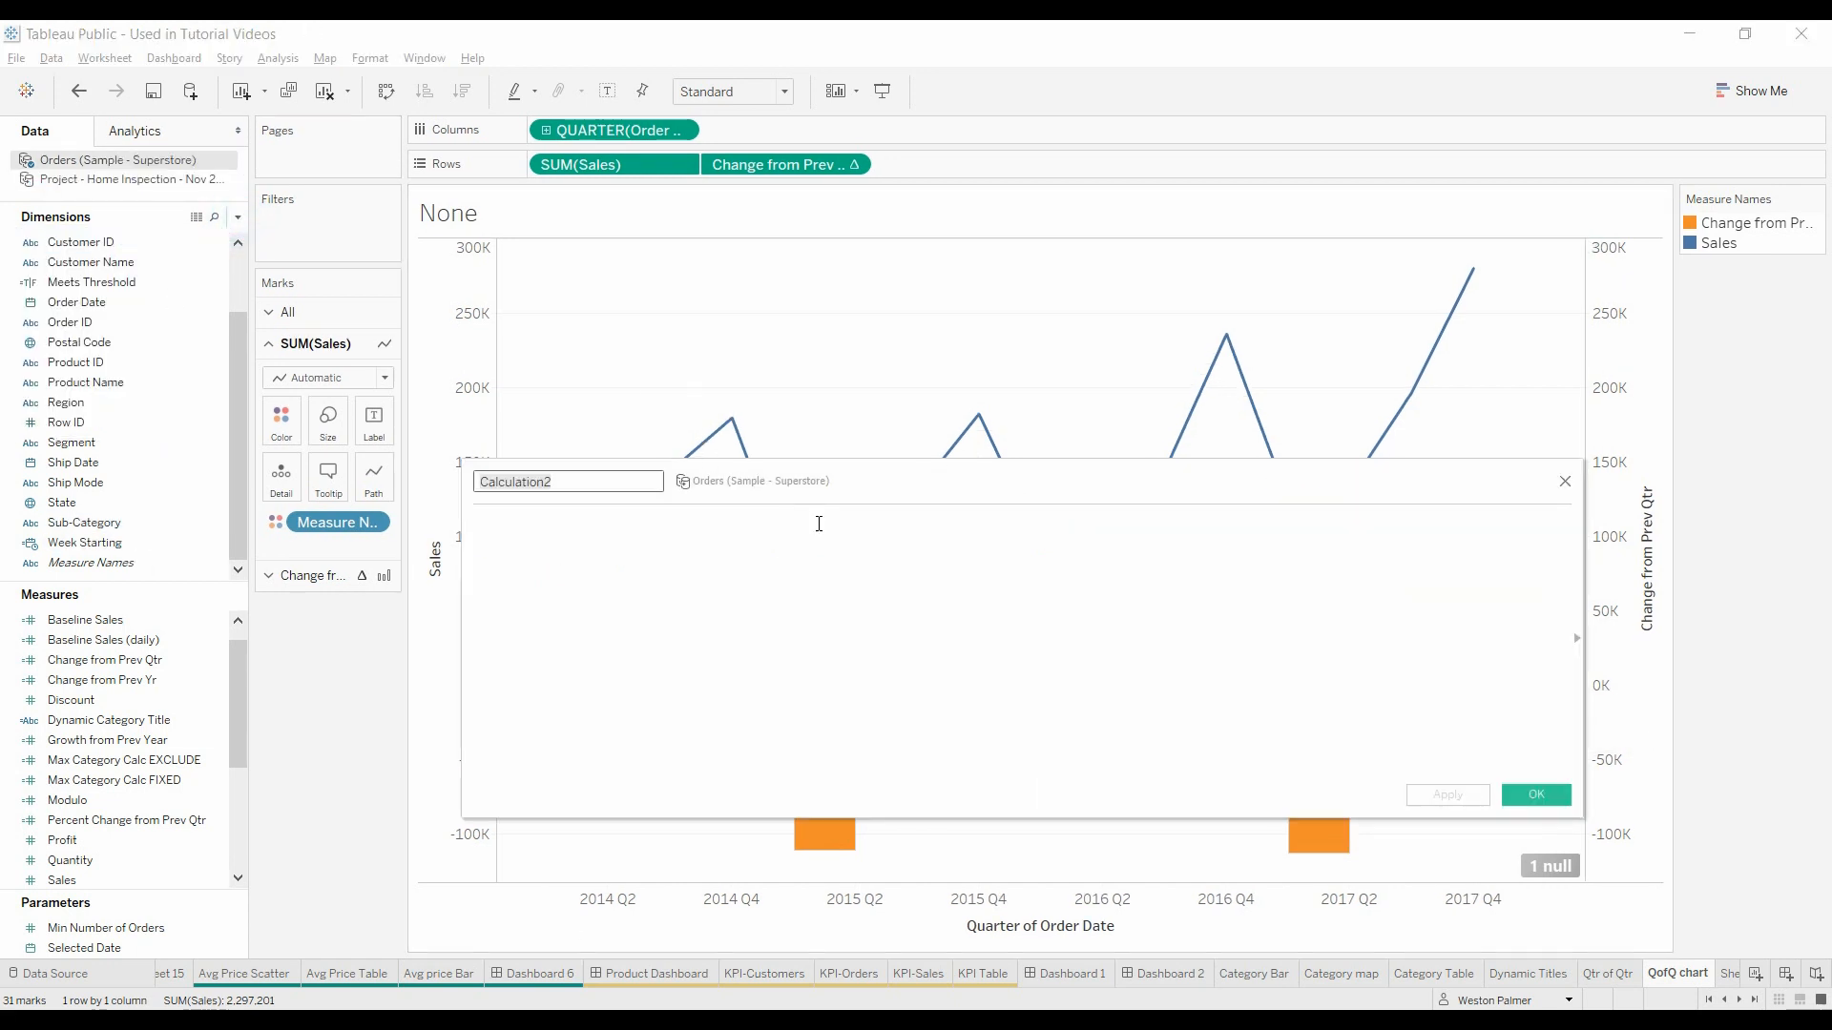
{"action": "type", "text": "Change color"}
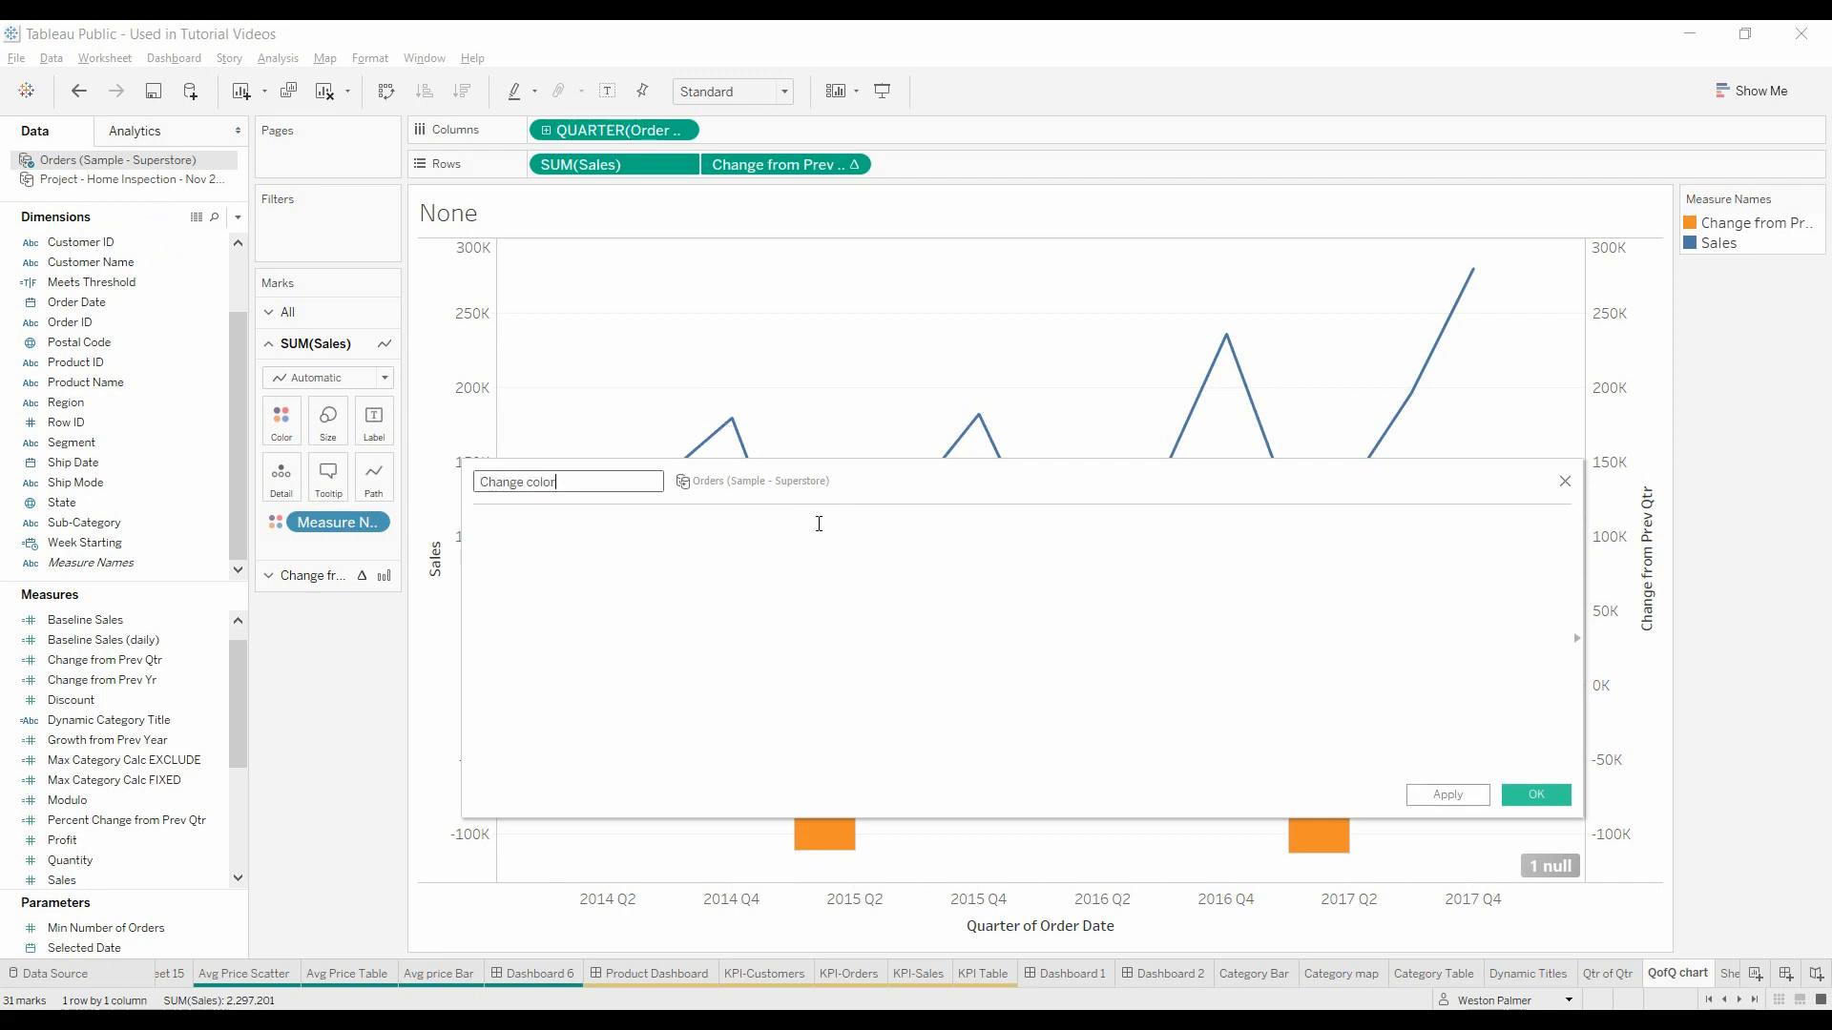
{"action": "type", "text": "if cha"}
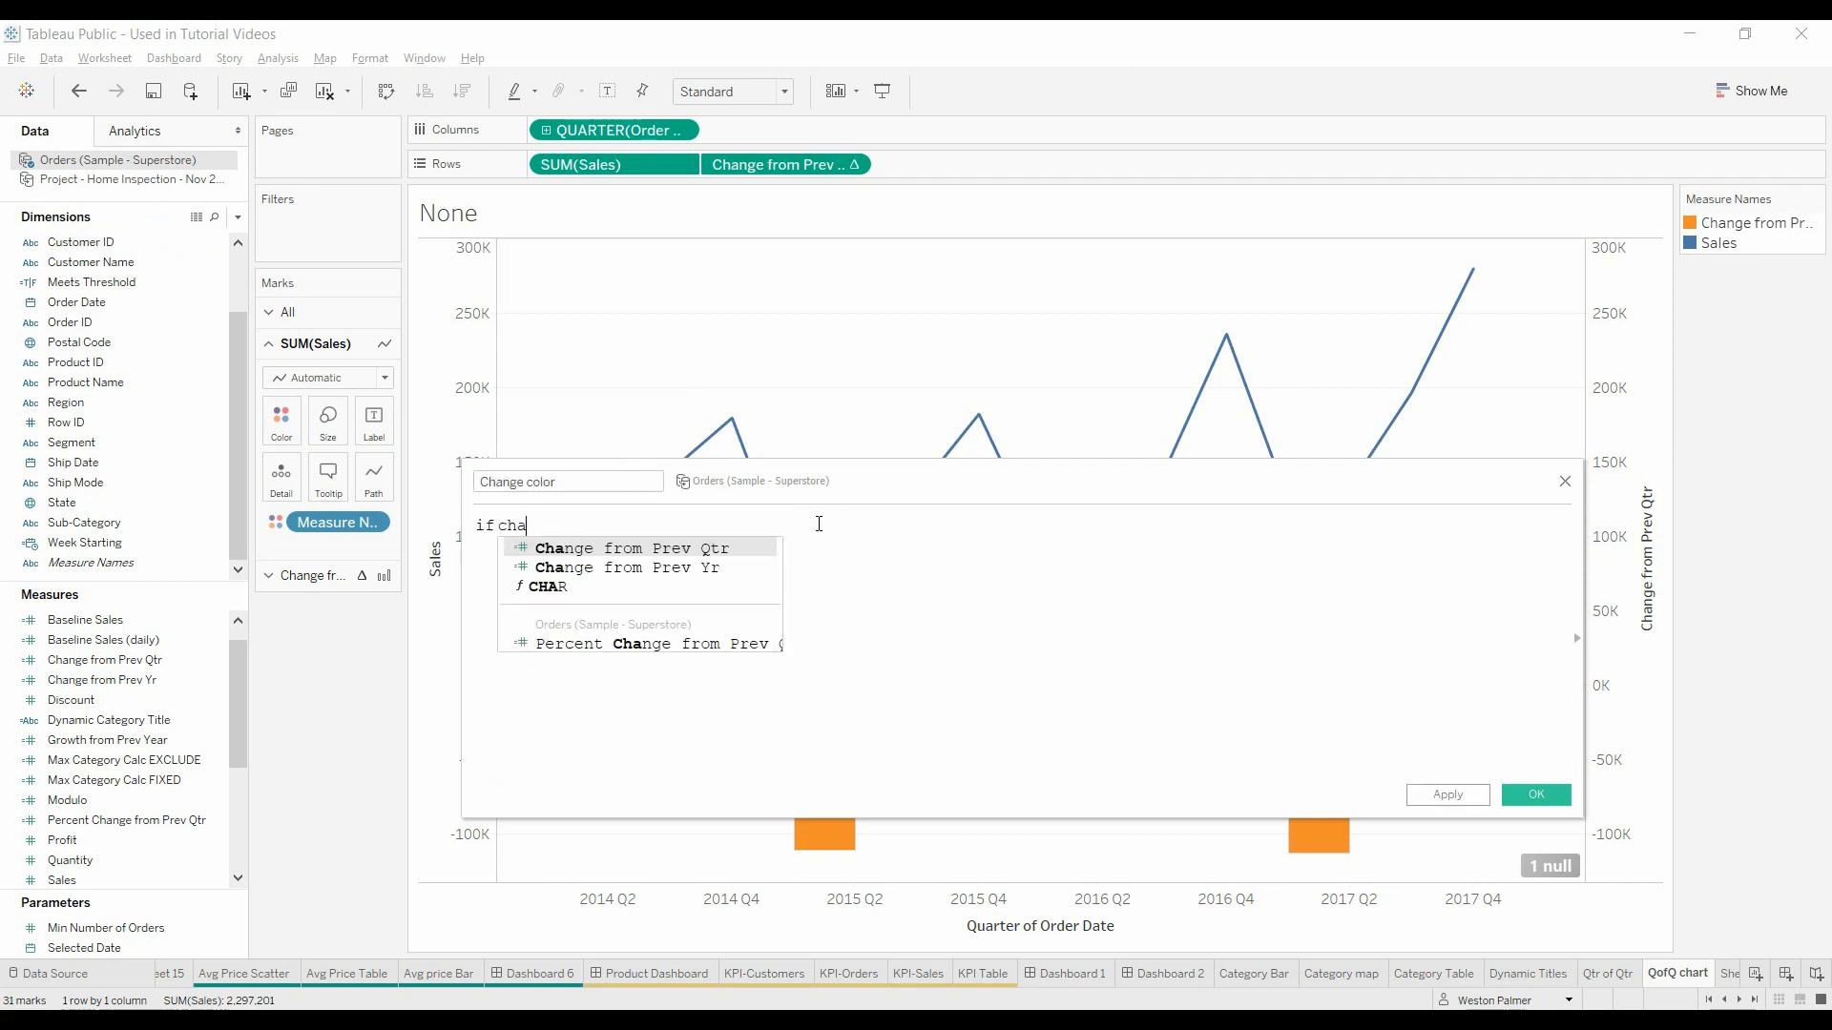
{"action": "left_click", "coordinate": [631, 548]}
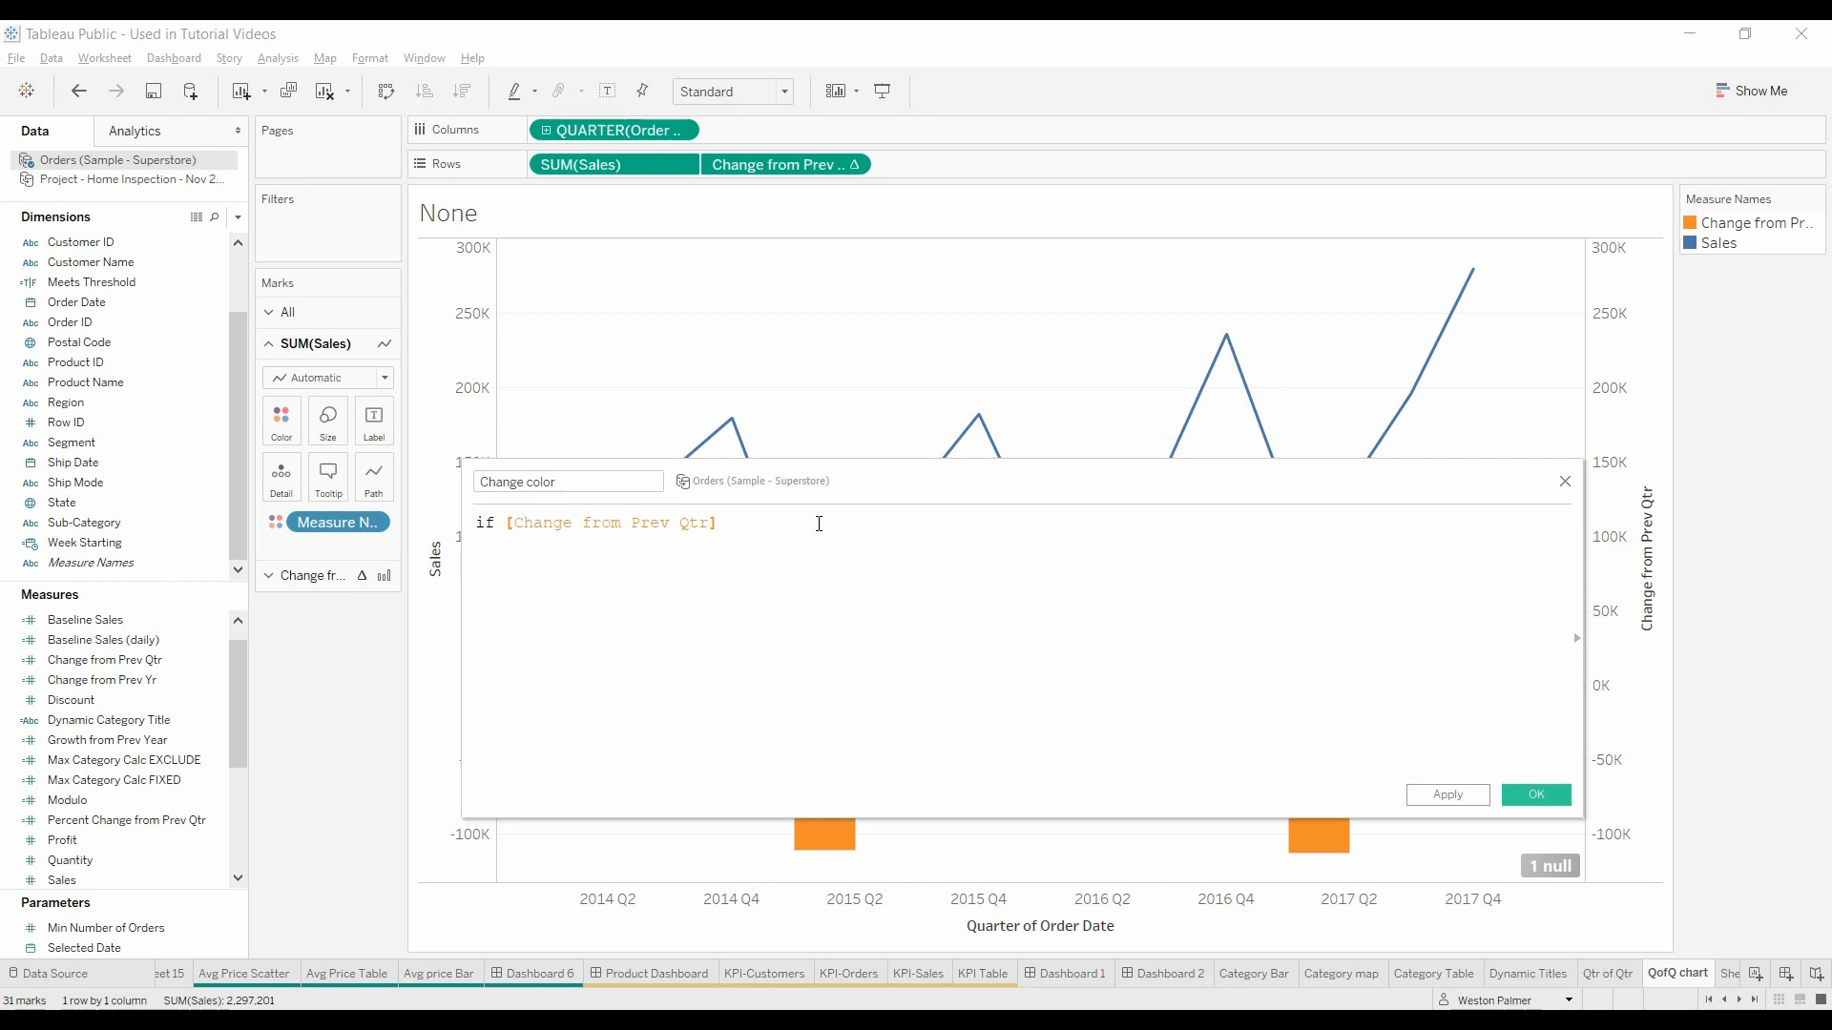
{"action": "type", "text": ">"}
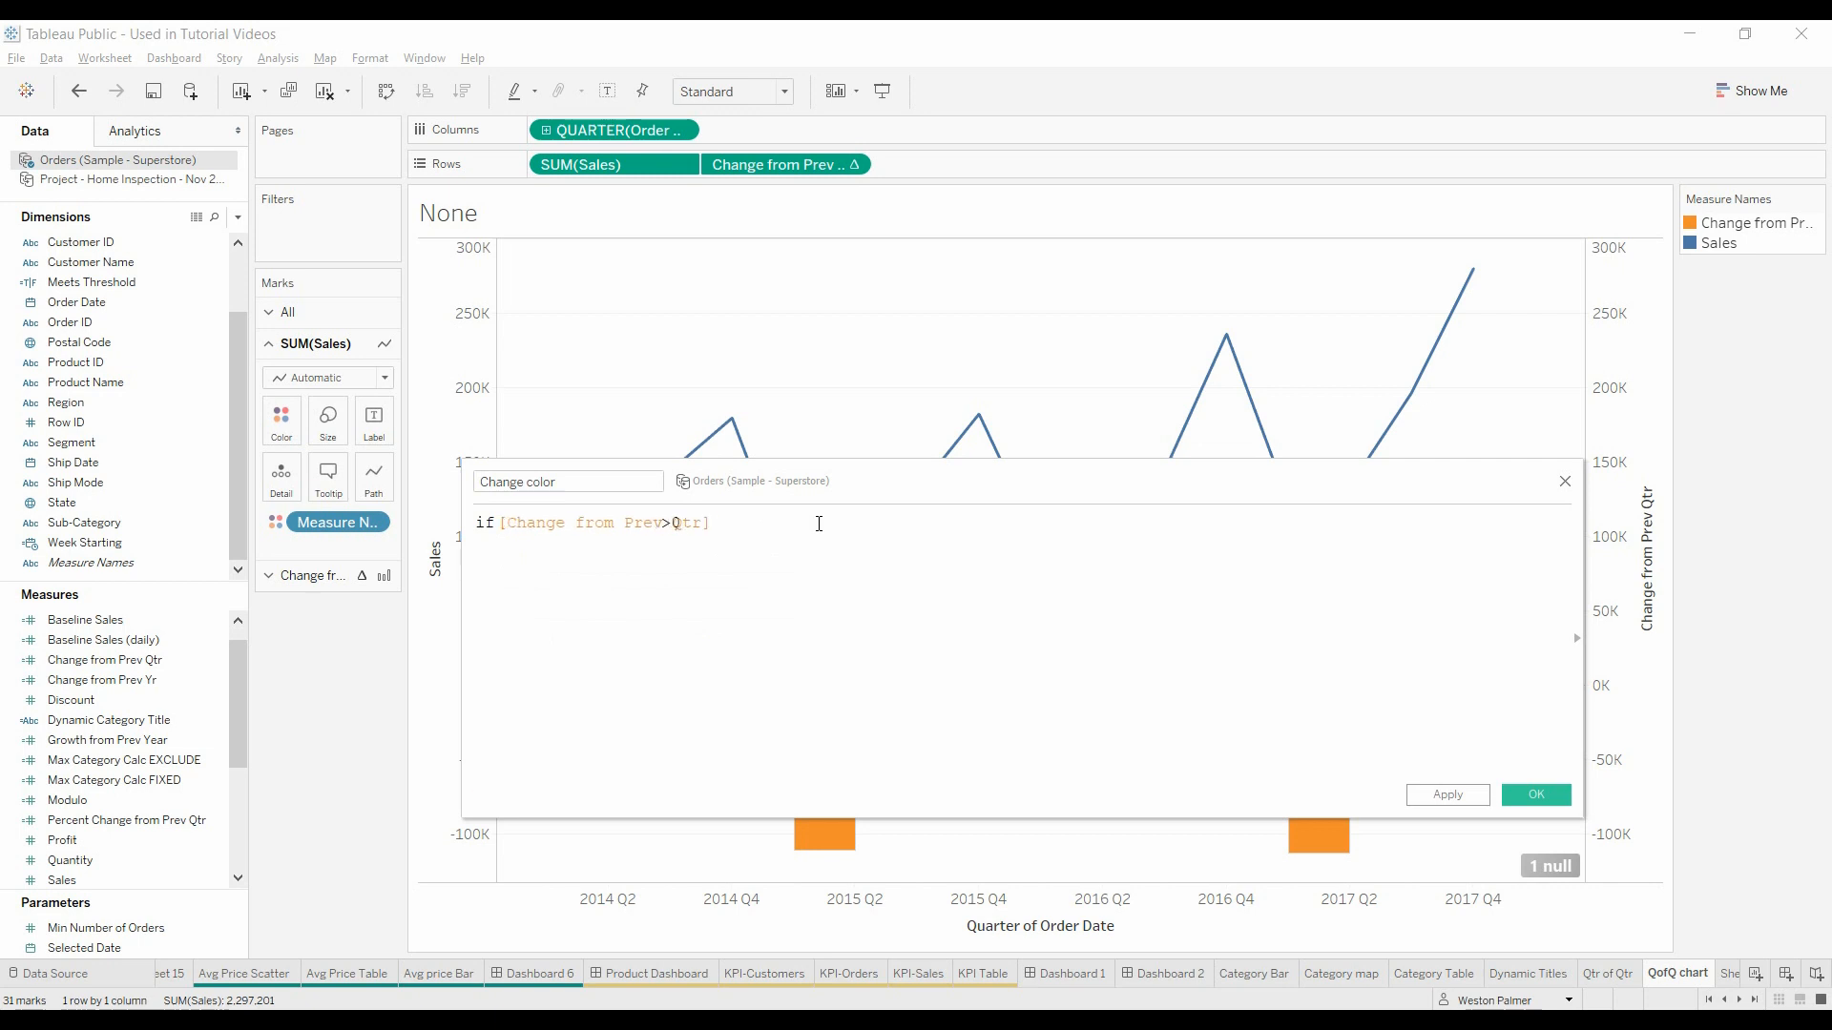
{"action": "type", "text": "Then"}
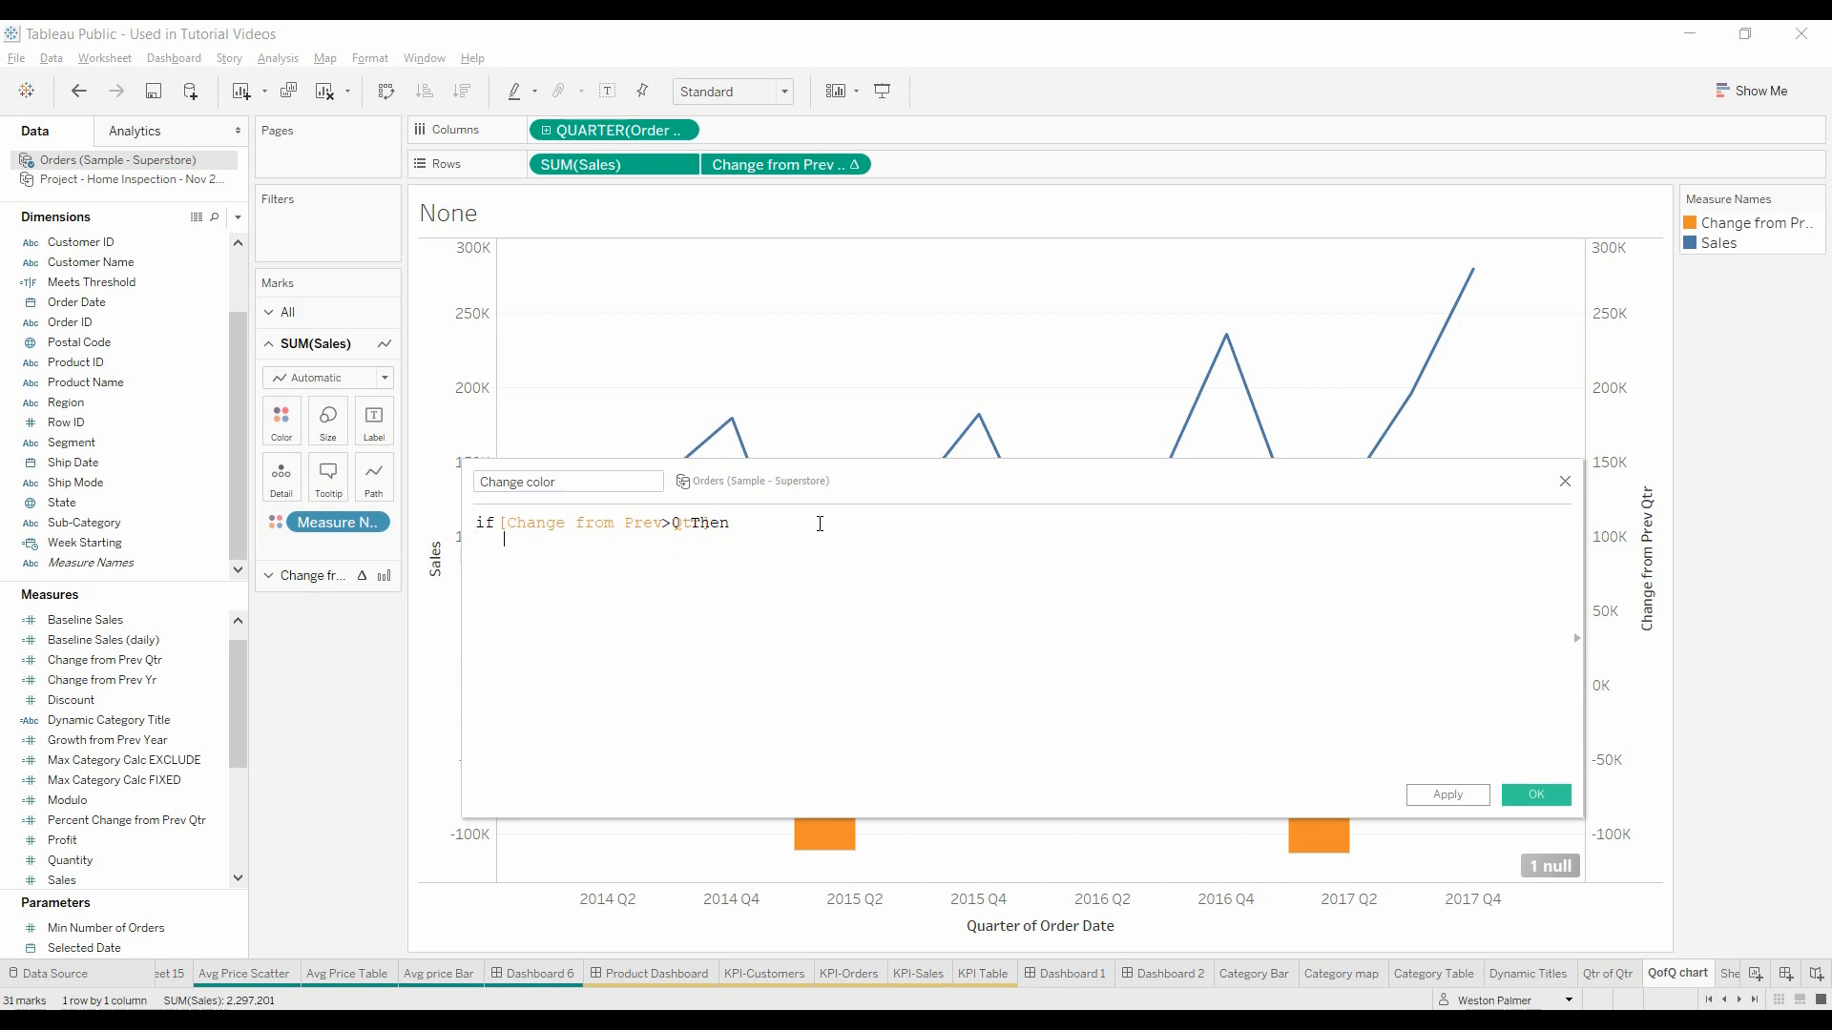
{"action": "type", "text": "\"Green\""}
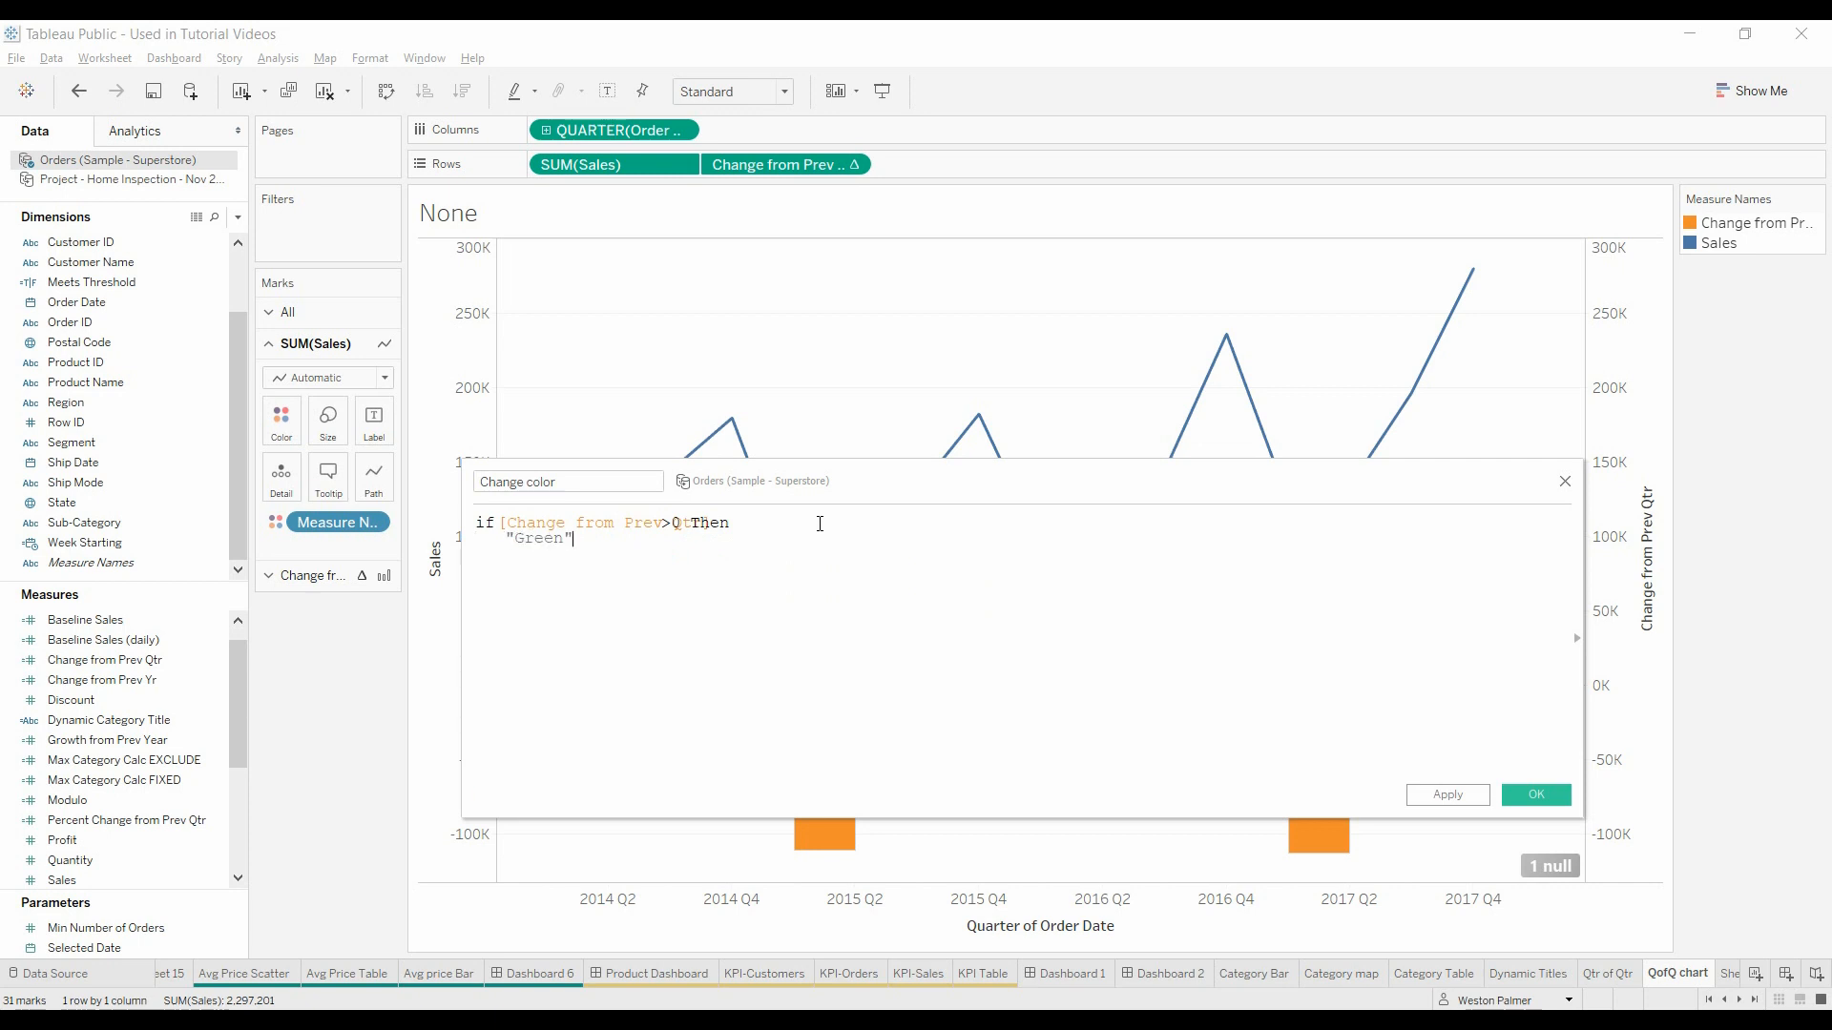
{"action": "type", "text": "ELSE"}
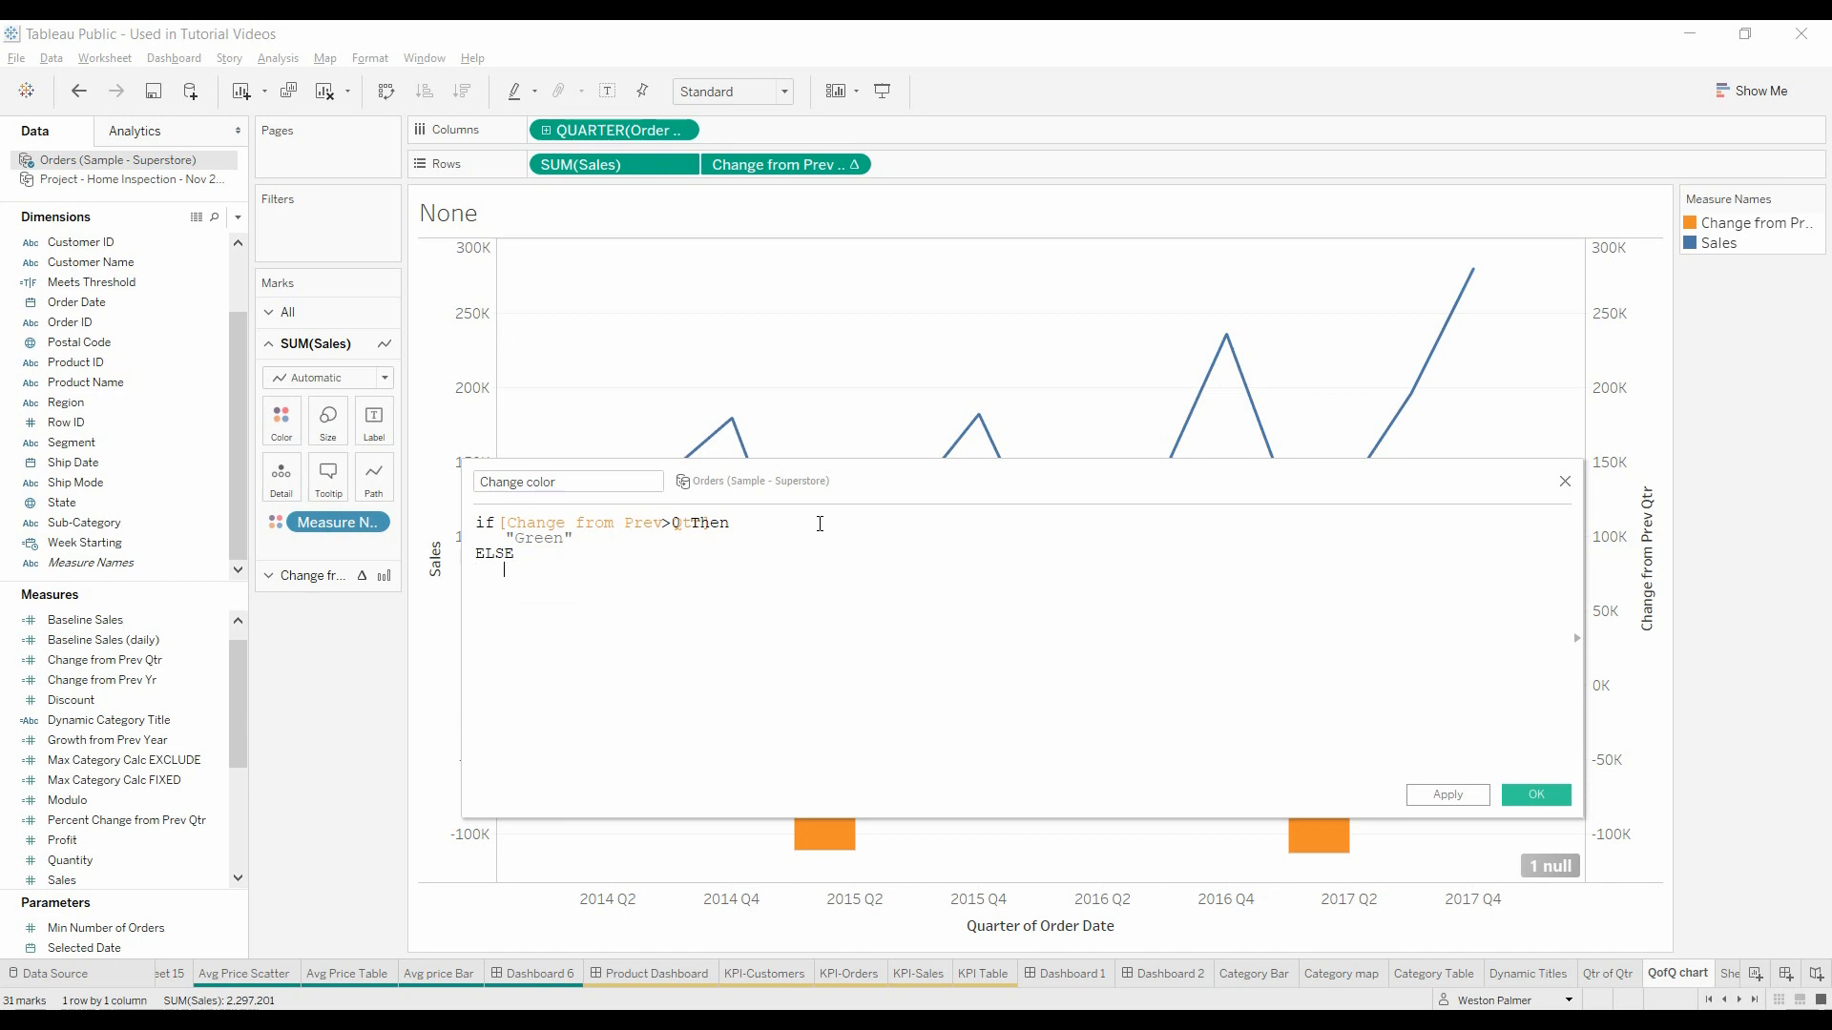
{"action": "type", "text": "\"Red\""}
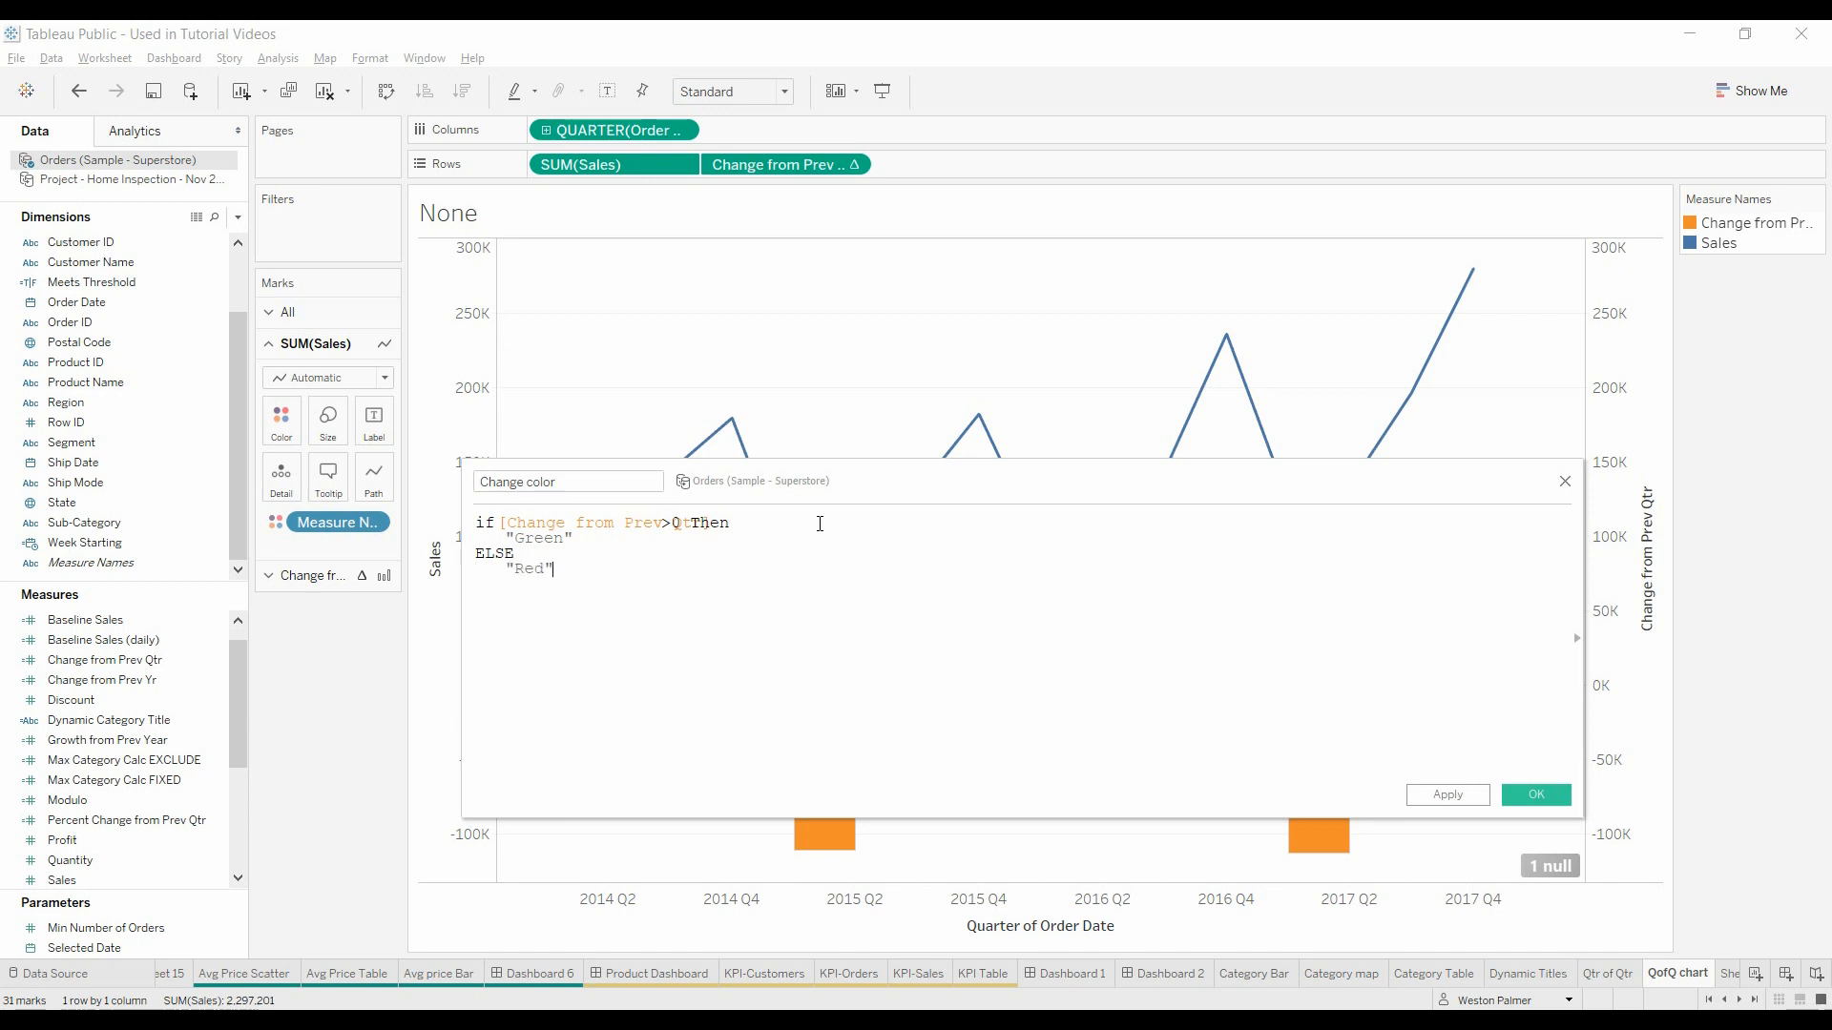
{"action": "type", "text": "END"}
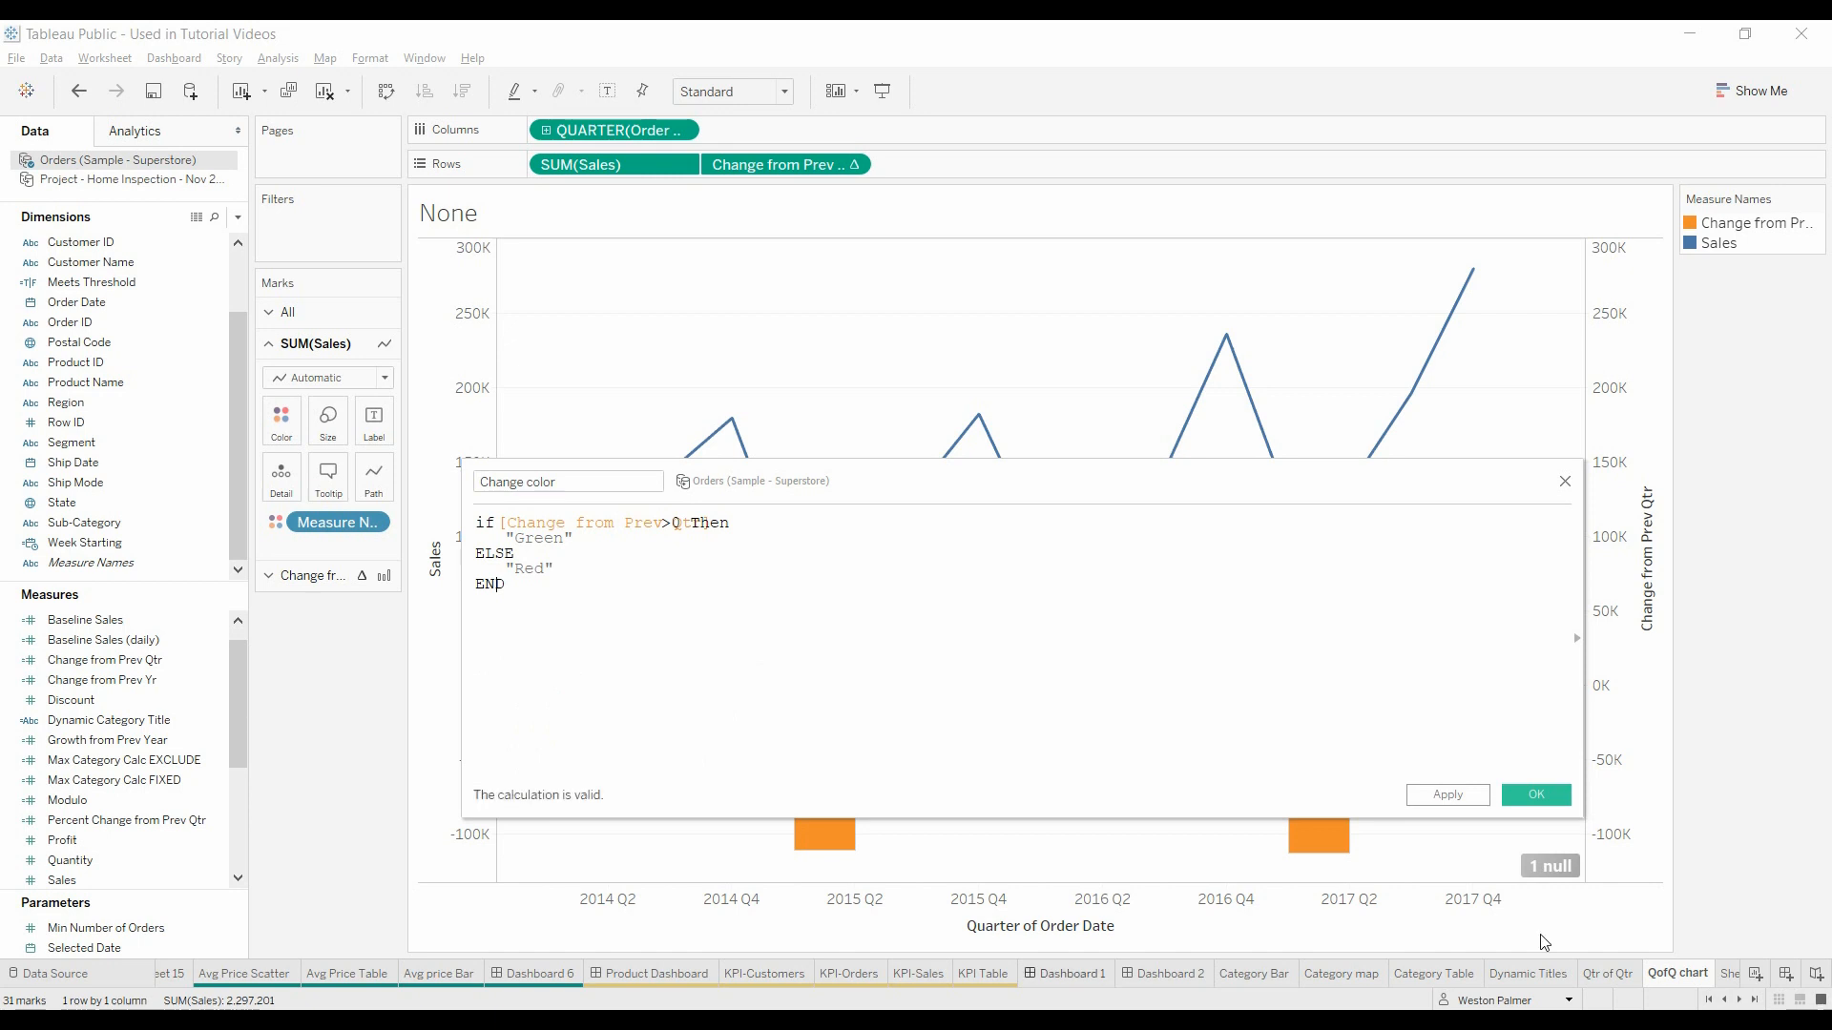
{"action": "left_click", "coordinate": [1535, 795]}
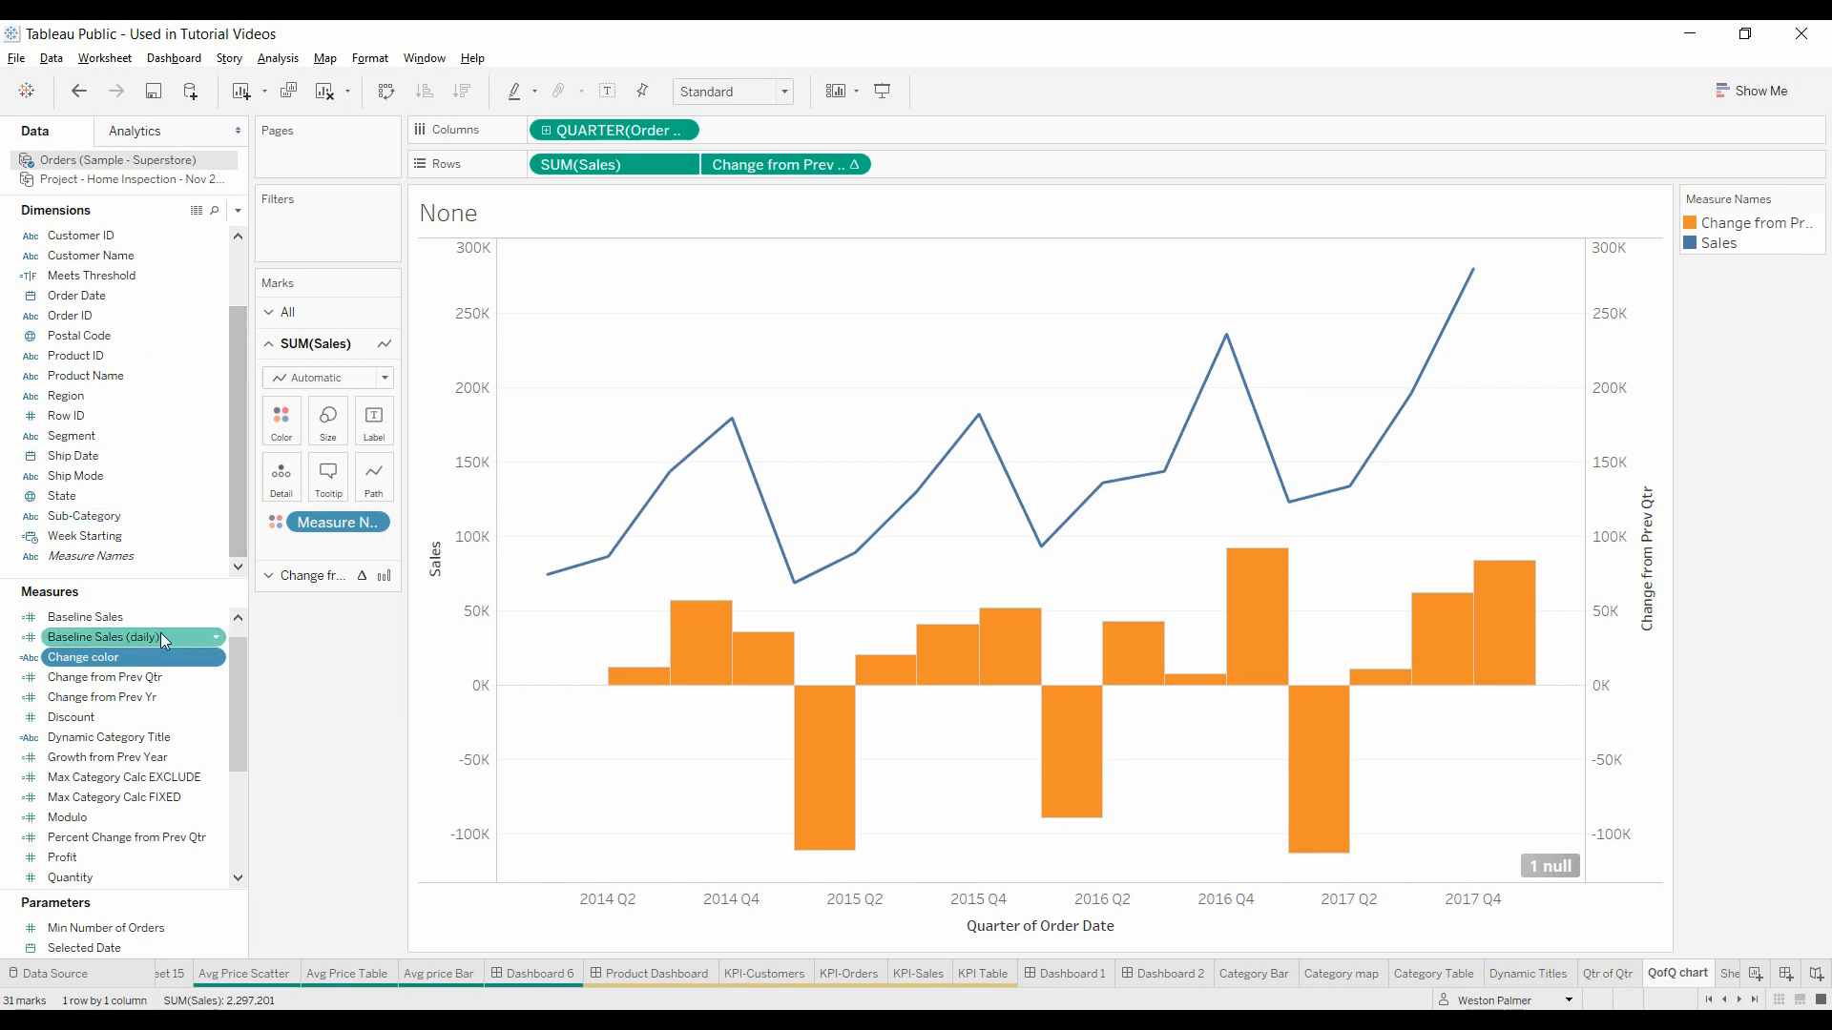
{"action": "mouse_move", "coordinate": [281, 413]}
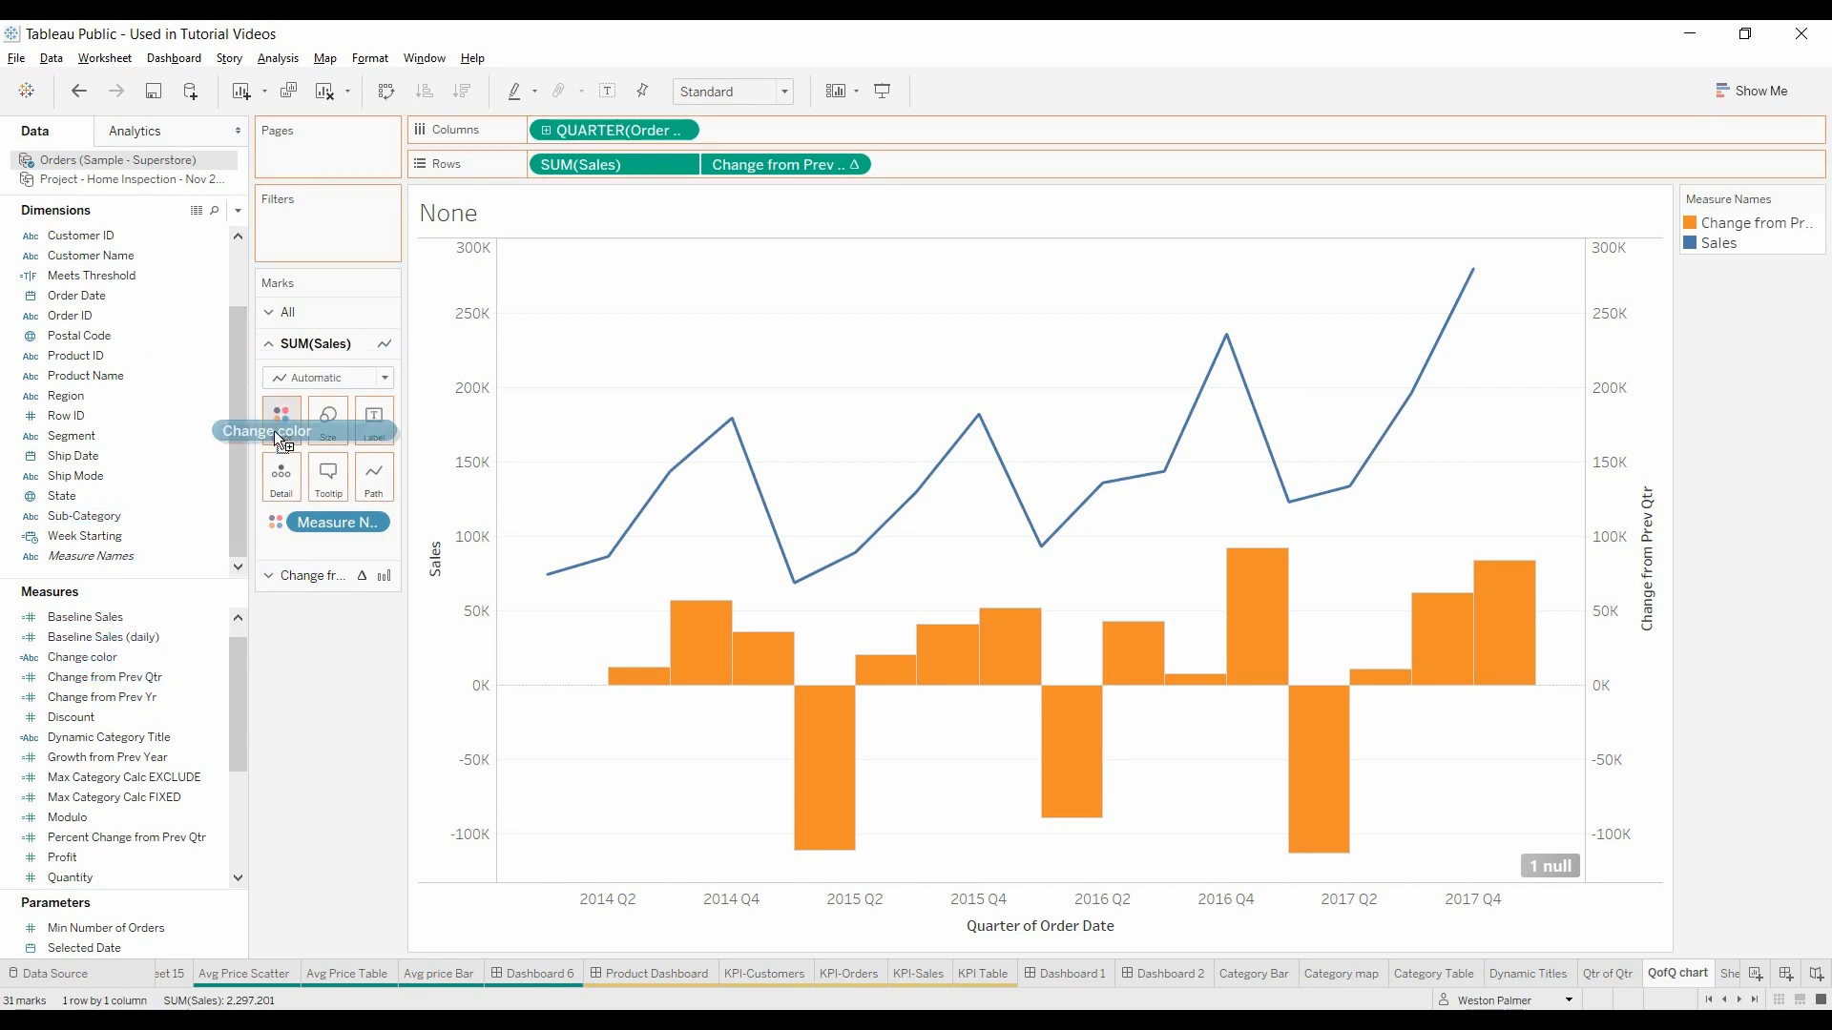
{"action": "mouse_move", "coordinate": [292, 600]}
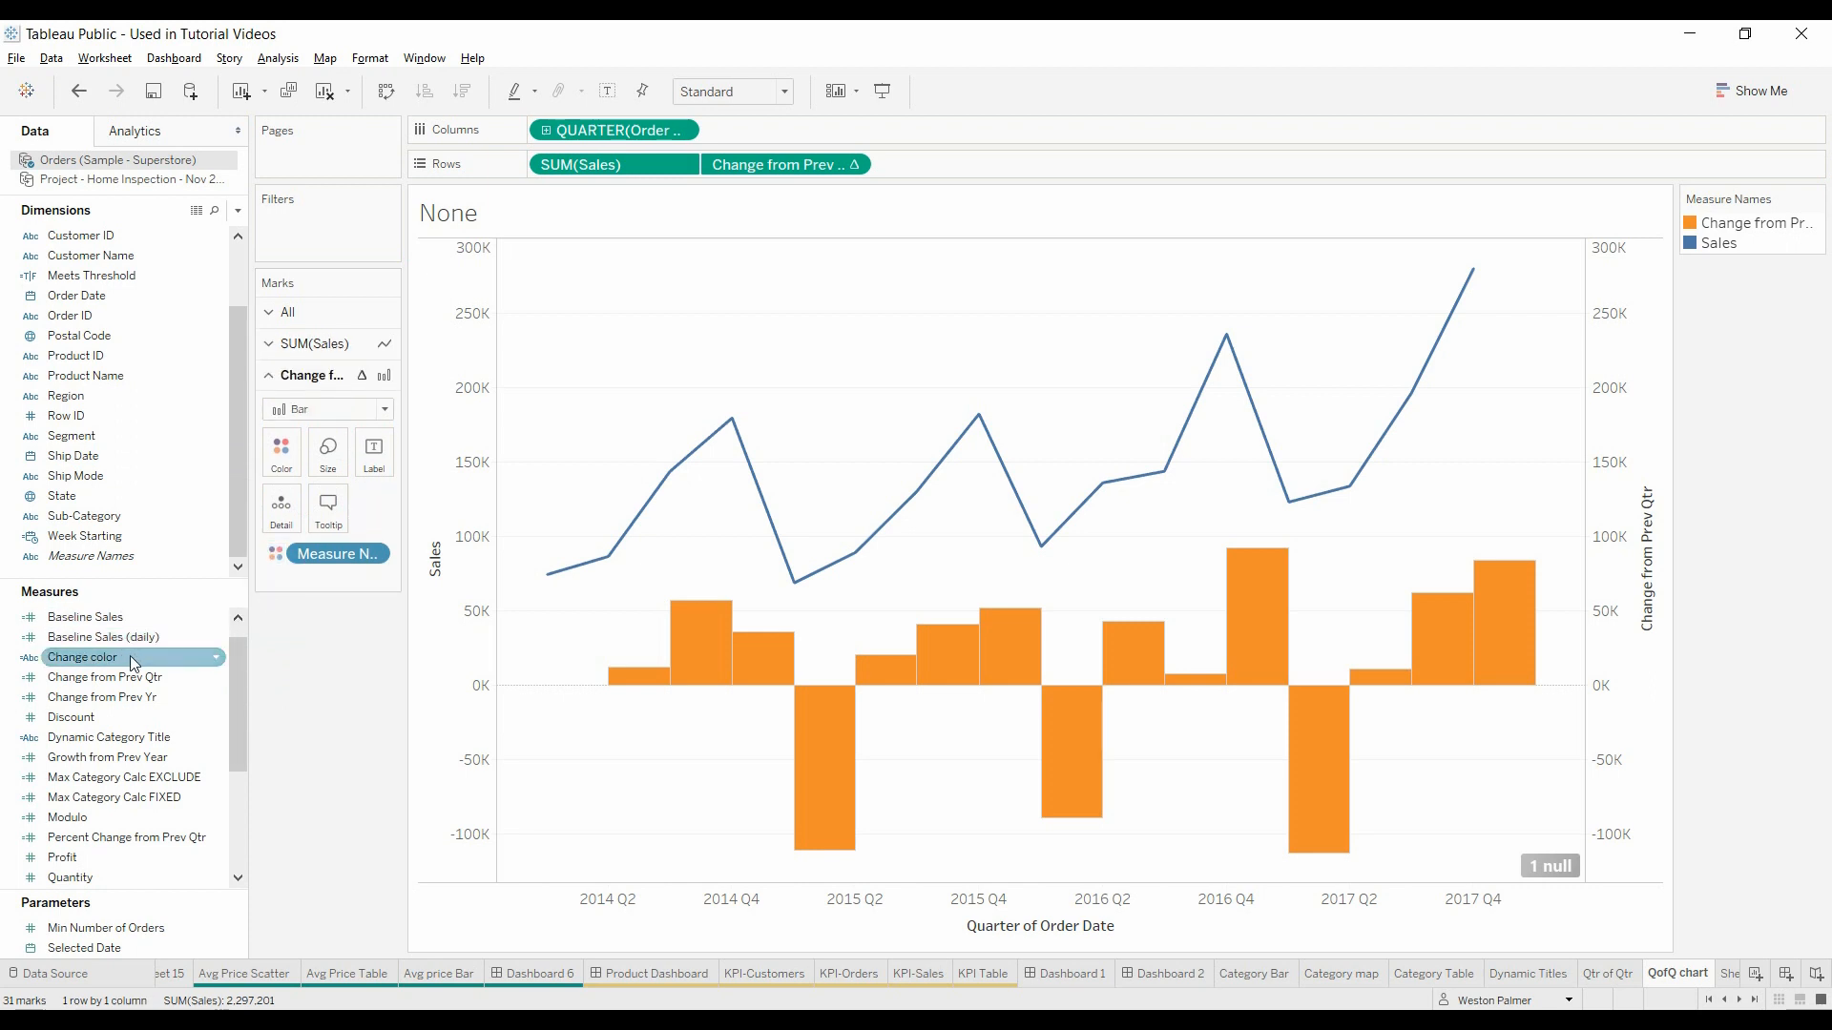
{"action": "mouse_move", "coordinate": [280, 452]}
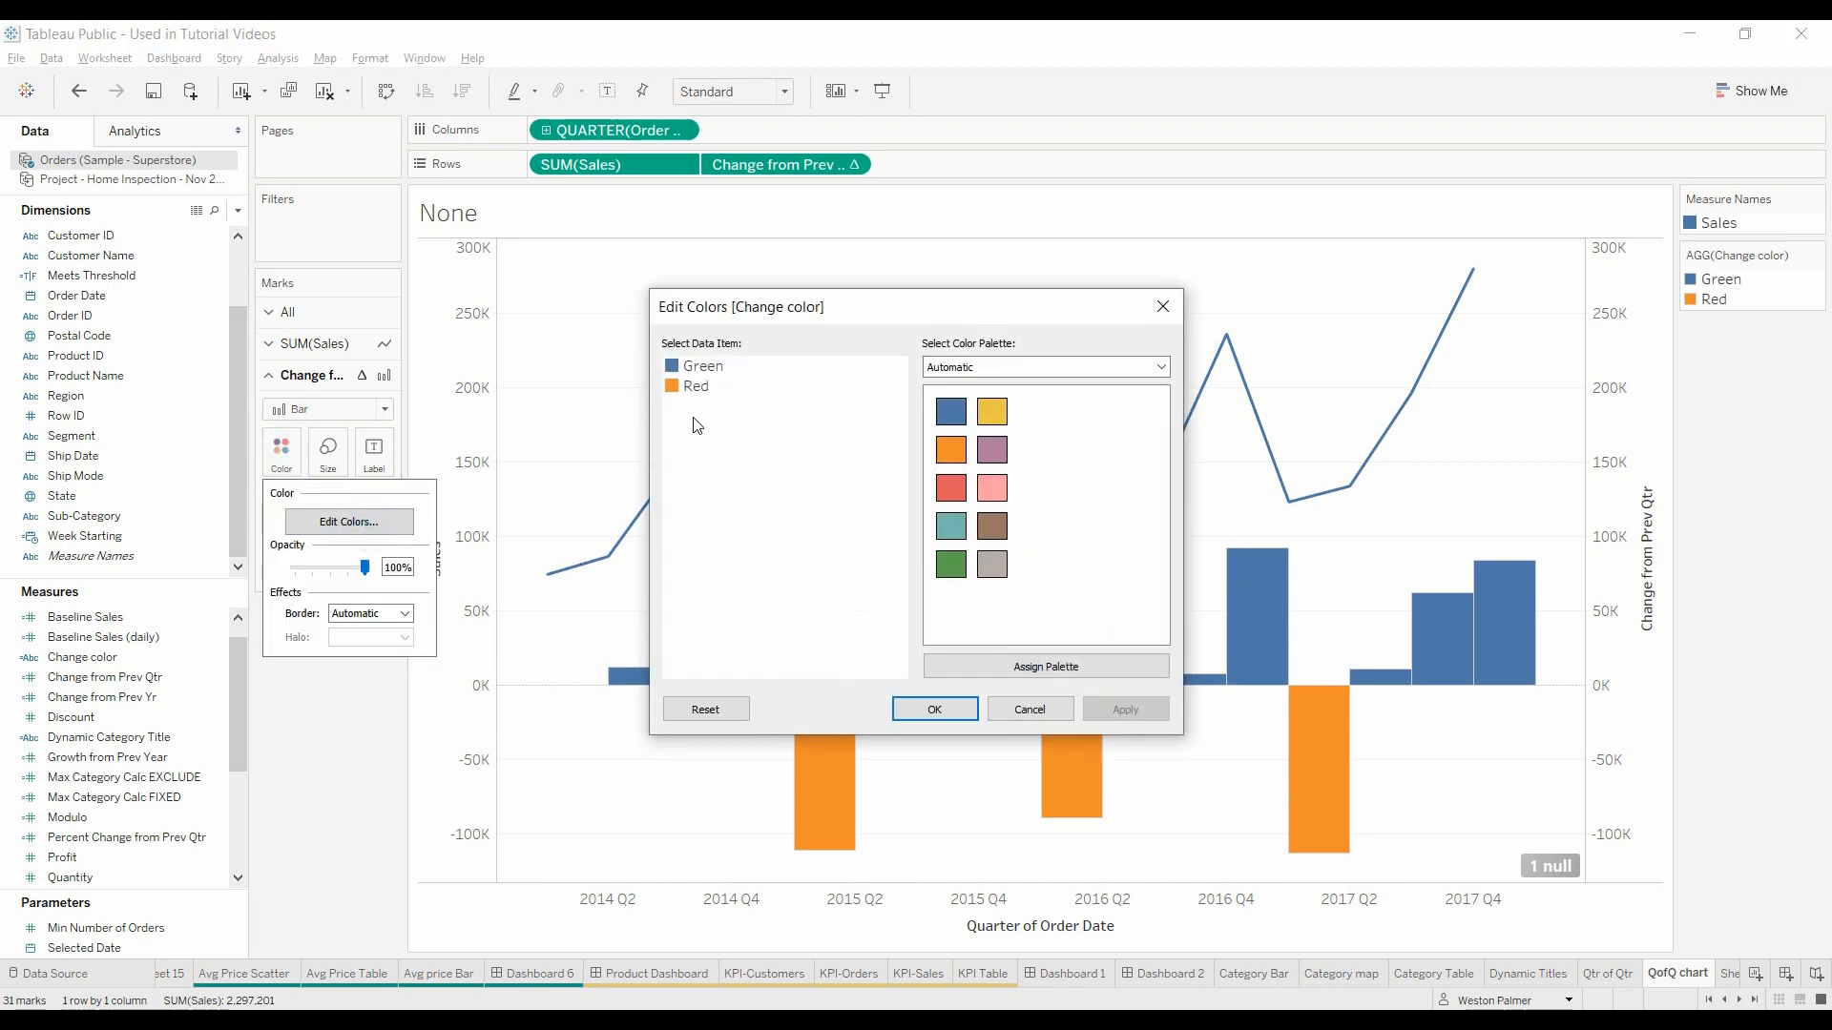
Step: Assign green to Green and red to Red for the change bars
{"action": "left_click", "coordinate": [703, 366]}
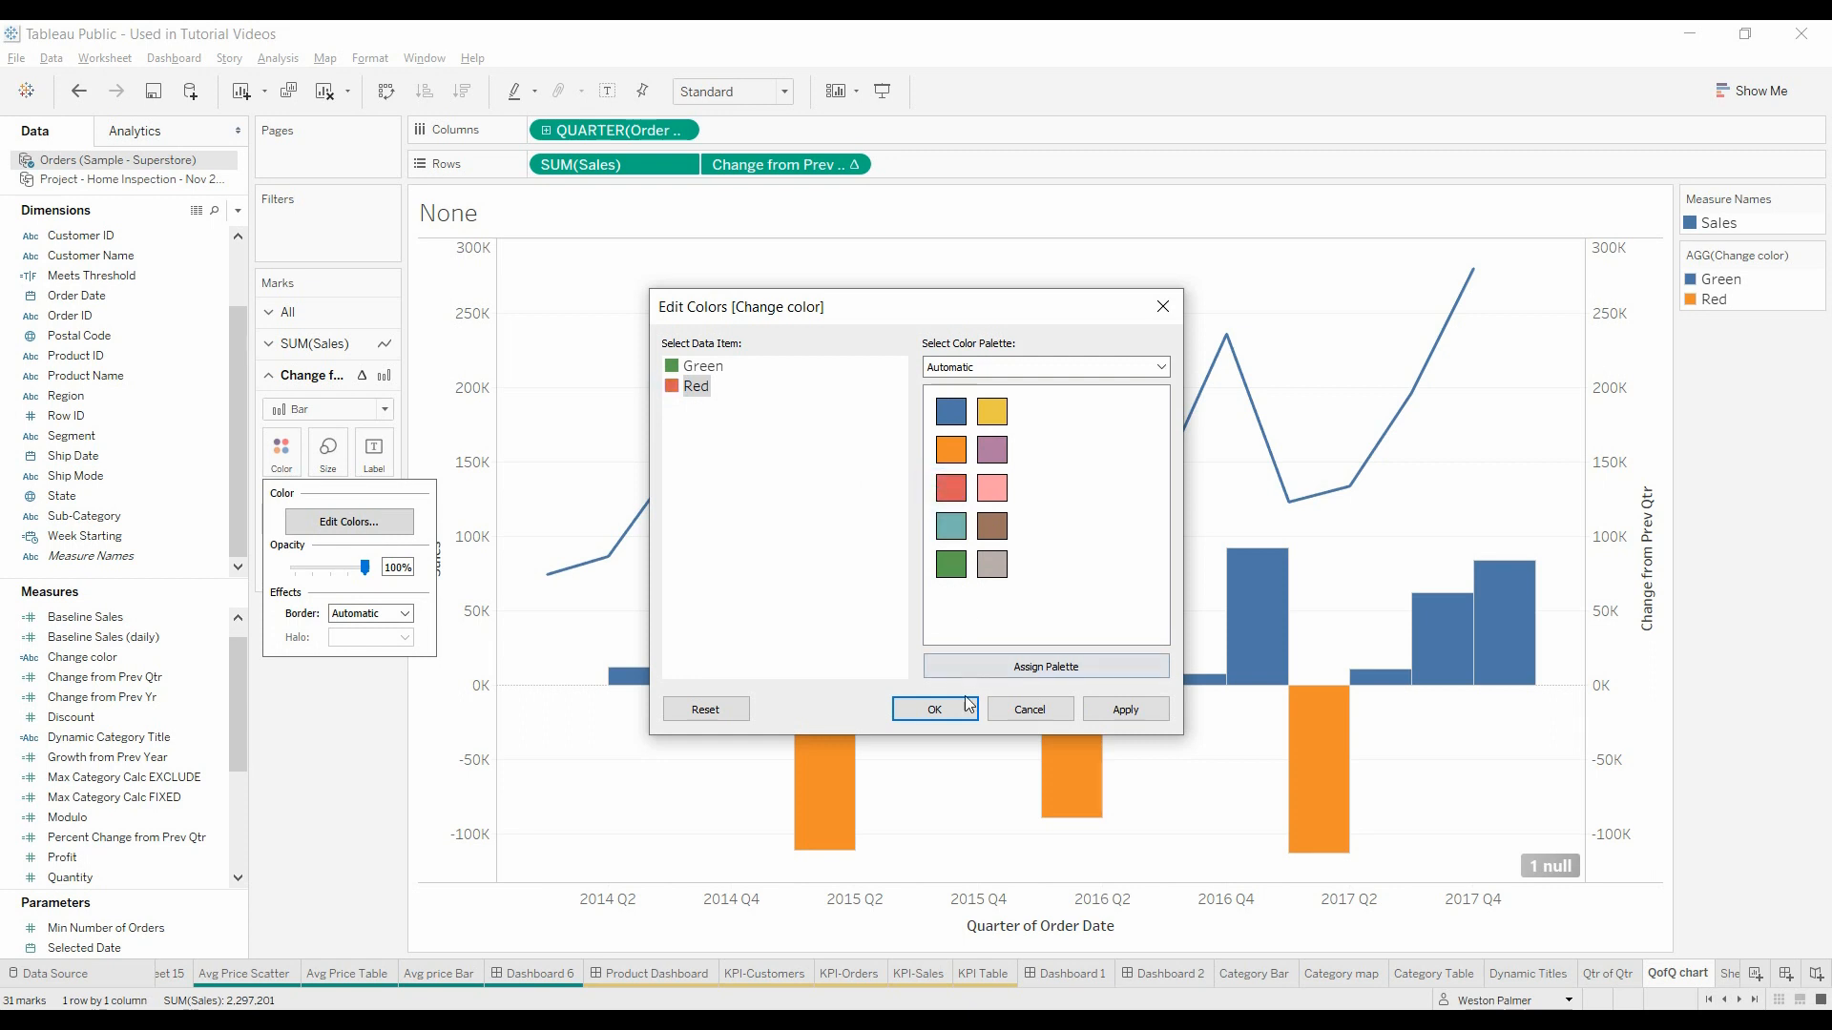
{"action": "left_click", "coordinate": [933, 709]}
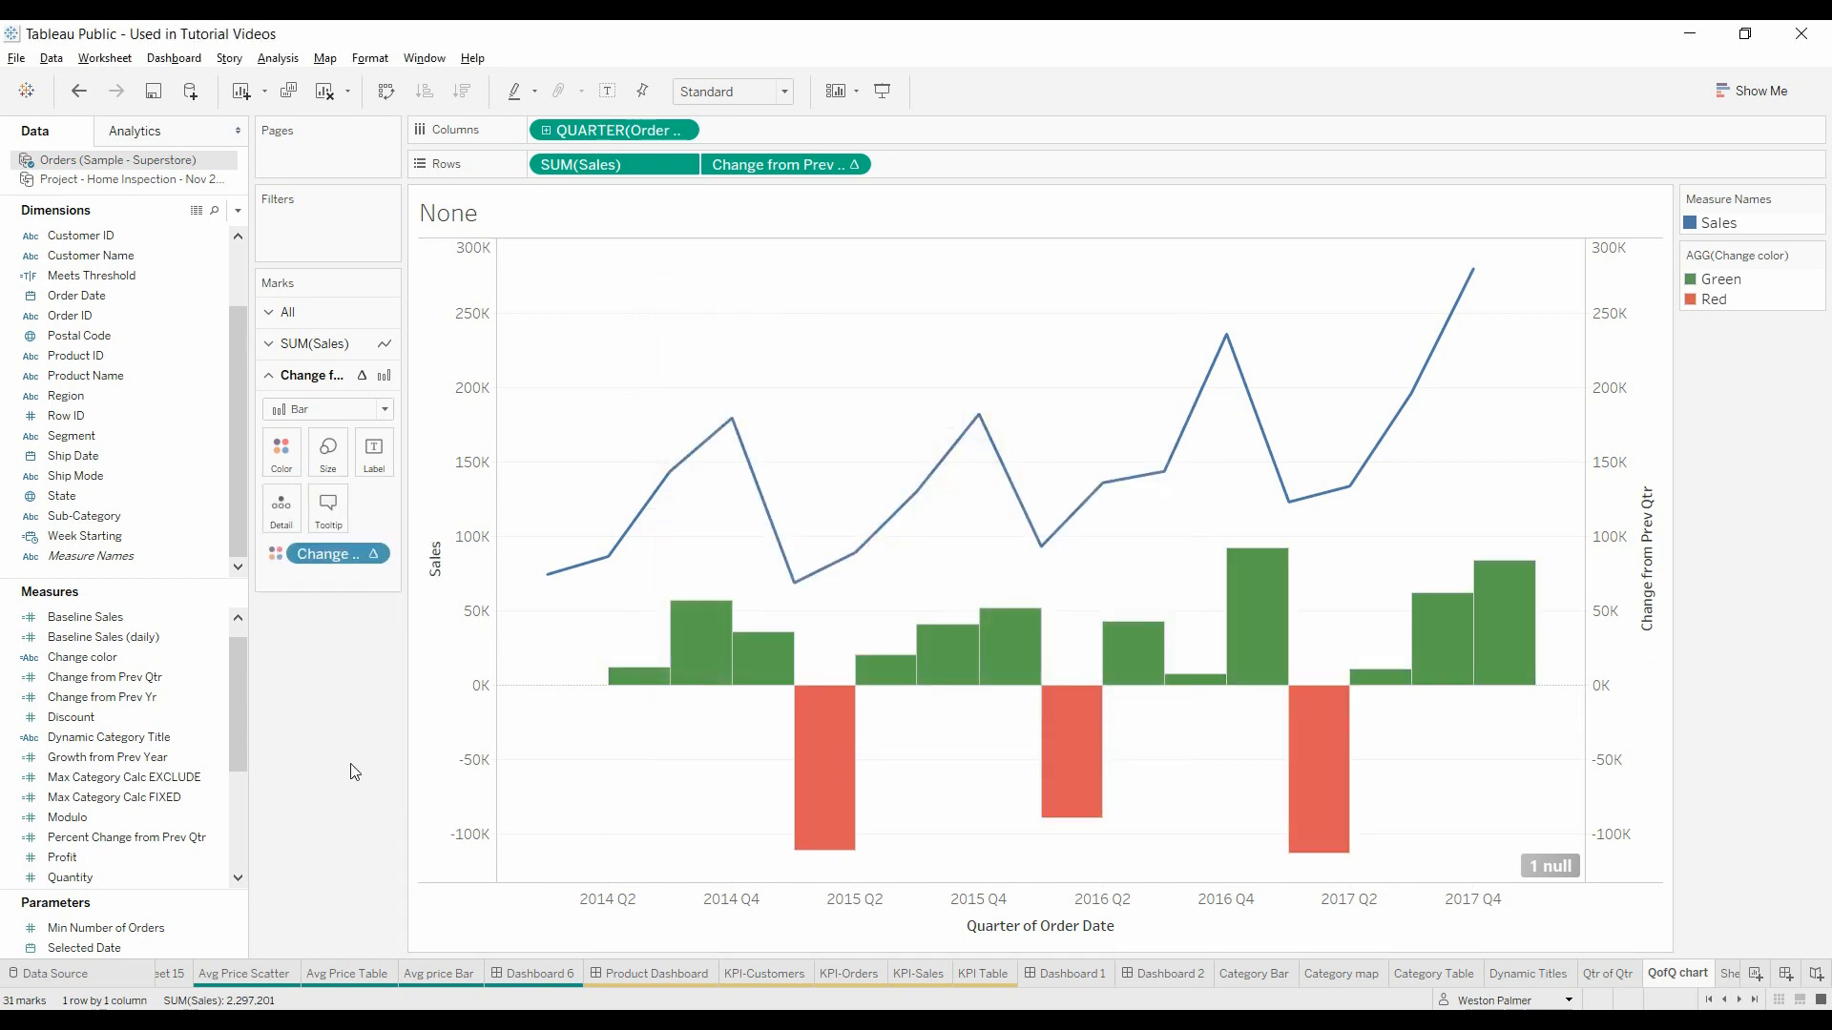
{"action": "mouse_move", "coordinate": [774, 755]}
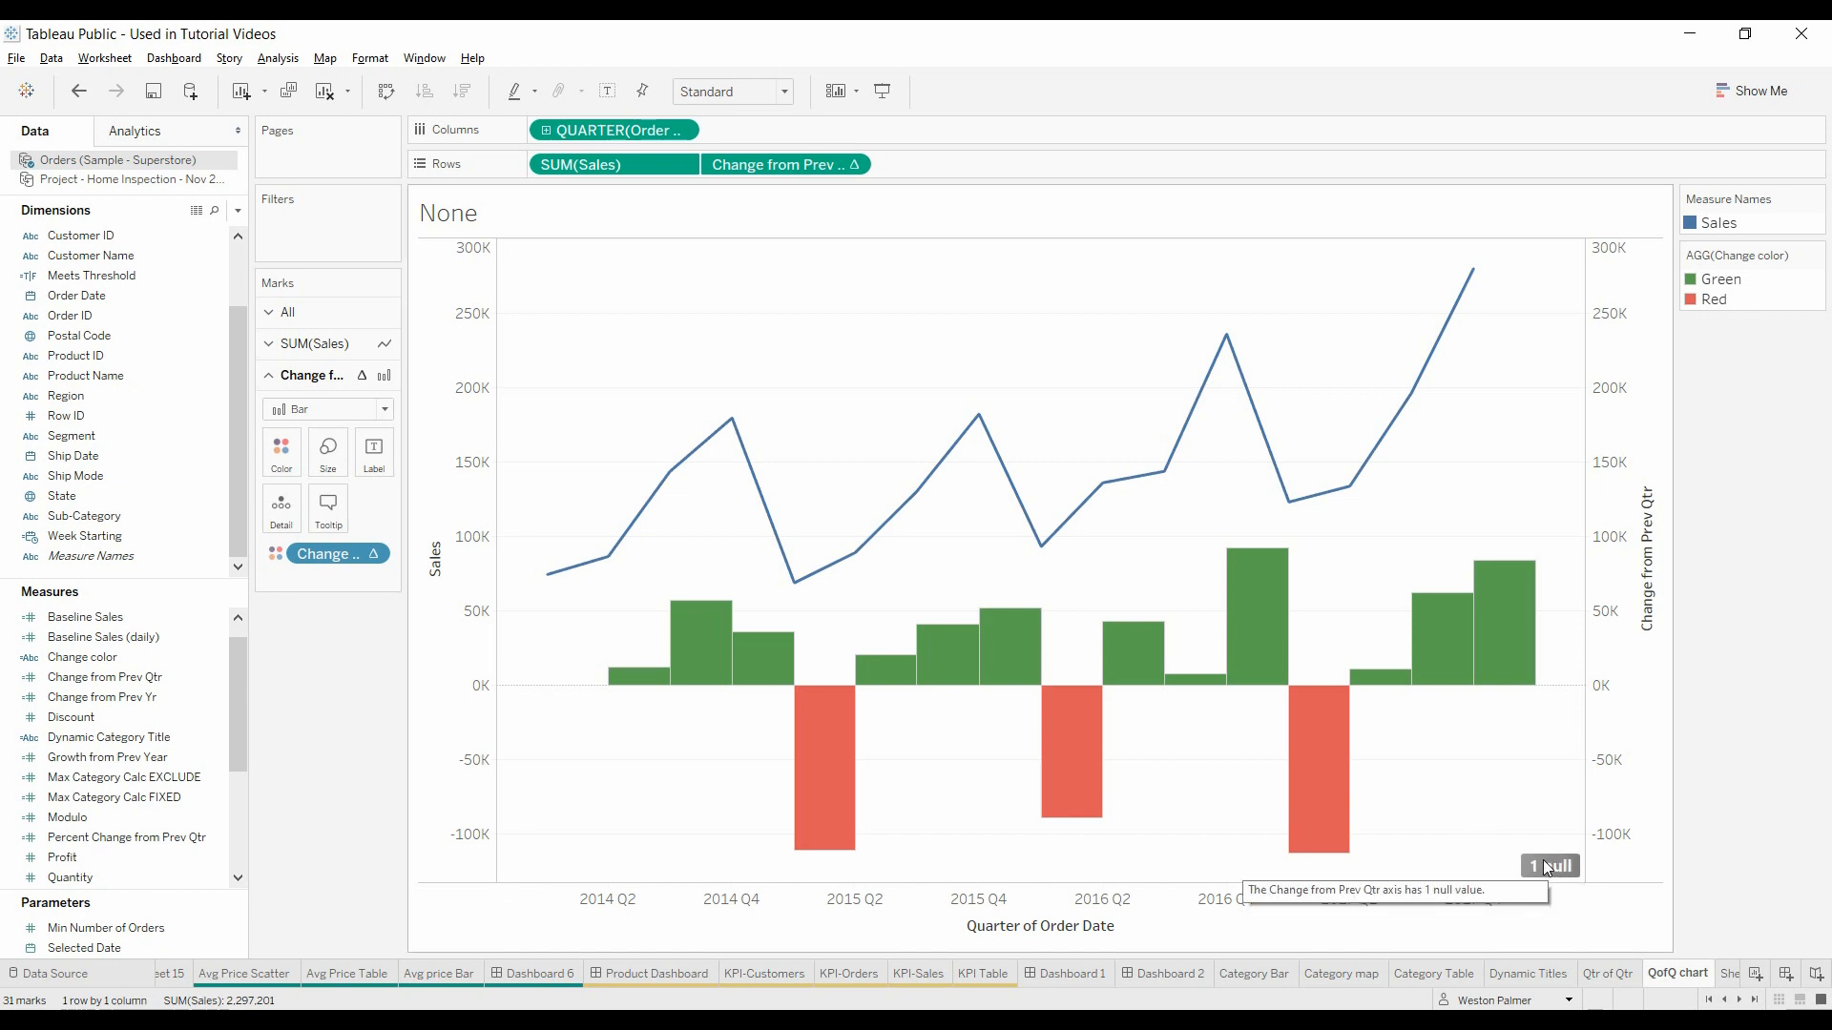
{"action": "mouse_move", "coordinate": [584, 573]}
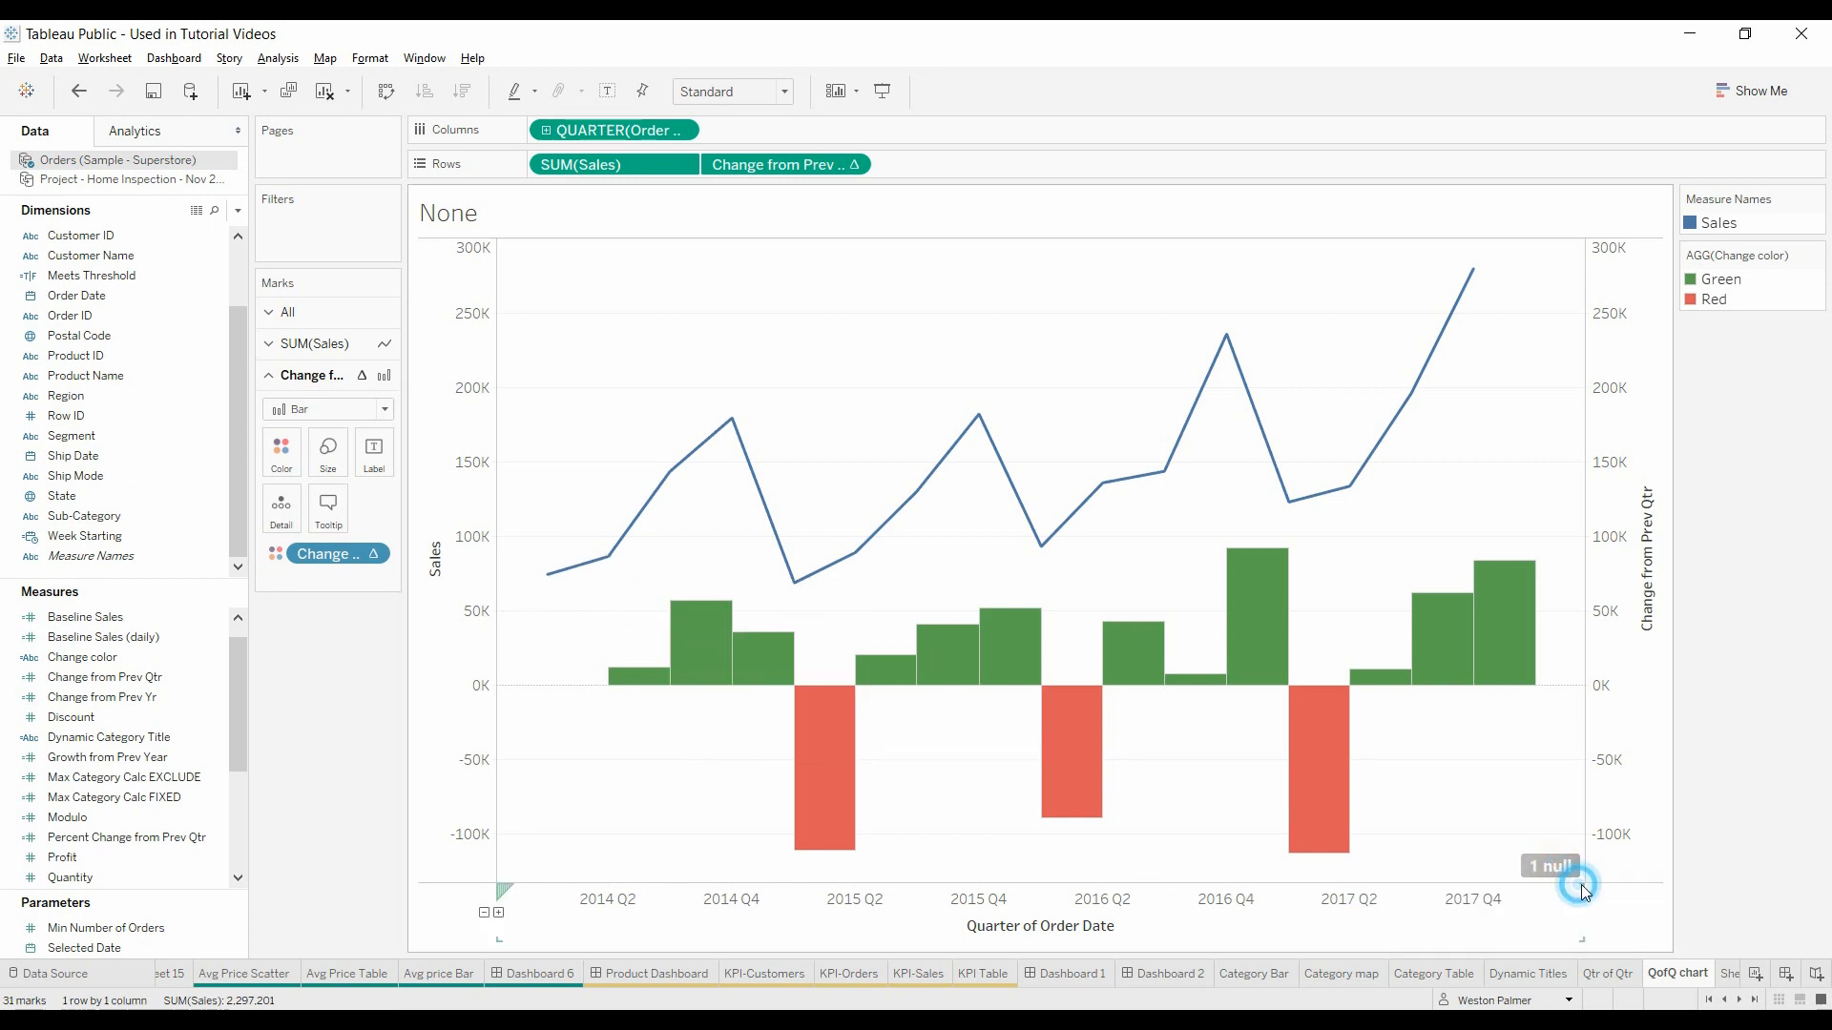
{"action": "mouse_move", "coordinate": [350, 772]}
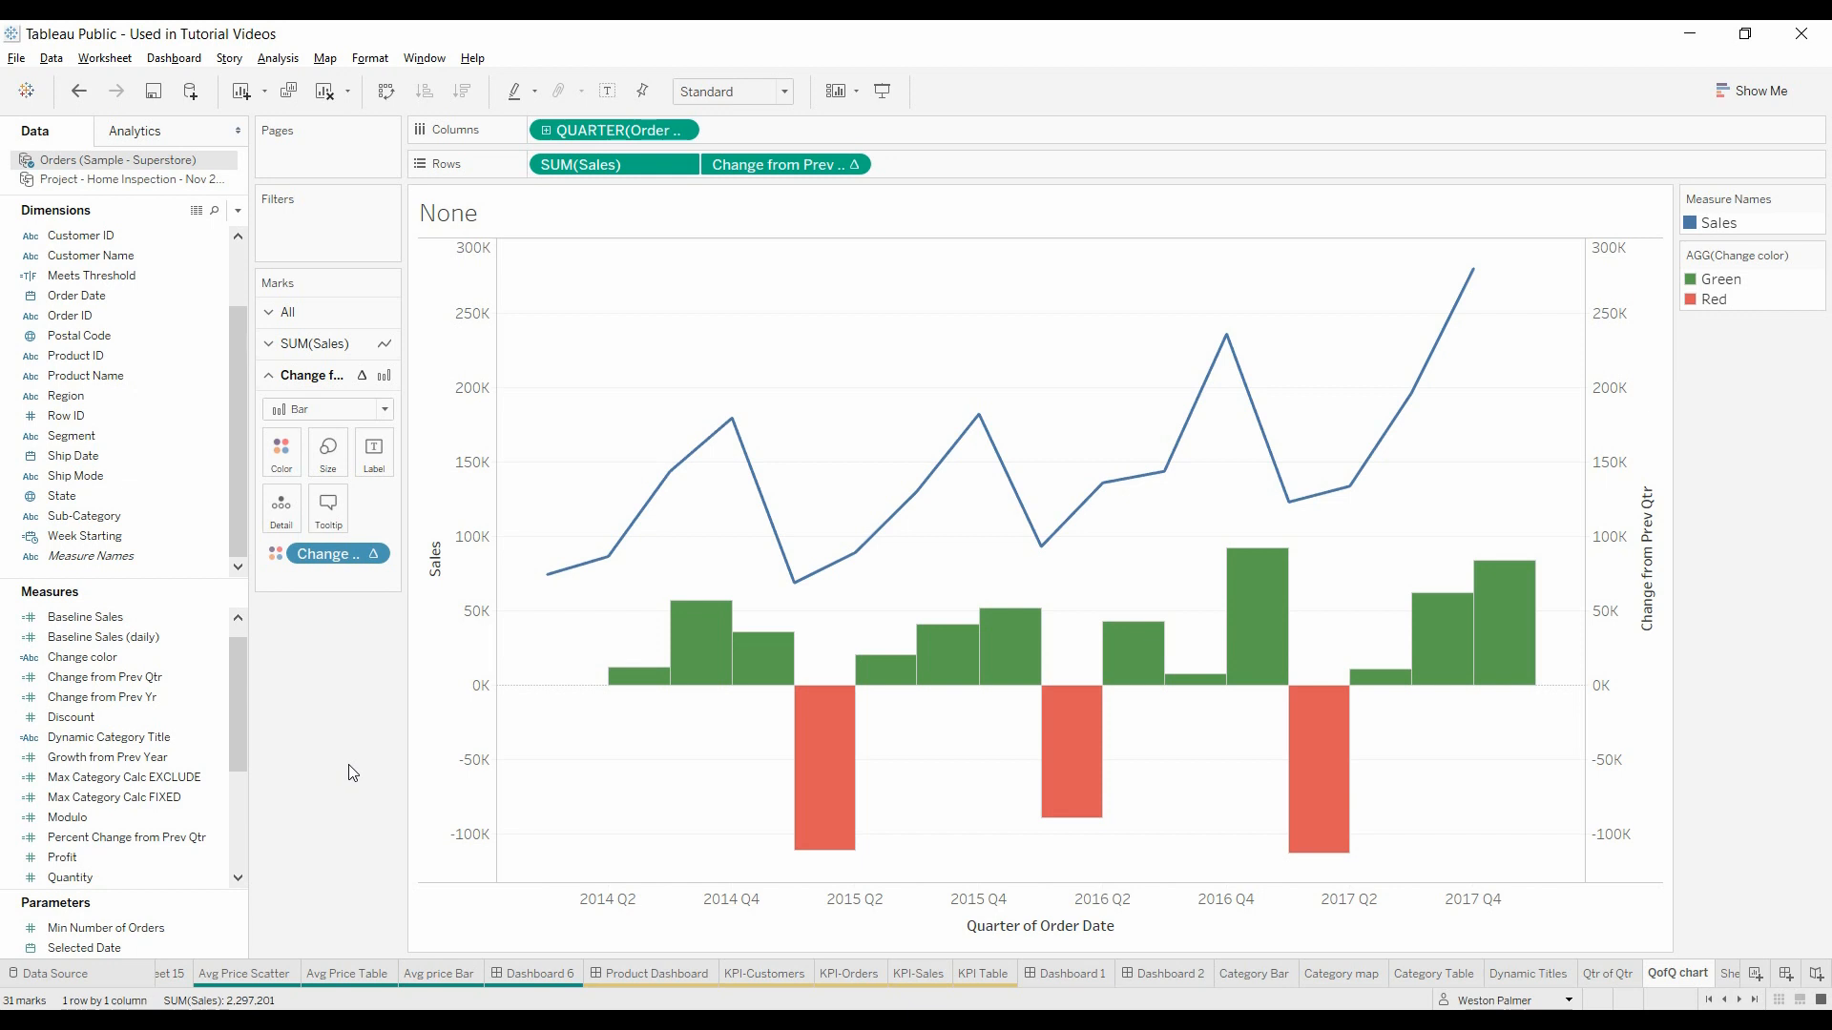
{"action": "mouse_move", "coordinate": [369, 801]}
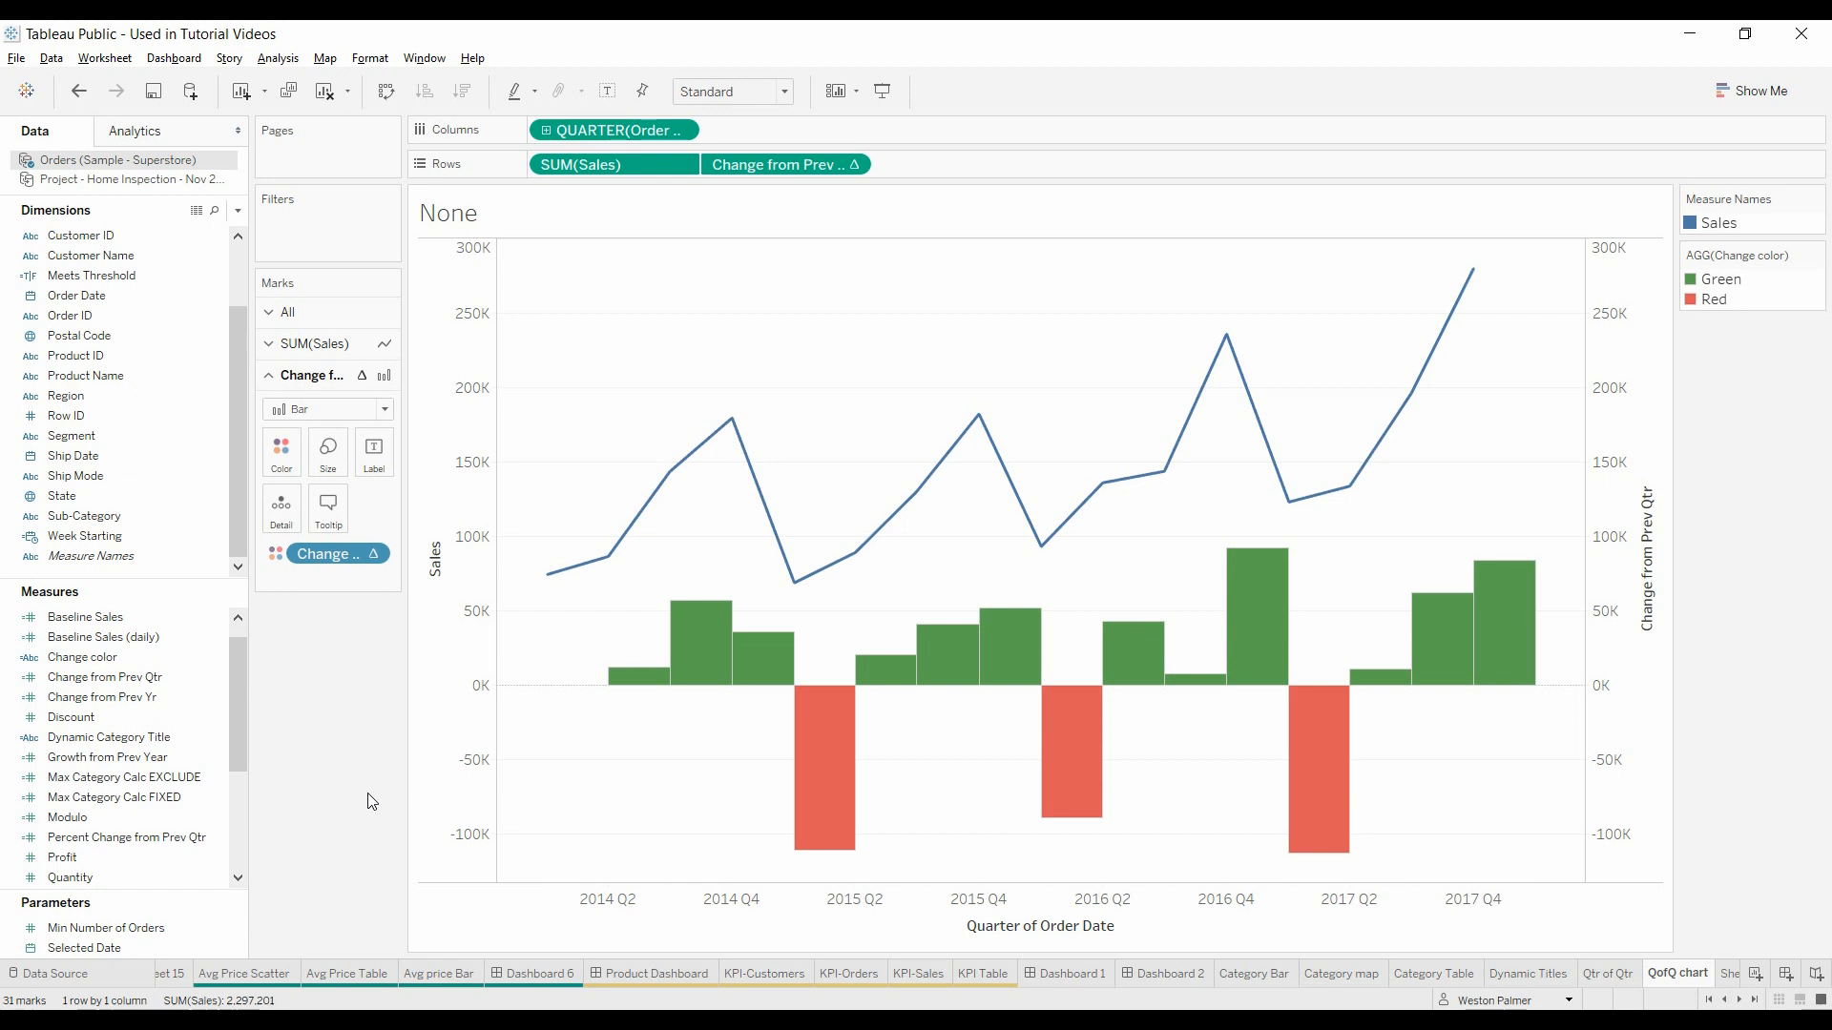